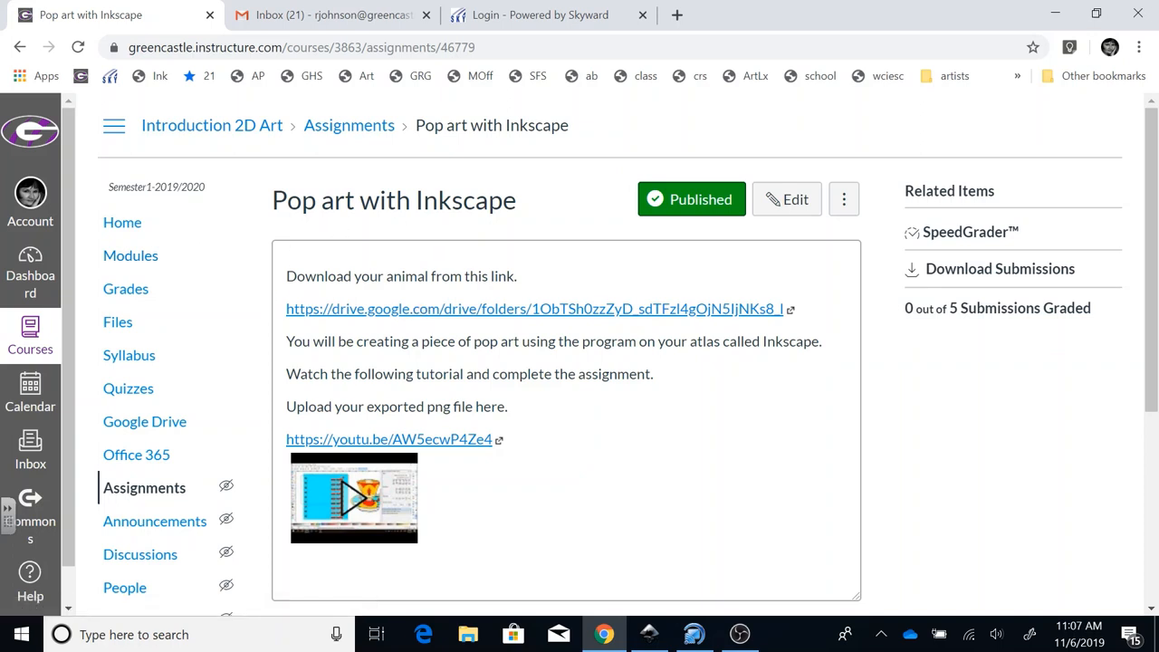
{"action": "mouse_move", "coordinate": [259, 304]}
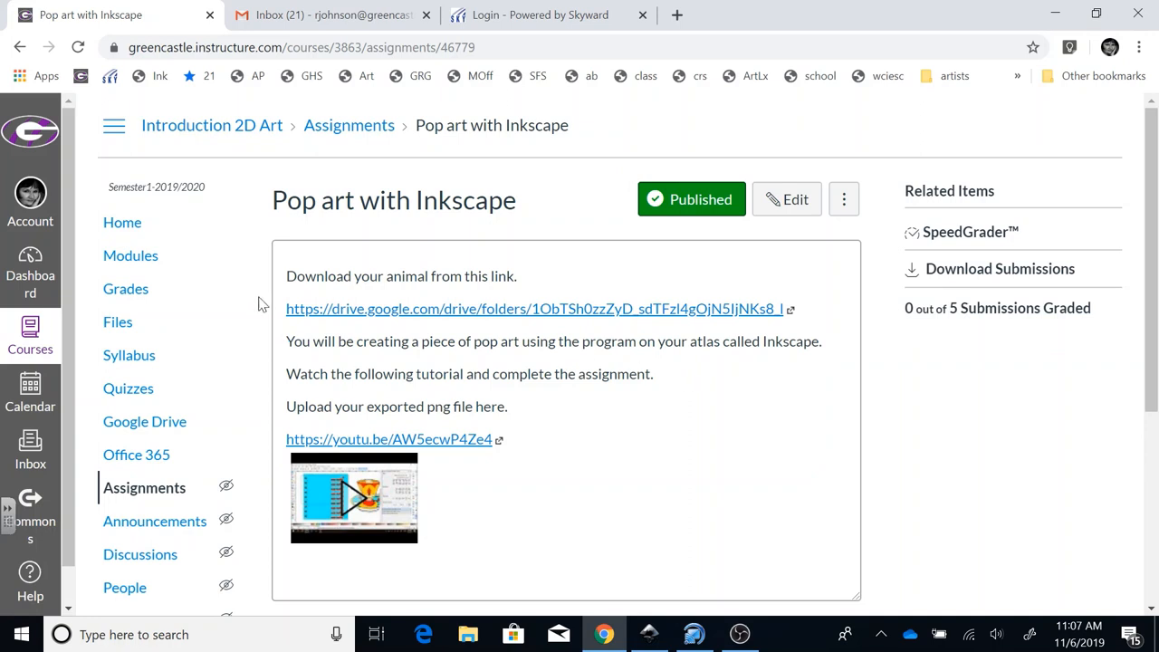
{"action": "mouse_move", "coordinate": [429, 334]}
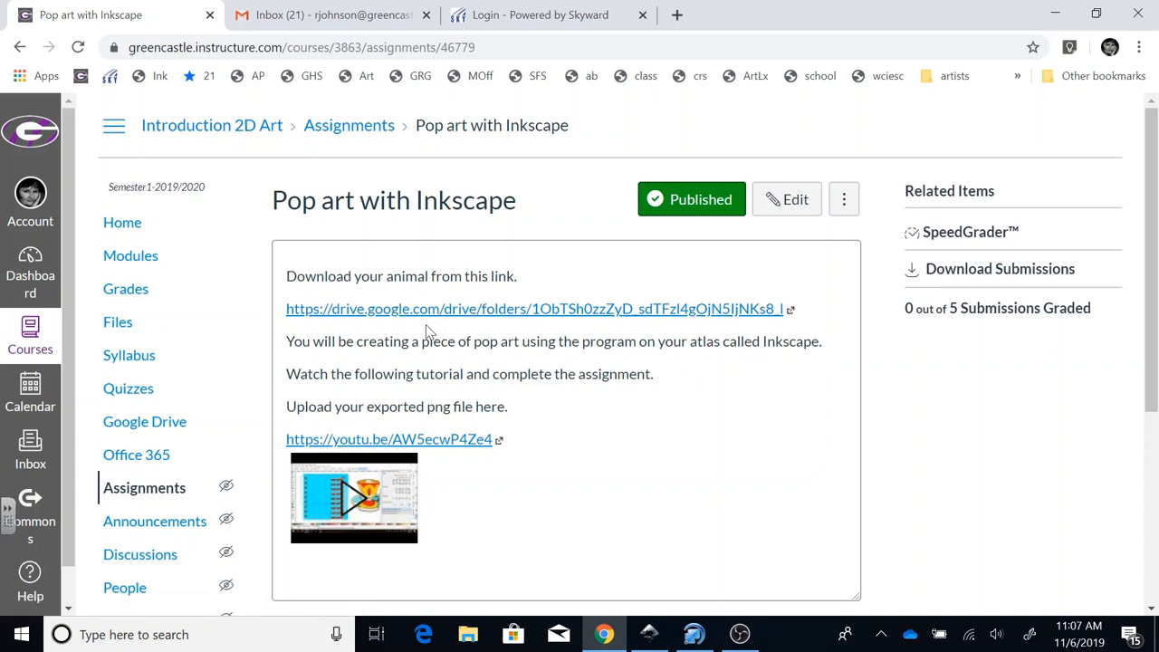
{"action": "mouse_move", "coordinate": [486, 299]}
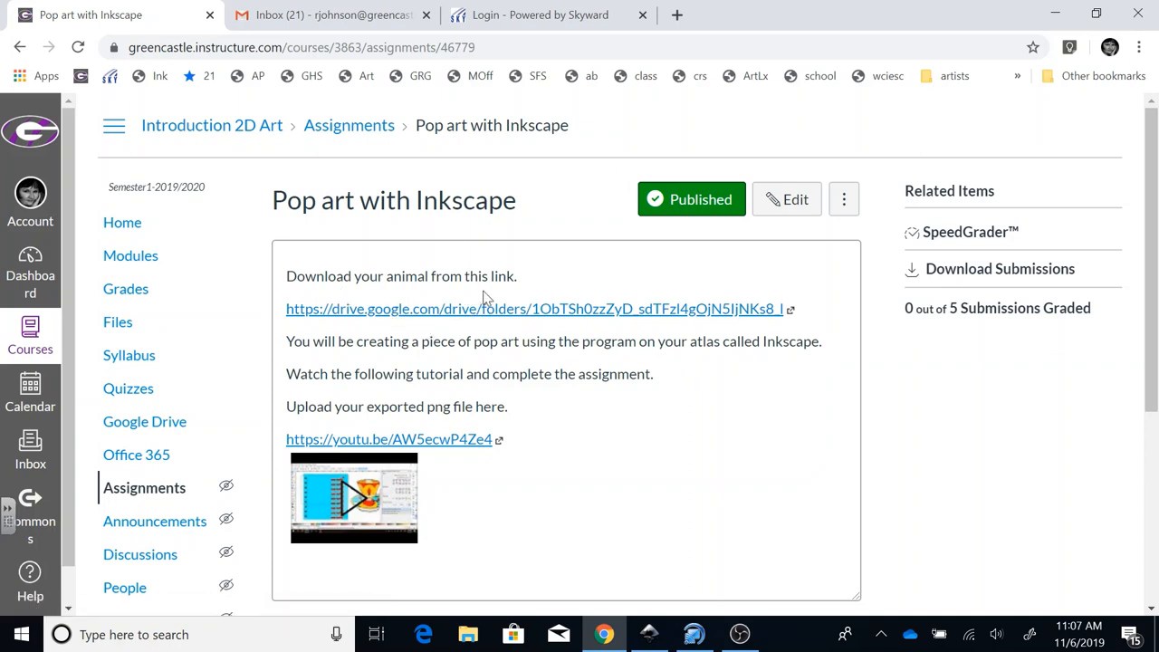
{"action": "mouse_move", "coordinate": [489, 317]}
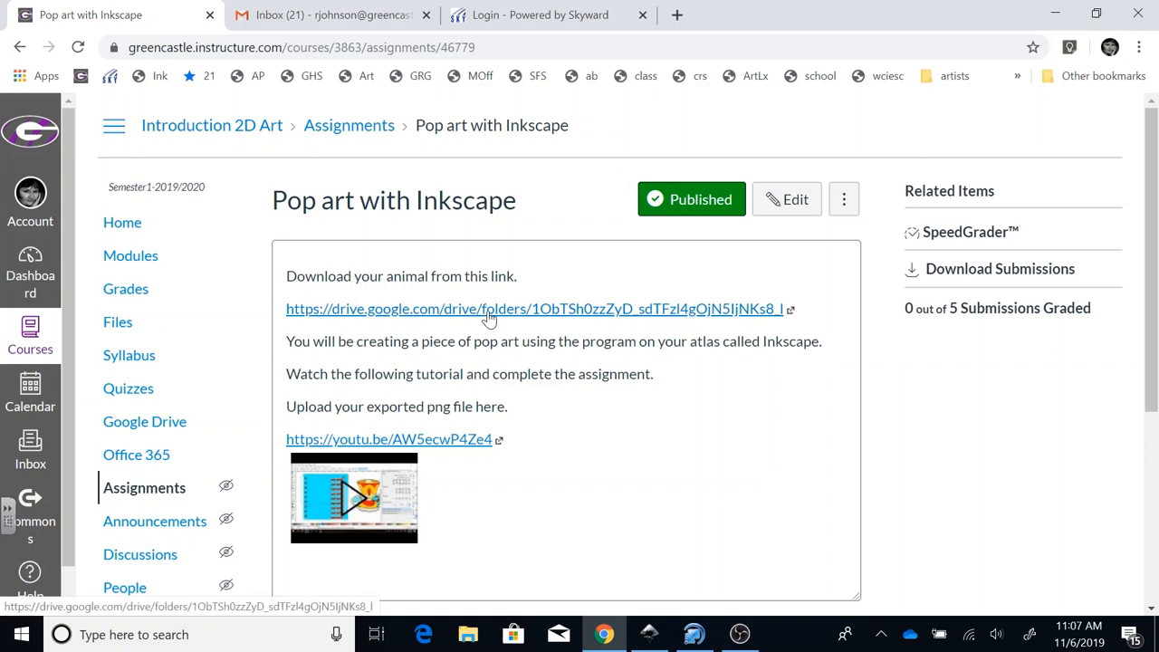
Preview IMG_0928.jpg in the Intro 2D line art folder and download it.
{"action": "left_click", "coordinate": [492, 308]}
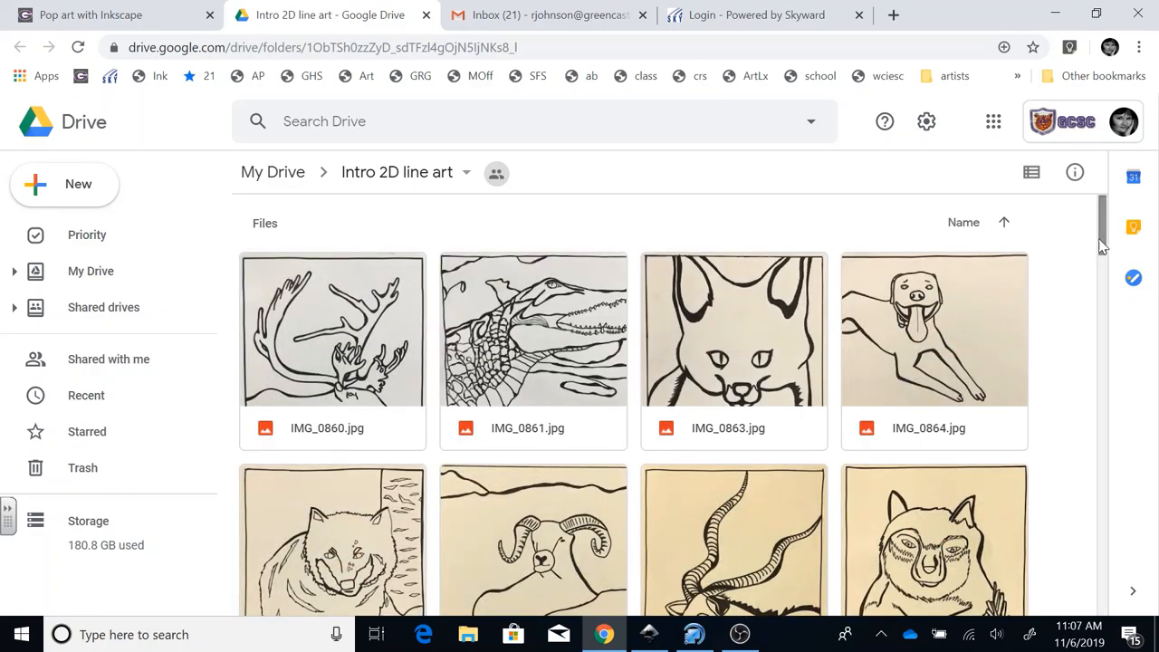
{"action": "scroll", "scroll_direction": "down", "scroll_amount": 3}
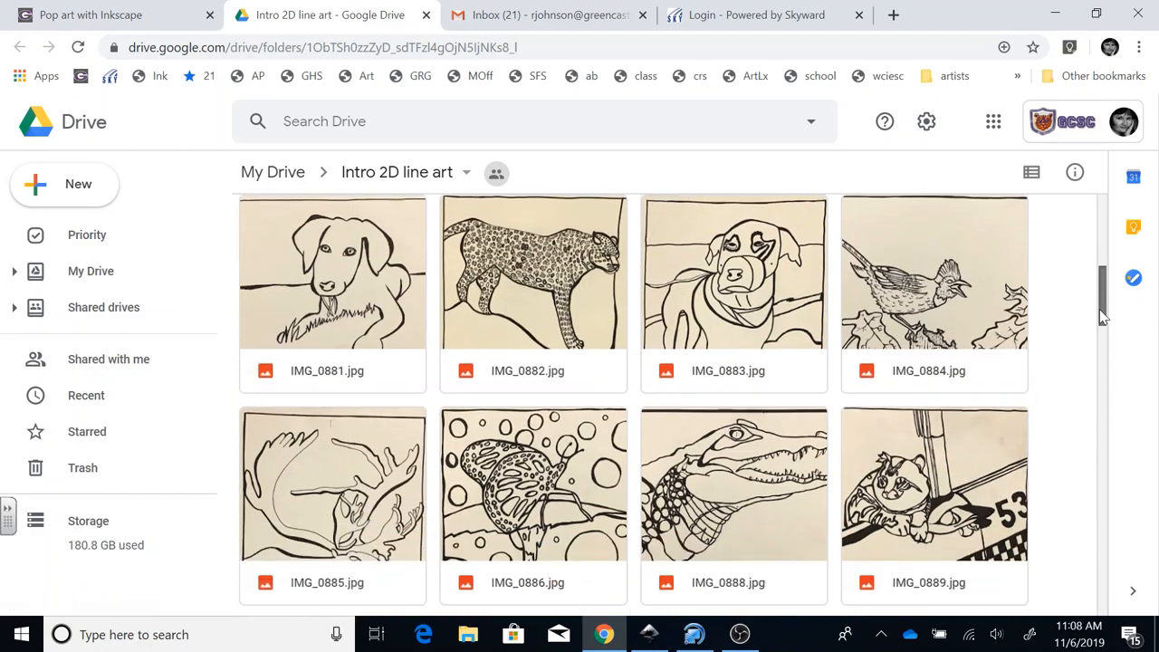
{"action": "scroll", "scroll_direction": "down", "scroll_amount": 3}
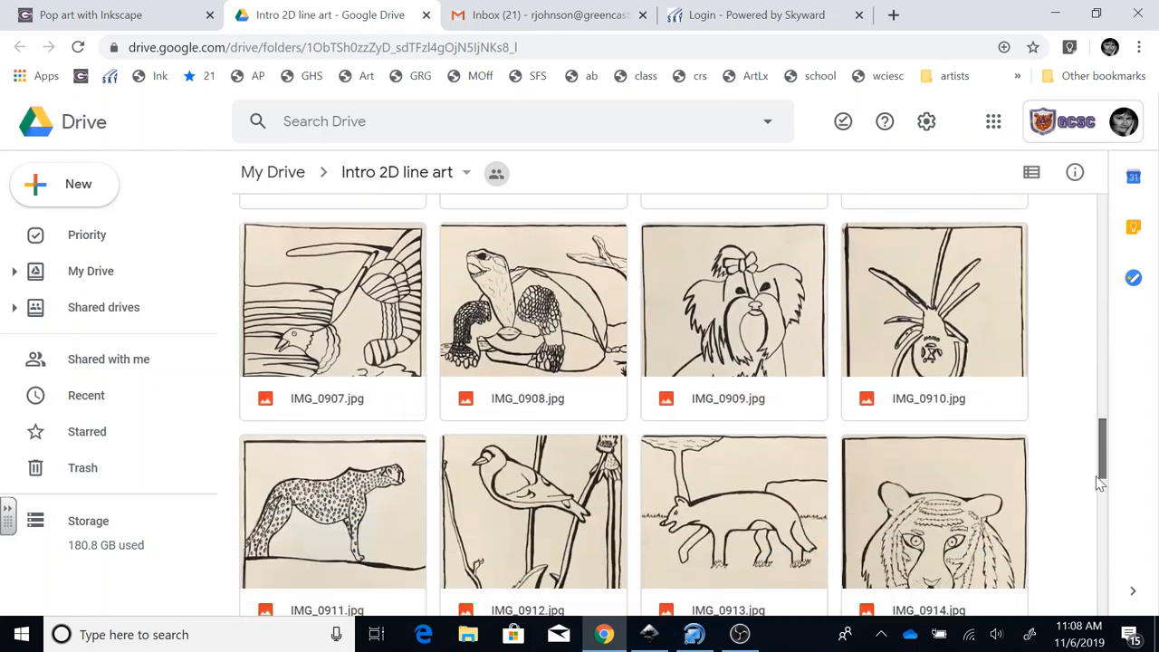
{"action": "scroll", "scroll_direction": "down", "scroll_amount": 3}
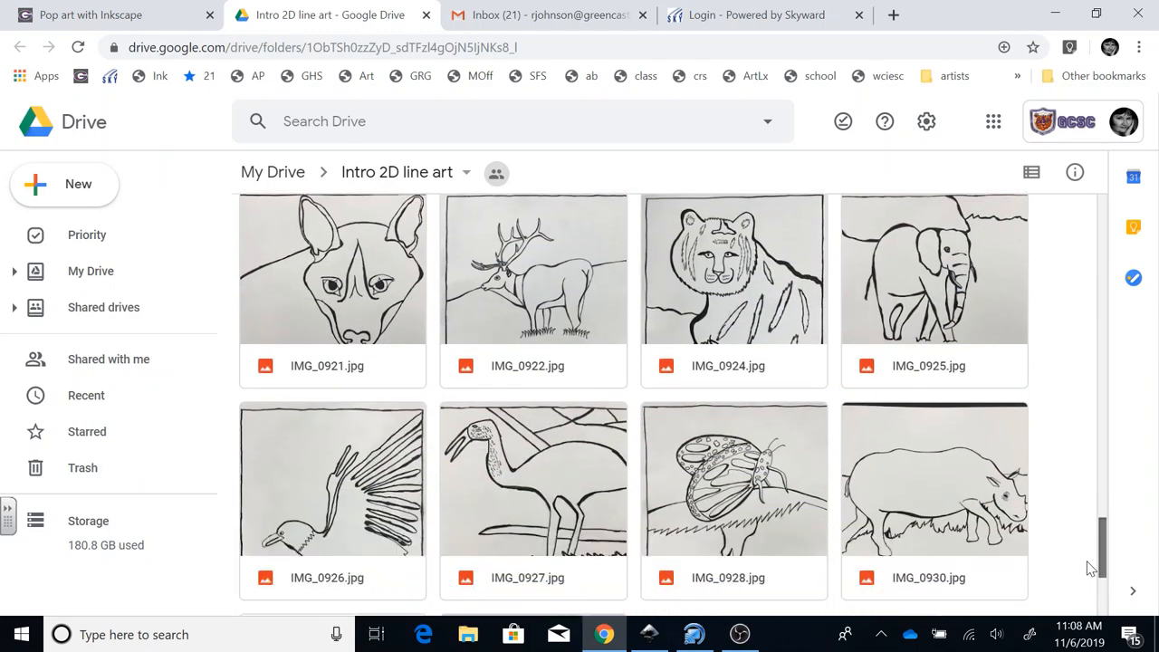
{"action": "scroll", "scroll_direction": "down", "scroll_amount": 3}
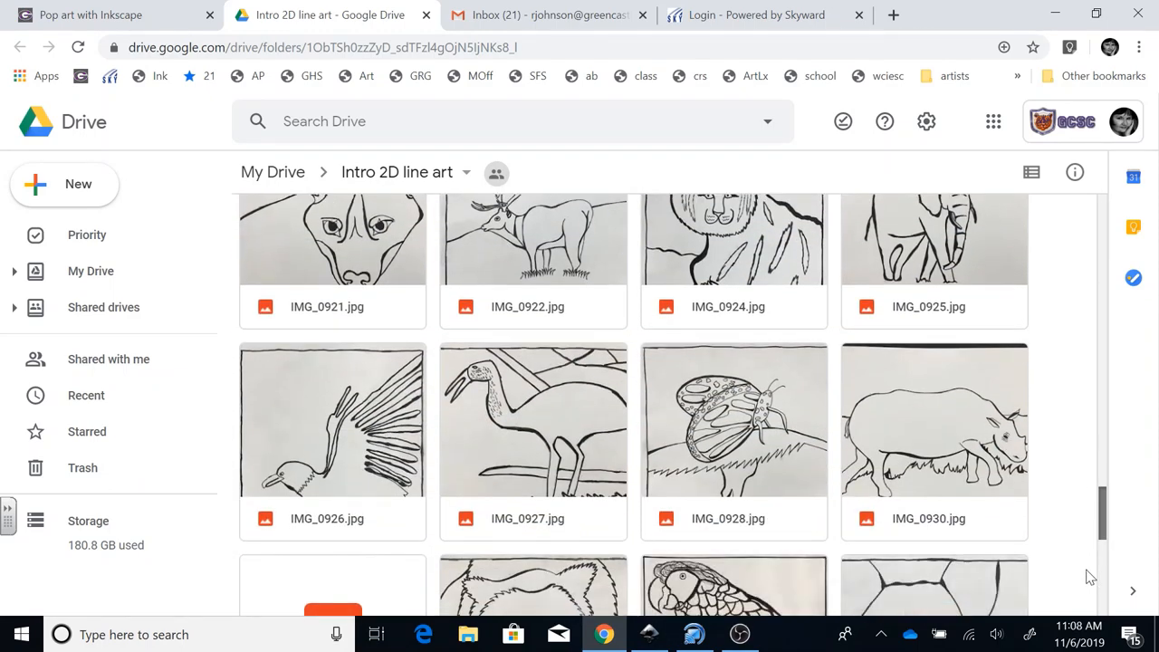
{"action": "scroll", "scroll_direction": "down", "scroll_amount": 3}
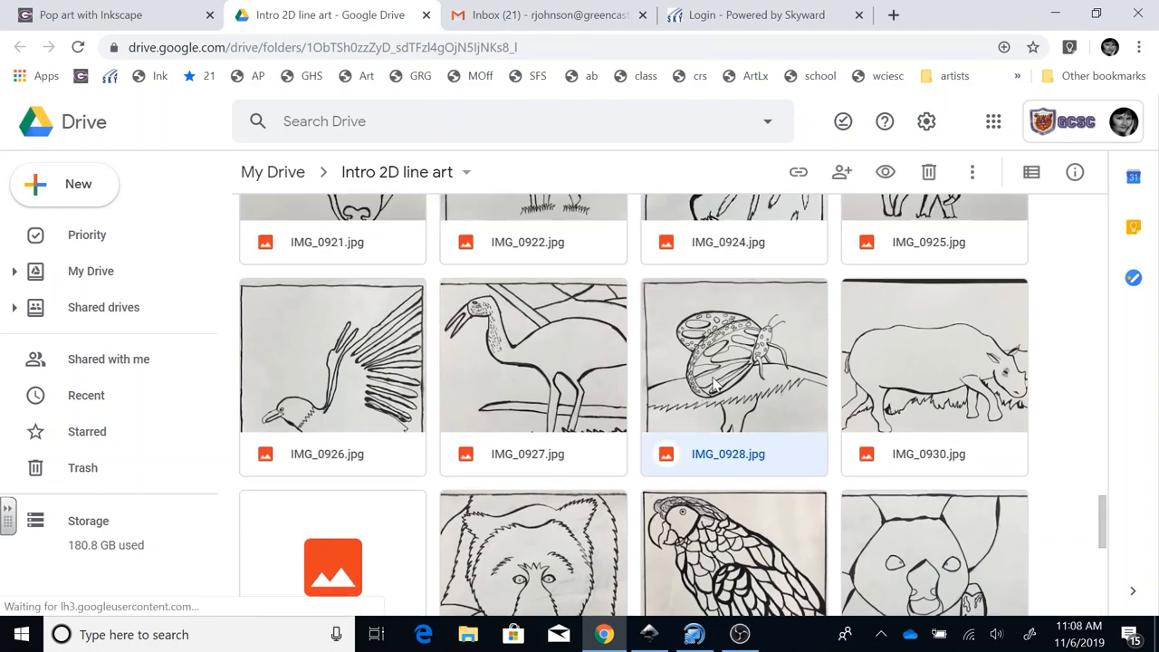
{"action": "double_click", "coordinate": [734, 353]}
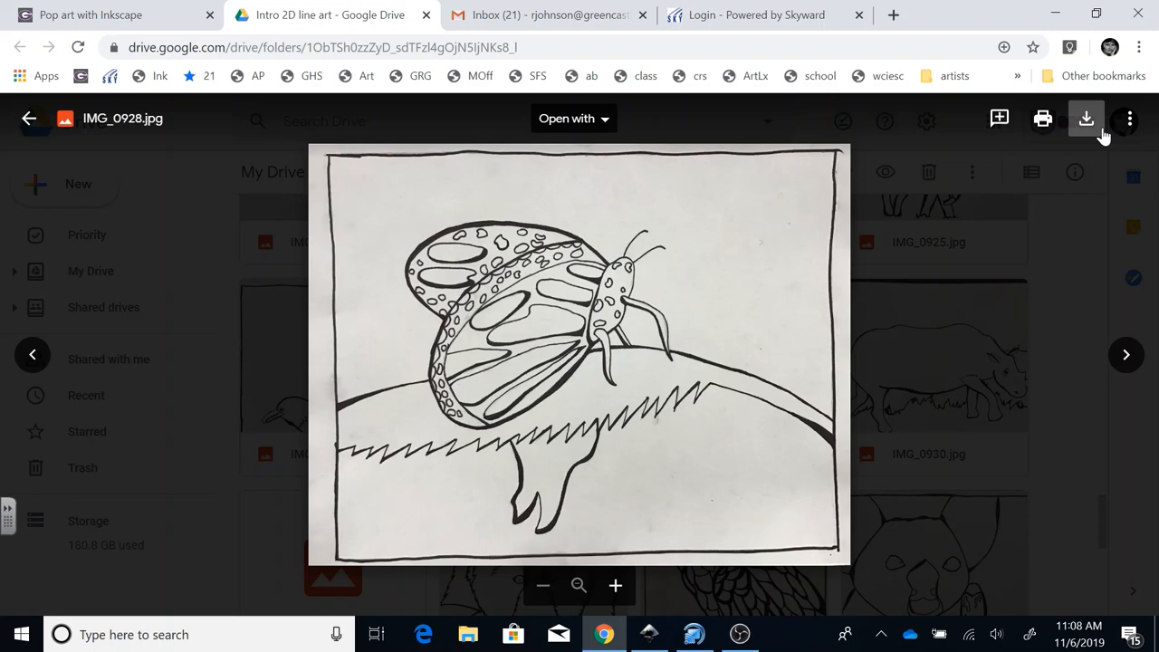
{"action": "mouse_move", "coordinate": [1086, 119]}
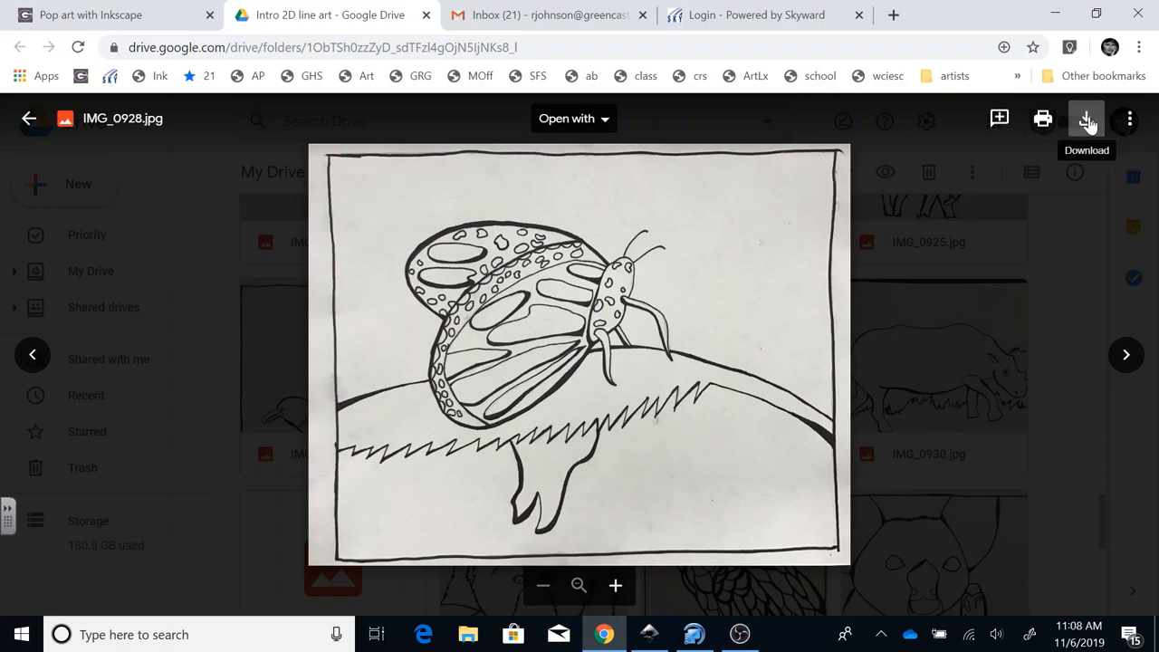
{"action": "left_click", "coordinate": [1087, 119]}
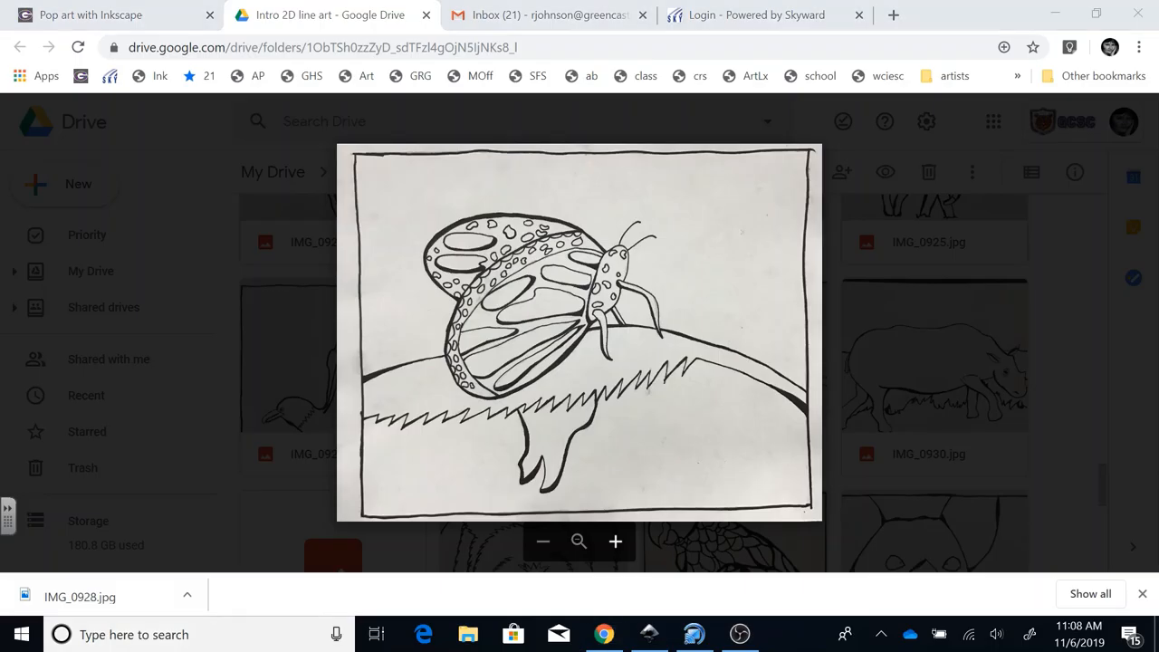
Search Windows for 'Ink' to find Inkscape 0.92.4.
{"action": "left_click", "coordinate": [136, 634]}
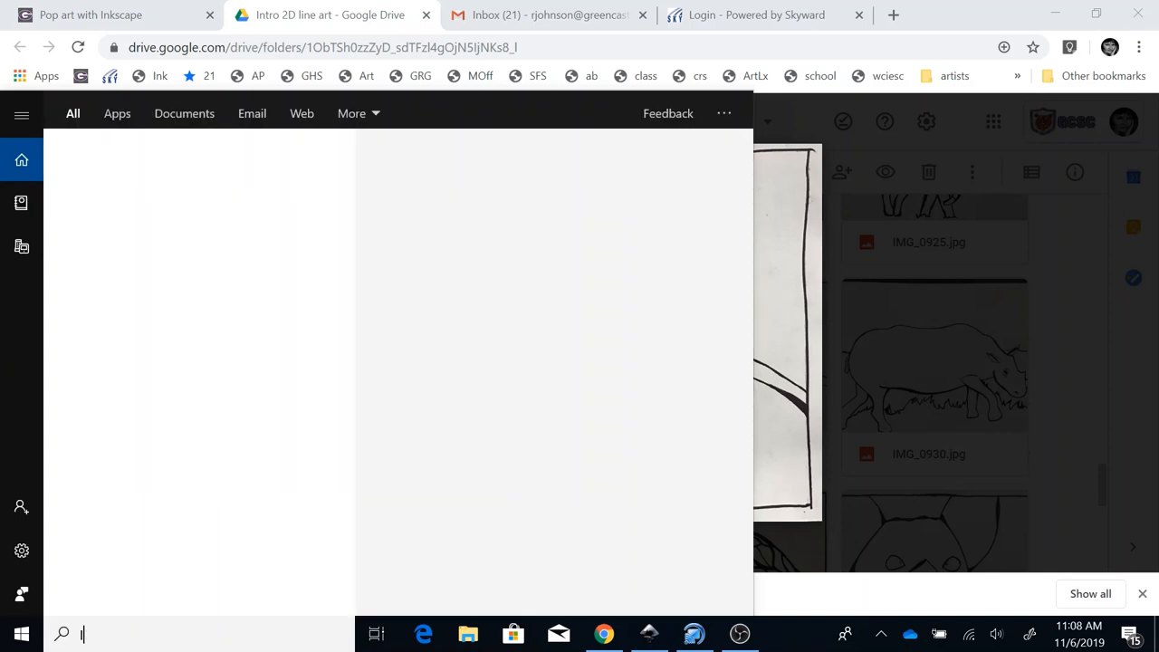
{"action": "type", "text": "Ink"}
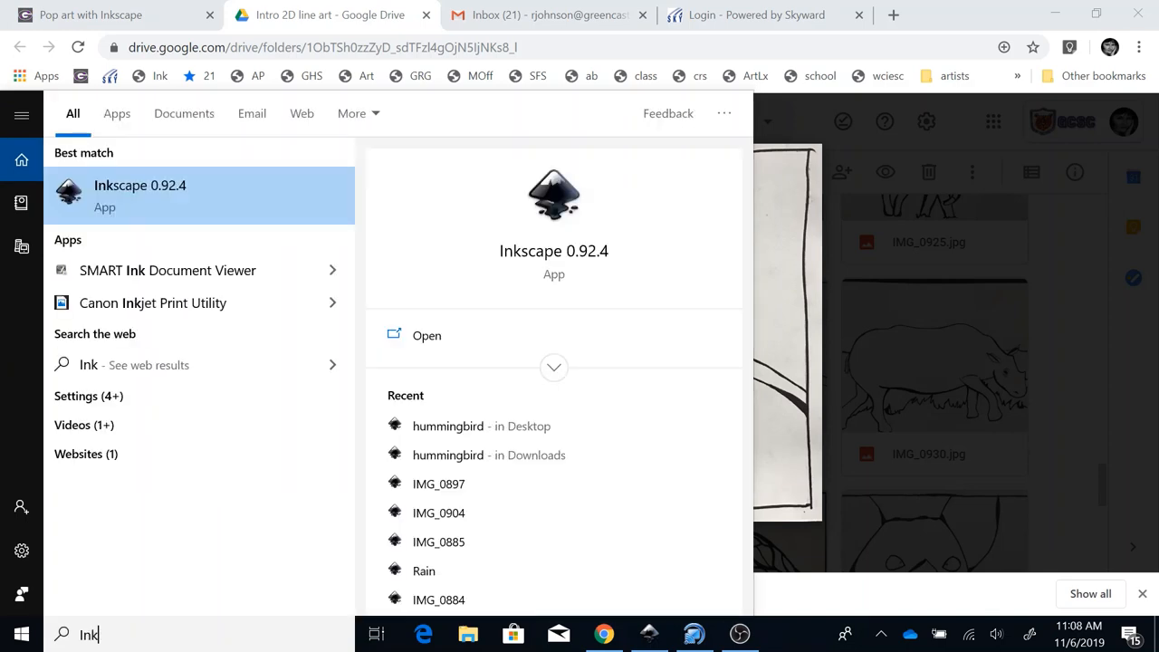
{"action": "mouse_move", "coordinate": [160, 199]}
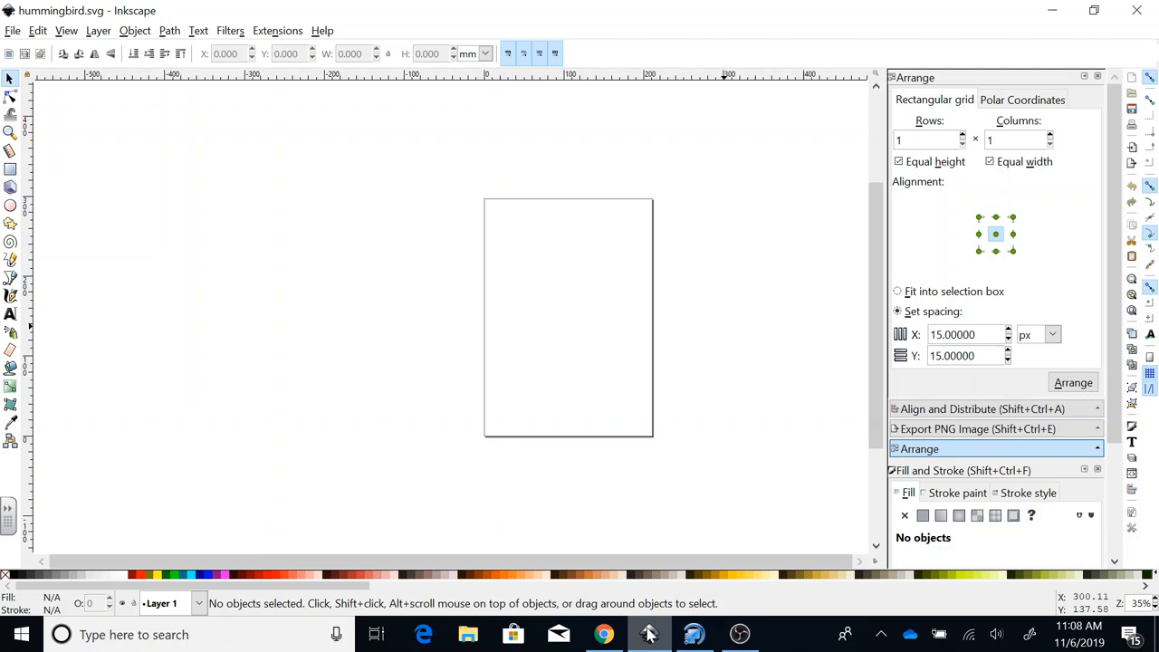
{"action": "mouse_move", "coordinate": [527, 353]}
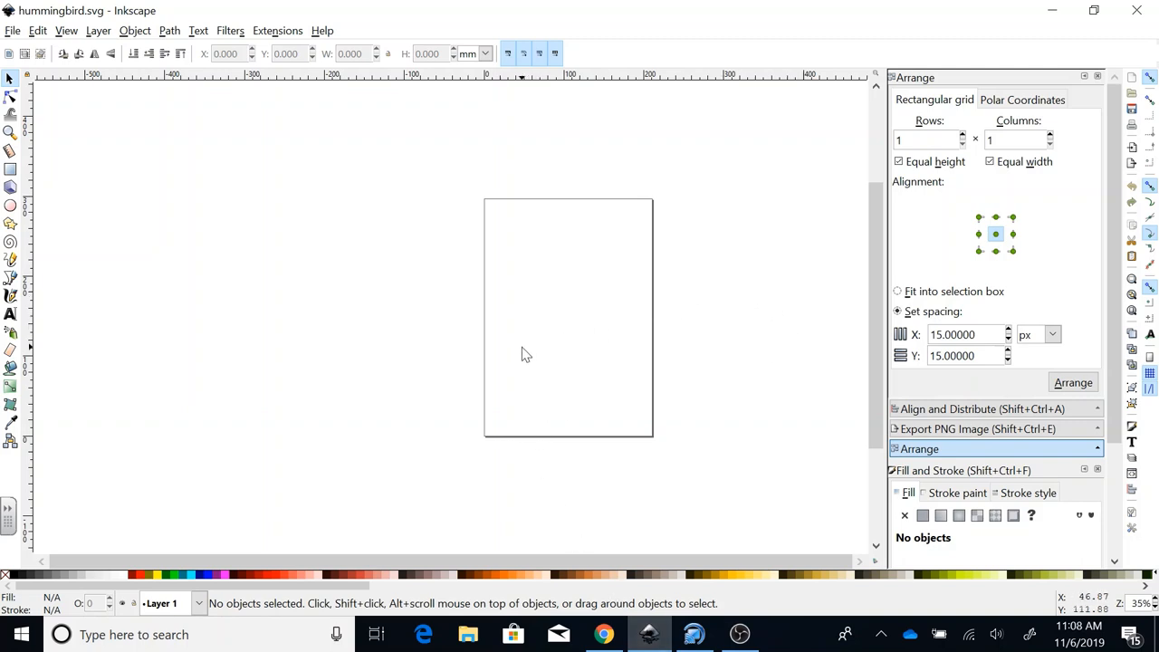
{"action": "mouse_move", "coordinate": [358, 230]}
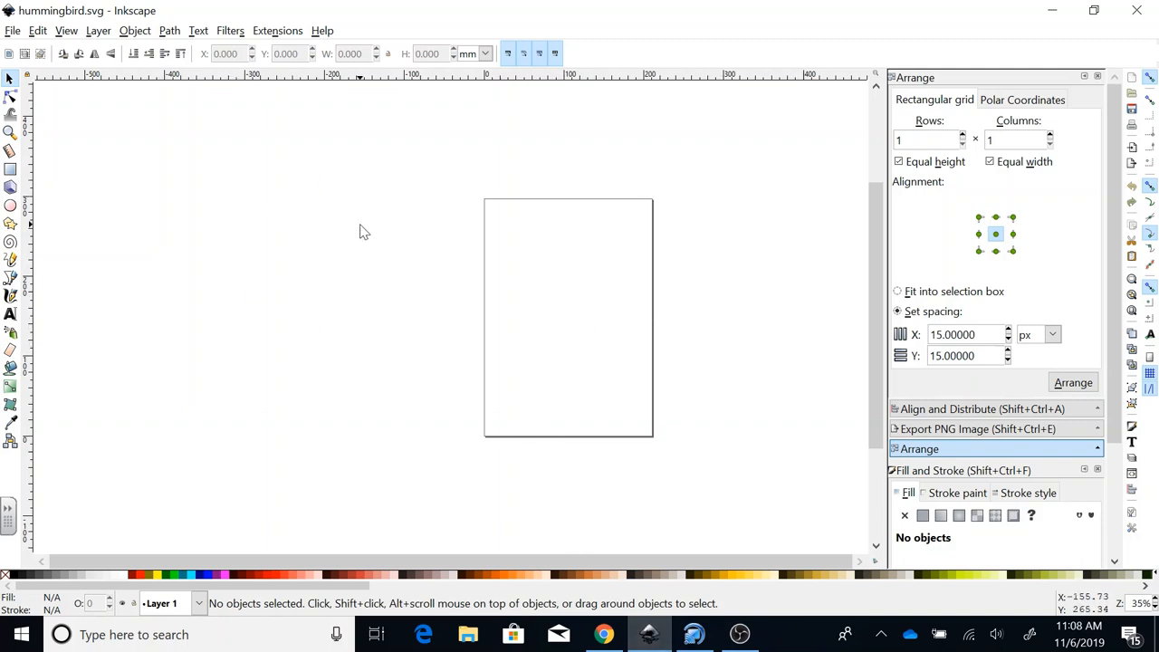
{"action": "mouse_move", "coordinate": [326, 201]}
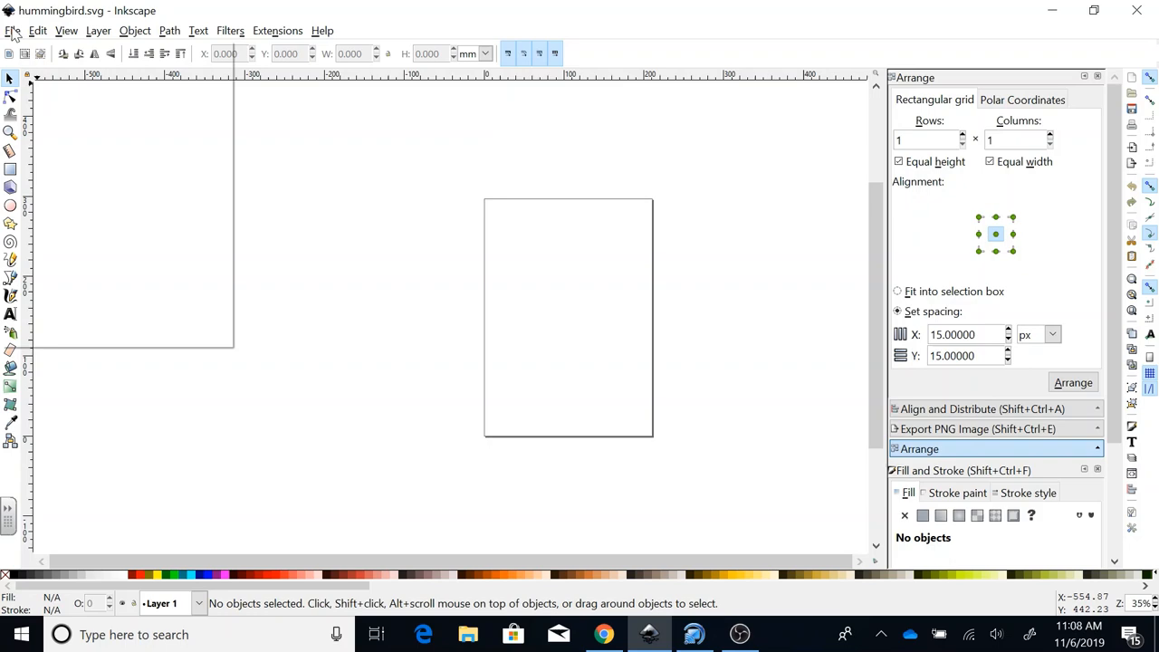
Import IMG_0928 from Downloads, reaching the jpeg bitmap import prompt.
{"action": "left_click", "coordinate": [13, 29]}
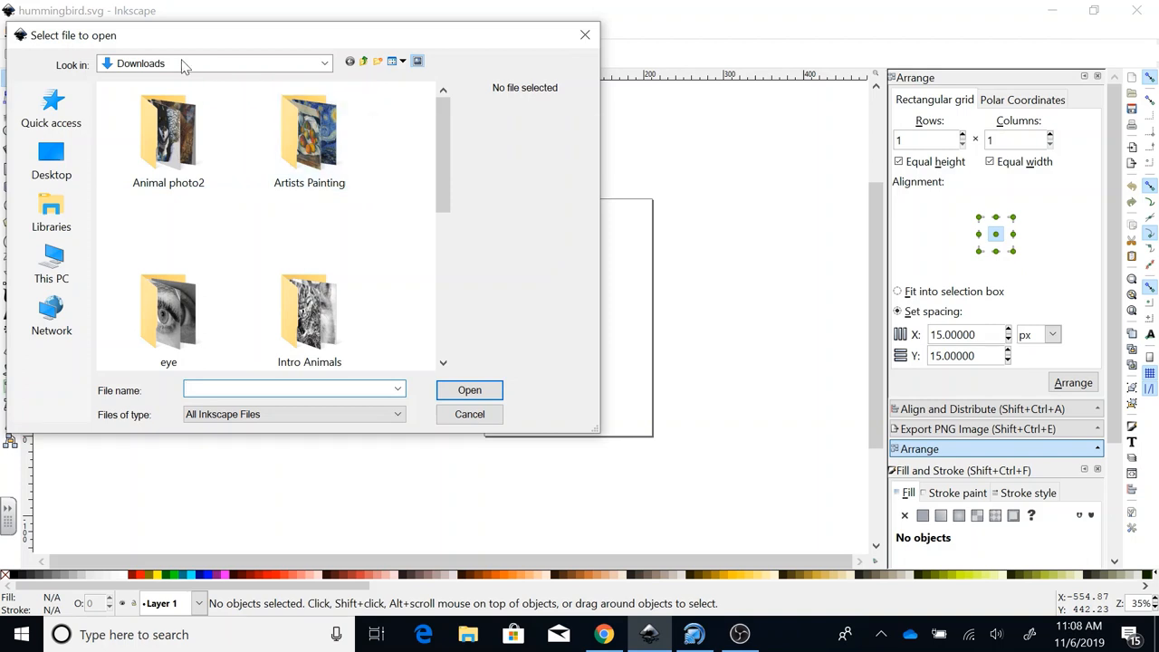
{"action": "mouse_move", "coordinate": [123, 76]}
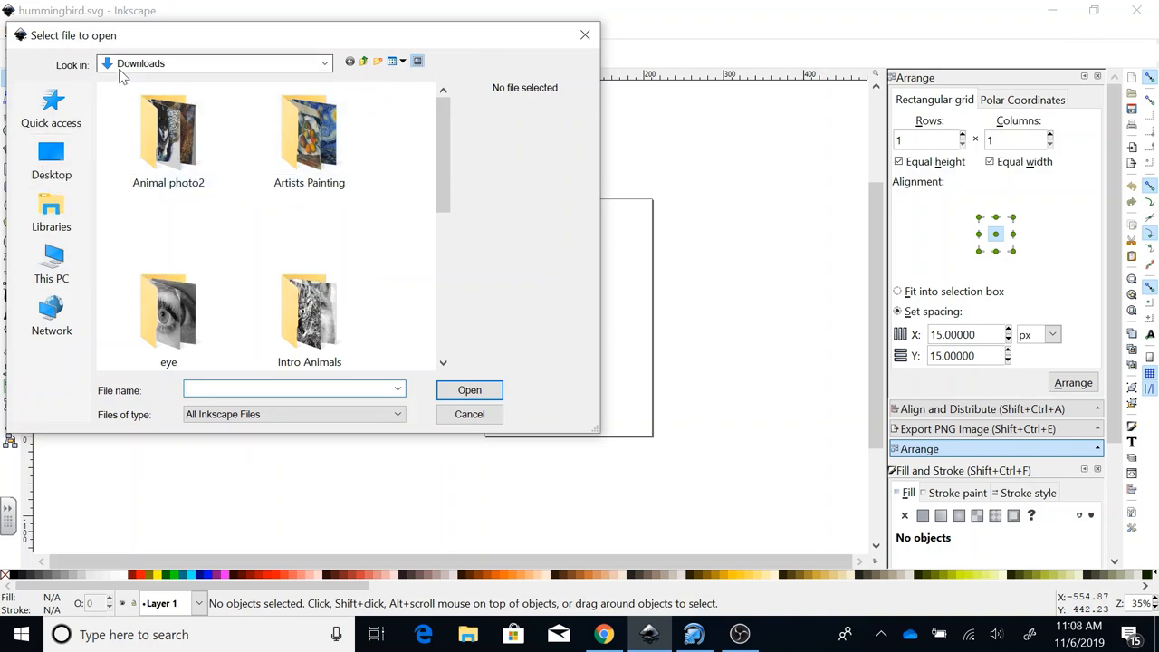
{"action": "left_click", "coordinate": [51, 263]}
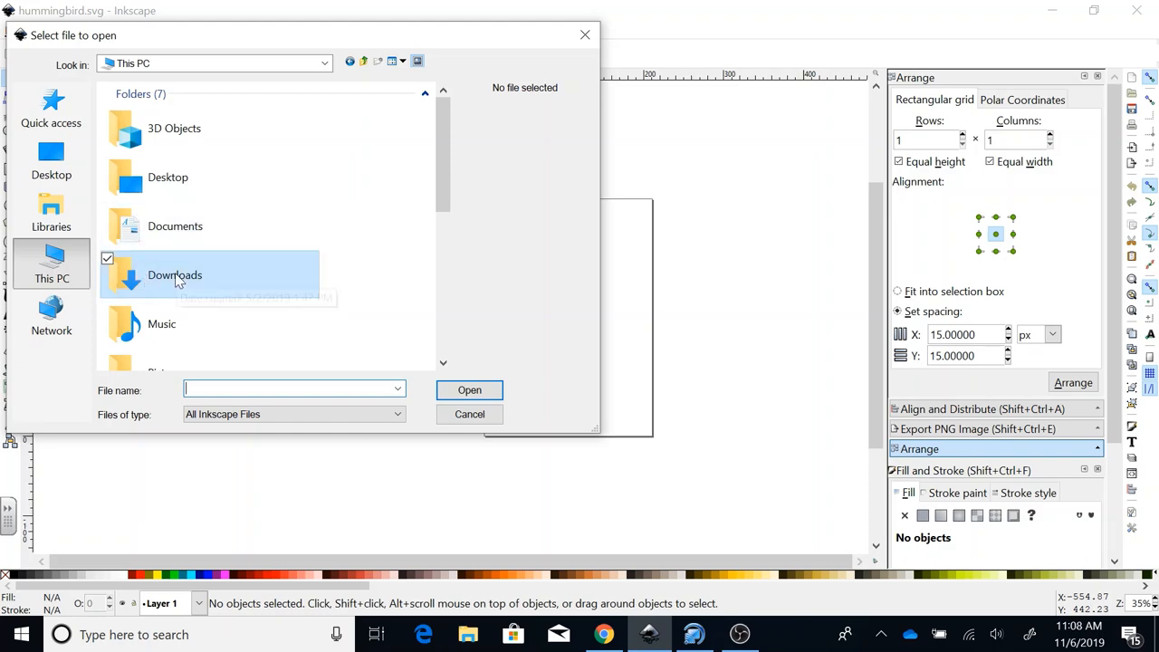
{"action": "double_click", "coordinate": [174, 275]}
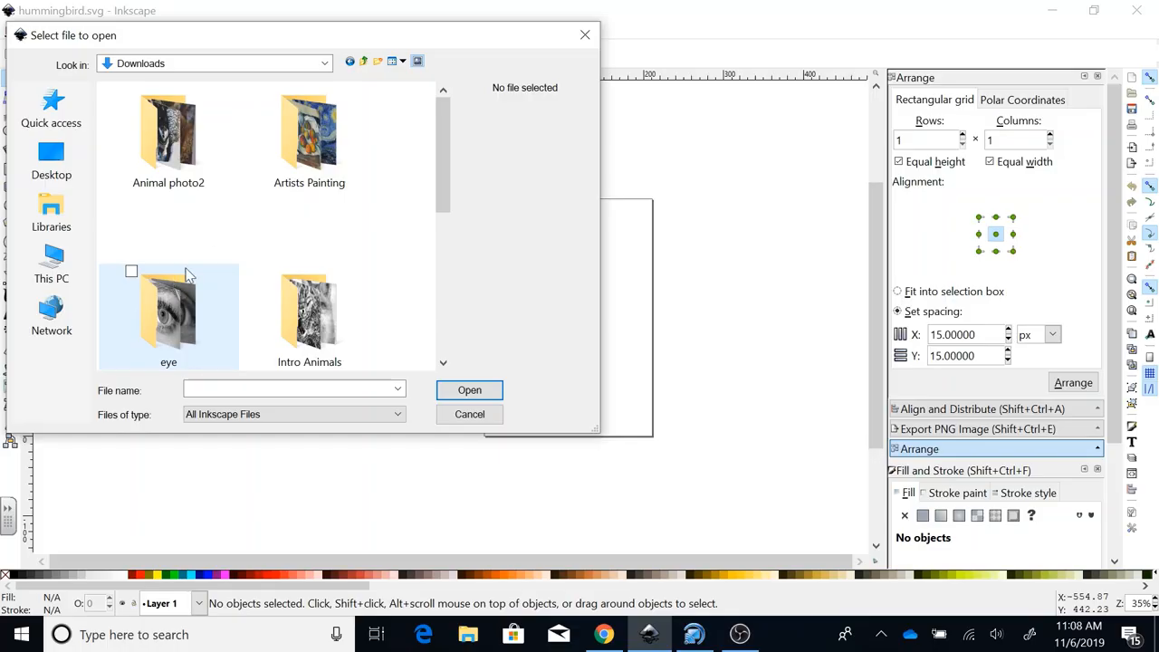
{"action": "scroll", "scroll_direction": "down", "scroll_amount": 3}
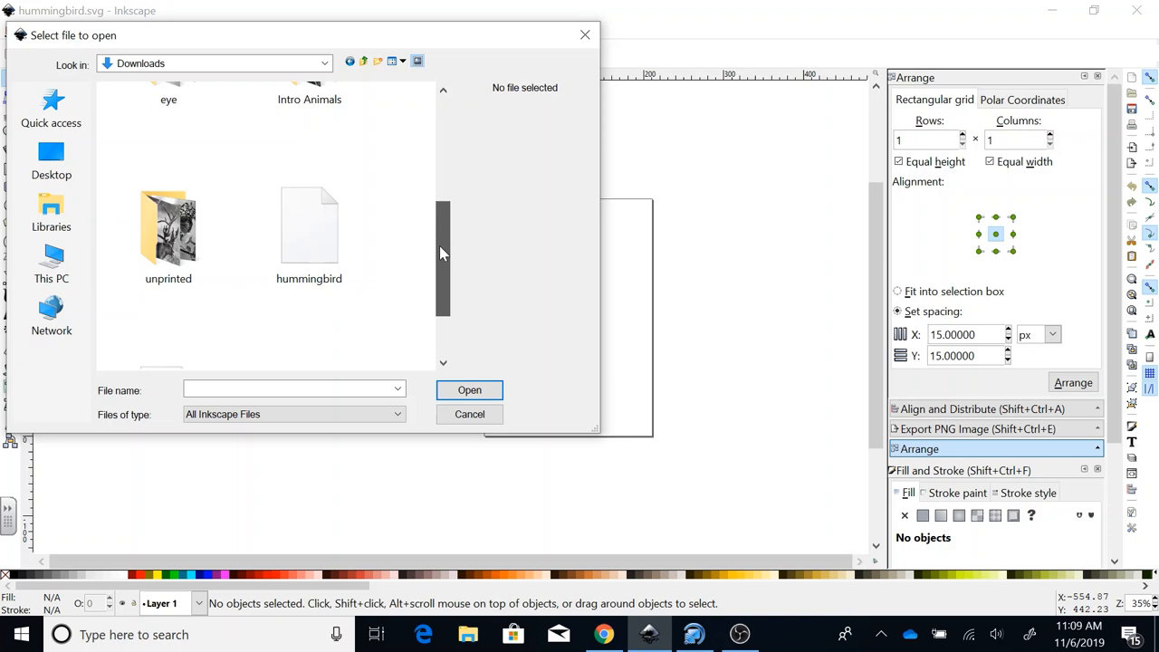
{"action": "scroll", "scroll_direction": "down", "scroll_amount": 3}
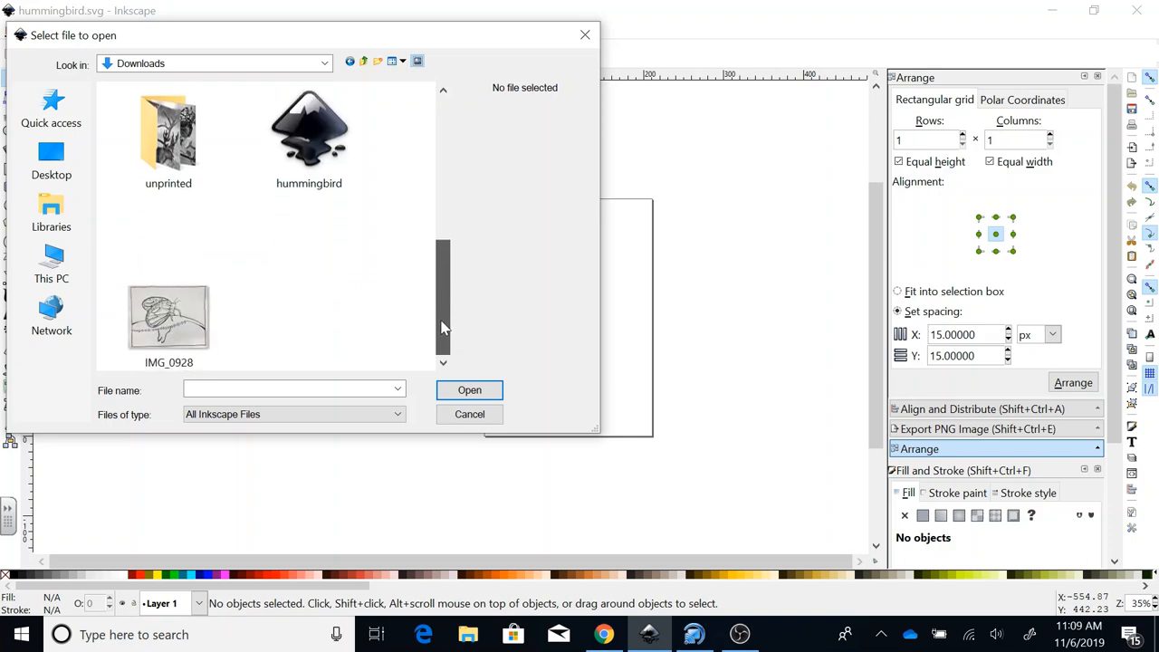
{"action": "left_click", "coordinate": [168, 317]}
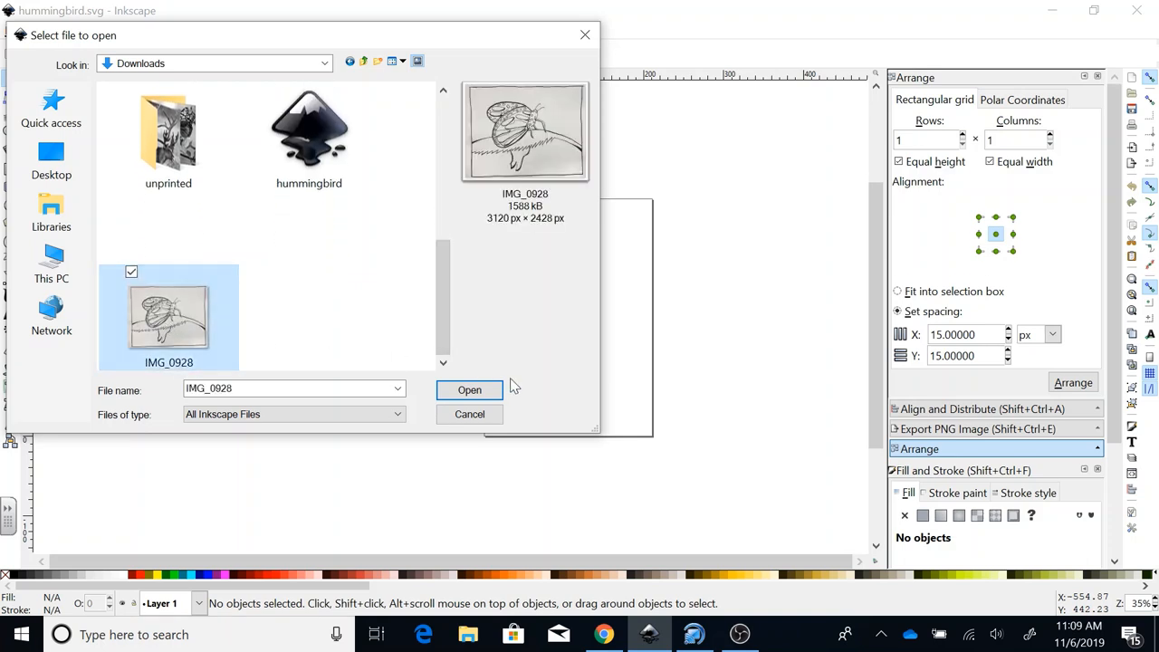
{"action": "left_click", "coordinate": [469, 389]}
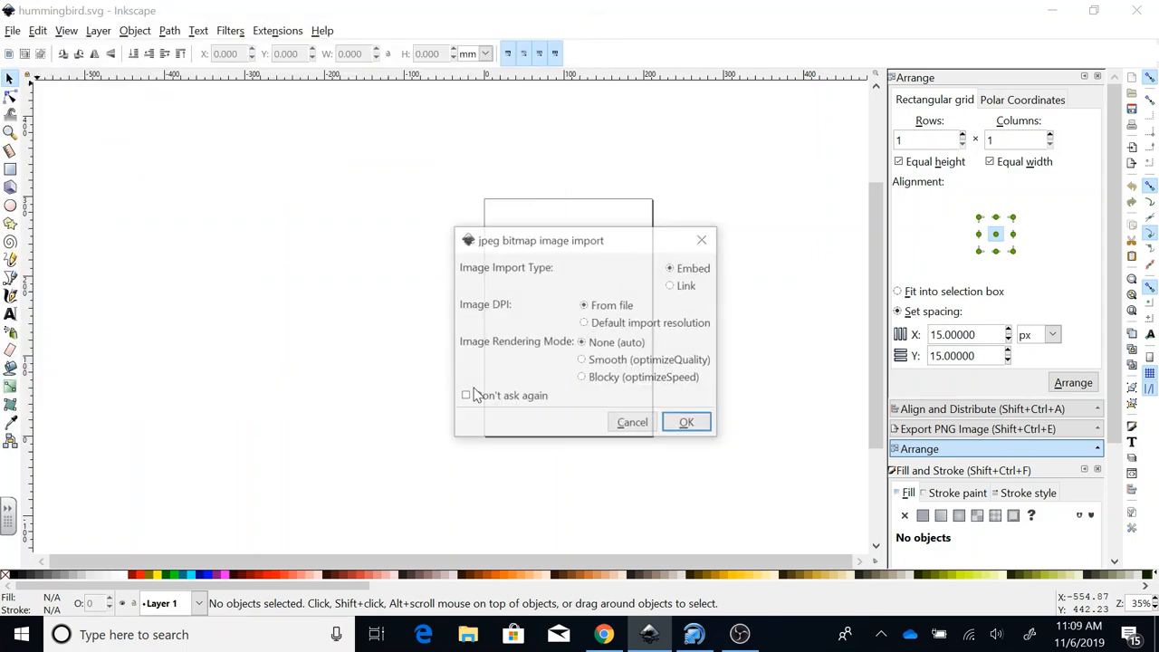
{"action": "mouse_move", "coordinate": [703, 239]}
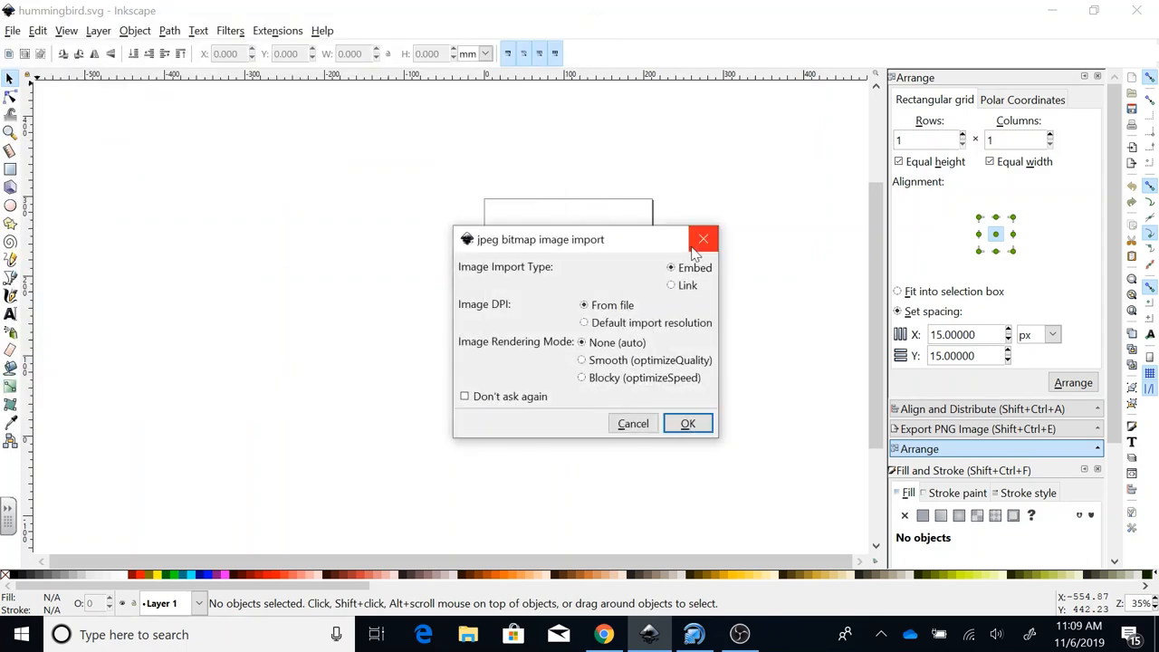
{"action": "mouse_move", "coordinate": [690, 293]}
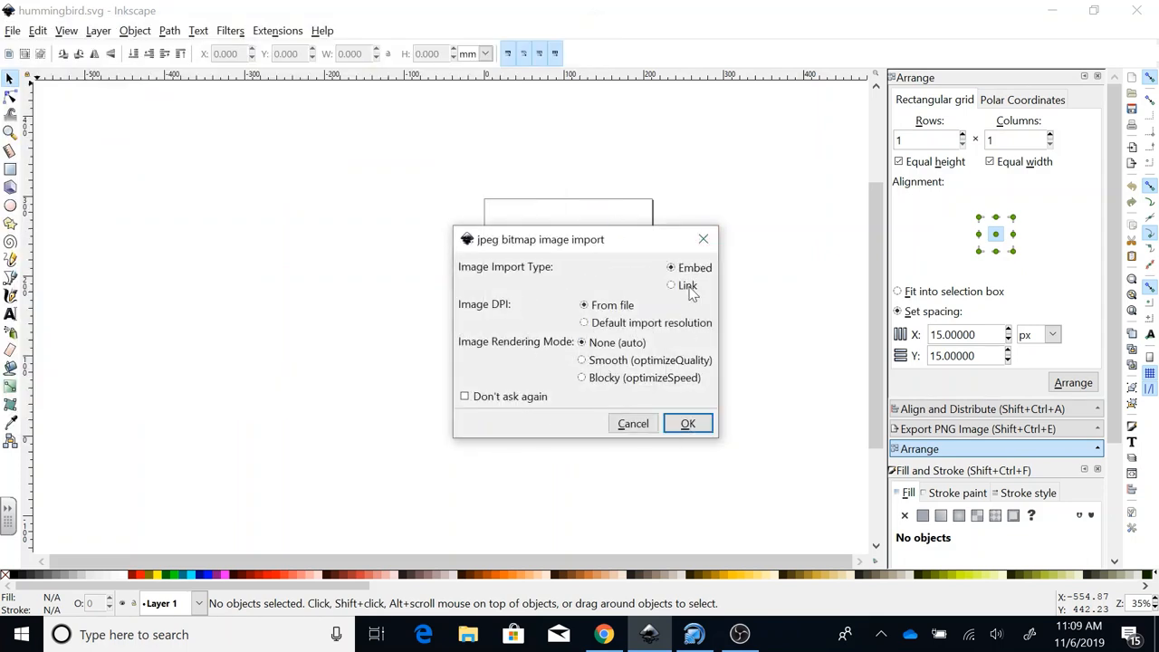
{"action": "mouse_move", "coordinate": [673, 270]}
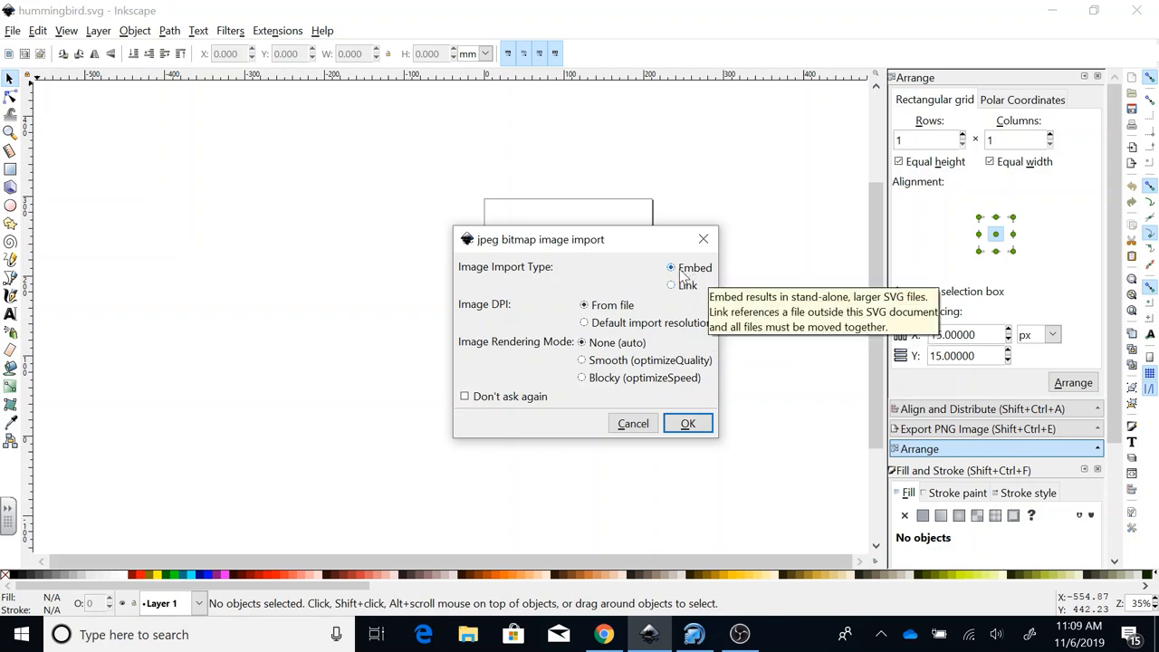
{"action": "mouse_move", "coordinate": [691, 442]}
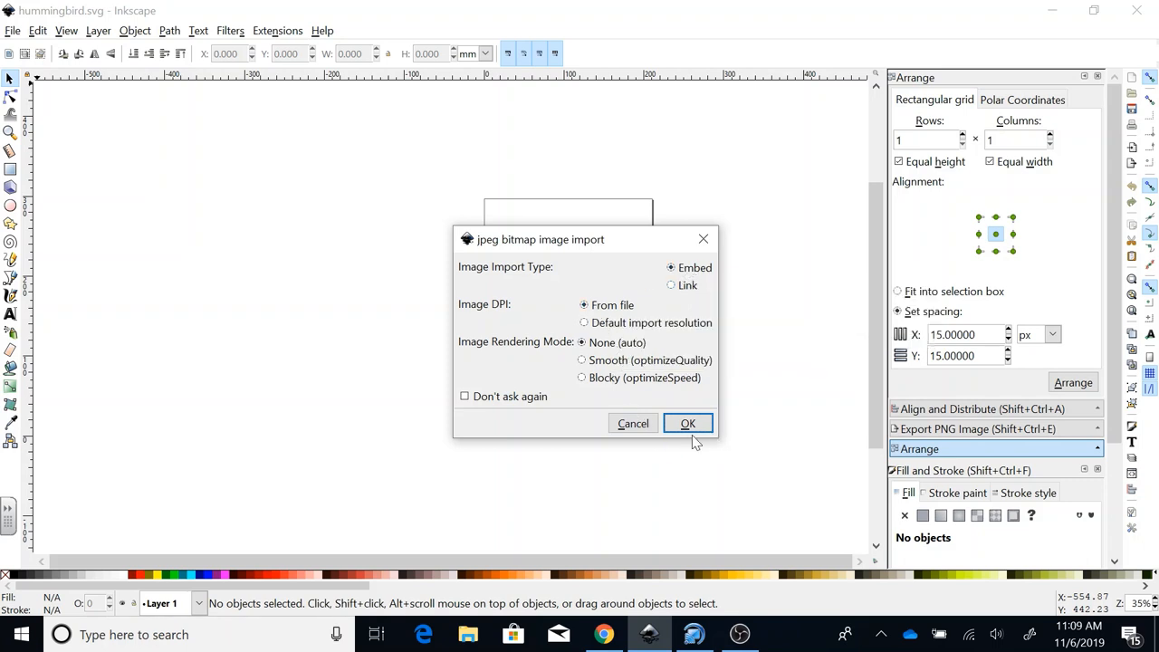
Embed the butterfly photo, maximize the window and select the imported image.
{"action": "left_click", "coordinate": [688, 424]}
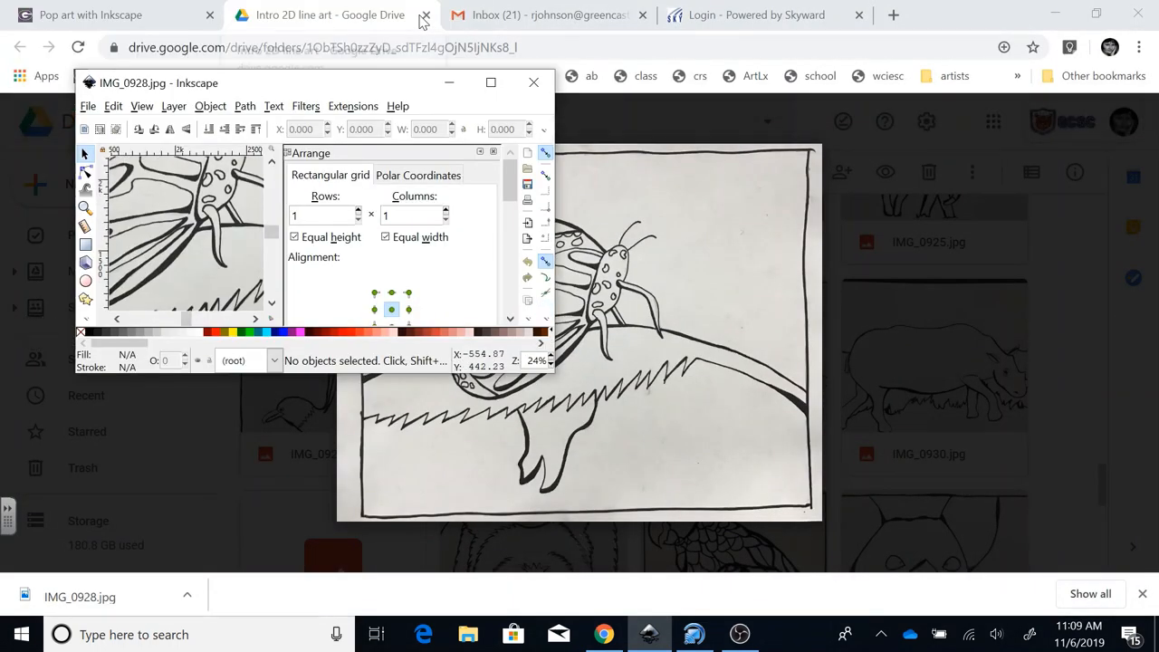
{"action": "left_click", "coordinate": [491, 84]}
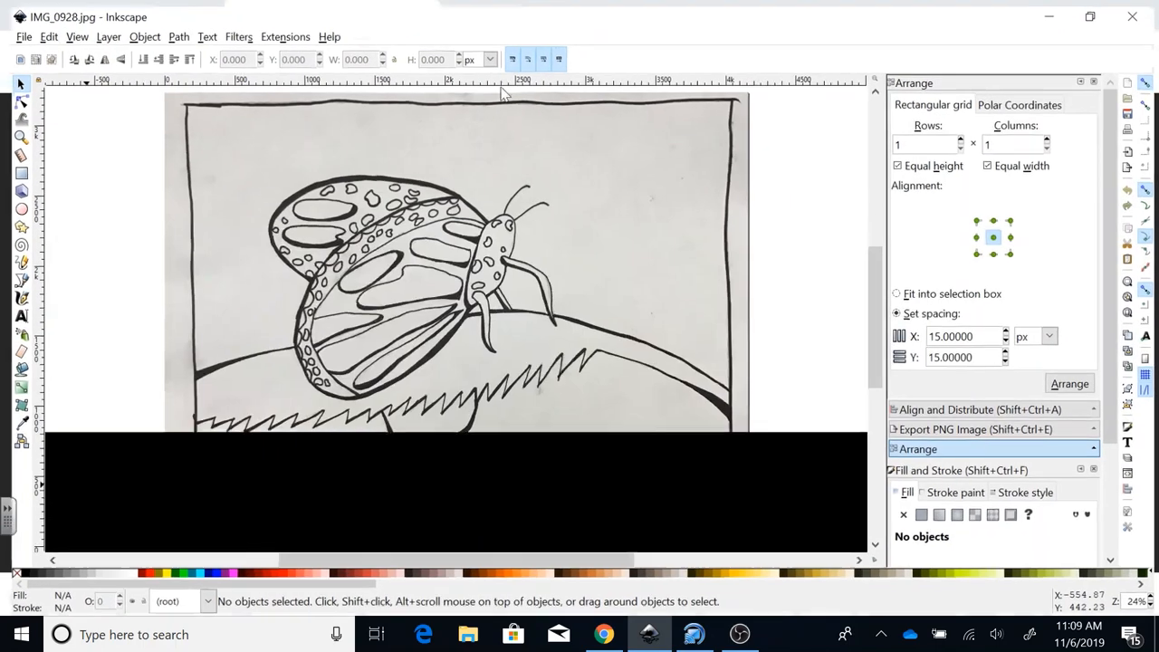
{"action": "scroll", "scroll_direction": "down", "scroll_amount": 3}
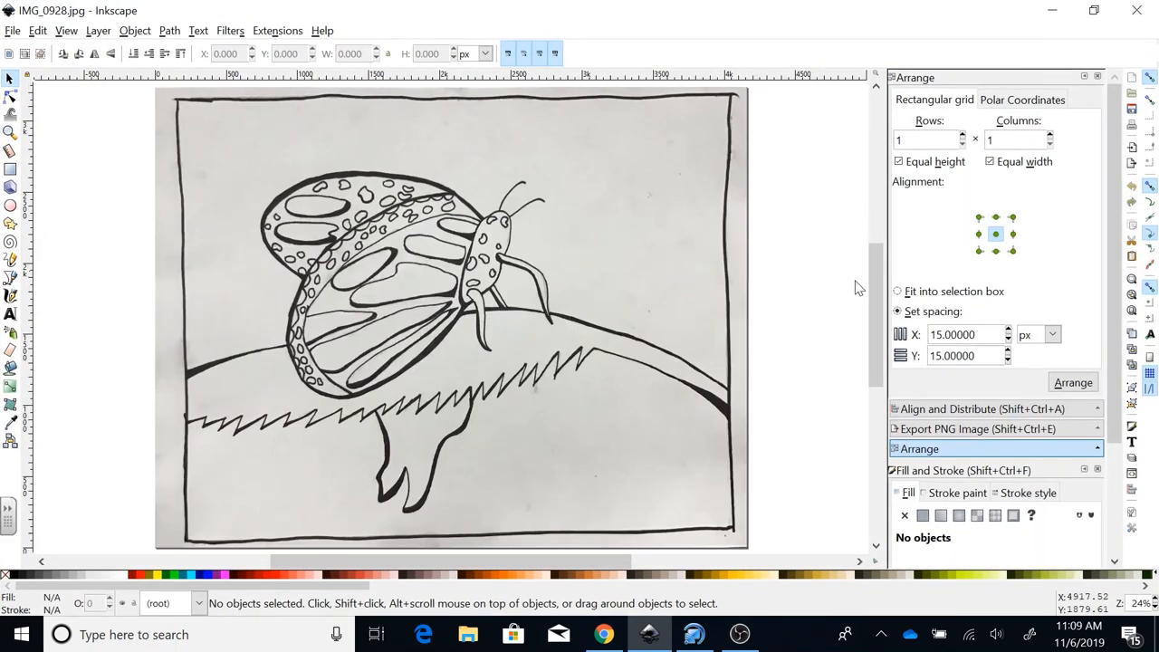
{"action": "mouse_move", "coordinate": [674, 215]}
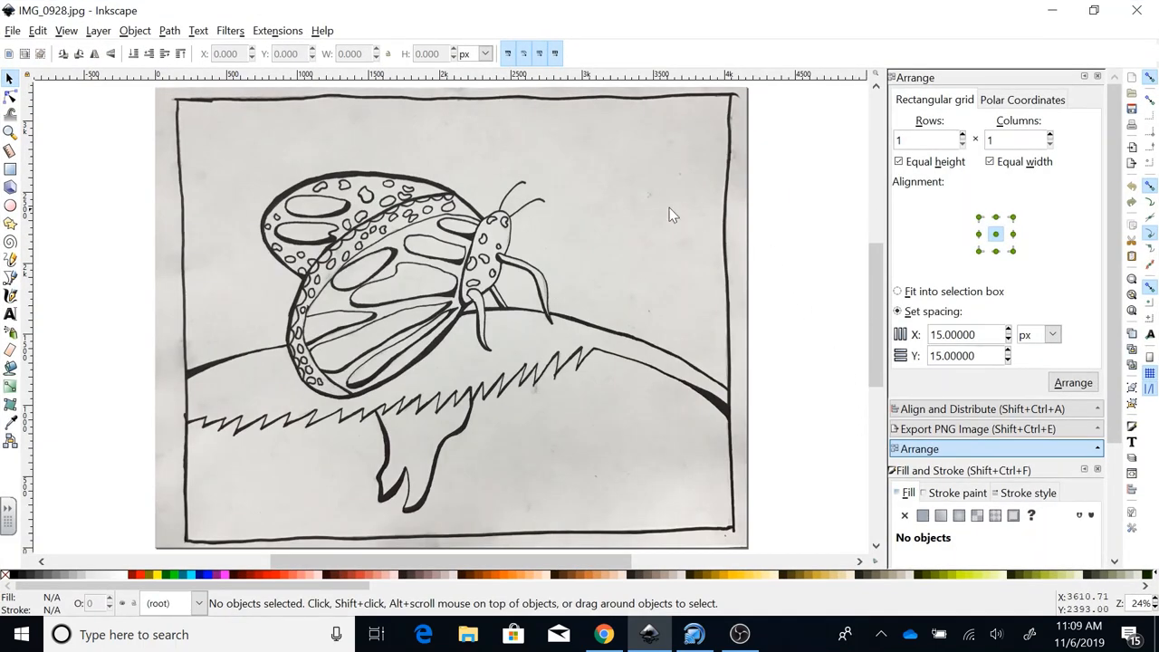
{"action": "mouse_move", "coordinate": [438, 298]}
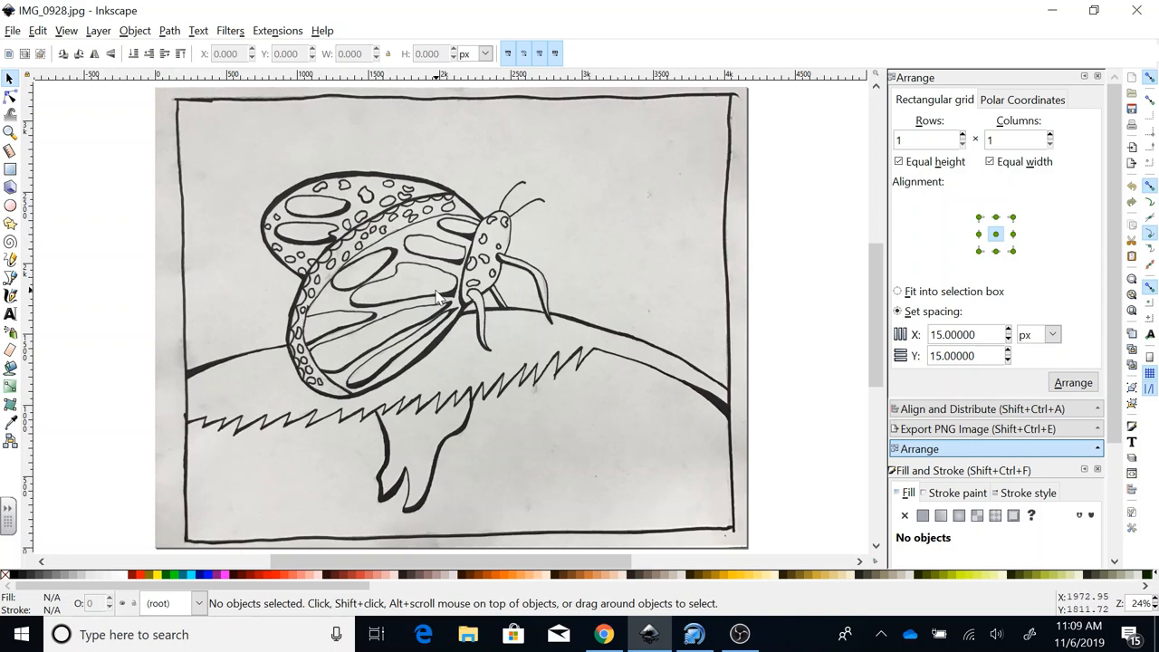
{"action": "mouse_move", "coordinate": [261, 264]}
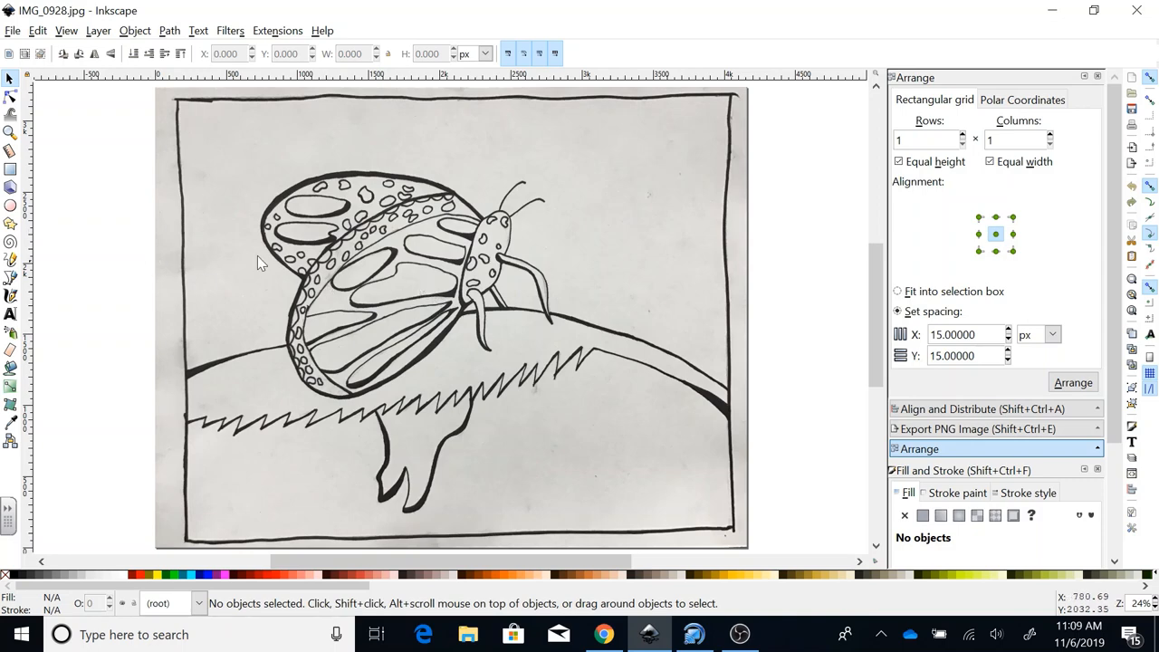
{"action": "left_click", "coordinate": [399, 225]}
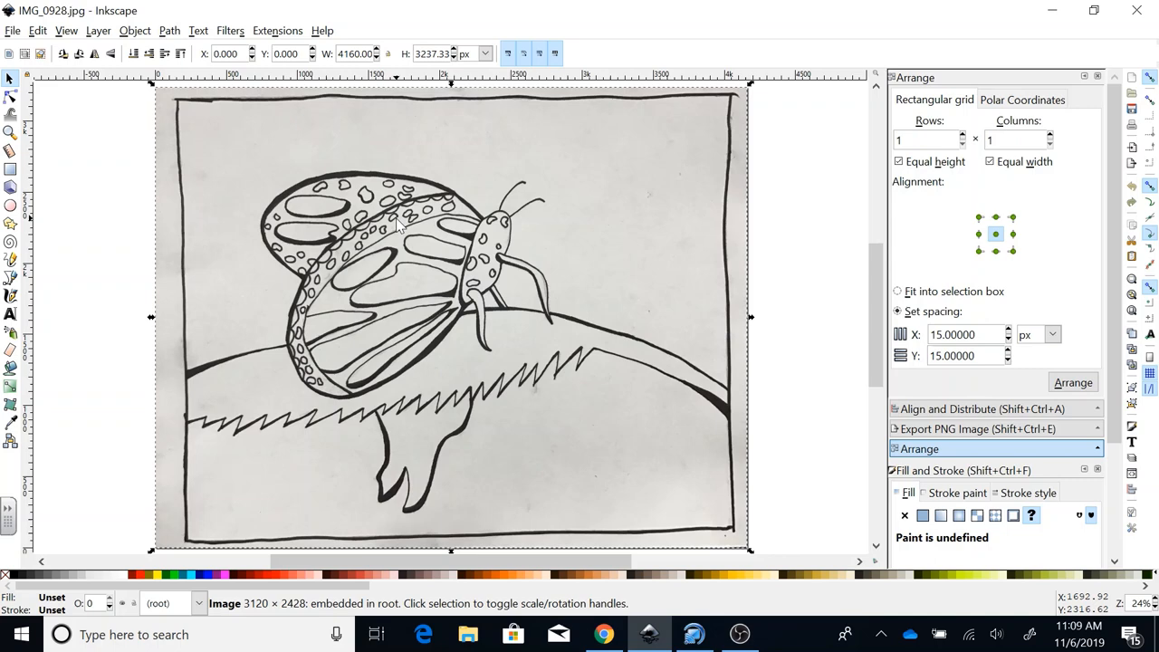
{"action": "mouse_move", "coordinate": [142, 272]}
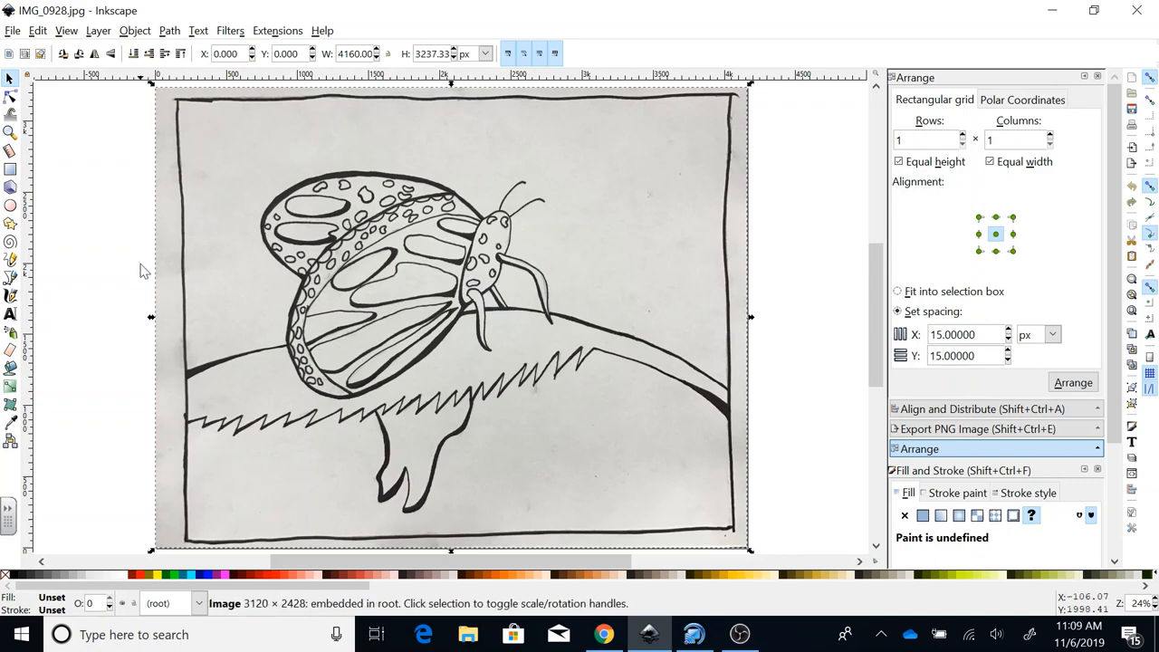
{"action": "mouse_move", "coordinate": [707, 287]}
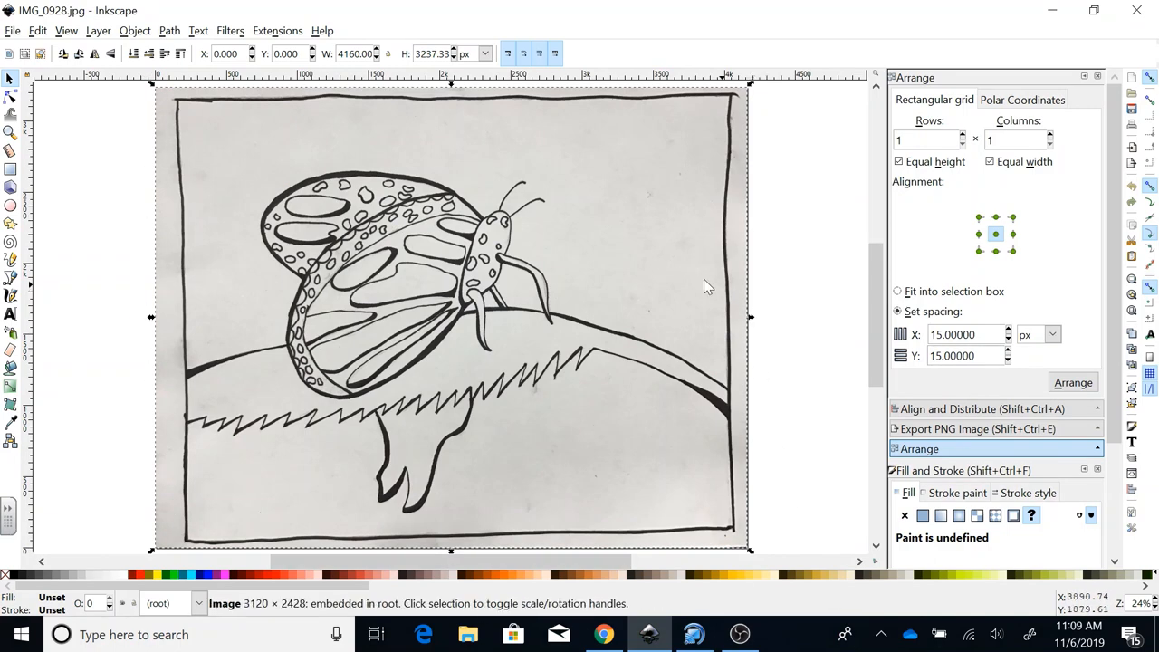
{"action": "mouse_move", "coordinate": [535, 251]}
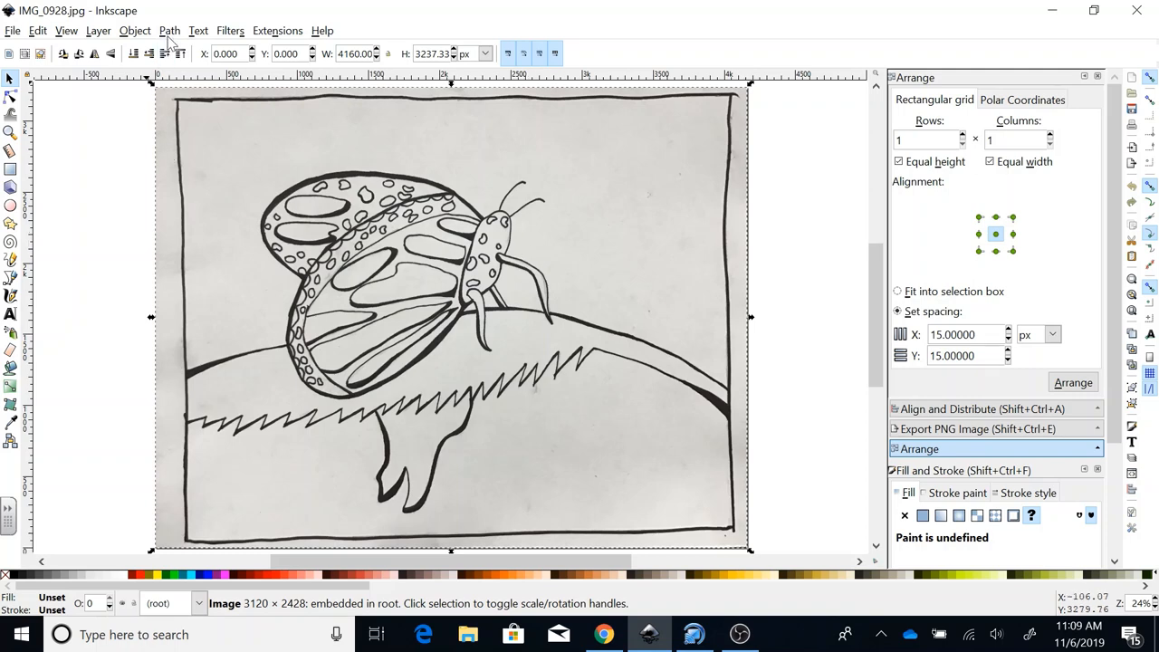
{"action": "left_click", "coordinate": [171, 29]}
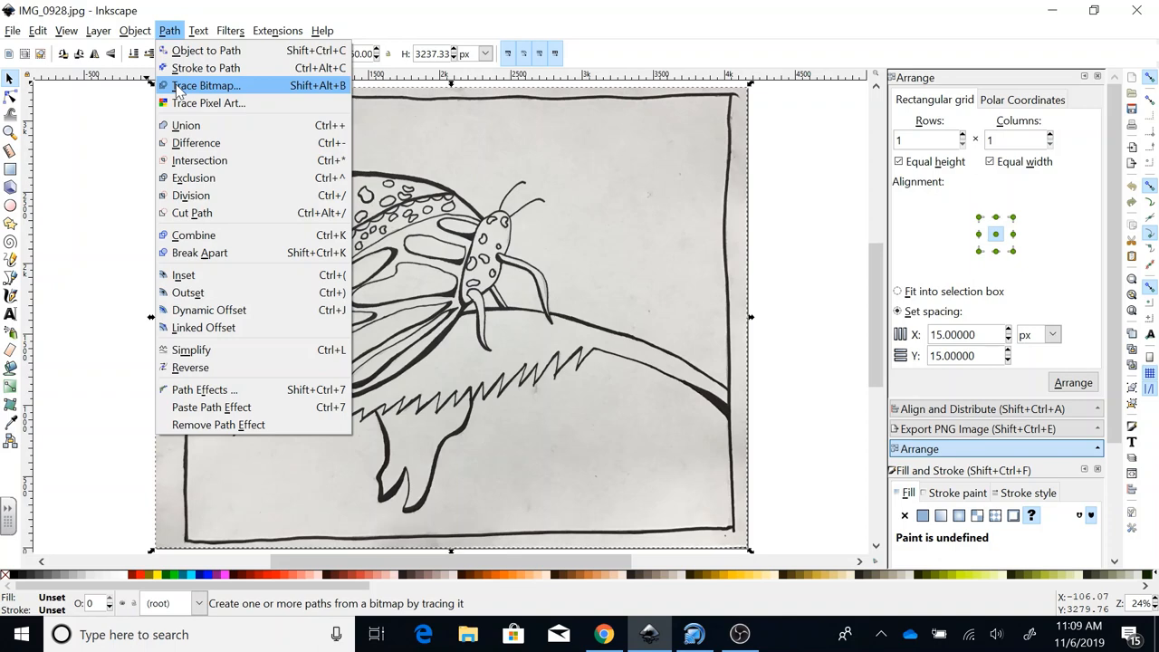
Trace the butterfly photo with Brightness cutoff and Live Preview into a vector path.
{"action": "left_click", "coordinate": [207, 85]}
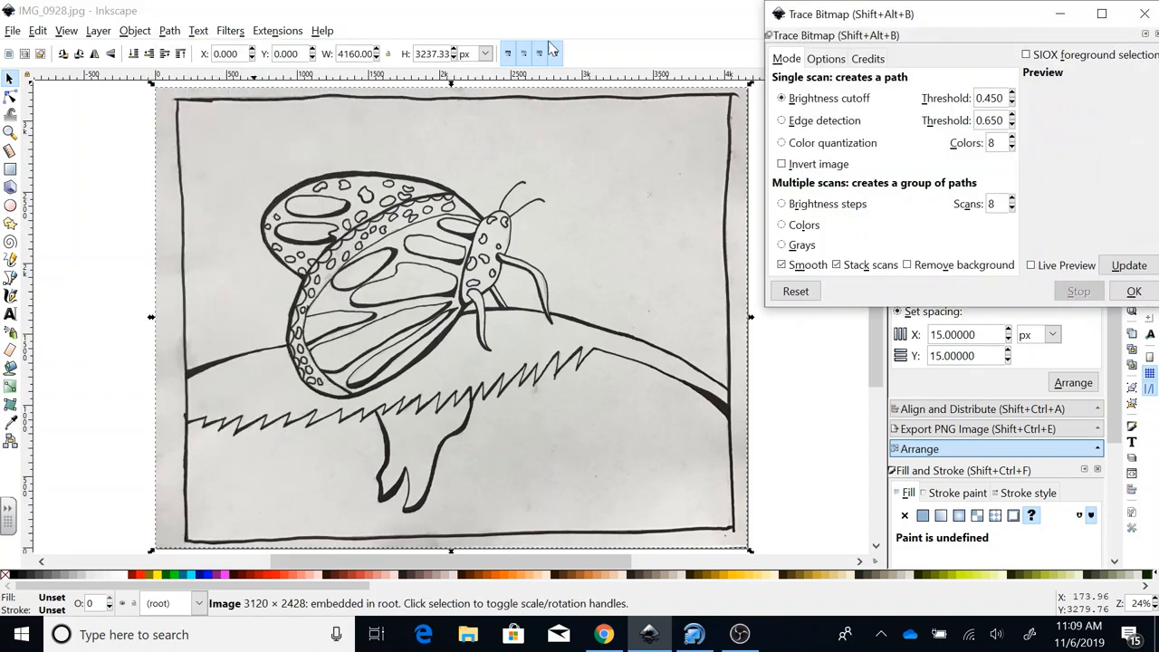
{"action": "left_click_drag", "start_coordinate": [852, 14], "coordinate": [746, 22]}
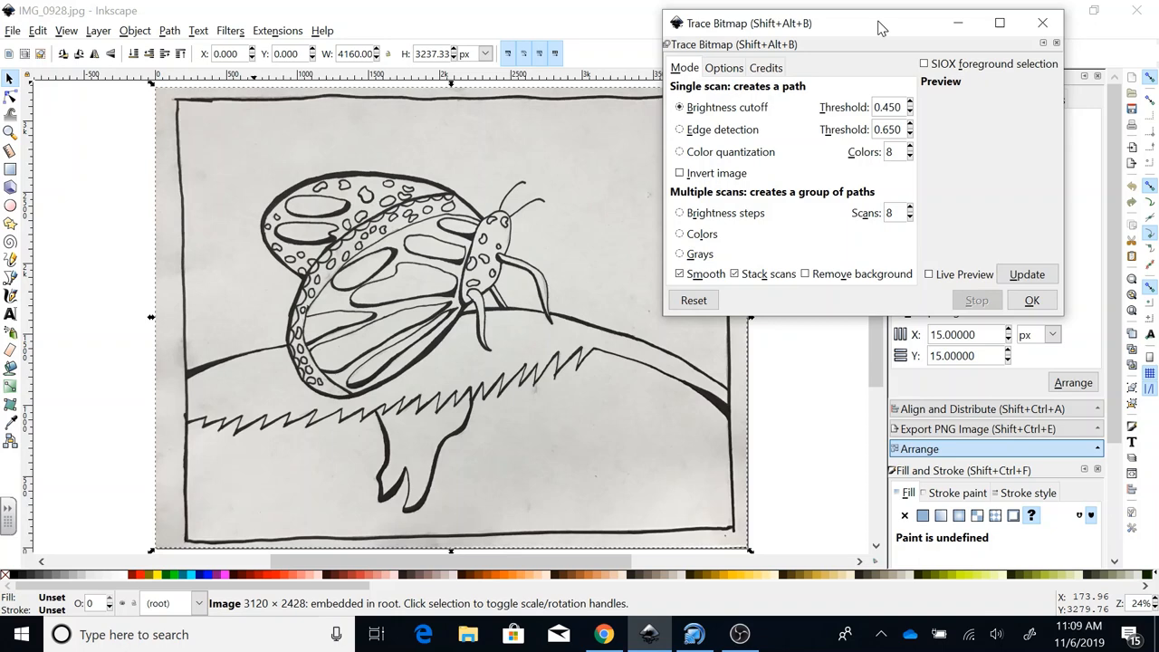
{"action": "mouse_move", "coordinate": [920, 141]}
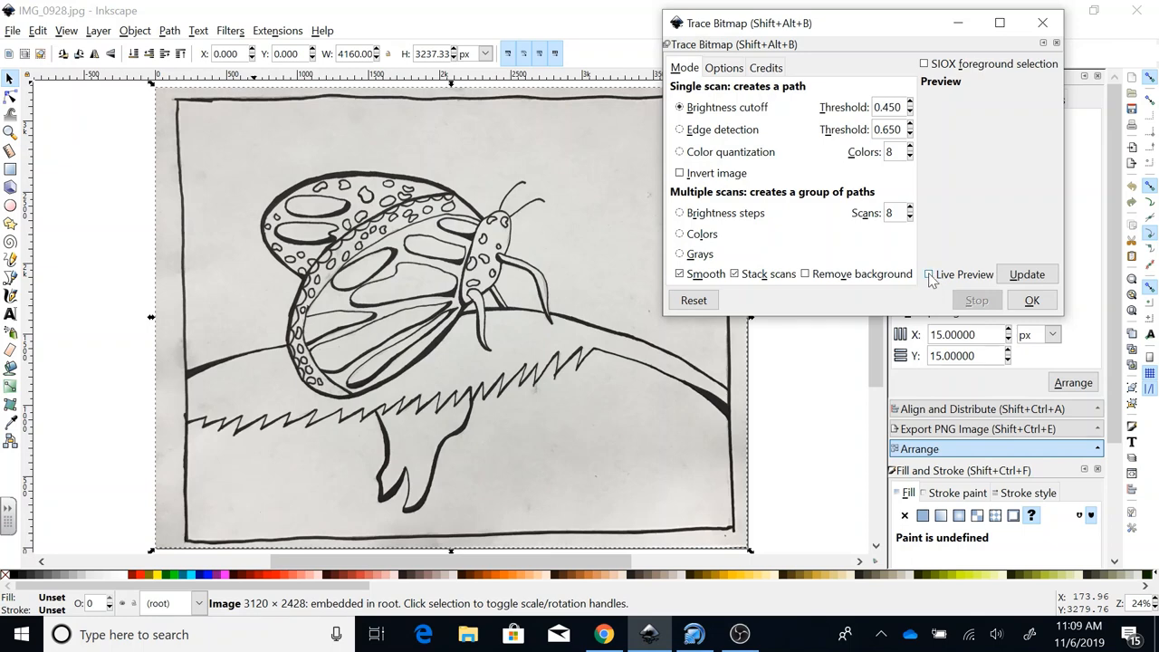
{"action": "left_click", "coordinate": [929, 273]}
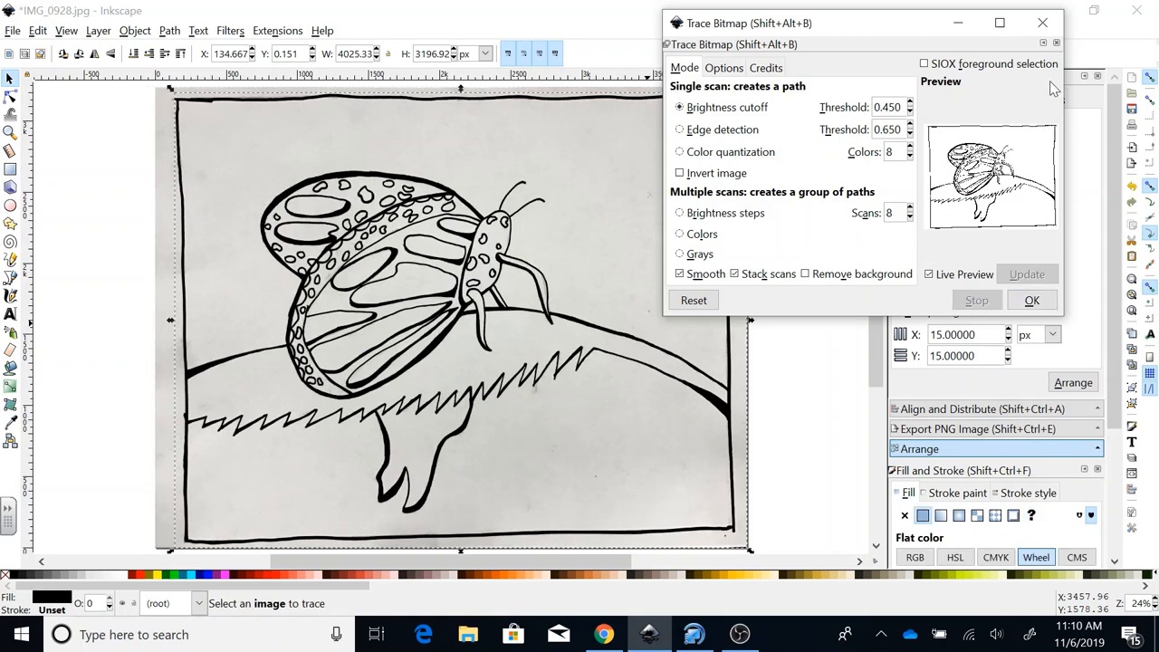
{"action": "left_click", "coordinate": [1044, 22]}
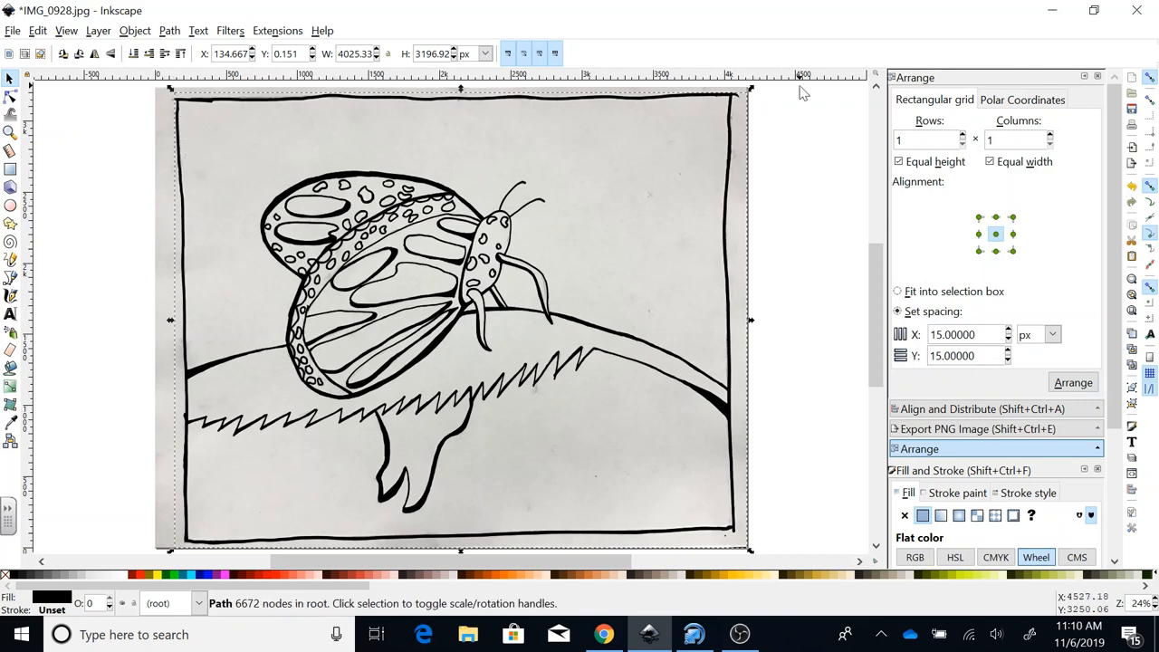
{"action": "mouse_move", "coordinate": [47, 378]}
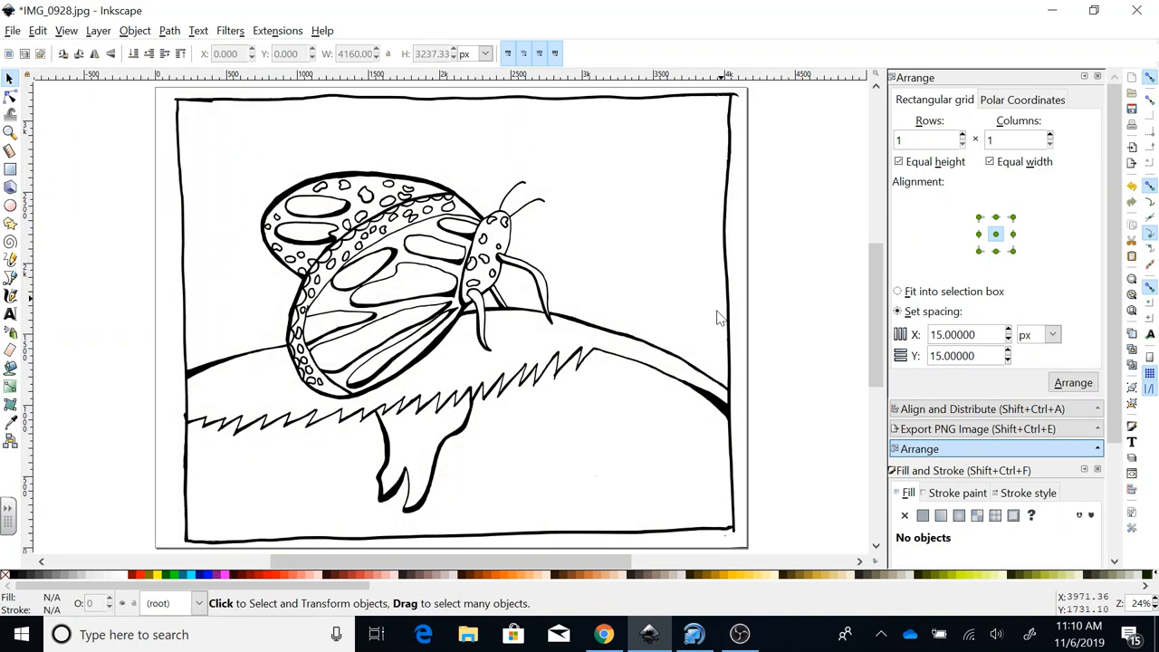
{"action": "mouse_move", "coordinate": [583, 370]}
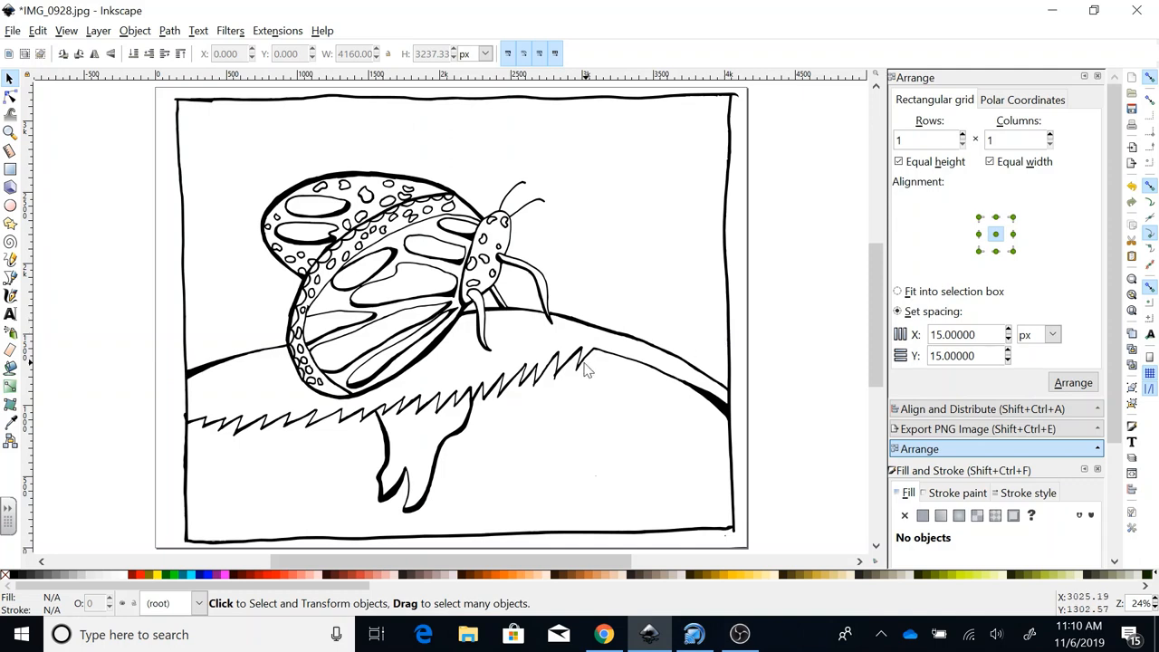
{"action": "mouse_move", "coordinate": [487, 283]}
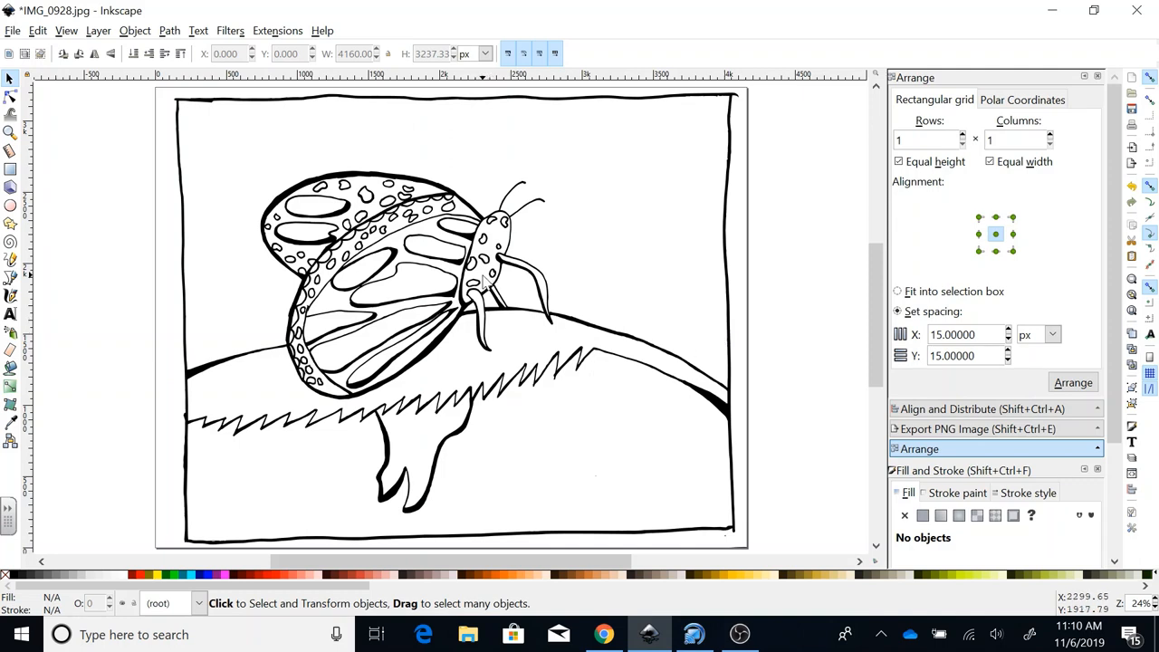
{"action": "mouse_move", "coordinate": [489, 293]}
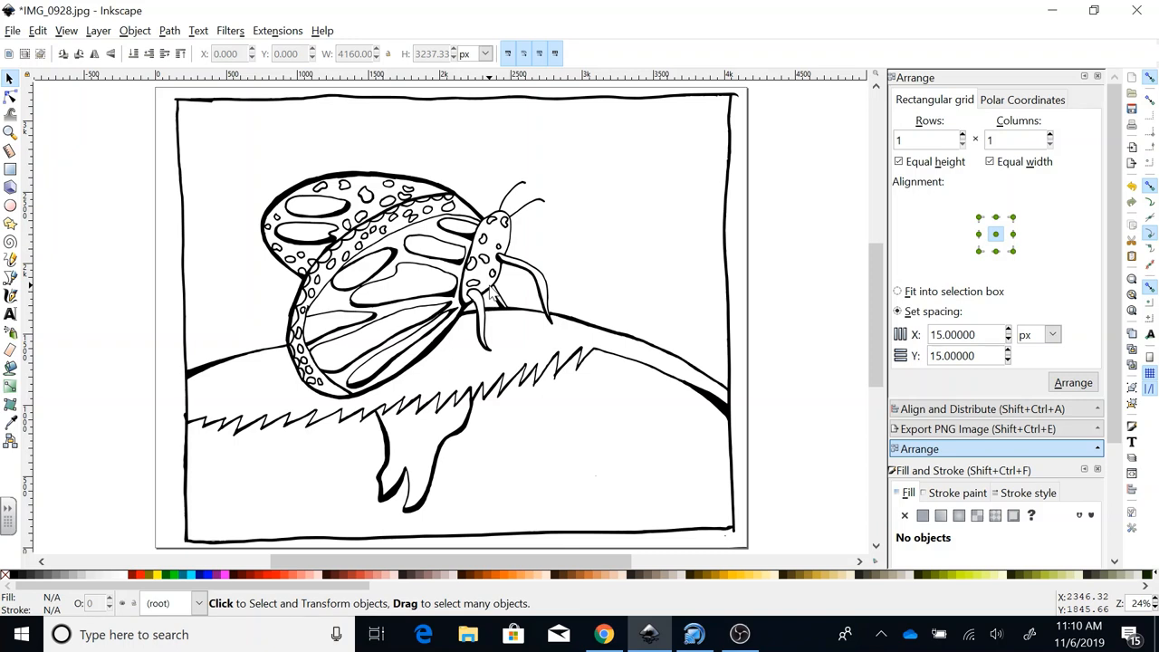
{"action": "mouse_move", "coordinate": [38, 375]}
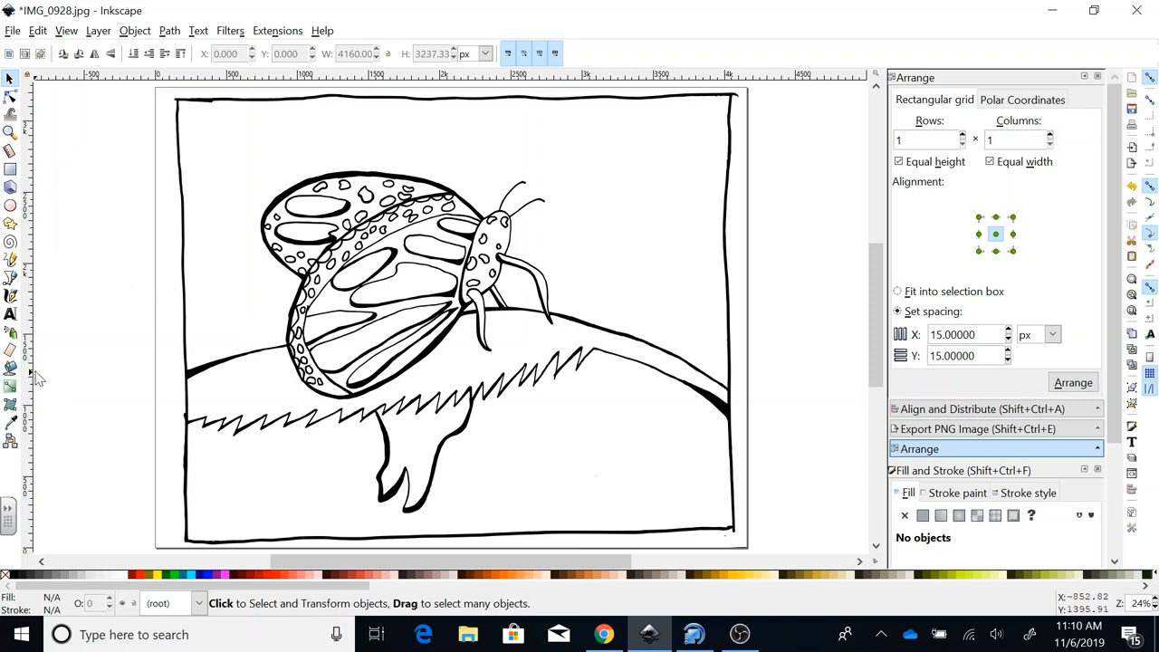
{"action": "mouse_move", "coordinate": [11, 342]}
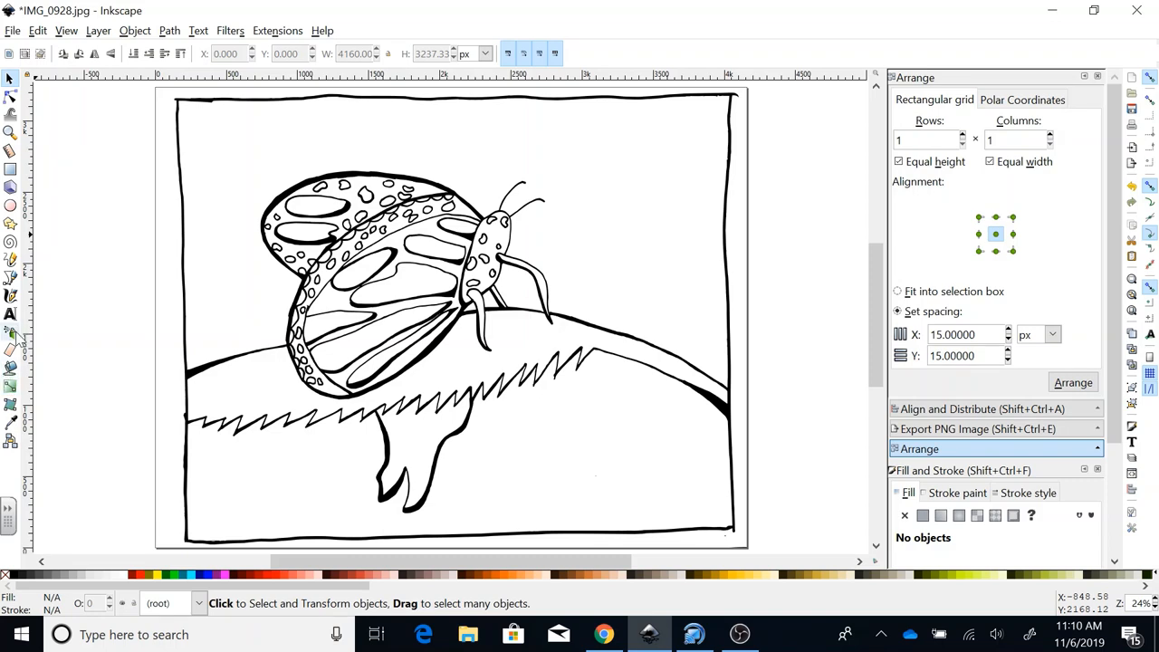
{"action": "mouse_move", "coordinate": [19, 371]}
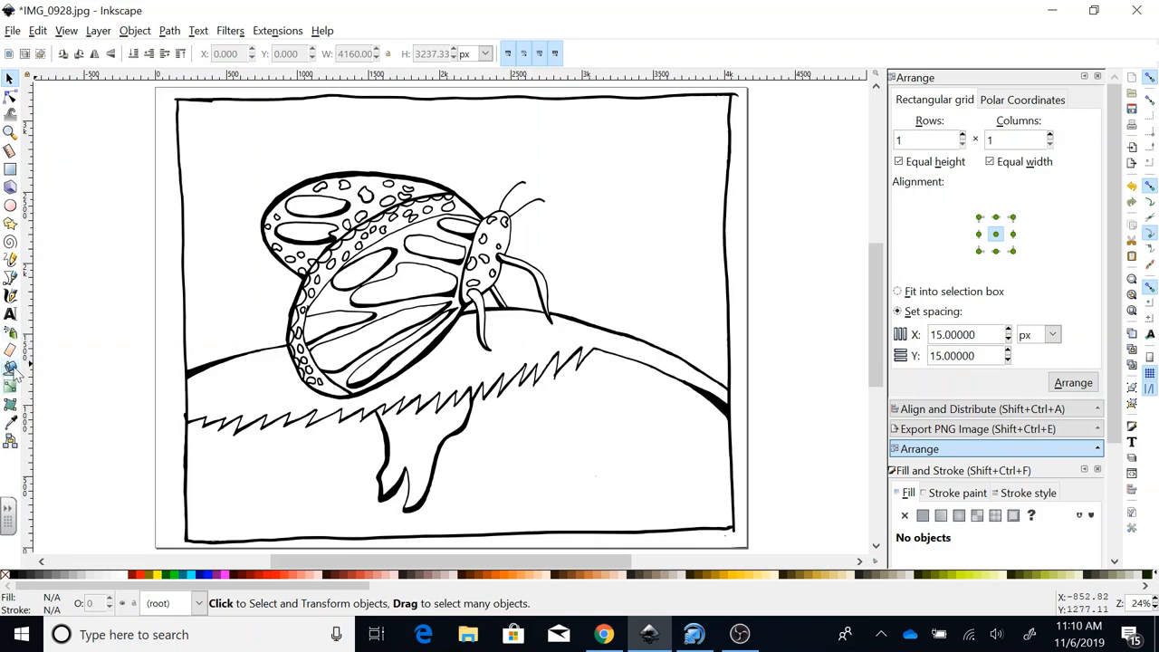
Activate the Paint Bucket tool for filling enclosed regions of the traced outline.
{"action": "left_click", "coordinate": [10, 372]}
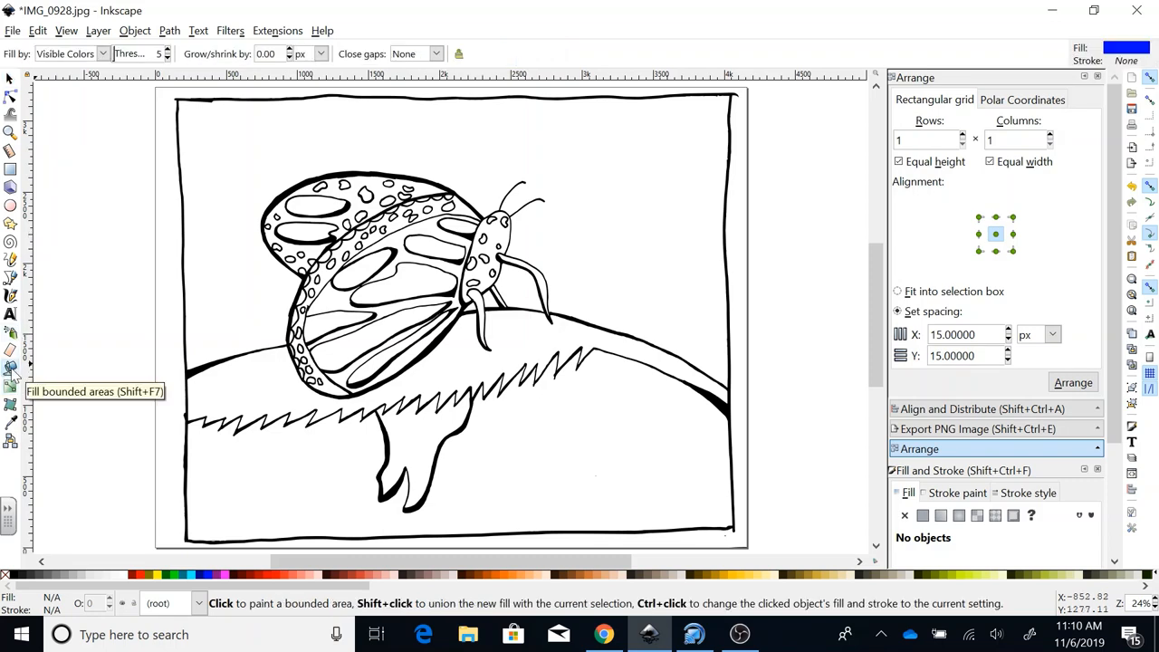
{"action": "mouse_move", "coordinate": [221, 185]}
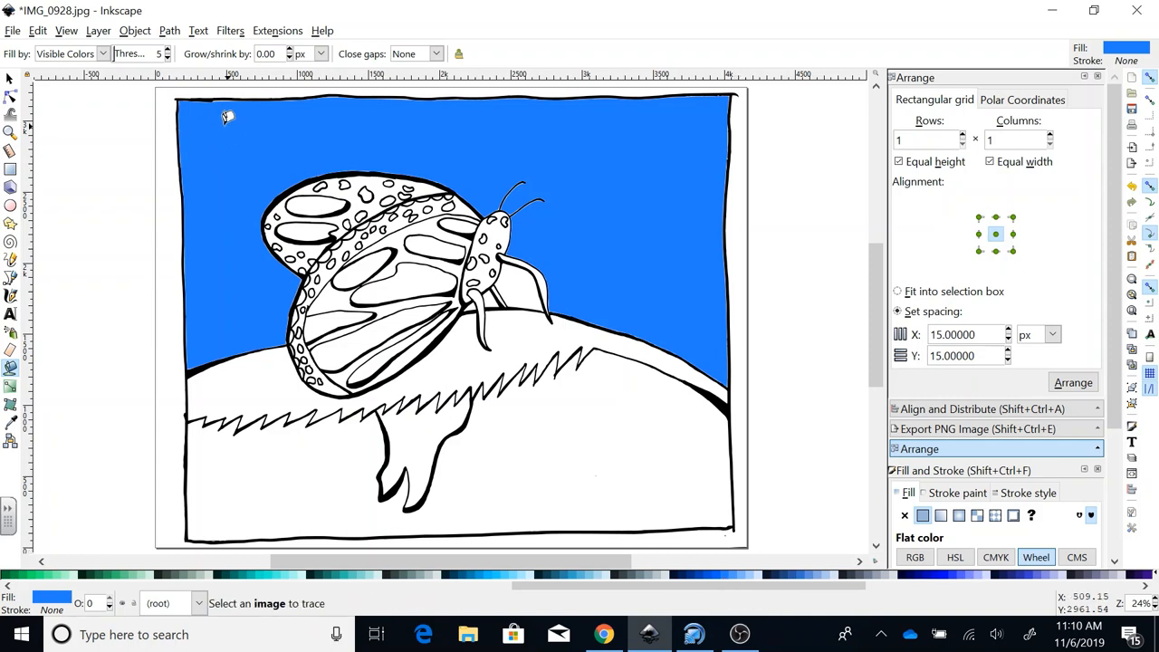
{"action": "mouse_move", "coordinate": [232, 145]}
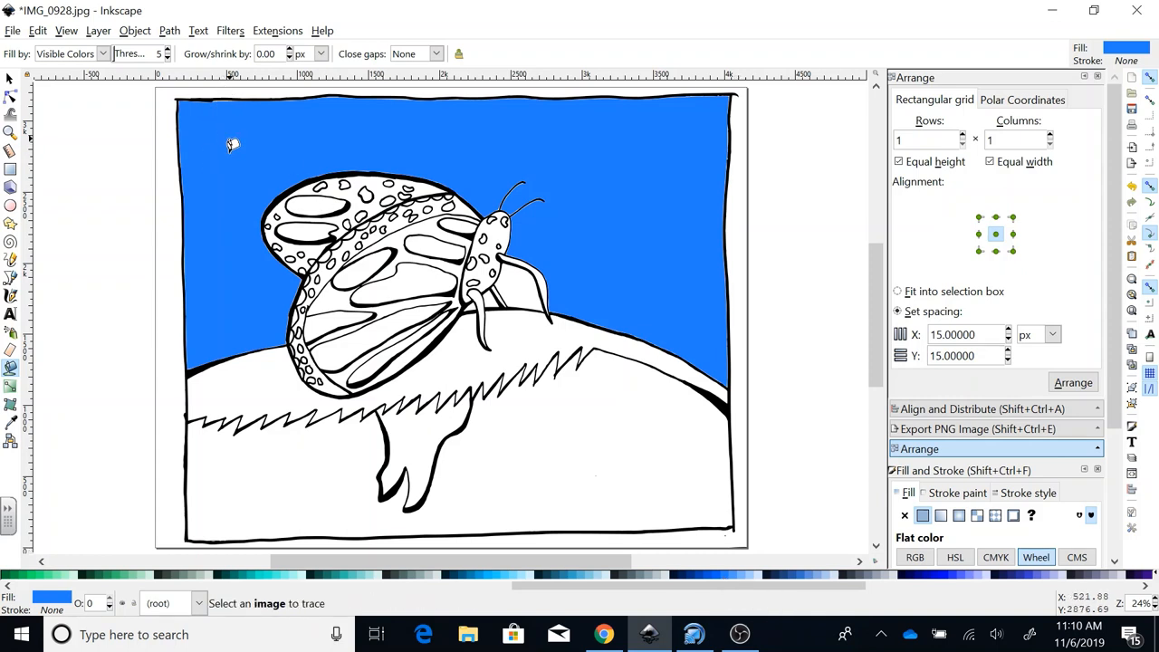
{"action": "mouse_move", "coordinate": [210, 253]}
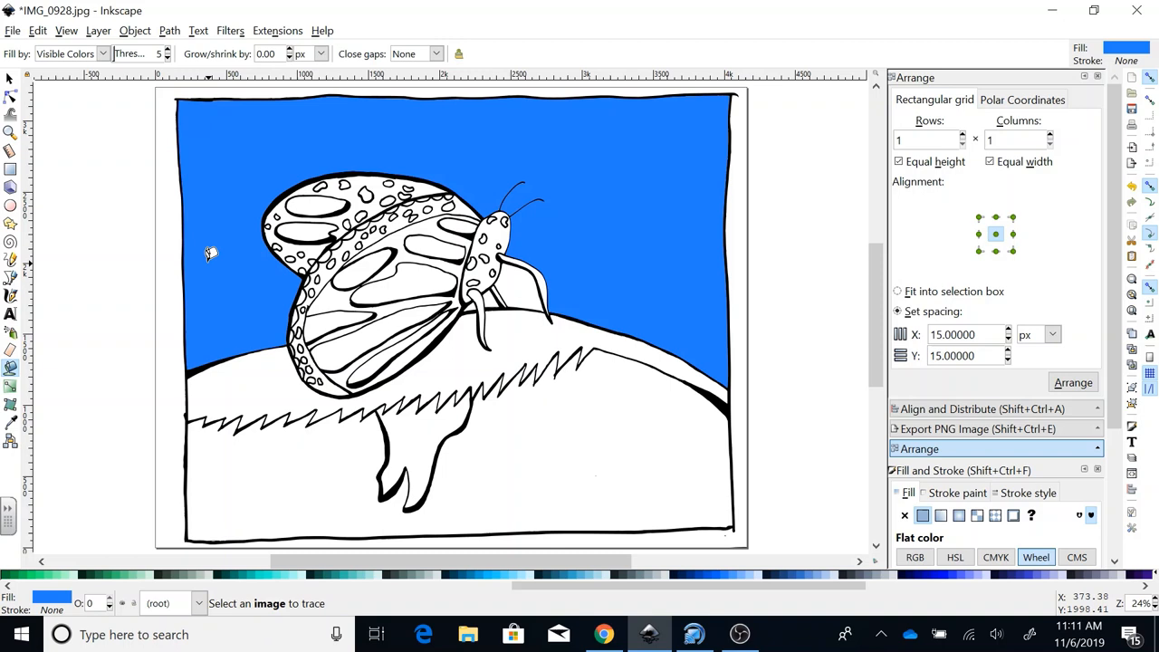
{"action": "mouse_move", "coordinate": [529, 219]}
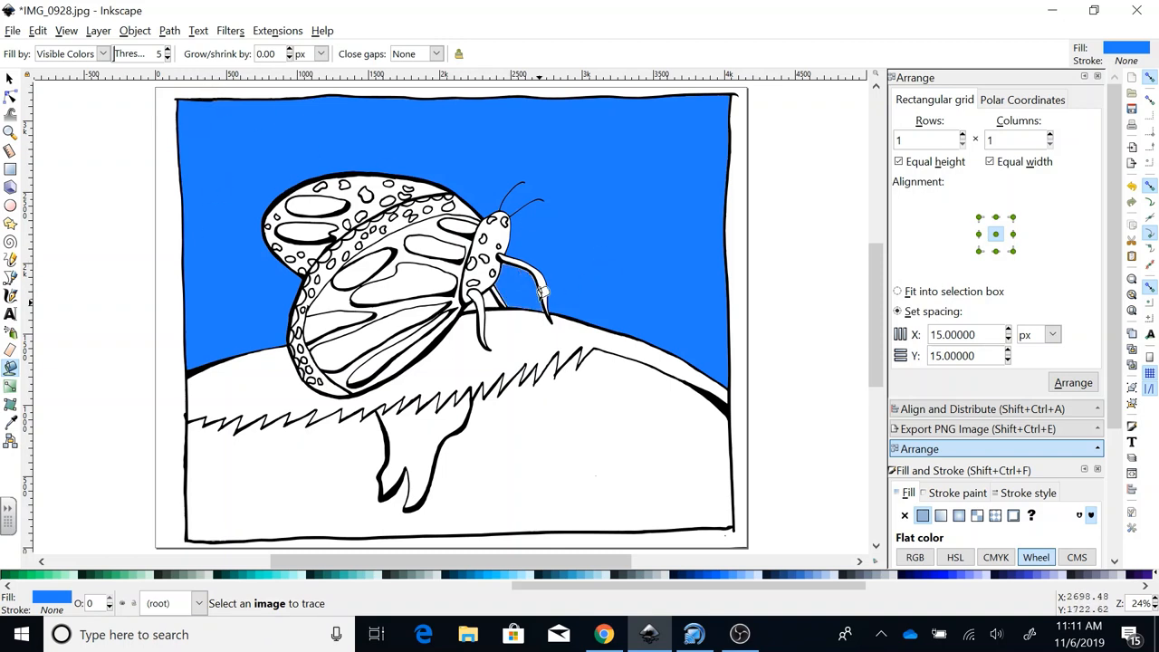
{"action": "mouse_move", "coordinate": [561, 283]}
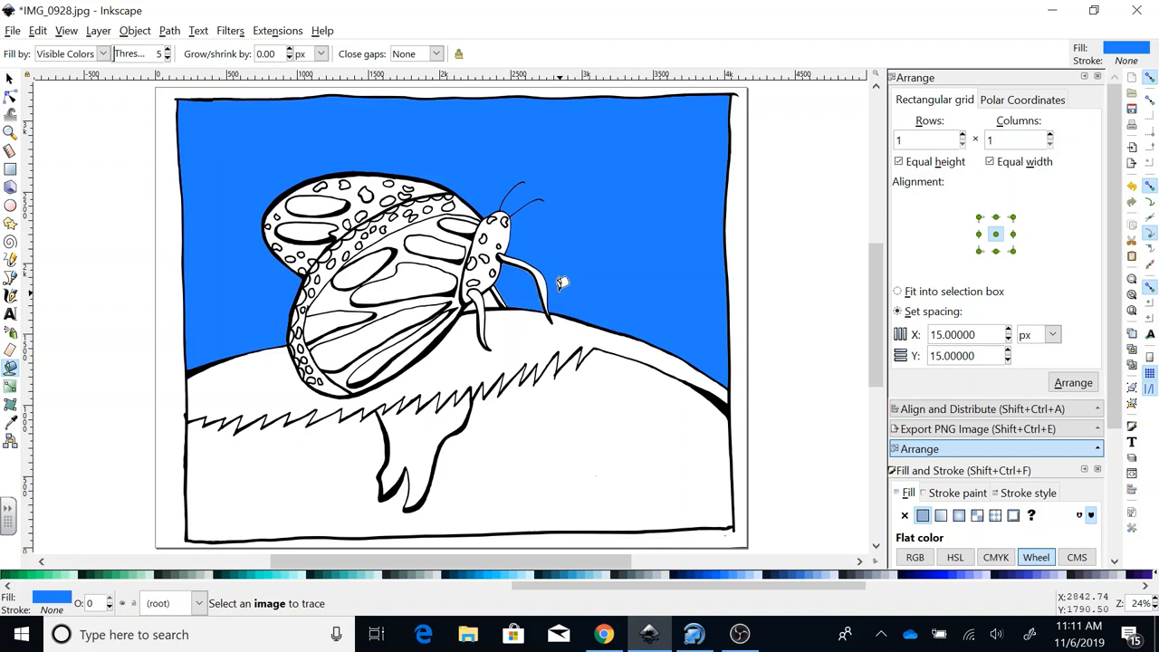
{"action": "mouse_move", "coordinate": [493, 290]}
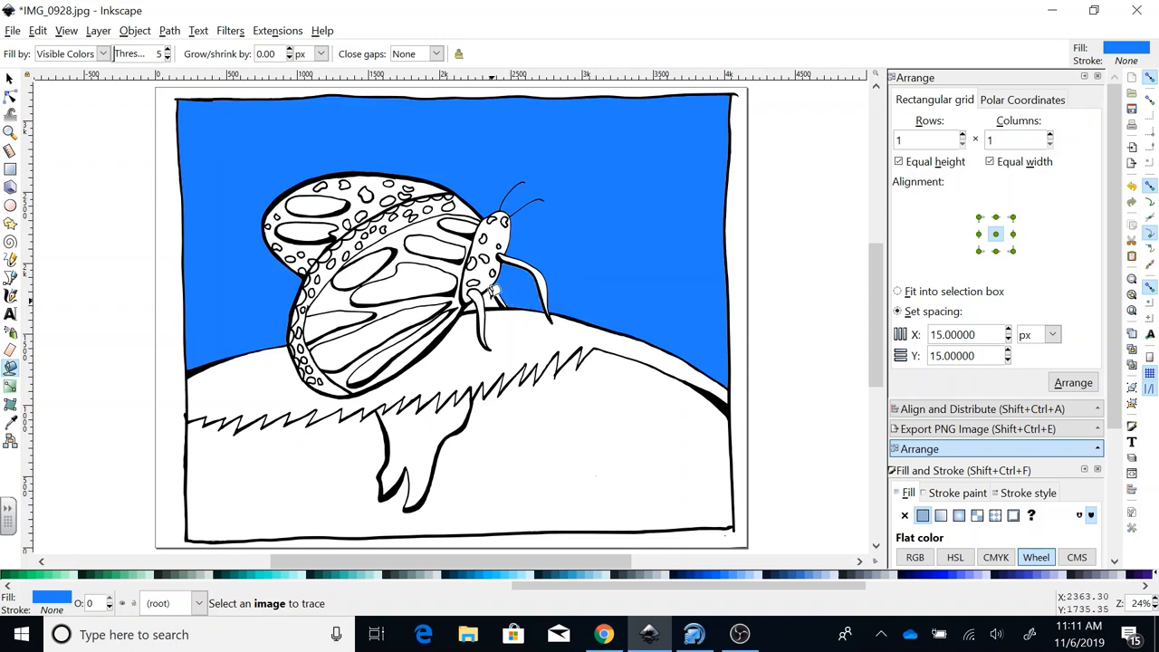
{"action": "mouse_move", "coordinate": [684, 291]}
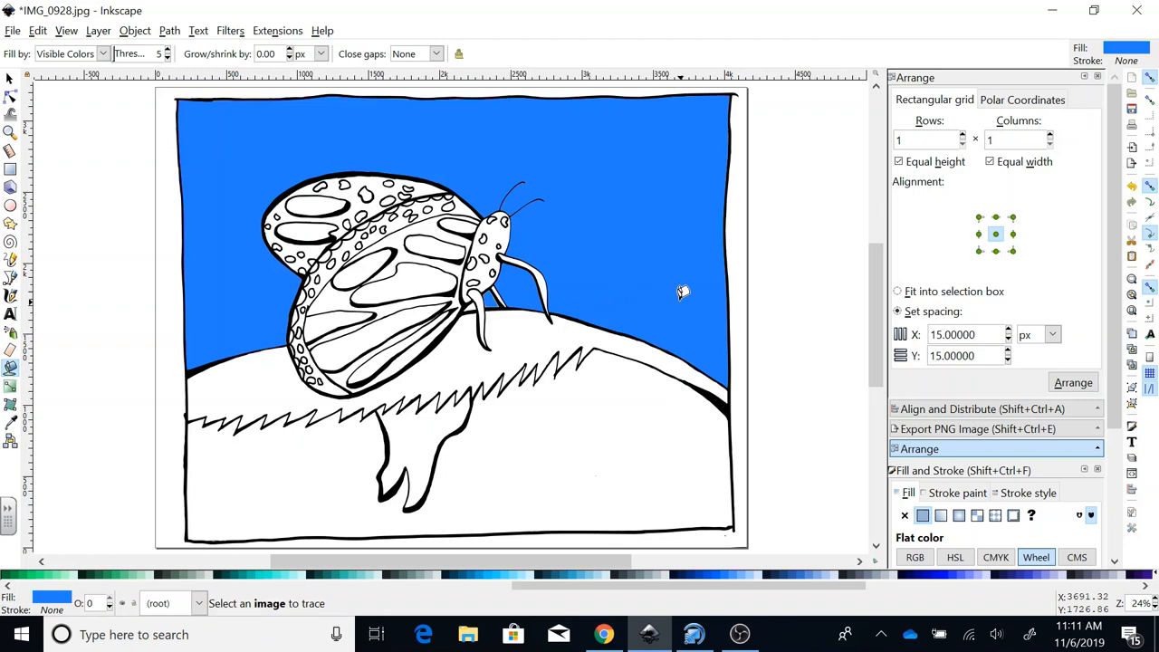
{"action": "mouse_move", "coordinate": [486, 299]}
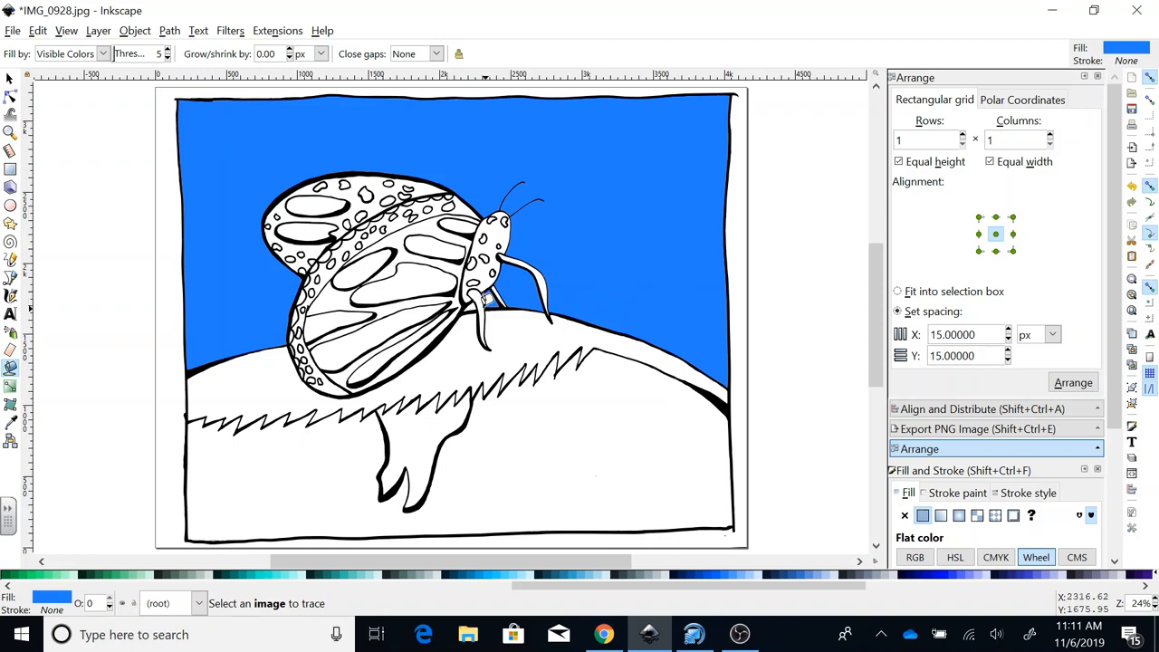
{"action": "mouse_move", "coordinate": [565, 300]}
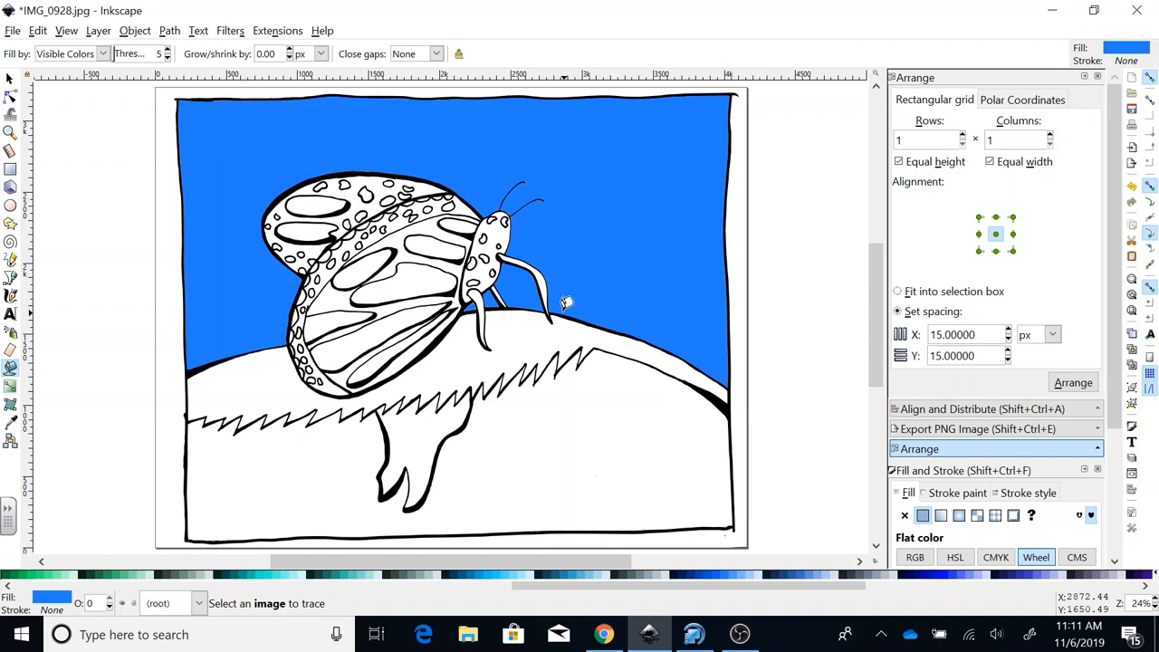
{"action": "mouse_move", "coordinate": [687, 394]}
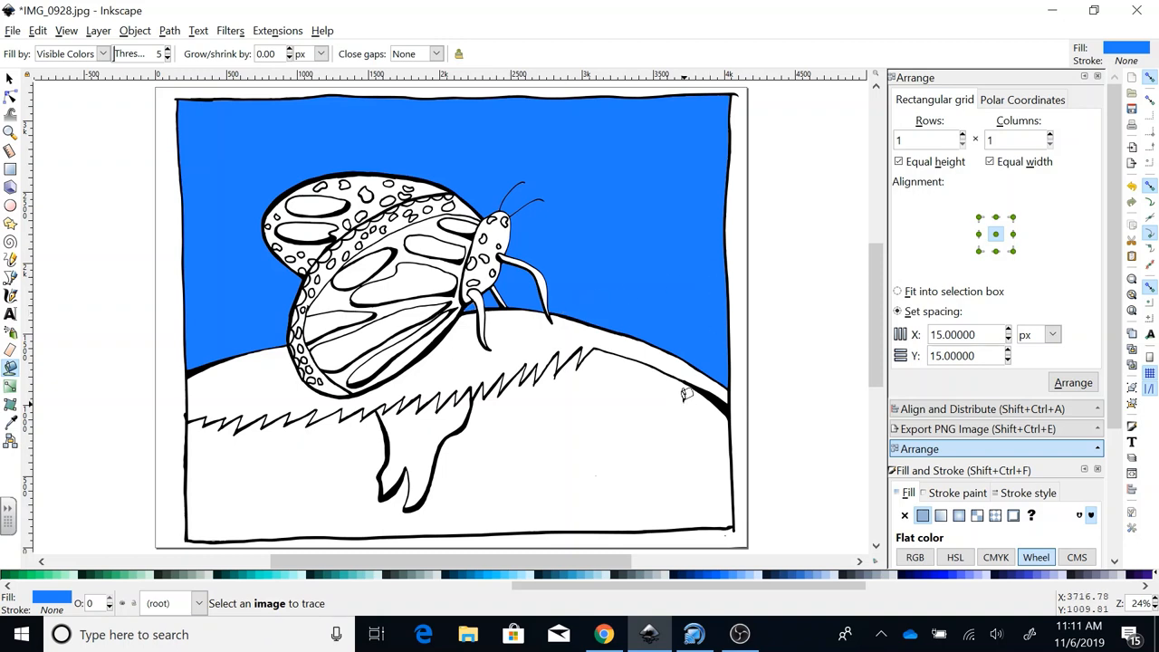
{"action": "mouse_move", "coordinate": [631, 456]}
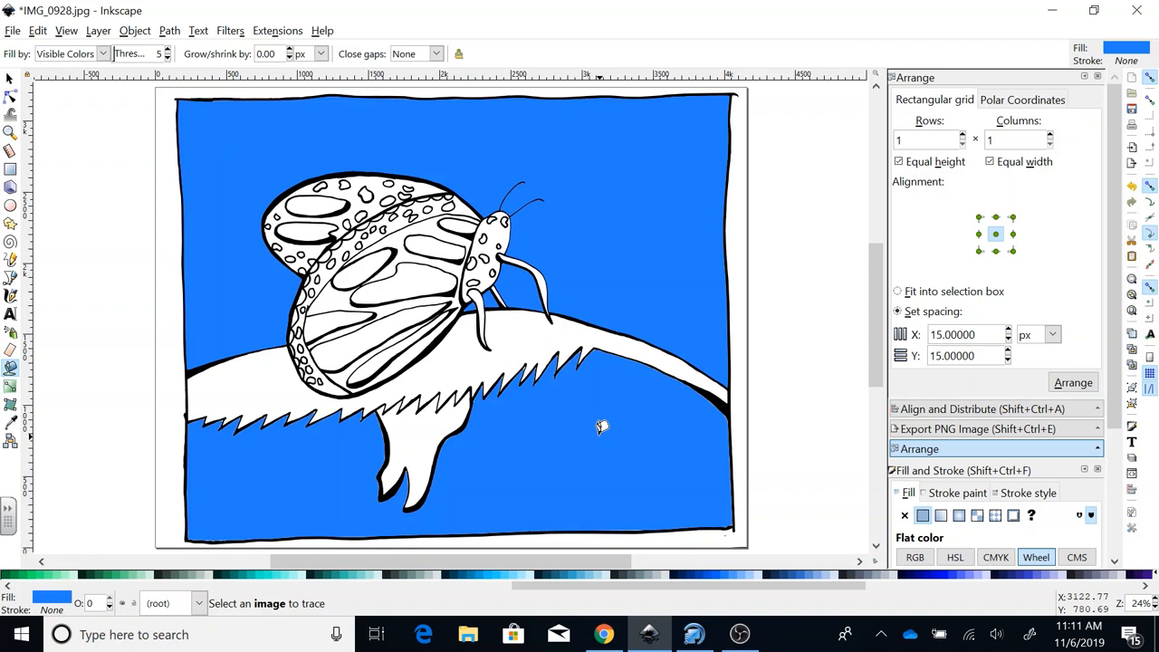
{"action": "mouse_move", "coordinate": [457, 431]}
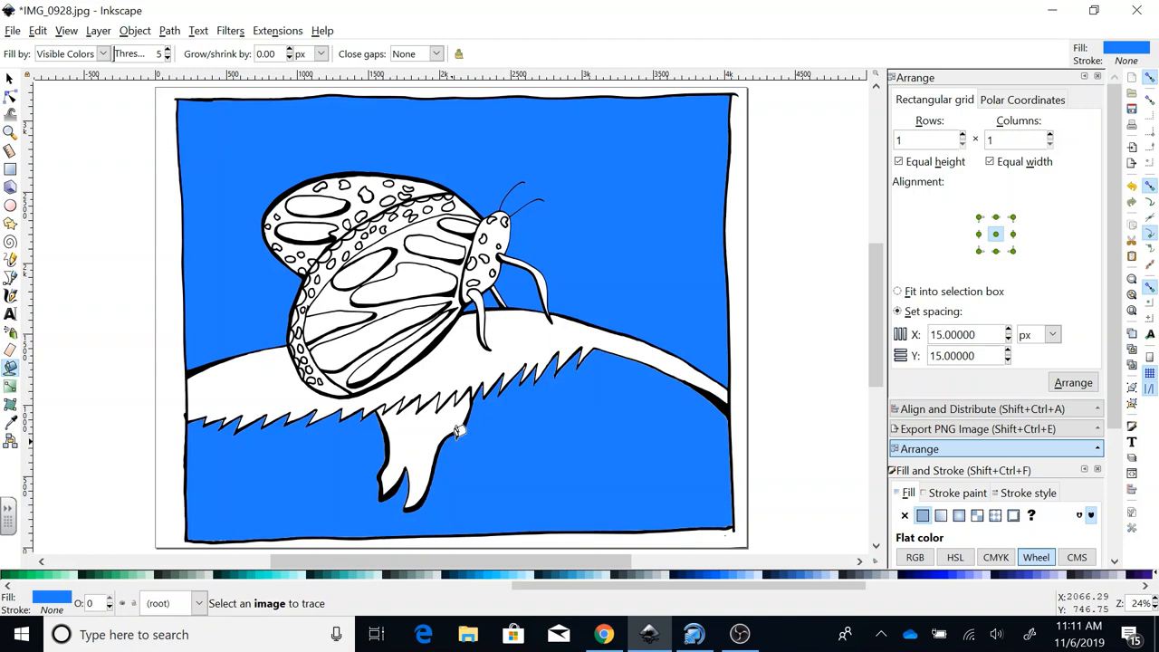
{"action": "mouse_move", "coordinate": [558, 306]}
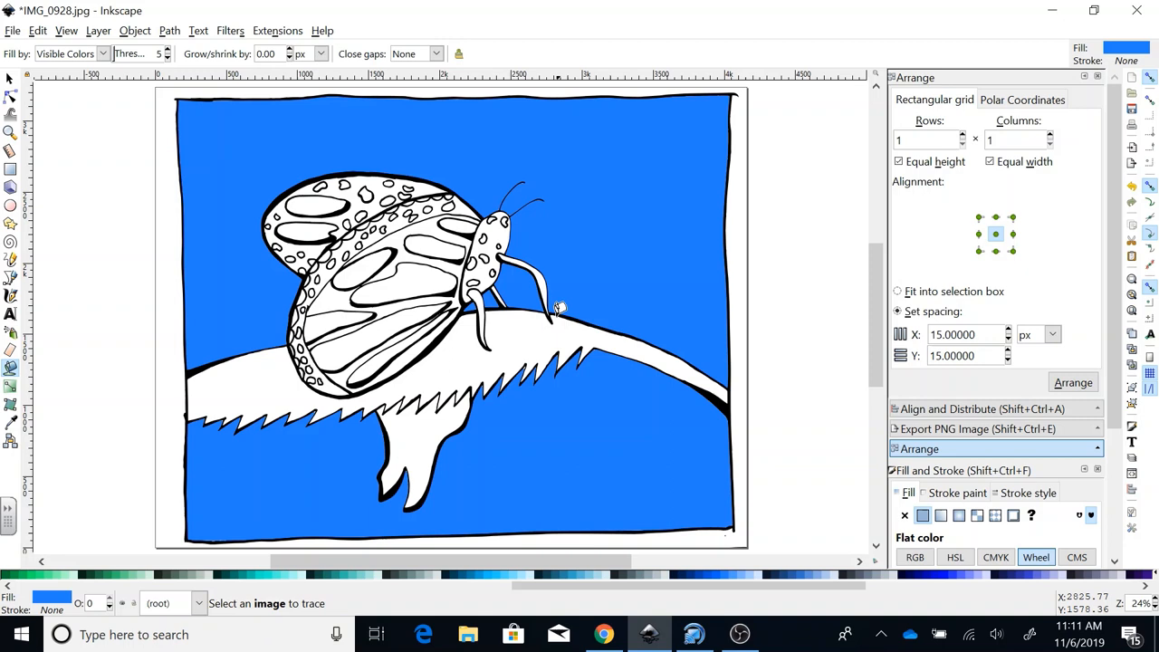
{"action": "mouse_move", "coordinate": [500, 337]}
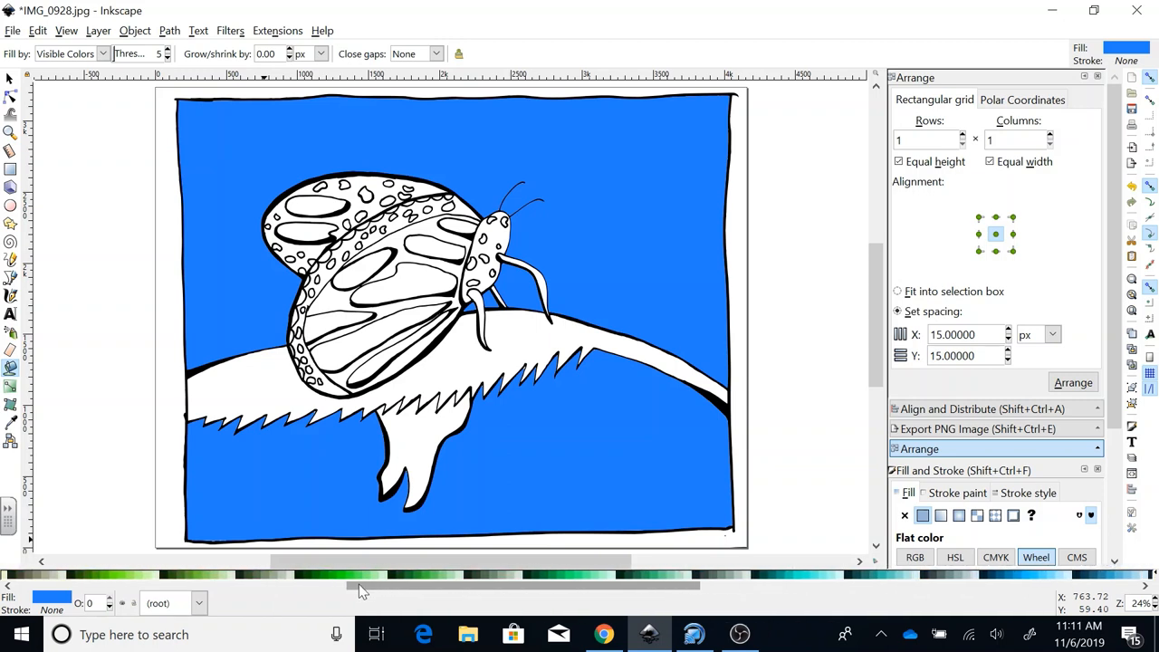
{"action": "mouse_move", "coordinate": [461, 353]}
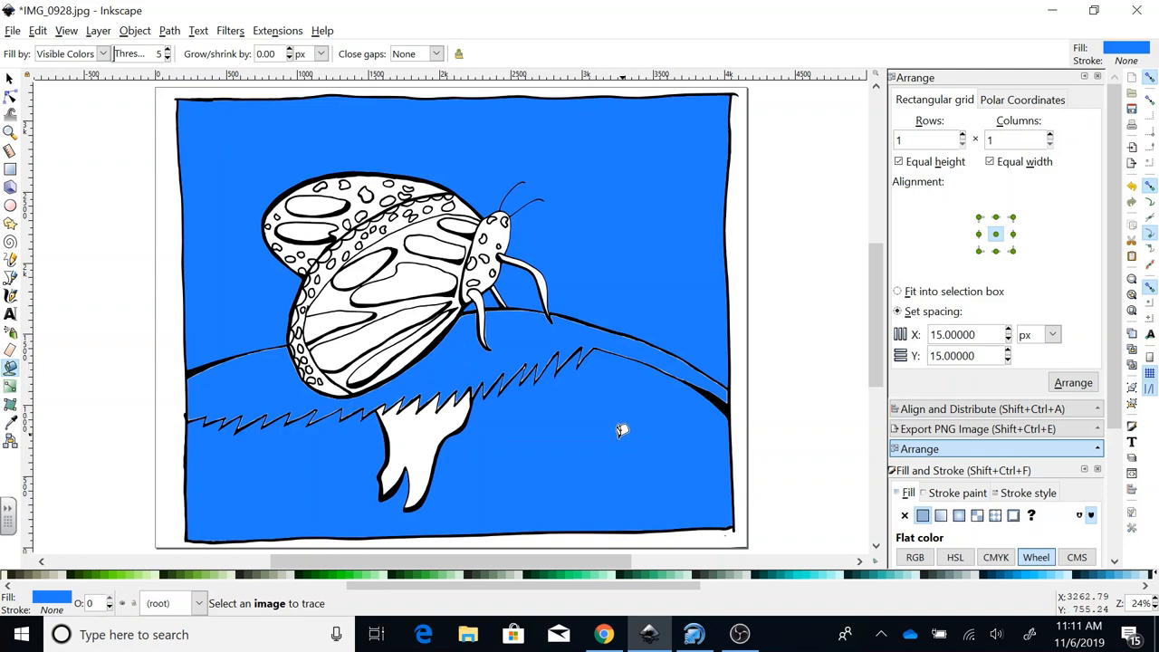
{"action": "mouse_move", "coordinate": [433, 579]}
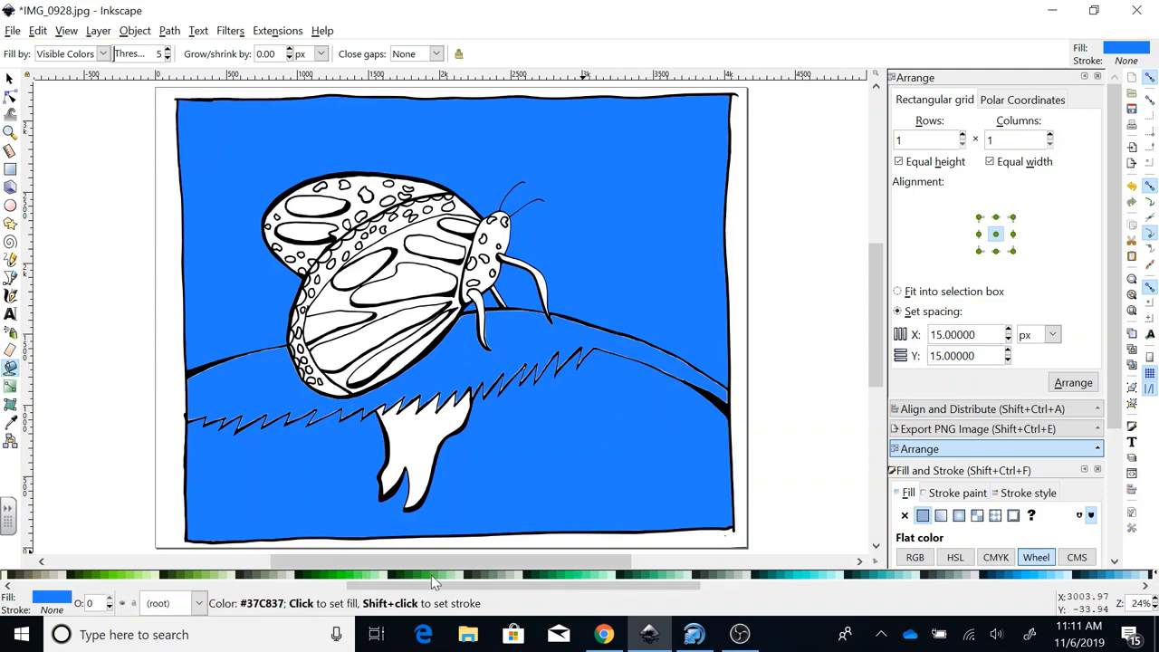
{"action": "mouse_move", "coordinate": [562, 583]}
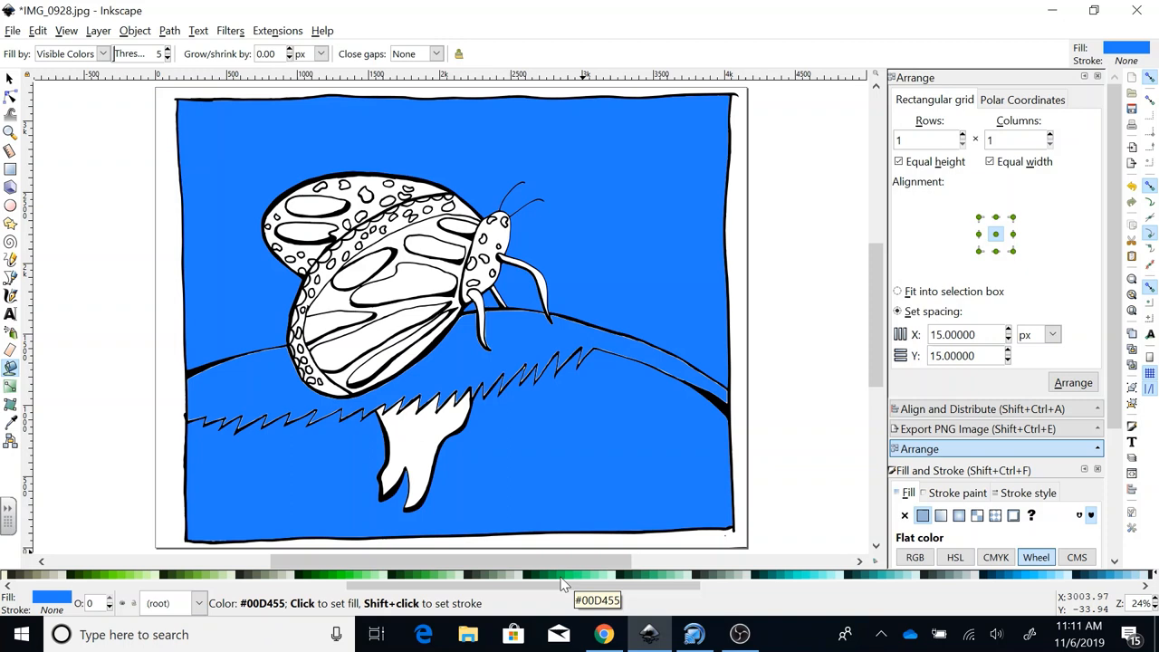
{"action": "mouse_move", "coordinate": [337, 579]}
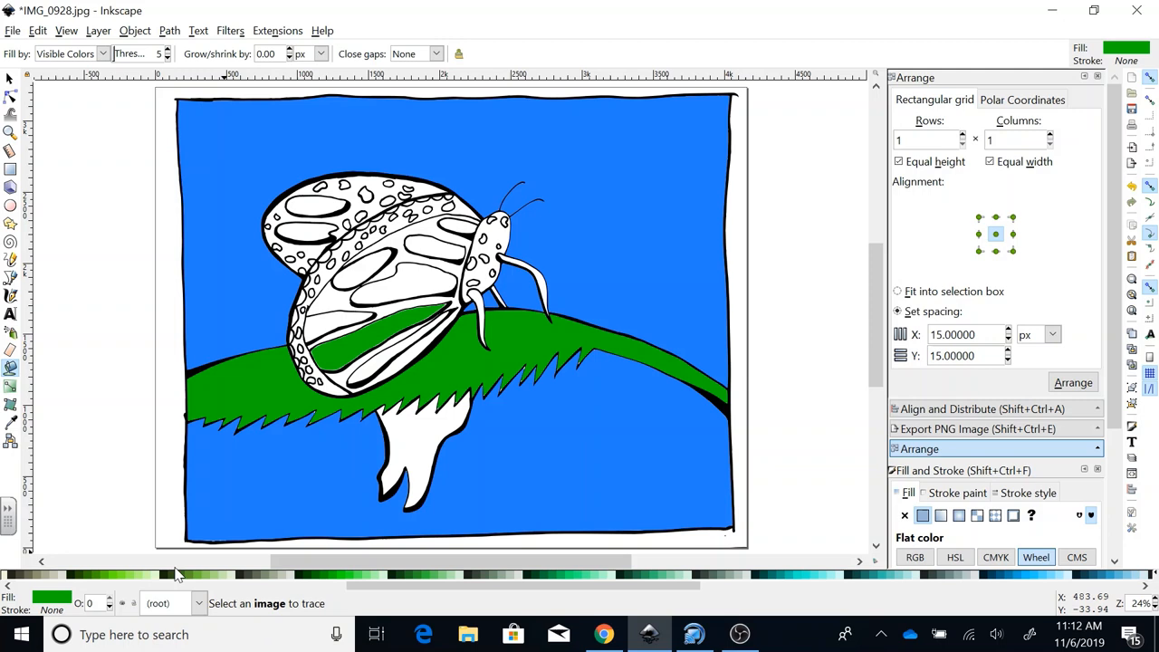
{"action": "mouse_move", "coordinate": [369, 335]}
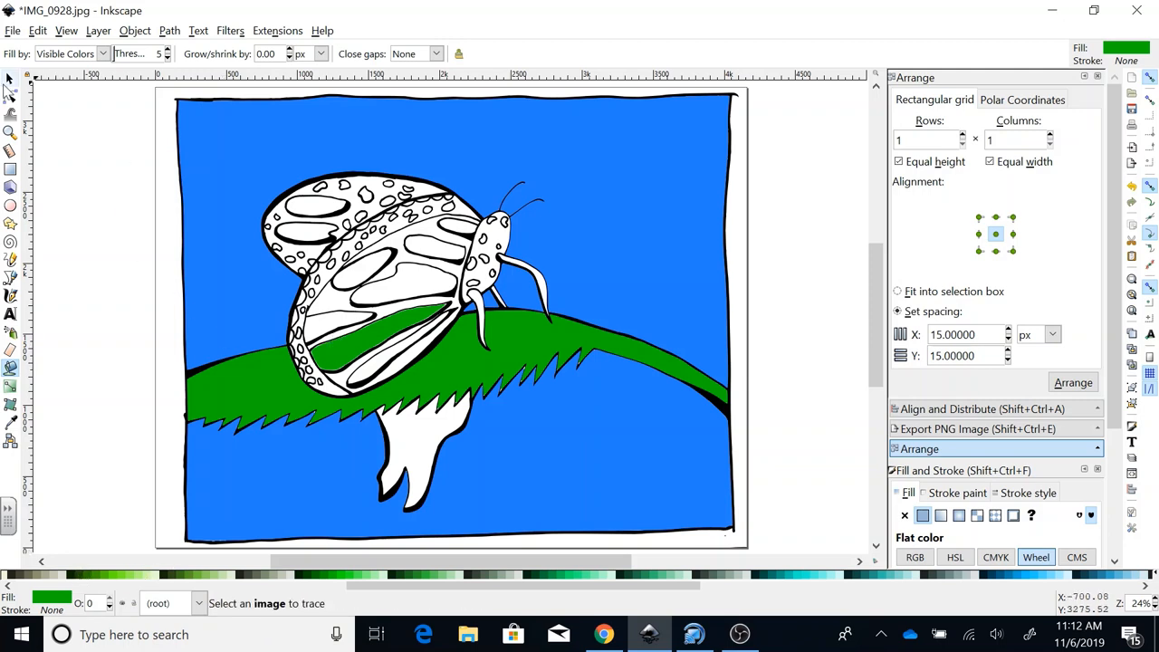
Fill the branch beneath the butterfly with green.
{"action": "left_click", "coordinate": [196, 359]}
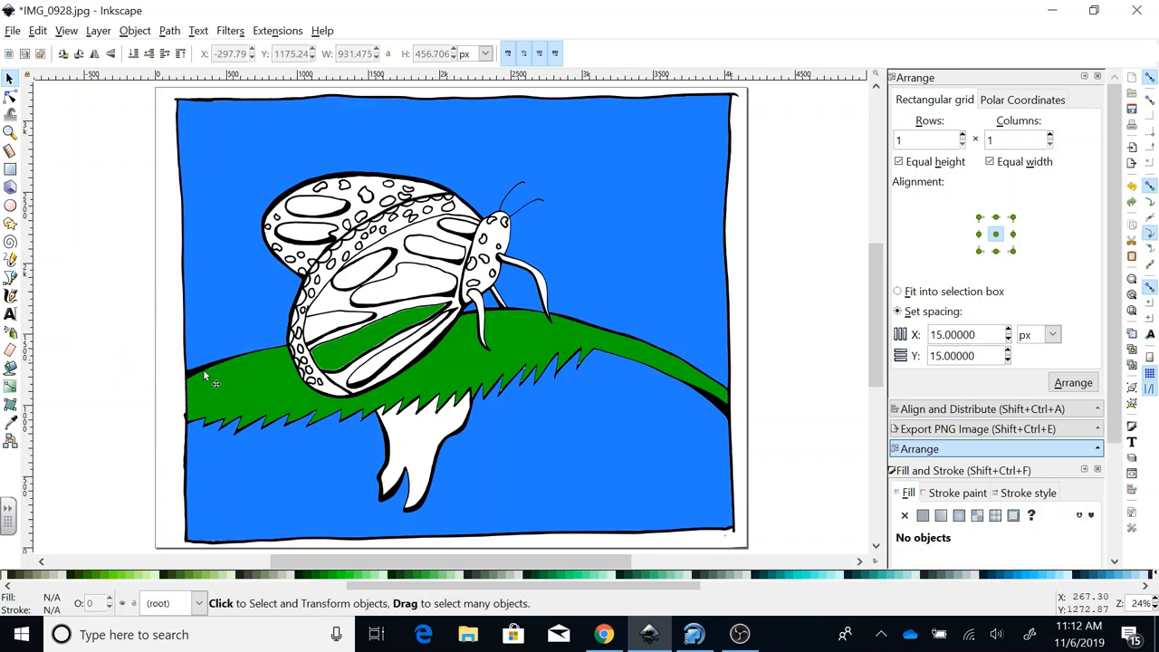
{"action": "left_click", "coordinate": [244, 399]}
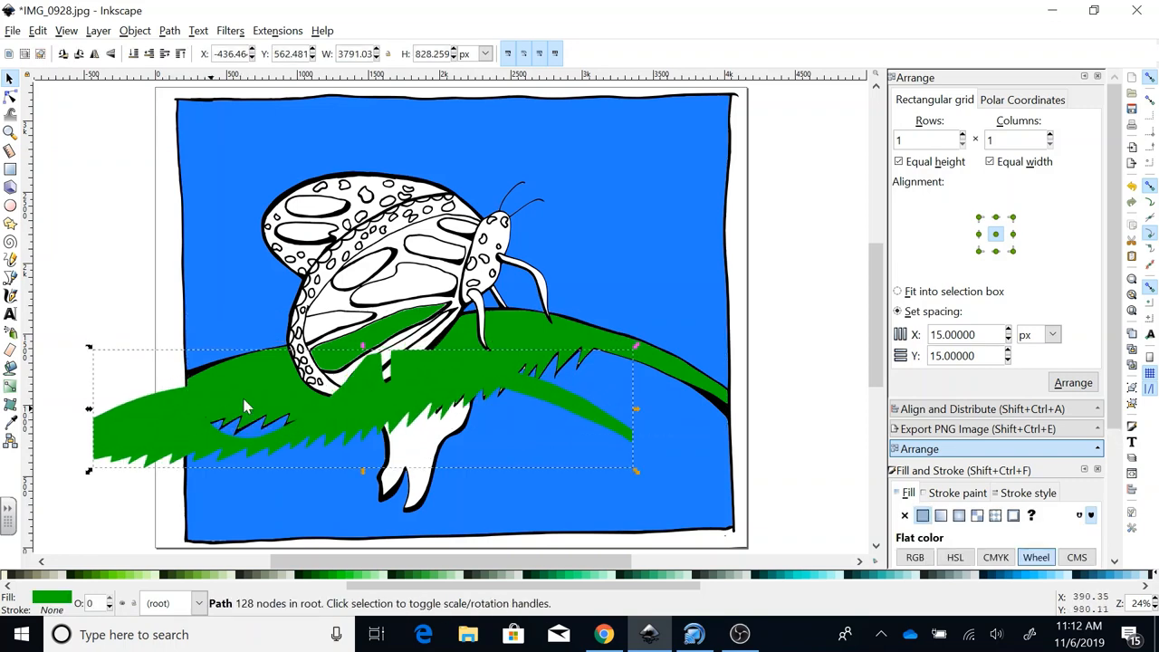
{"action": "left_click_drag", "start_coordinate": [245, 406], "coordinate": [190, 429]}
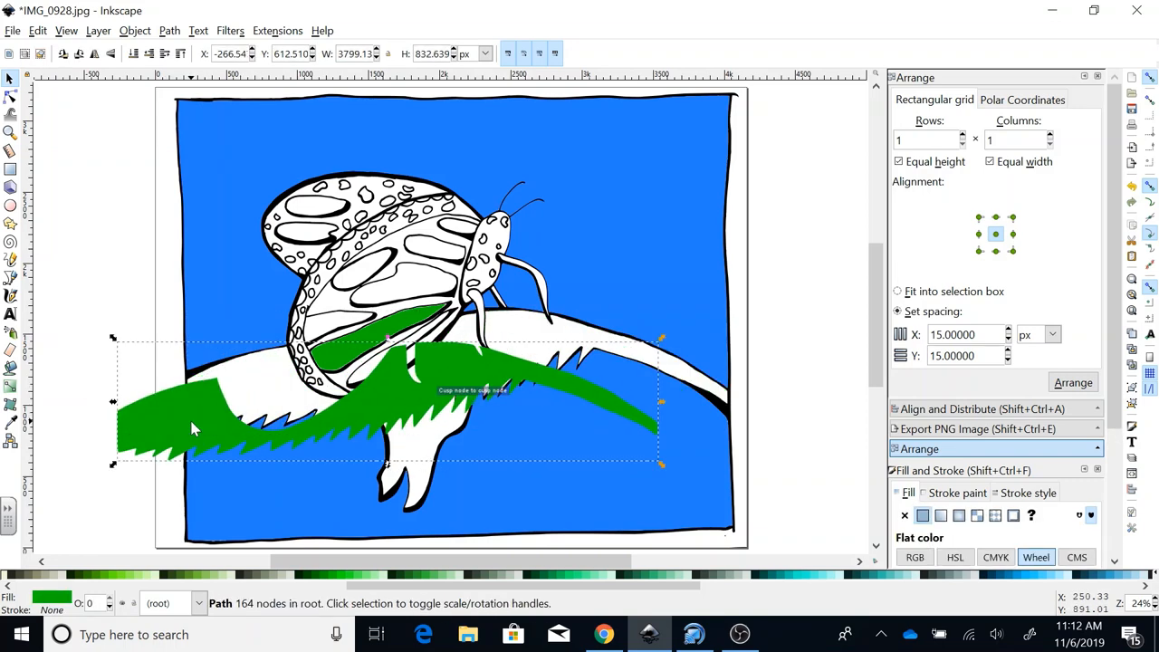
{"action": "left_click_drag", "start_coordinate": [192, 425], "coordinate": [358, 413]}
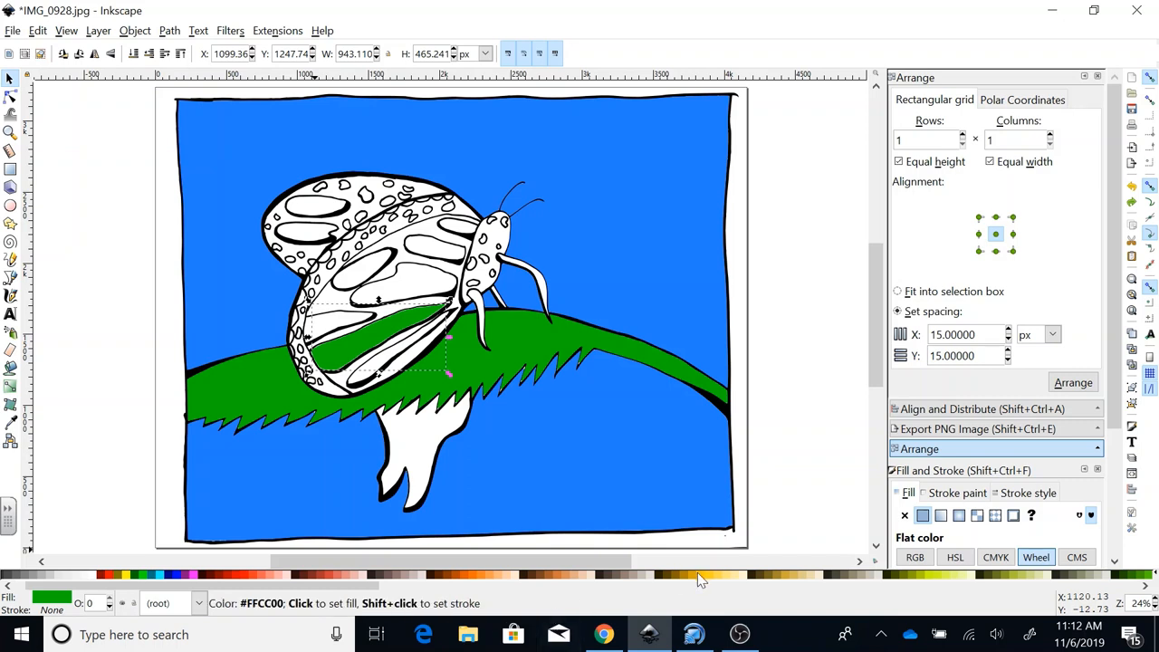
{"action": "mouse_move", "coordinate": [703, 583]}
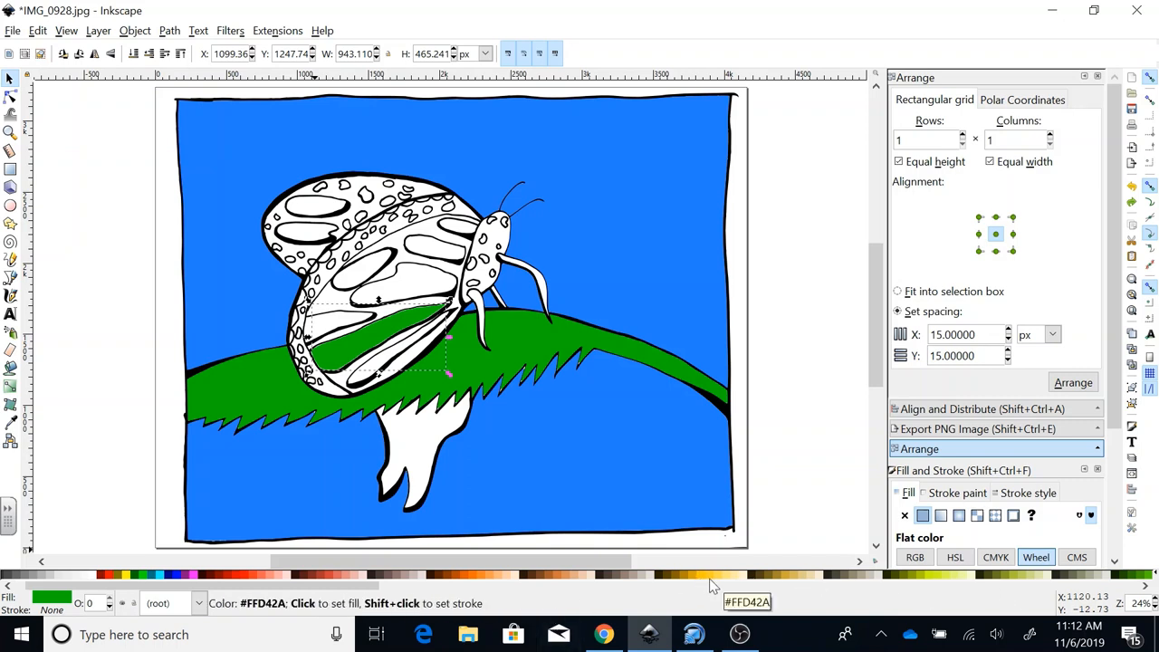
{"action": "mouse_move", "coordinate": [127, 576]}
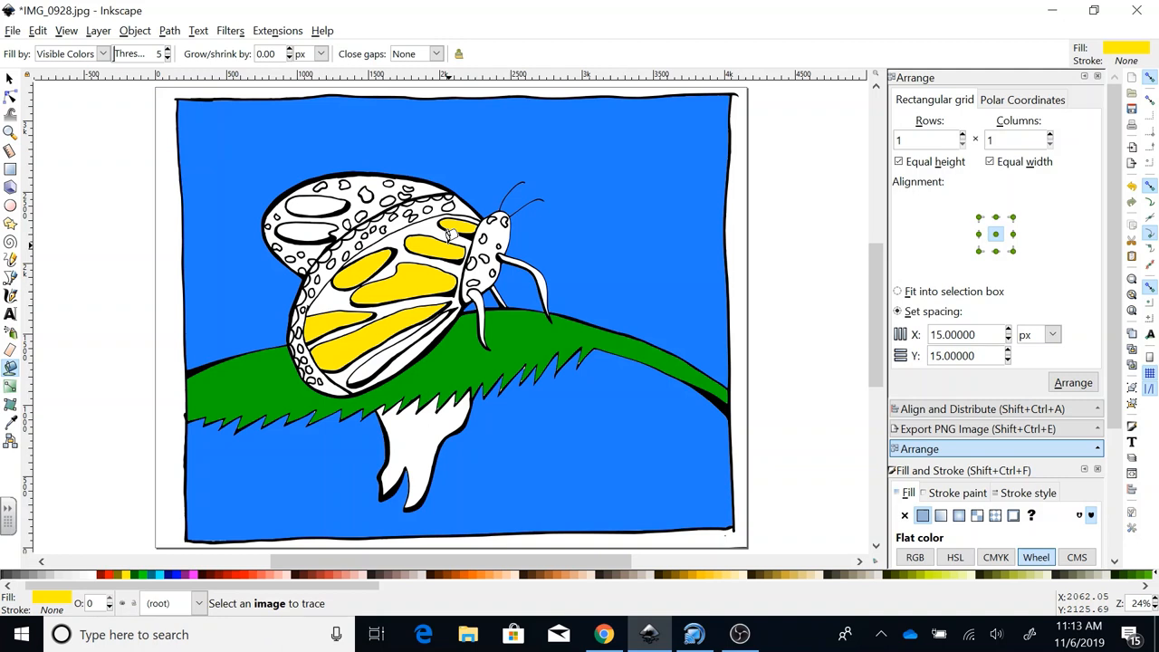
{"action": "mouse_move", "coordinate": [76, 179]}
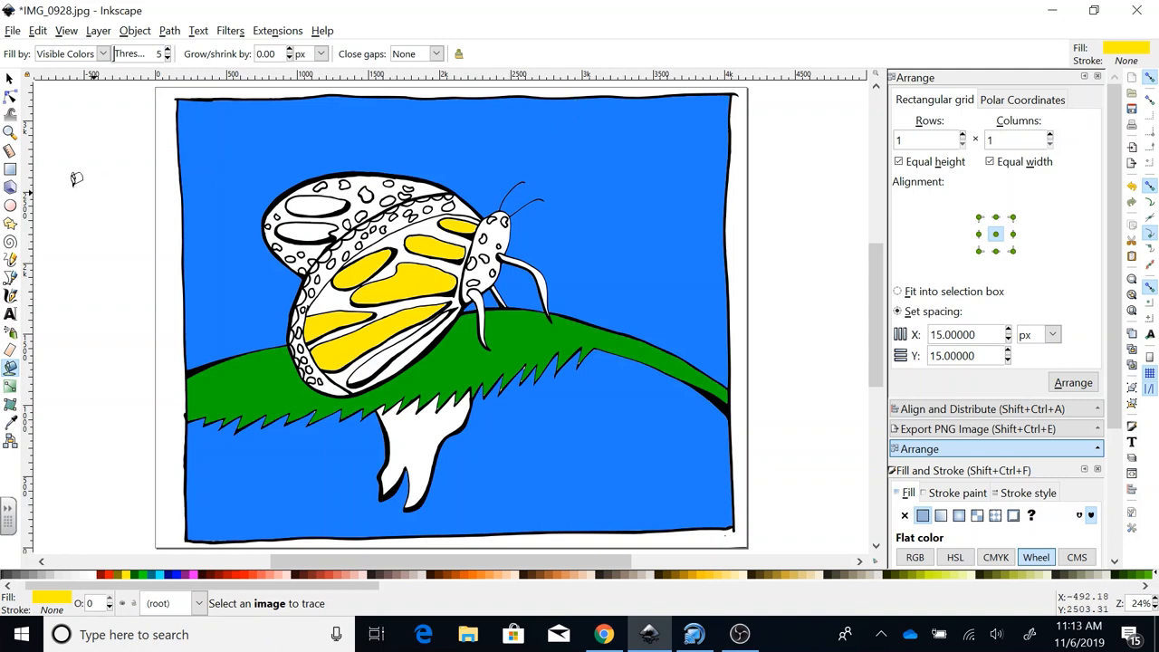
Fill the butterfly's wing cells yellow, replacing the stray green patch.
{"action": "left_click", "coordinate": [444, 235]}
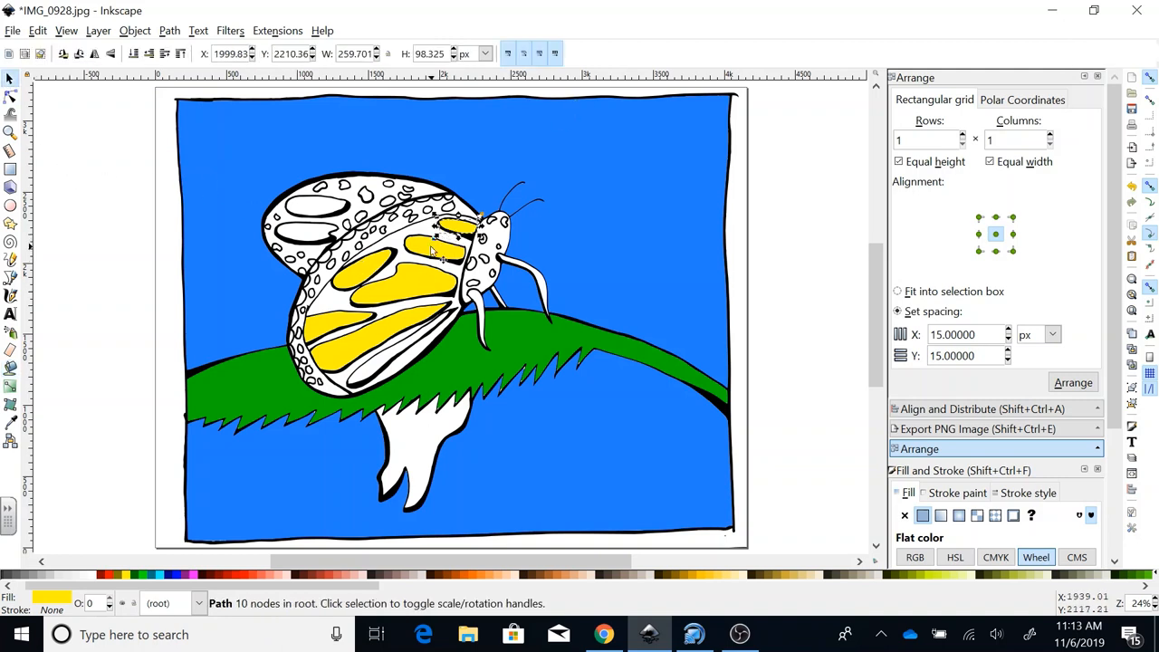
{"action": "left_click", "coordinate": [444, 245]}
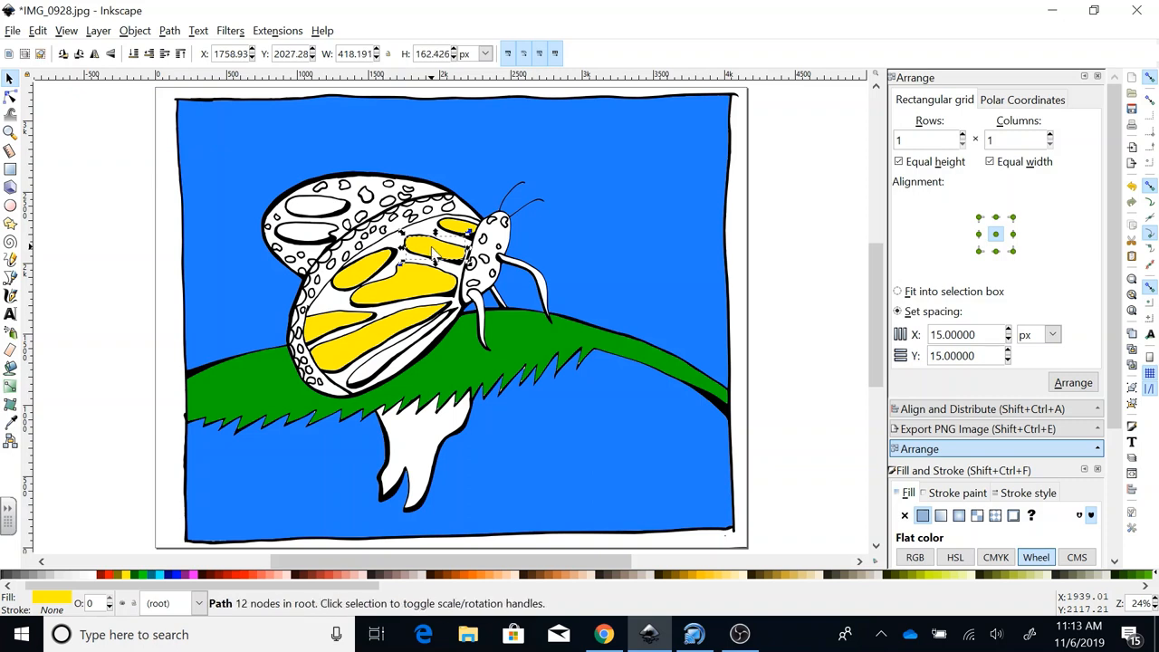
{"action": "mouse_move", "coordinate": [424, 279]}
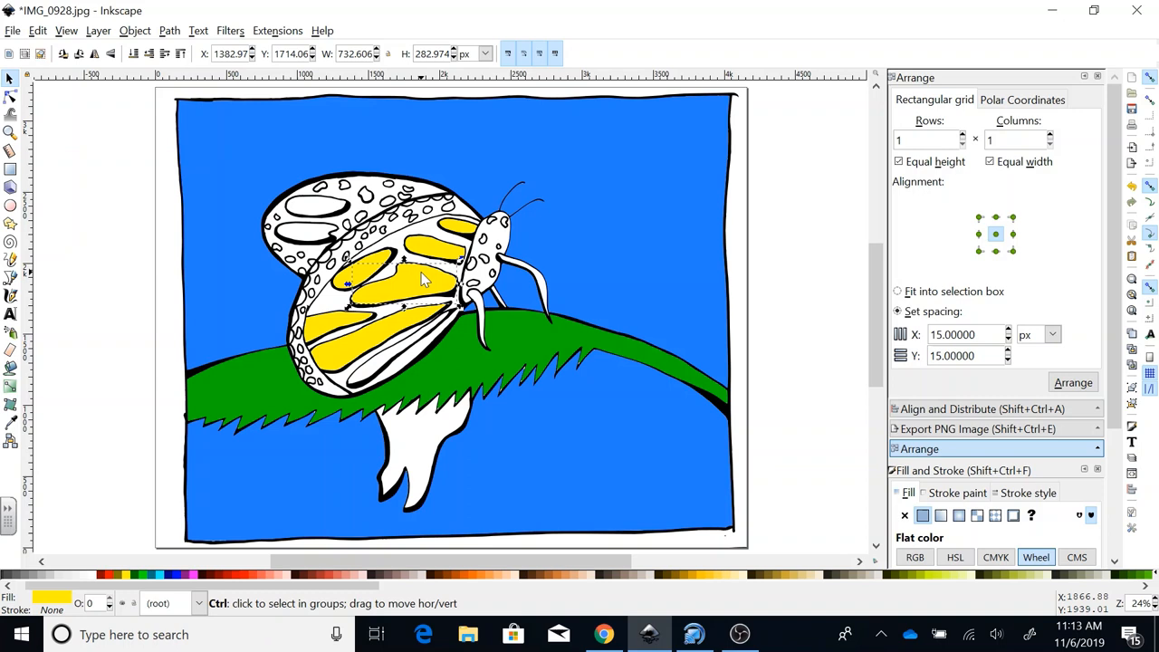
{"action": "left_click", "coordinate": [353, 270]}
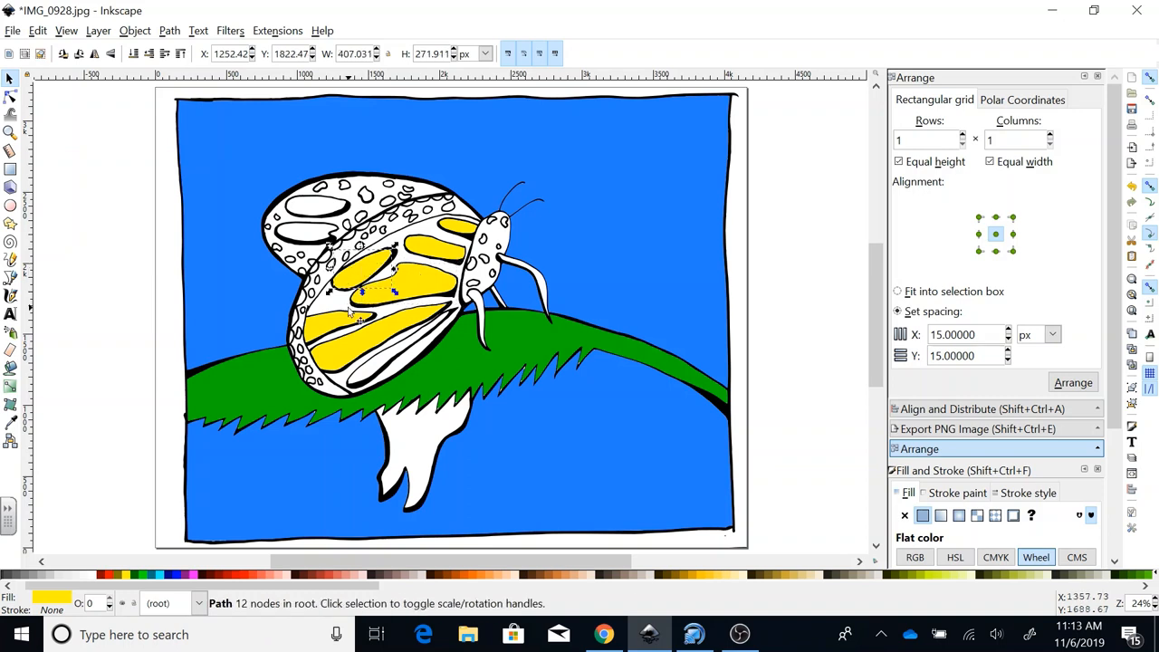
{"action": "left_click", "coordinate": [335, 330]}
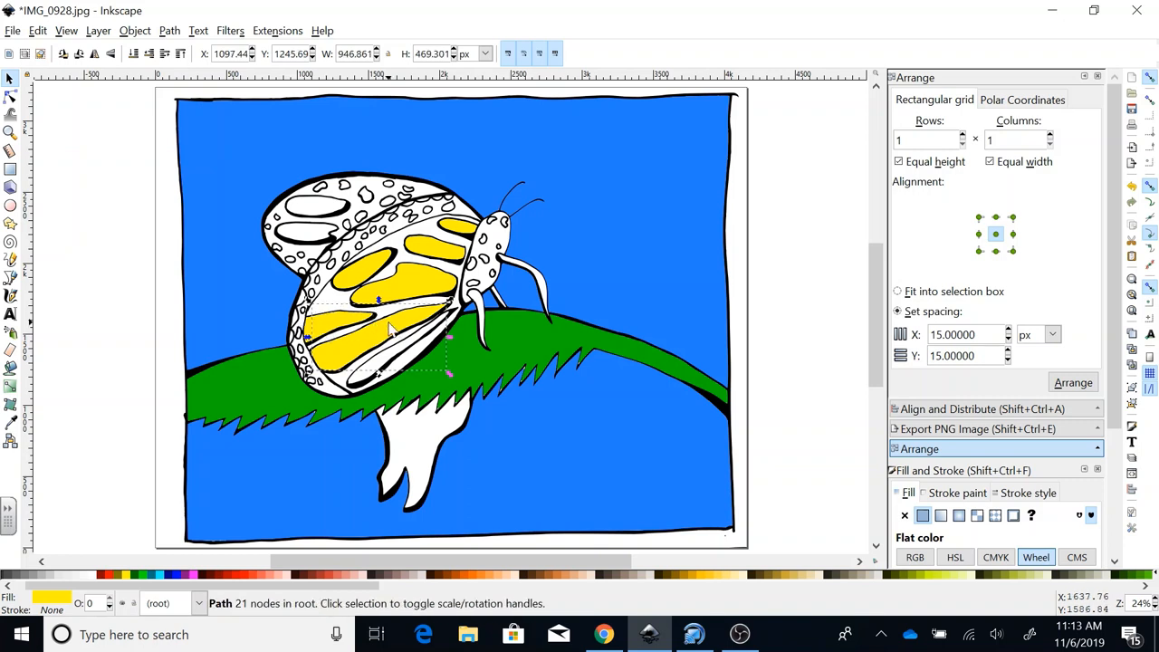
{"action": "mouse_move", "coordinate": [444, 462]}
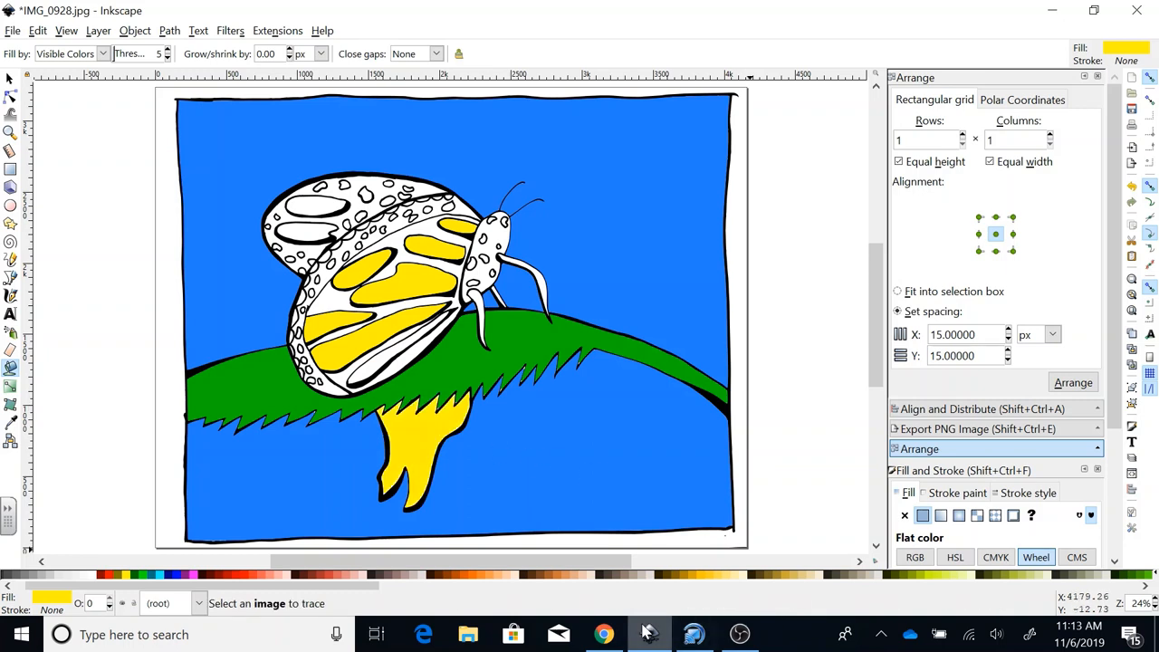
Select the green drip below the branch and reveal its Fill and Stroke settings.
{"action": "scroll", "scroll_direction": "right", "scroll_amount": 3}
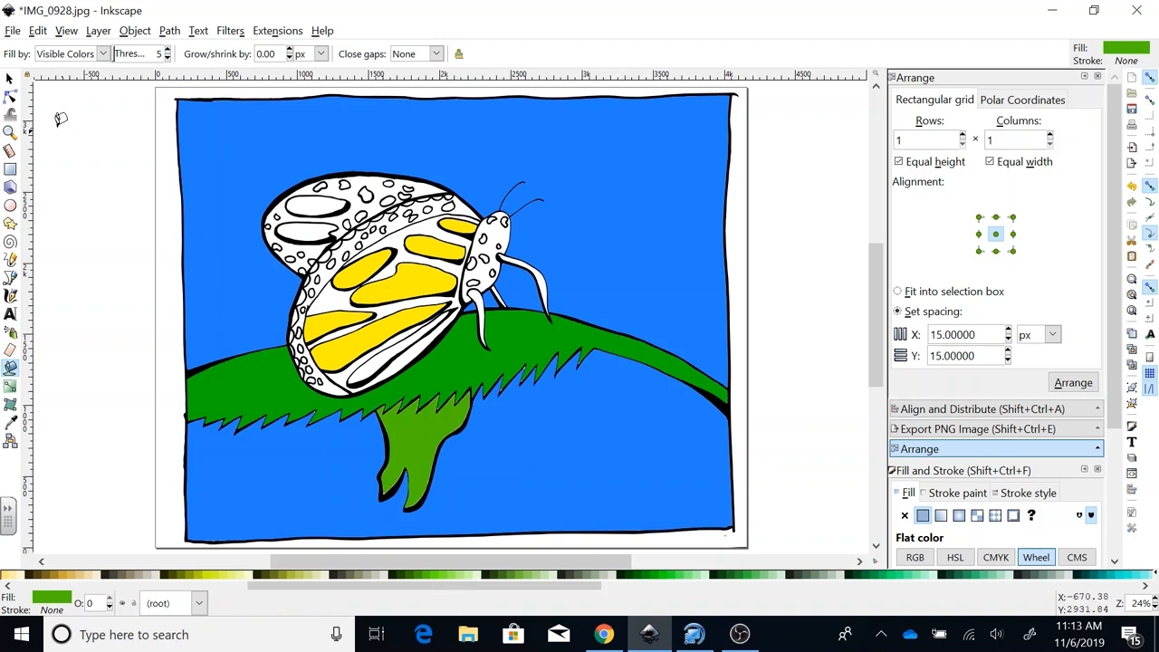
{"action": "left_click", "coordinate": [425, 462]}
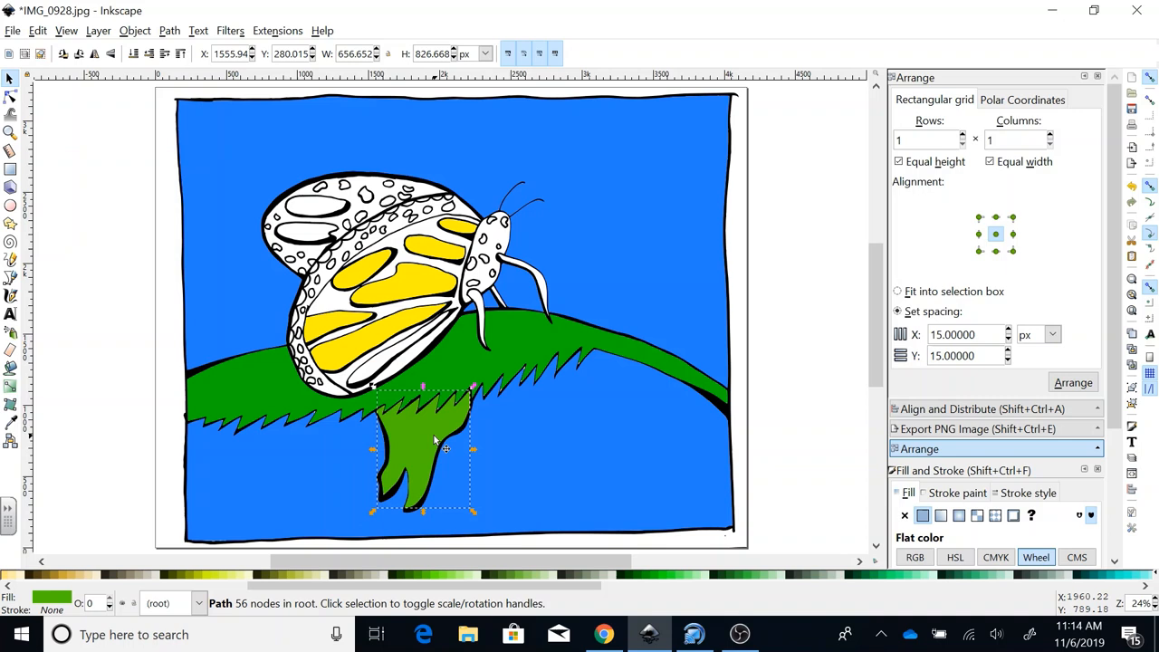
{"action": "mouse_move", "coordinate": [439, 440]}
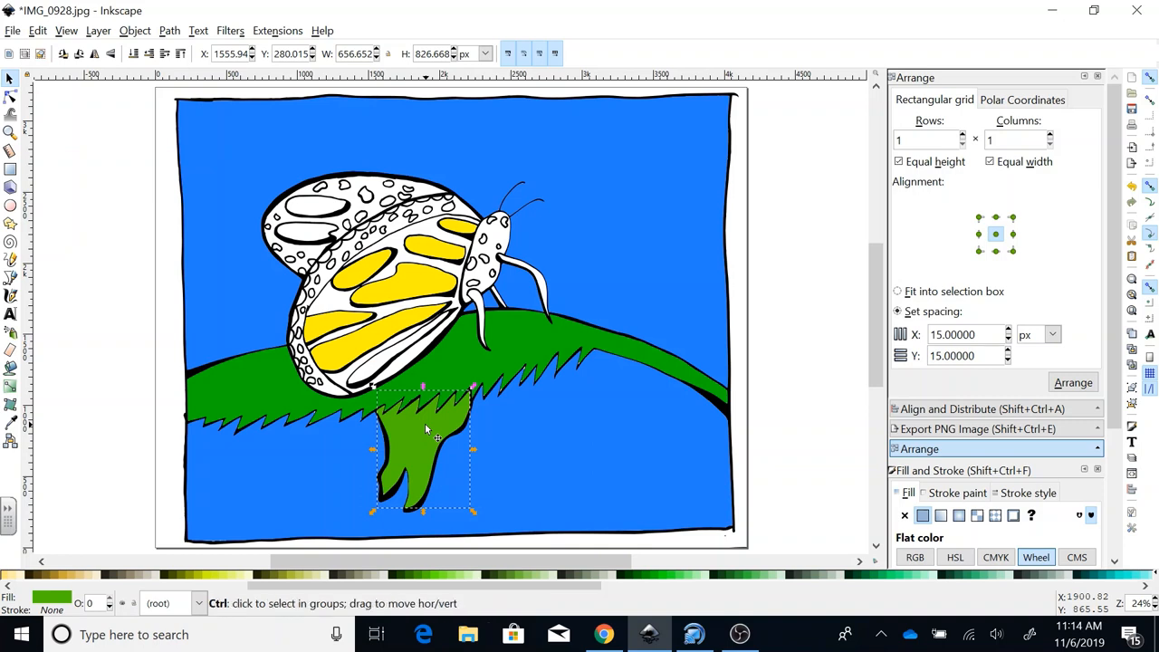
{"action": "left_click", "coordinate": [425, 435]}
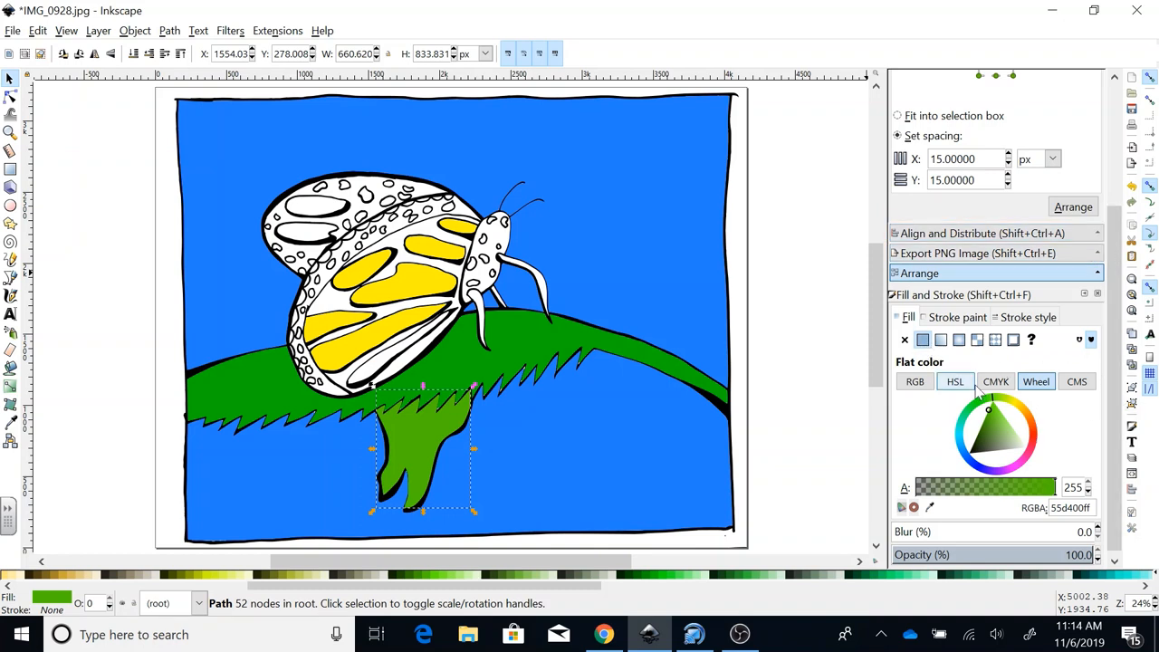
Give the drip a 'Polka dots, large' pattern fill instead of flat green.
{"action": "left_click", "coordinate": [954, 380]}
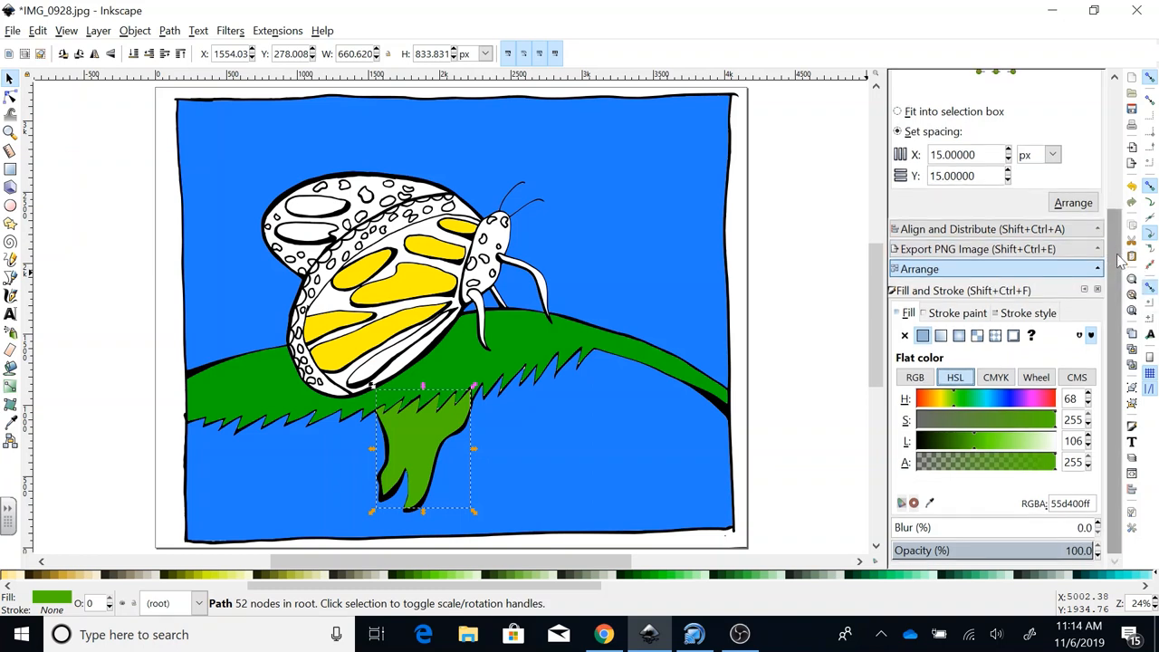
{"action": "left_click", "coordinate": [1036, 376]}
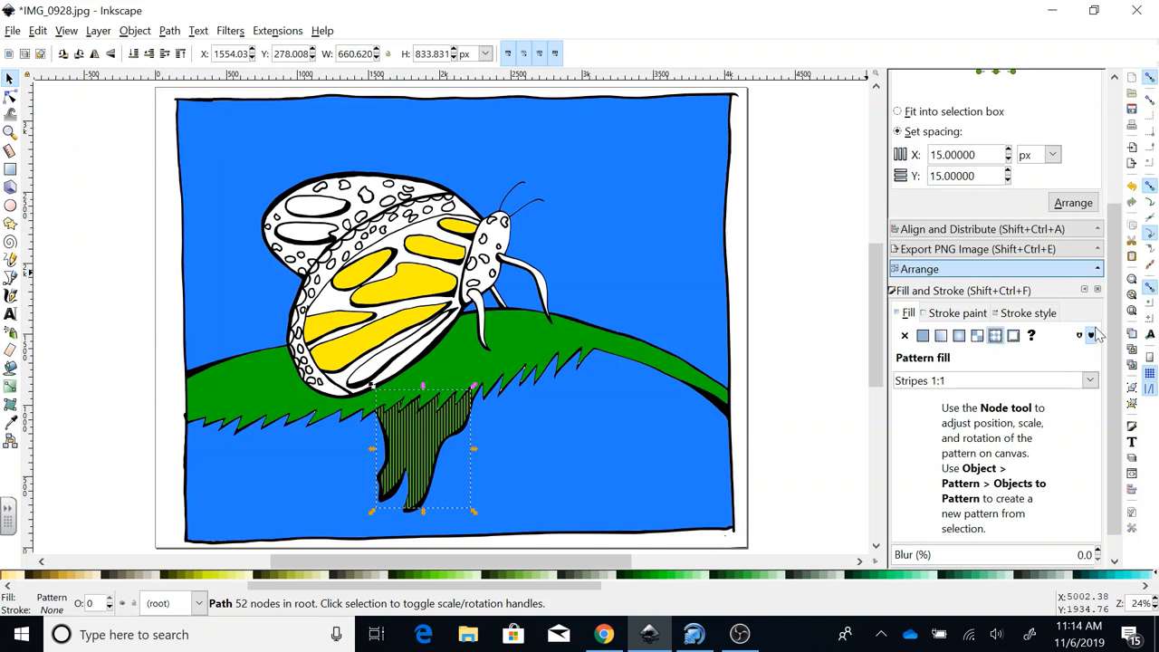
{"action": "left_click", "coordinate": [1090, 380]}
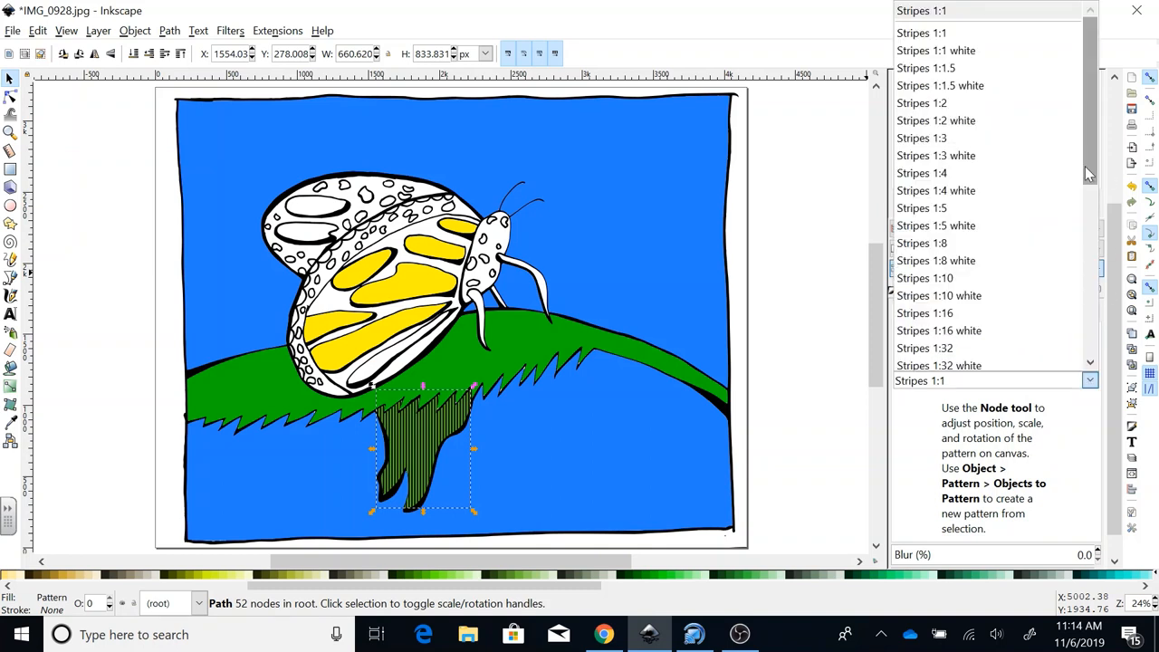
{"action": "scroll", "scroll_direction": "down", "scroll_amount": 3}
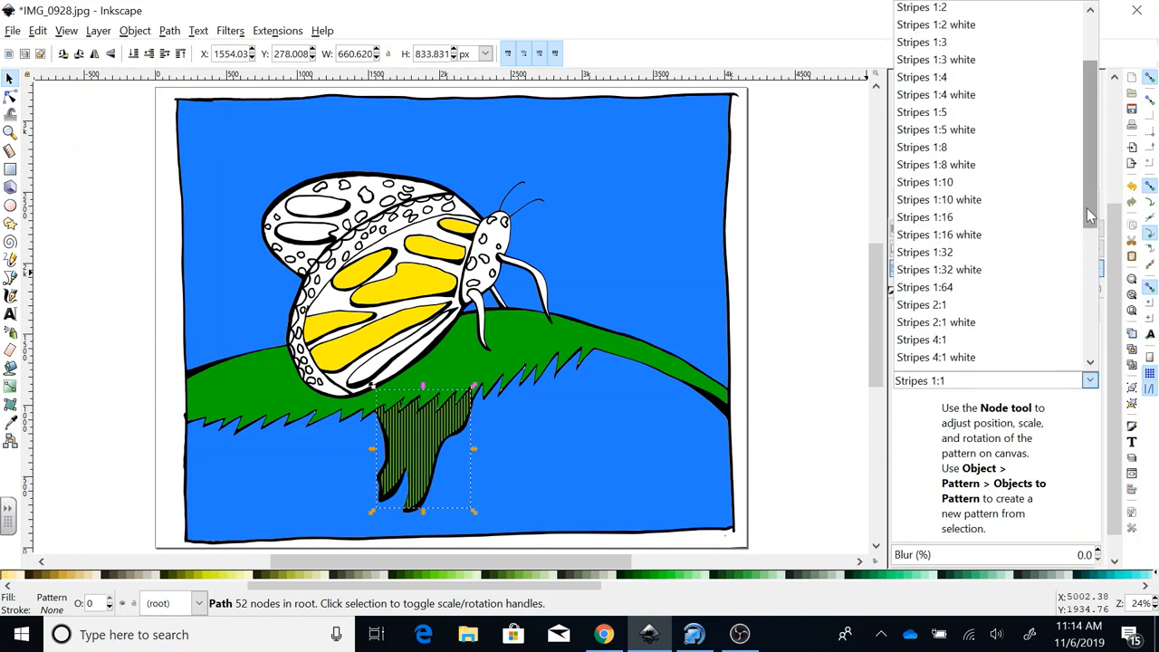
{"action": "scroll", "scroll_direction": "down", "scroll_amount": 3}
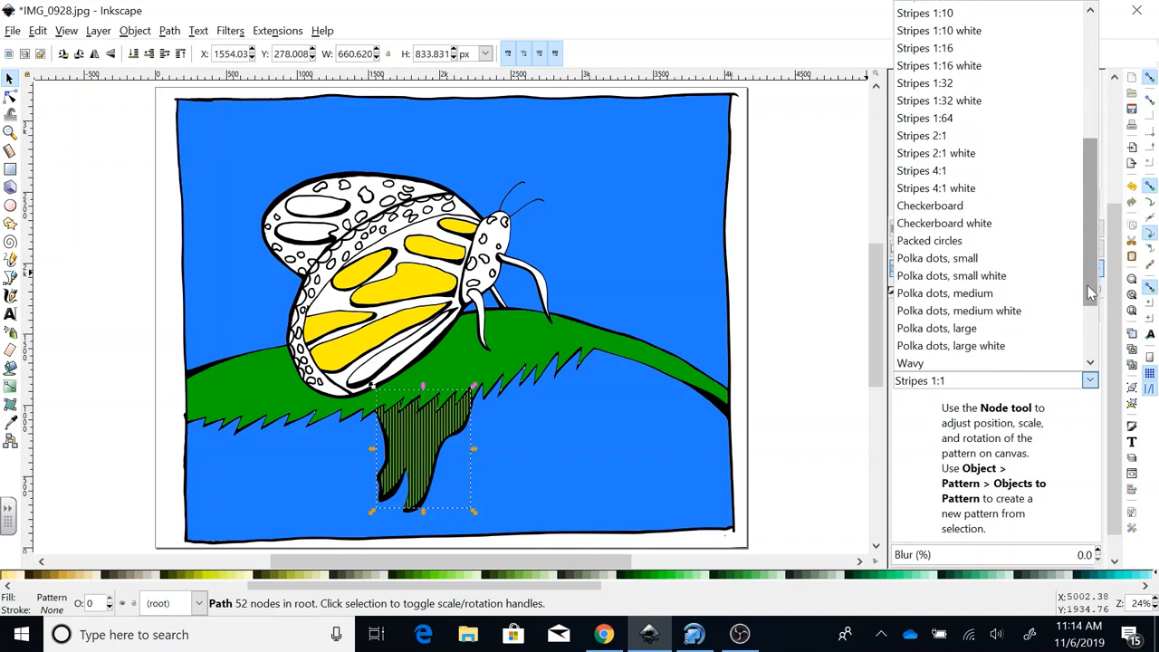
{"action": "scroll", "scroll_direction": "down", "scroll_amount": 3}
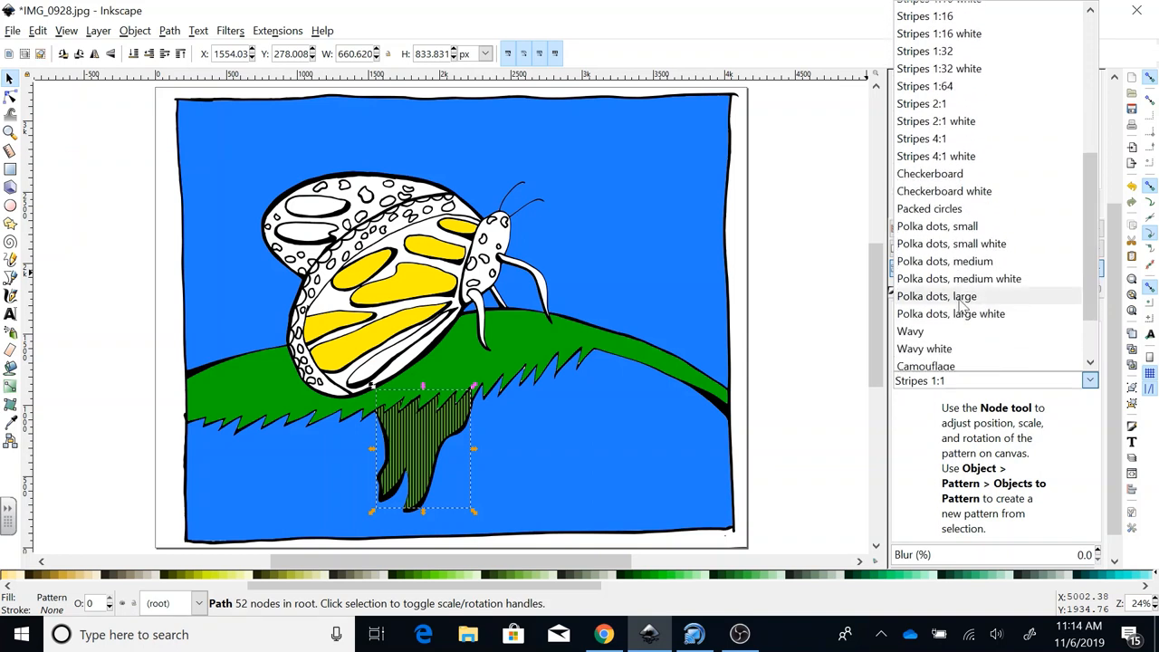
{"action": "left_click", "coordinate": [936, 297]}
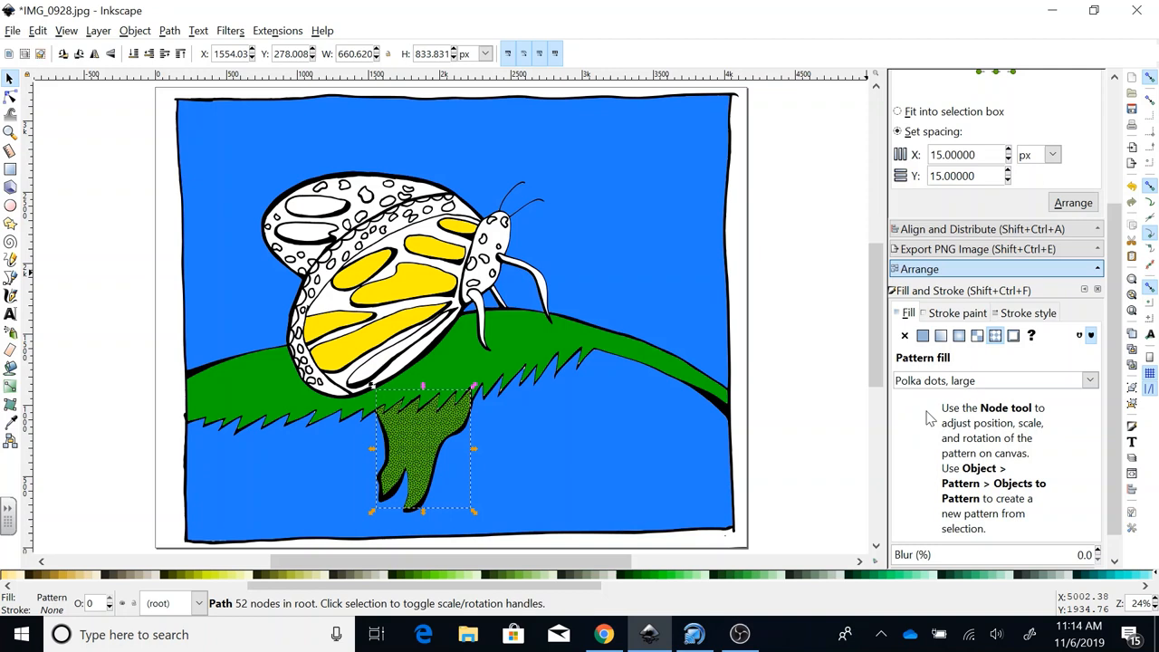
{"action": "mouse_move", "coordinate": [438, 413]}
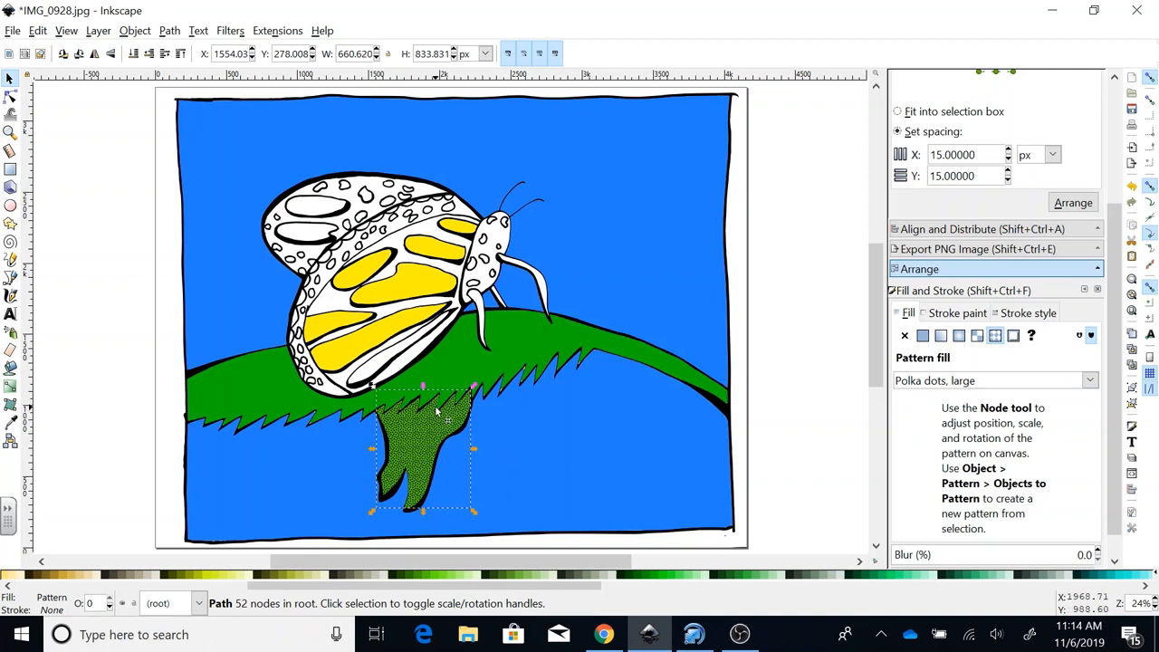
{"action": "mouse_move", "coordinate": [420, 311]}
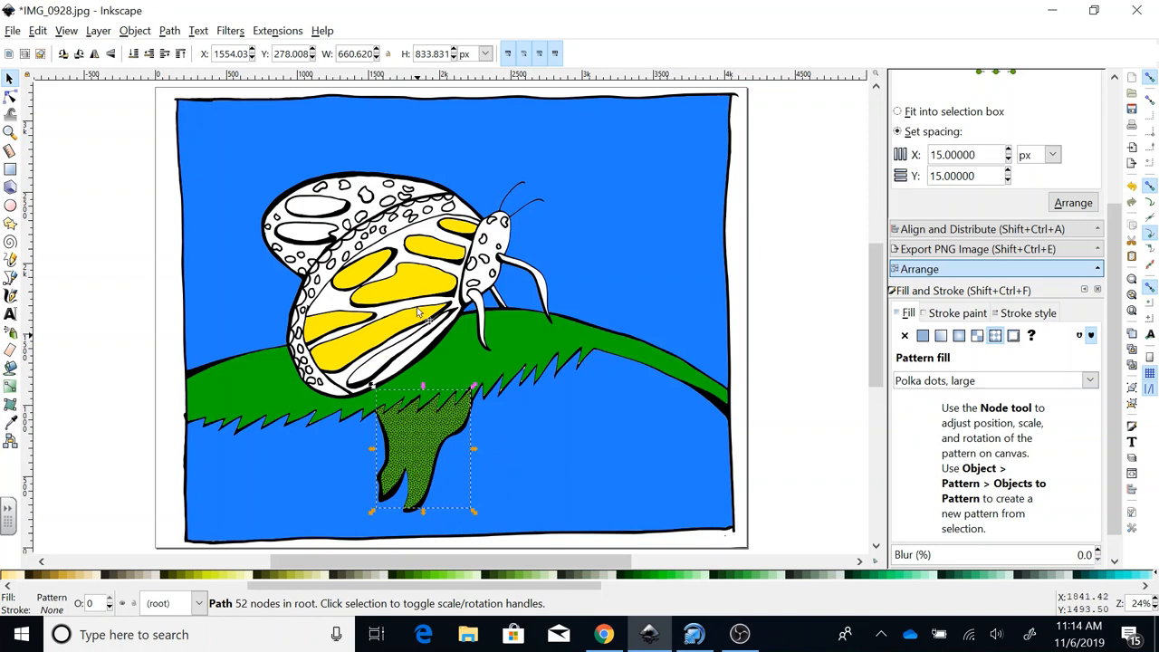
Give the yellow wing stripes a 'Polka dots, large white' pattern fill.
{"action": "left_click", "coordinate": [426, 288]}
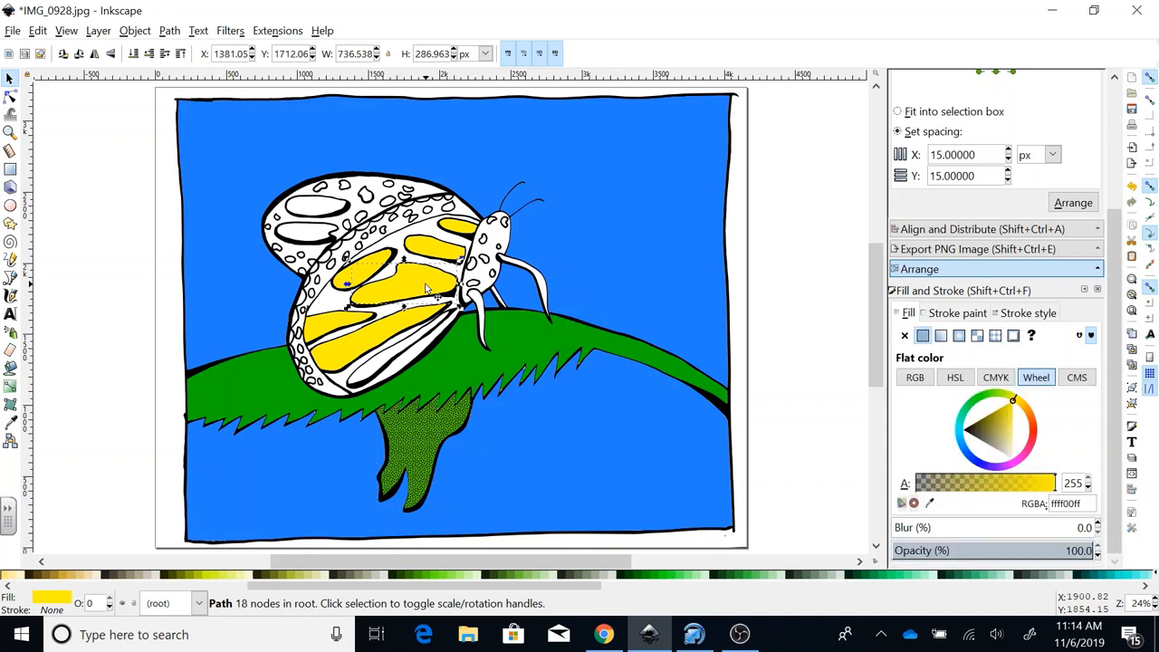
{"action": "mouse_move", "coordinate": [996, 335]}
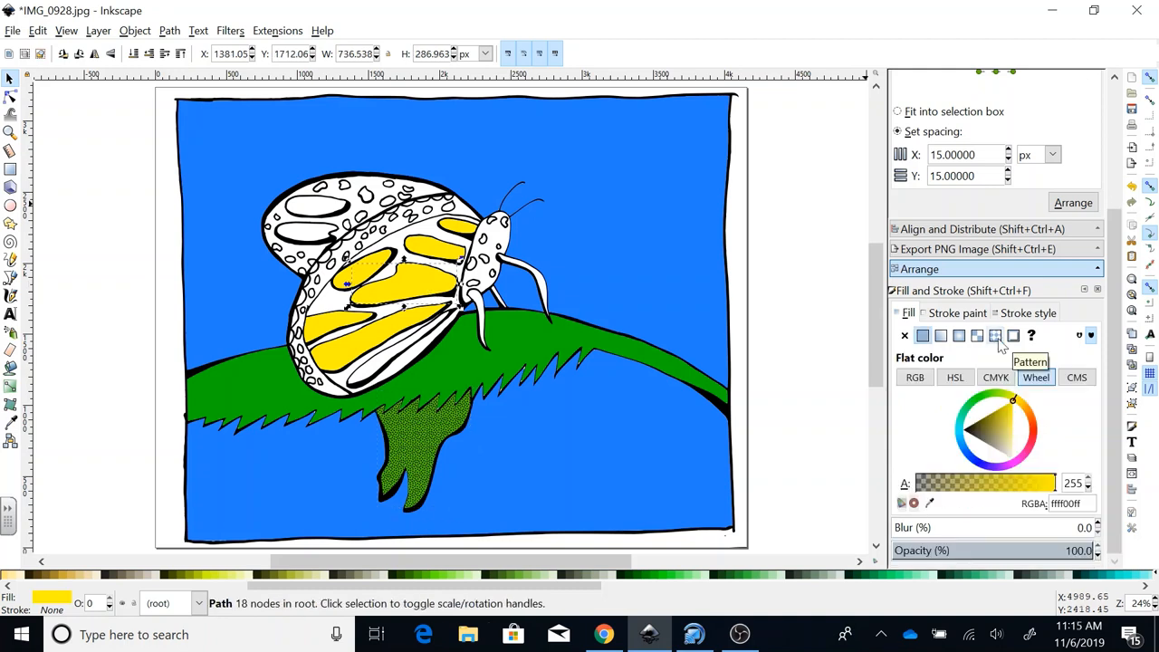
{"action": "mouse_move", "coordinate": [978, 335]}
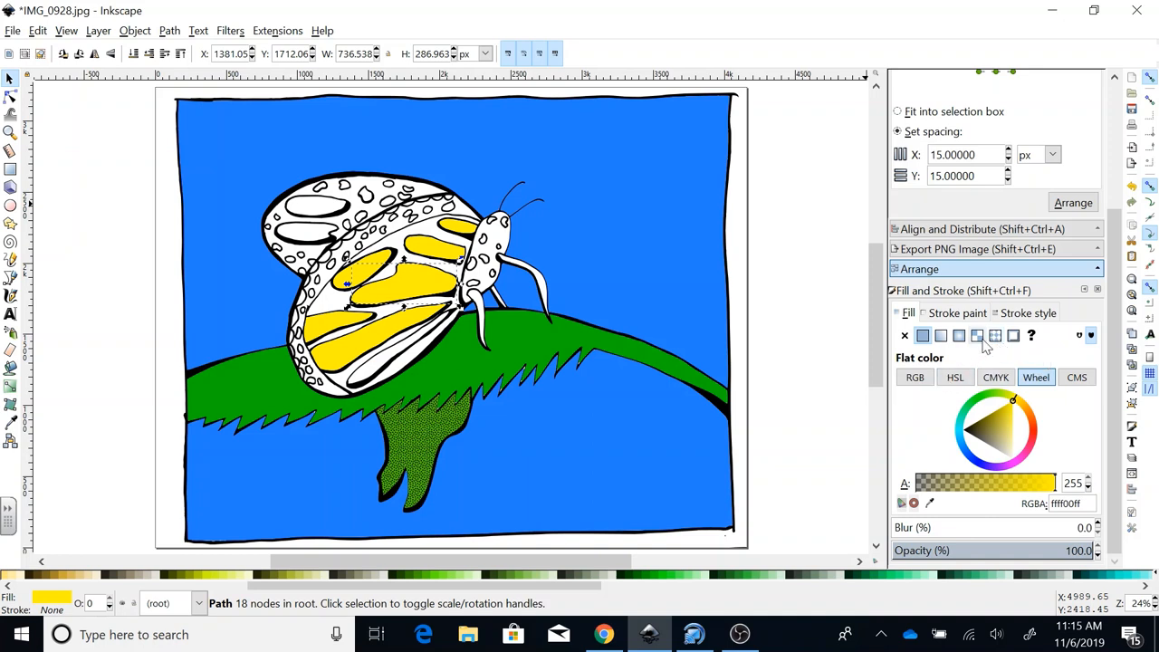
{"action": "left_click", "coordinate": [996, 335]}
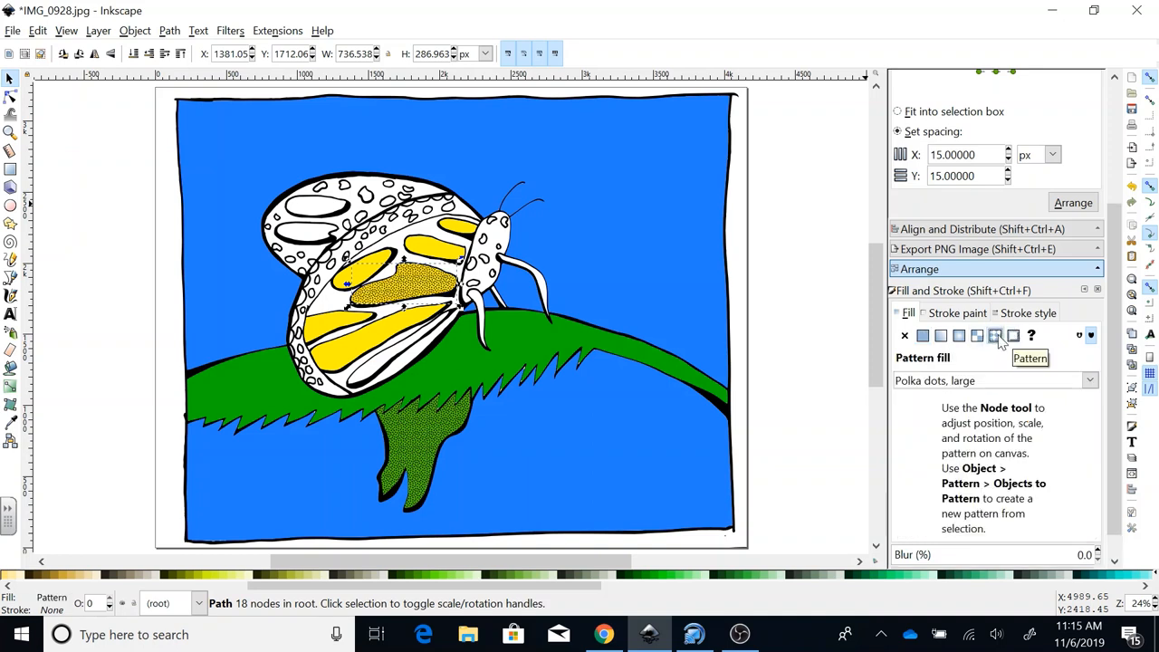
{"action": "left_click", "coordinate": [1090, 380]}
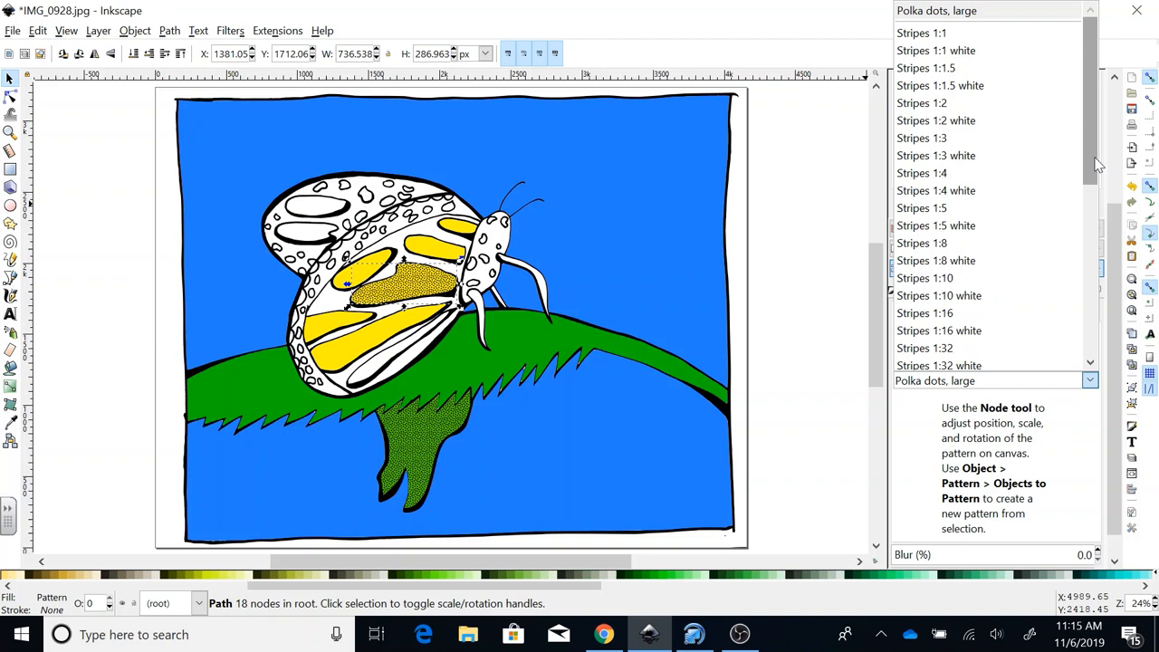
{"action": "scroll", "scroll_direction": "down", "scroll_amount": 3}
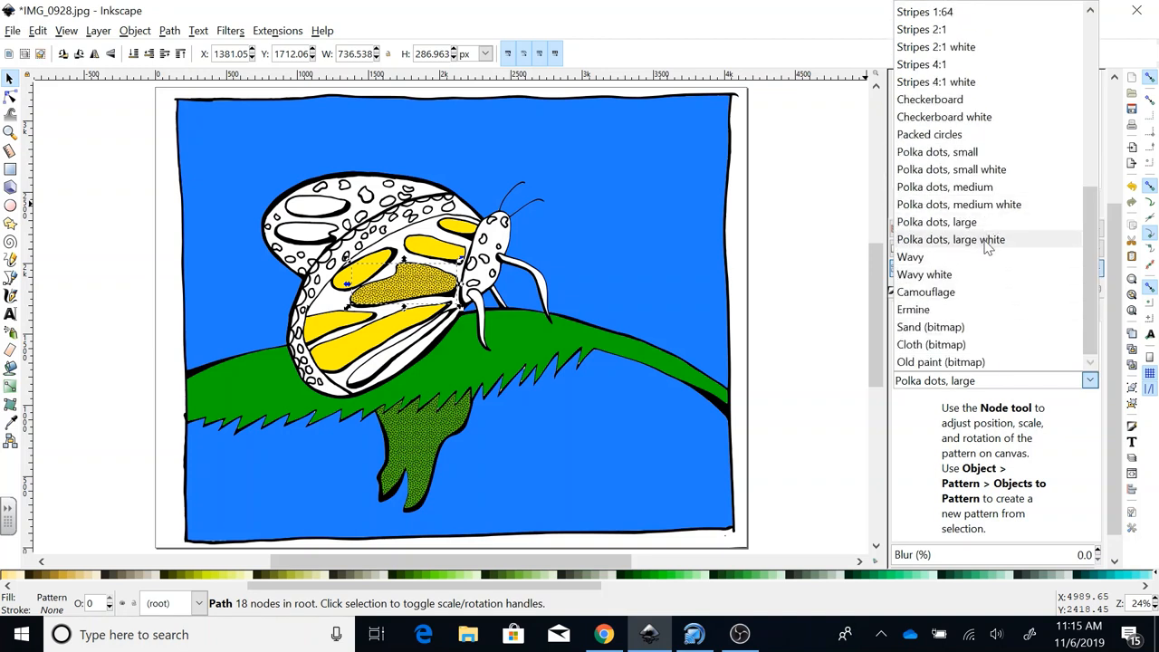
{"action": "left_click", "coordinate": [949, 239]}
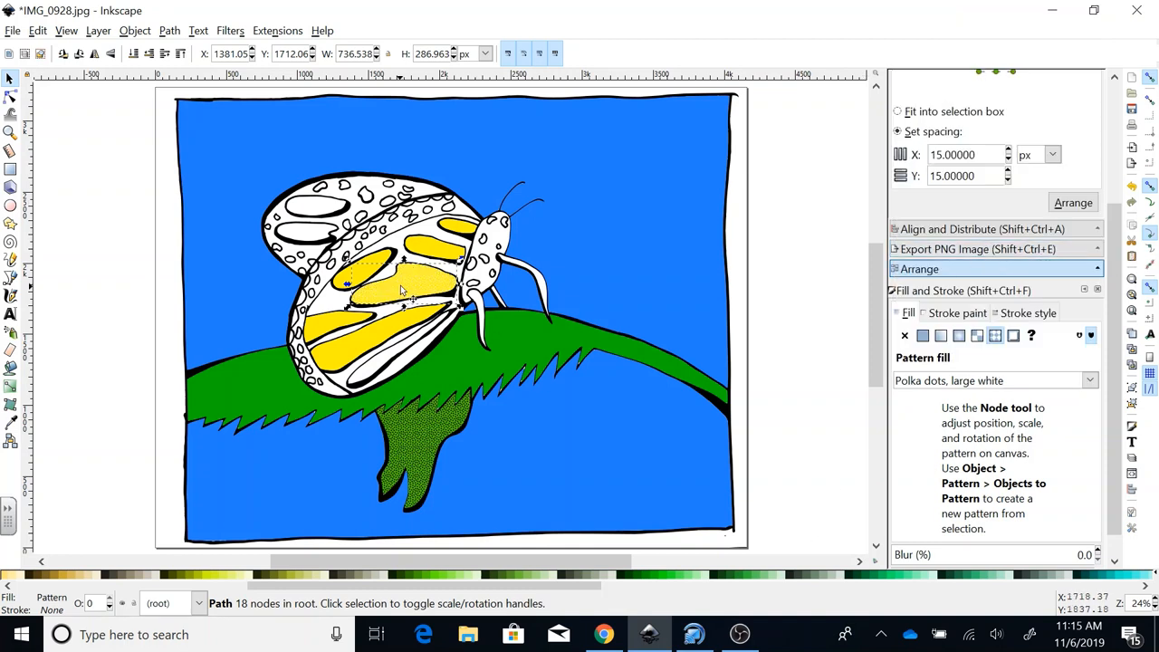
{"action": "mouse_move", "coordinate": [637, 457]}
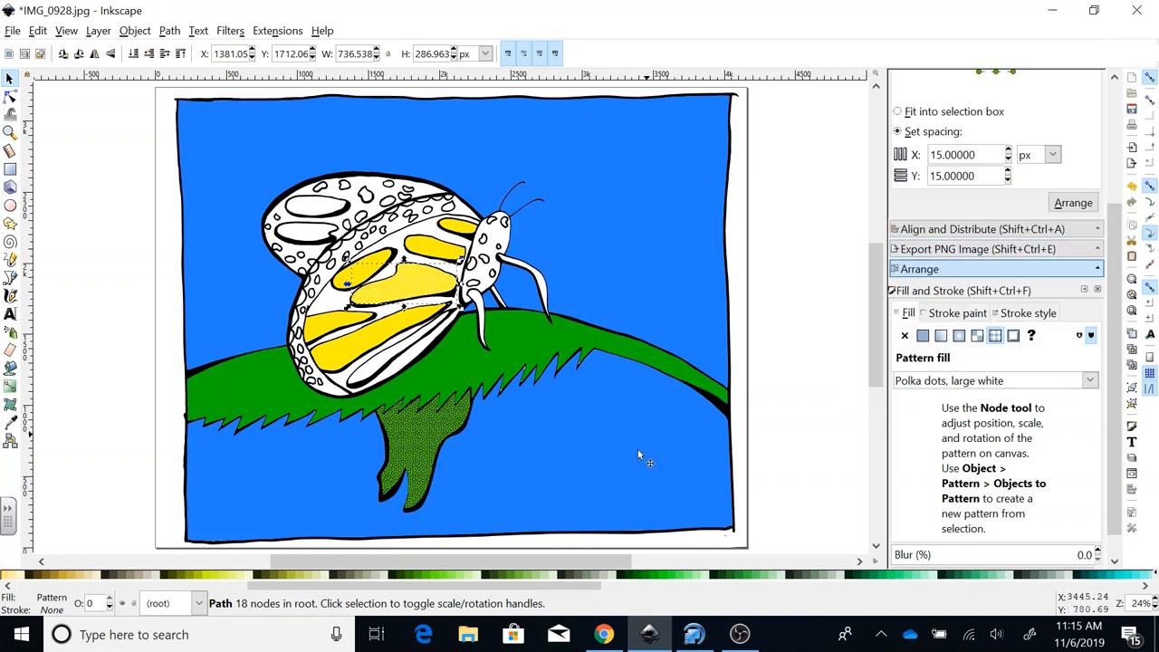
{"action": "mouse_move", "coordinate": [661, 467]}
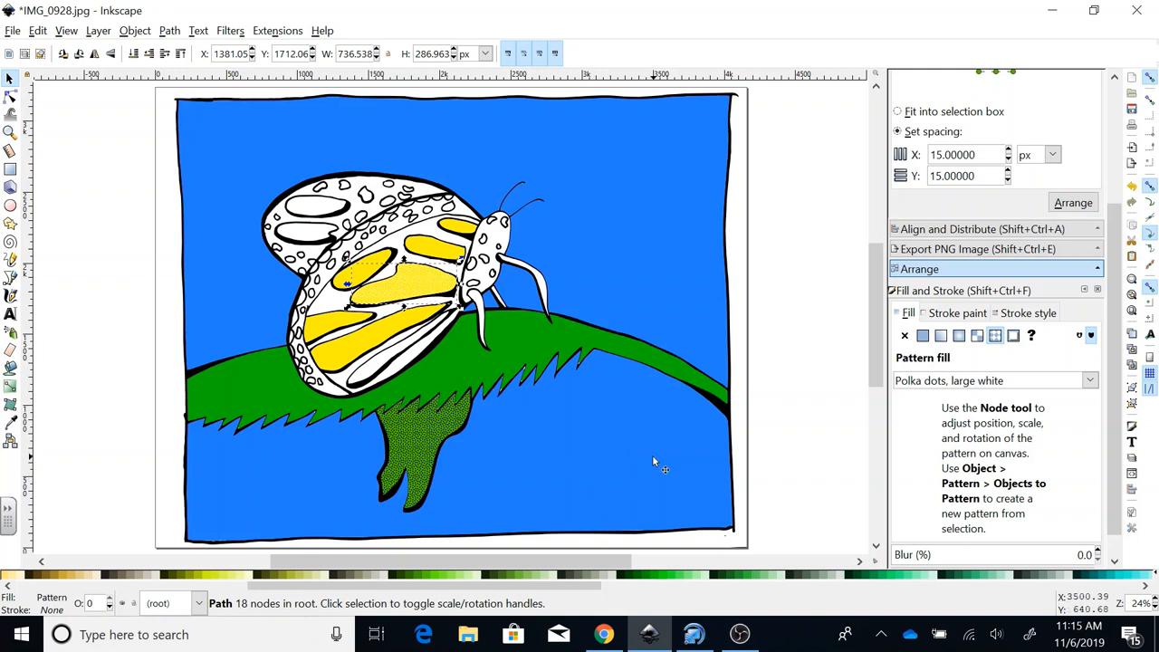
{"action": "mouse_move", "coordinate": [656, 464]}
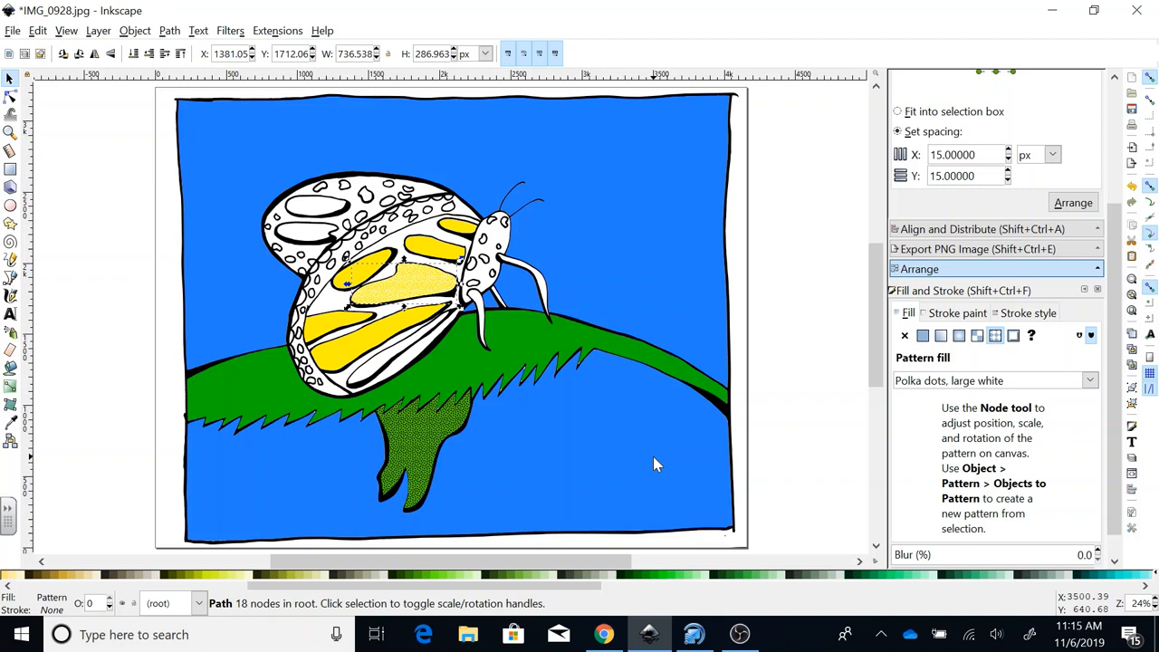
{"action": "mouse_move", "coordinate": [480, 408]}
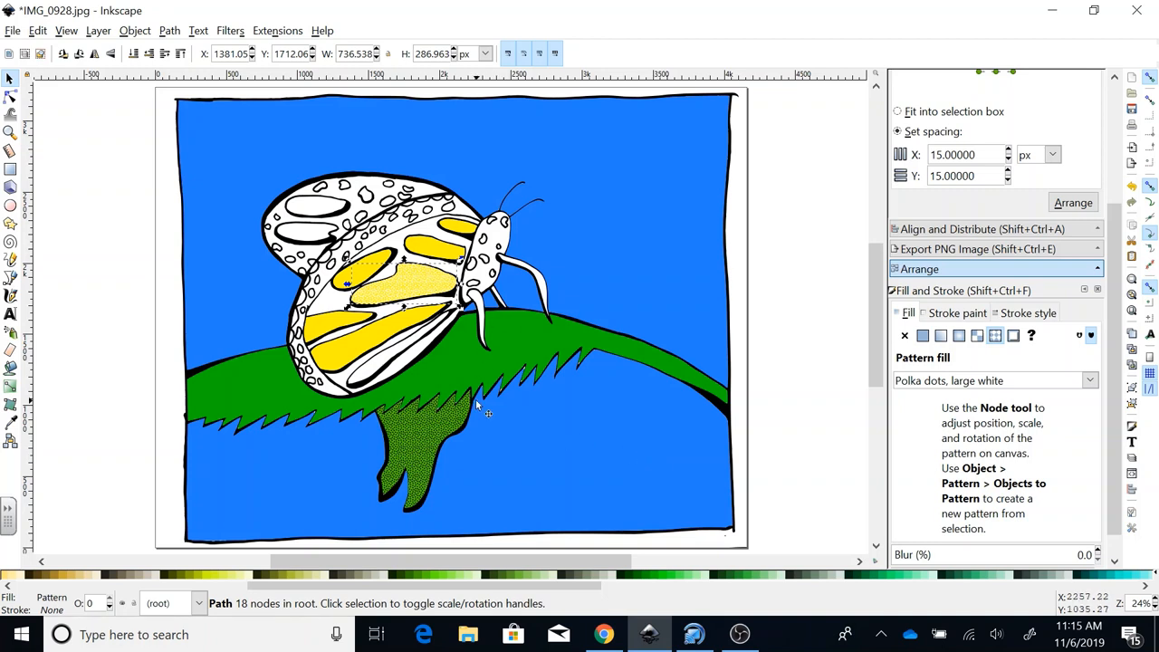
{"action": "mouse_move", "coordinate": [514, 518]}
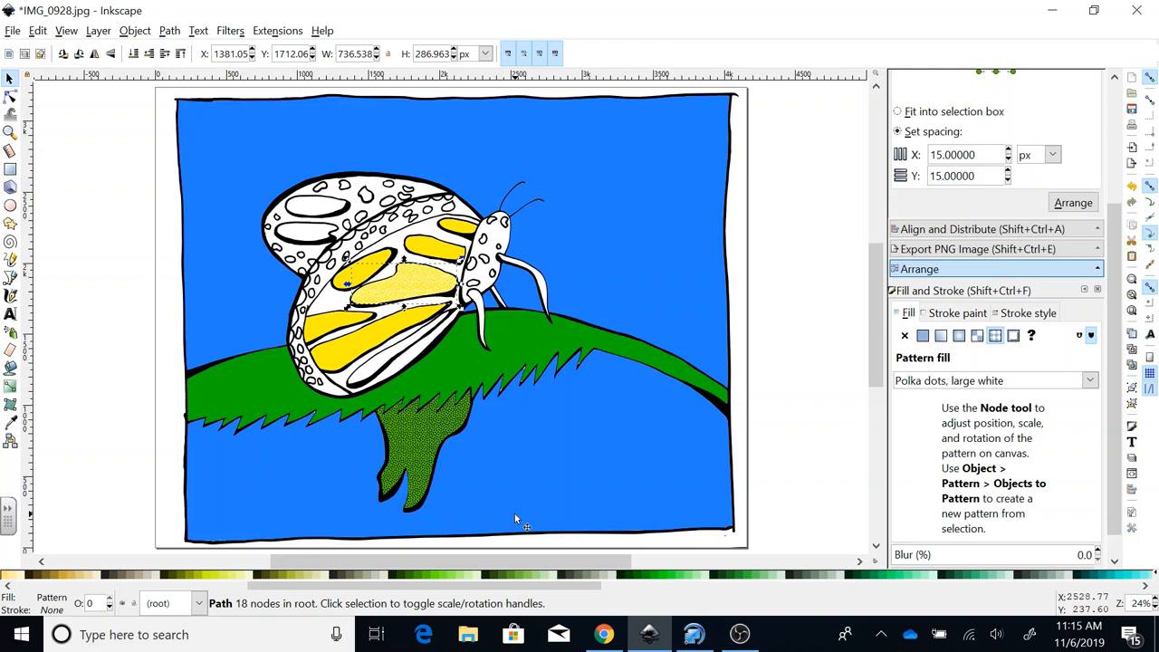
{"action": "mouse_move", "coordinate": [609, 123]}
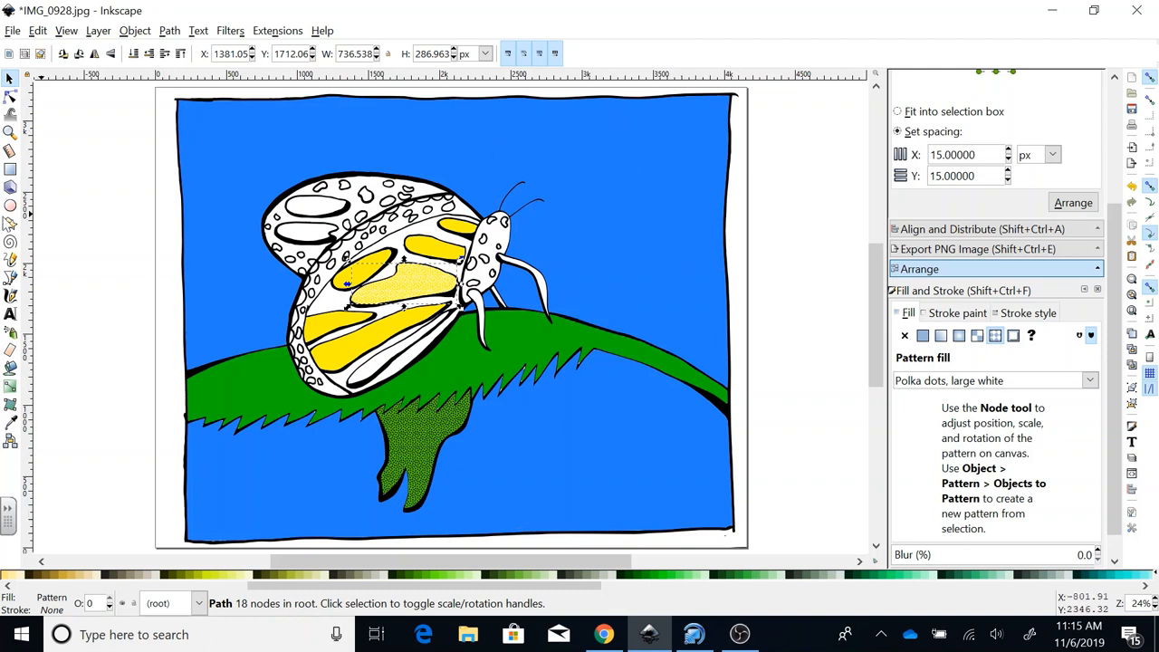
{"action": "mouse_move", "coordinate": [107, 420]}
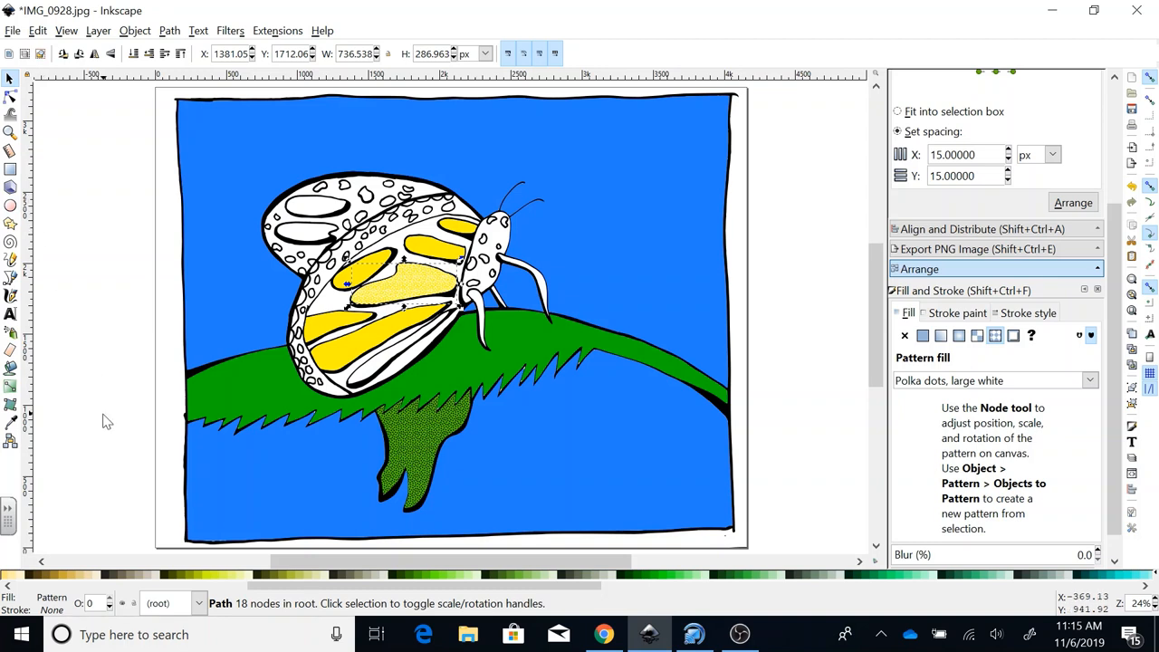
{"action": "mouse_move", "coordinate": [105, 420]}
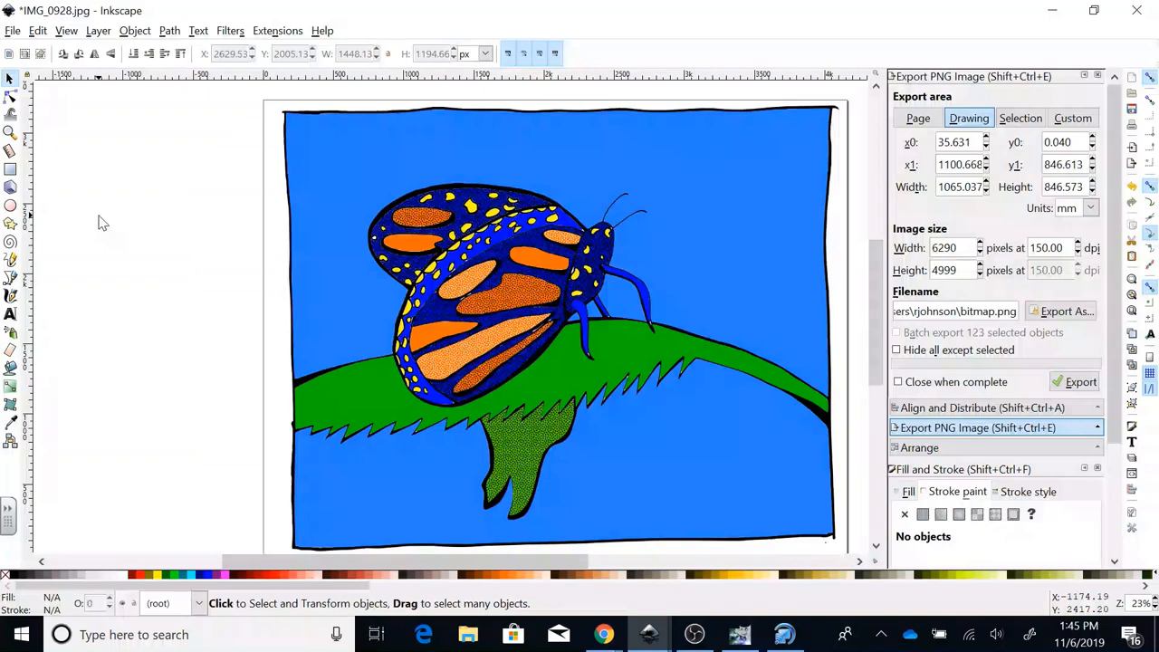
{"action": "mouse_move", "coordinate": [136, 229]}
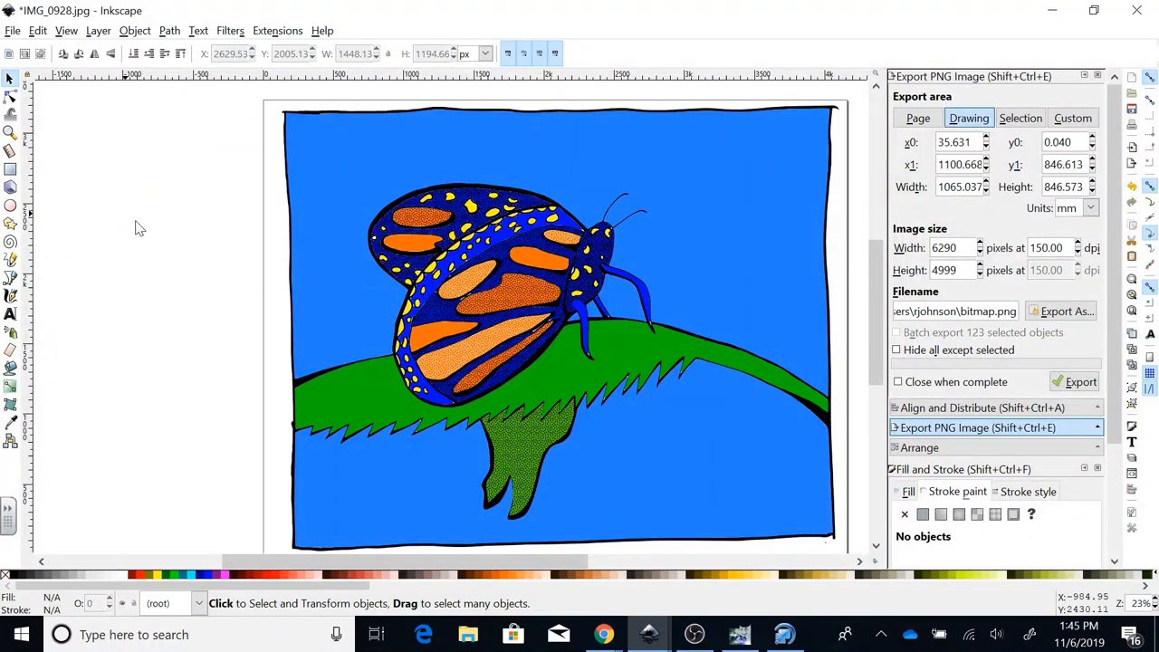
{"action": "mouse_move", "coordinate": [36, 236]}
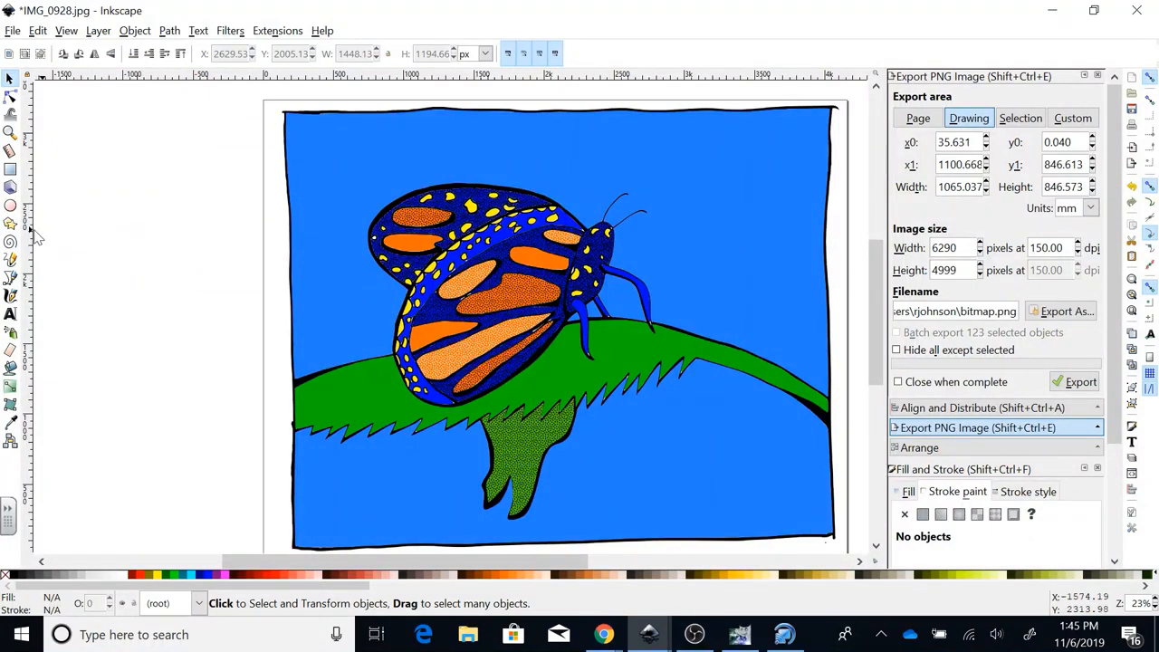
{"action": "mouse_move", "coordinate": [27, 159]}
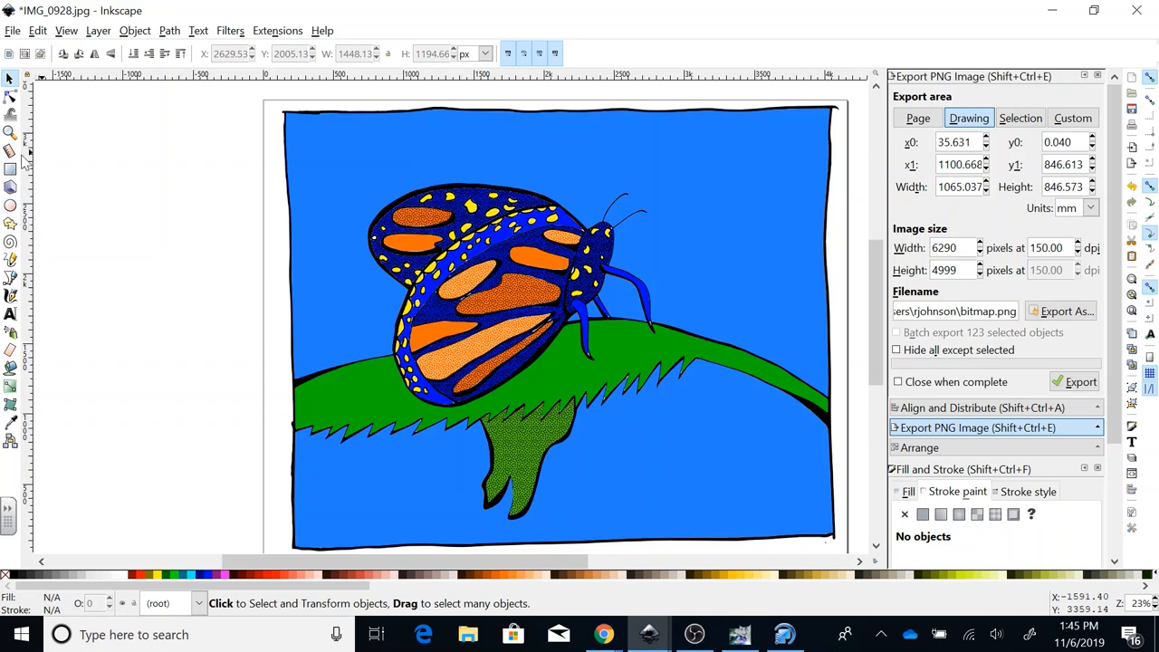
{"action": "mouse_move", "coordinate": [11, 207]}
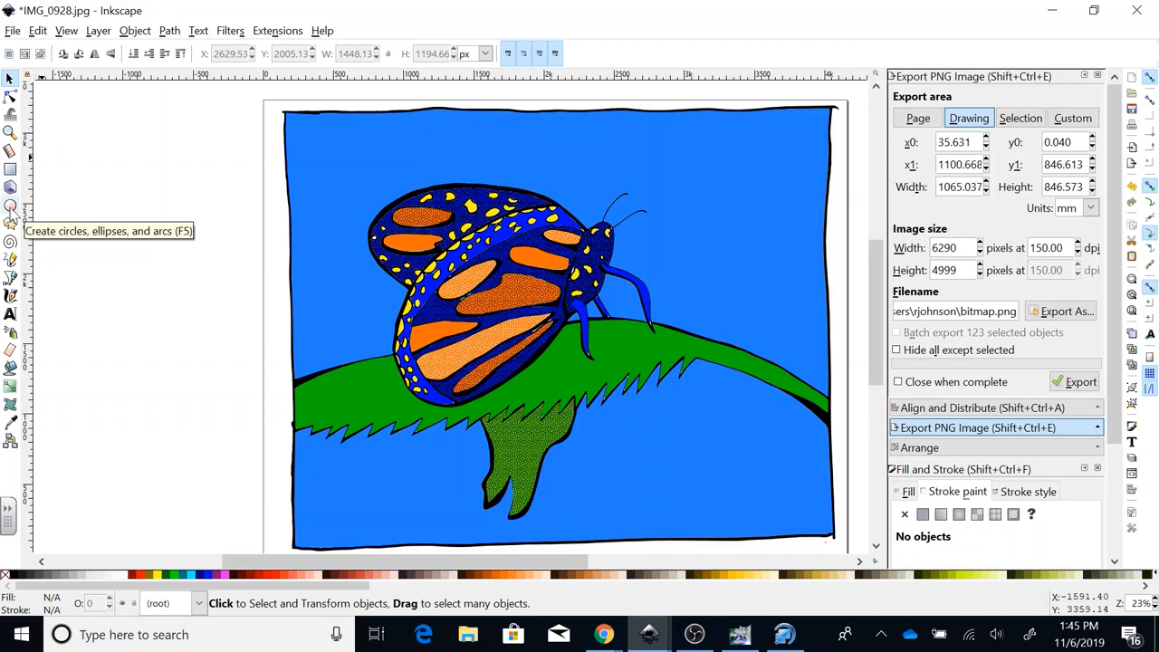
Draw an ellipse beside the page with a solid flat black stroke and review its width.
{"action": "left_click", "coordinate": [11, 206]}
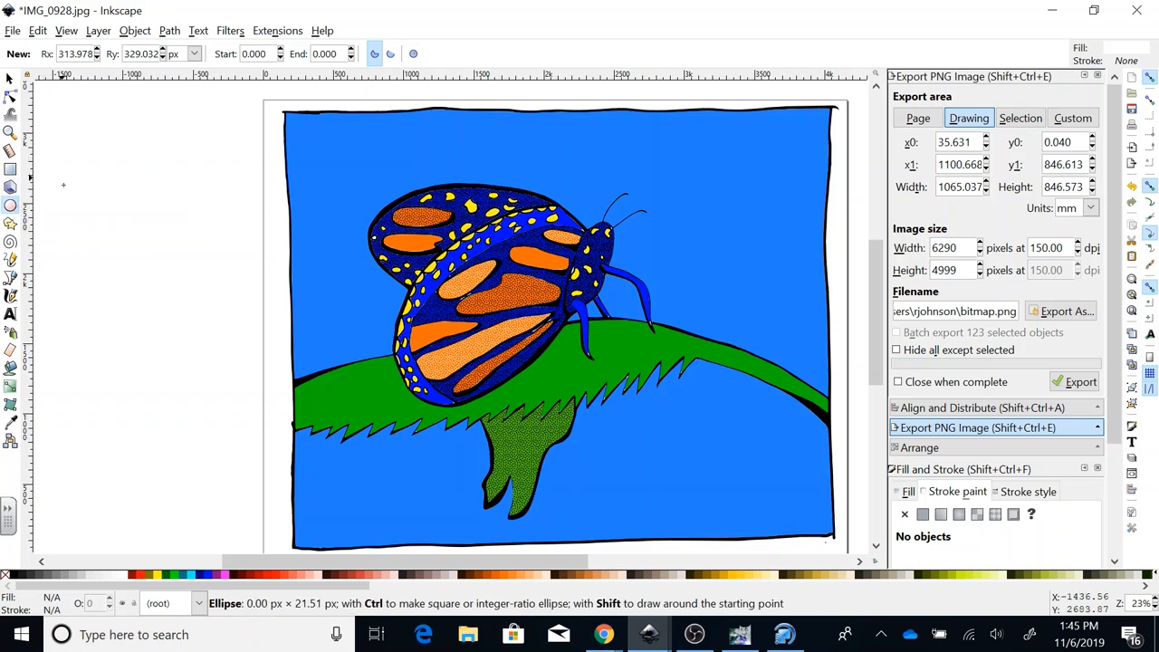
{"action": "mouse_move", "coordinate": [241, 287]}
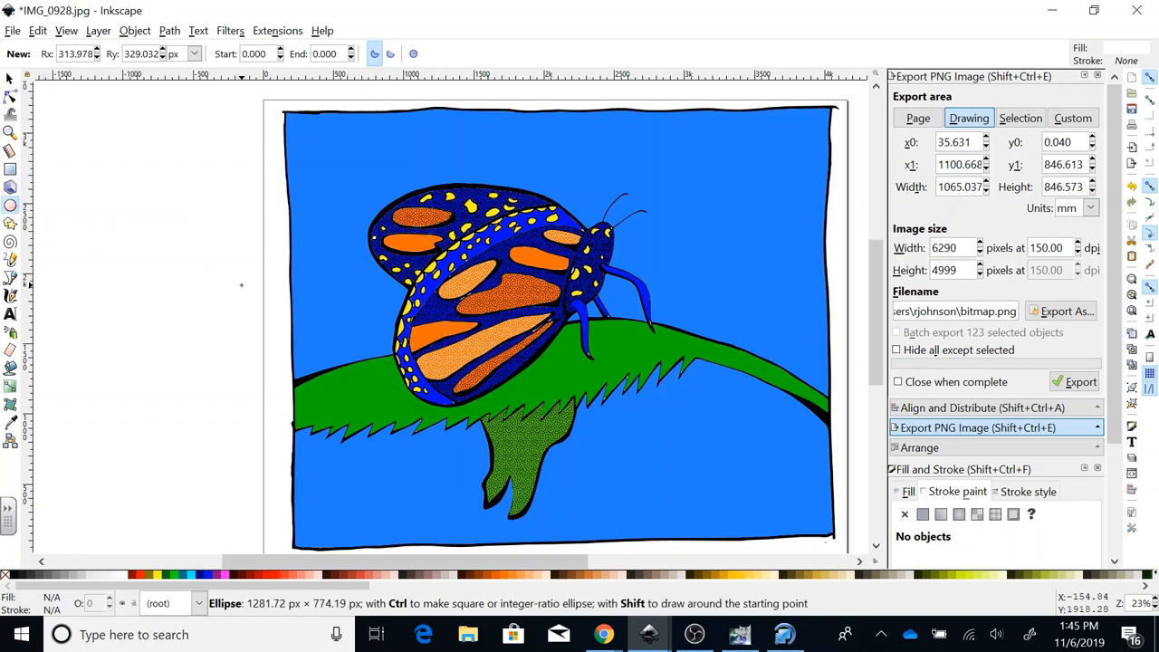
{"action": "left_click_drag", "start_coordinate": [62, 177], "coordinate": [241, 286]}
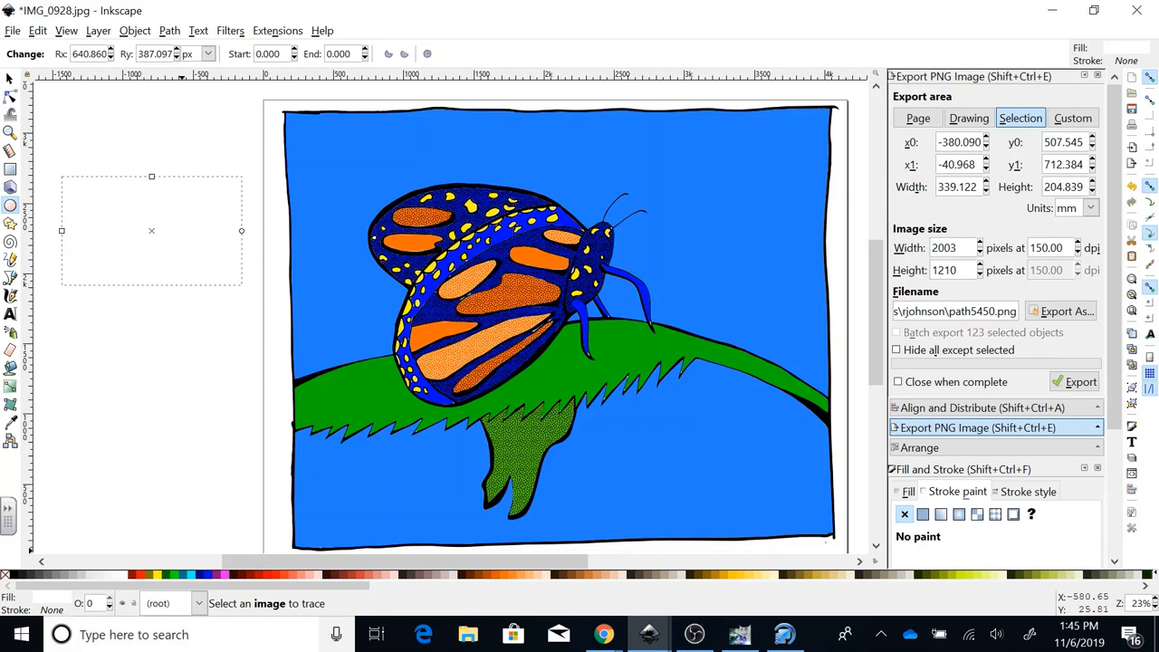
{"action": "mouse_move", "coordinate": [190, 200]}
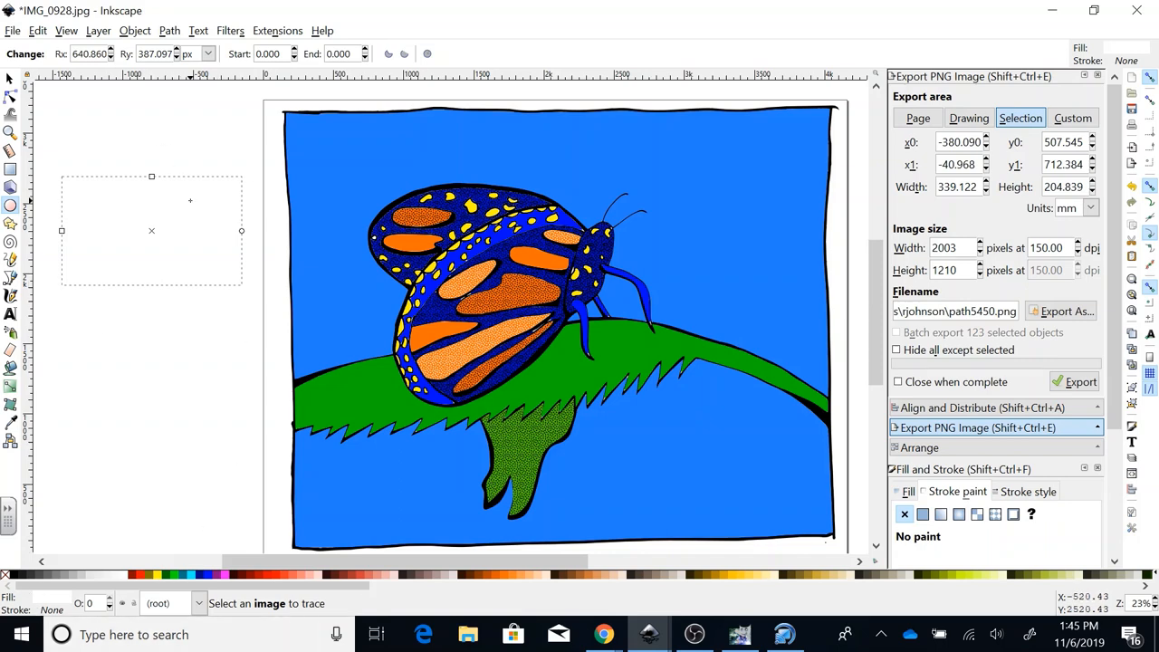
{"action": "mouse_move", "coordinate": [997, 342]}
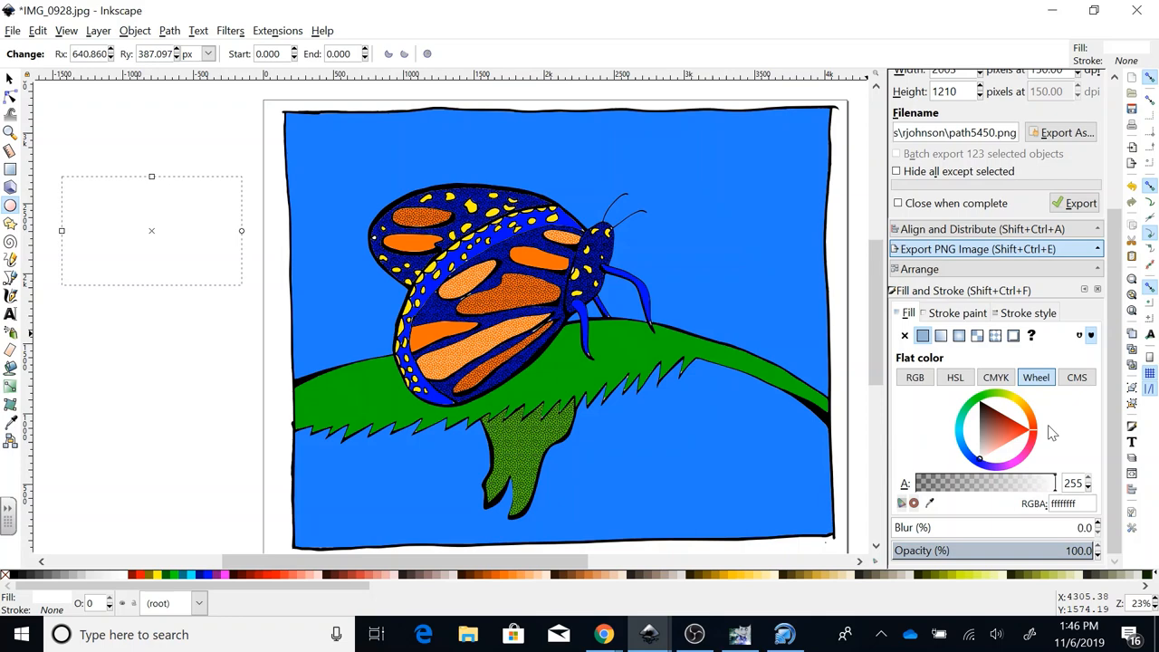
{"action": "mouse_move", "coordinate": [958, 317]}
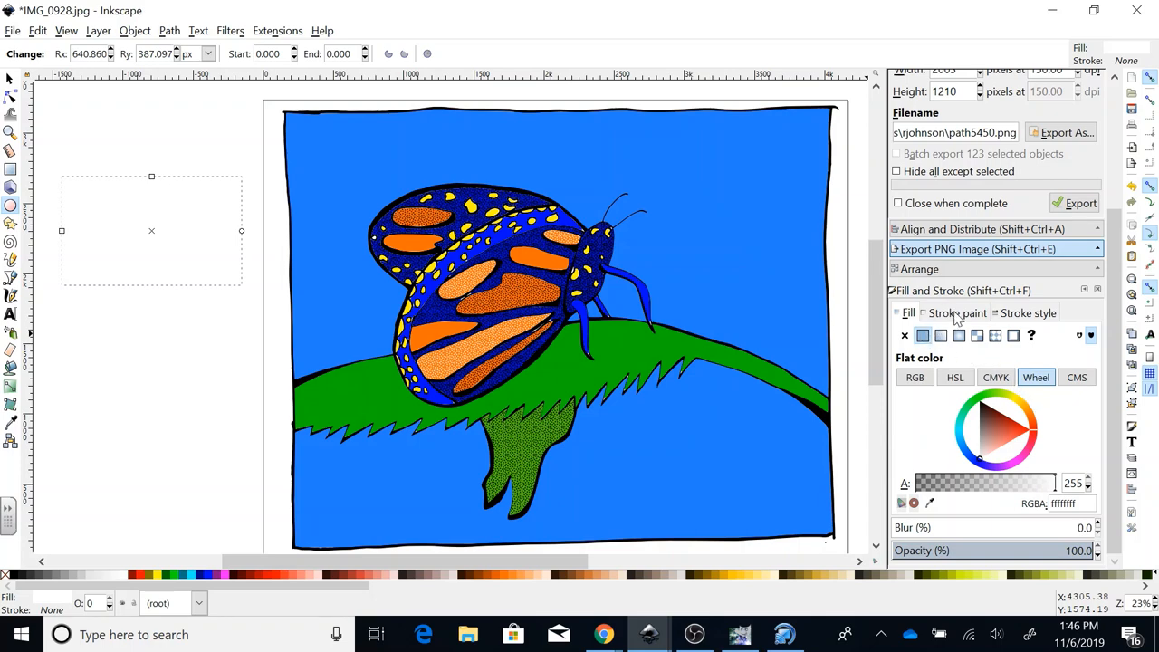
{"action": "left_click", "coordinate": [904, 335]}
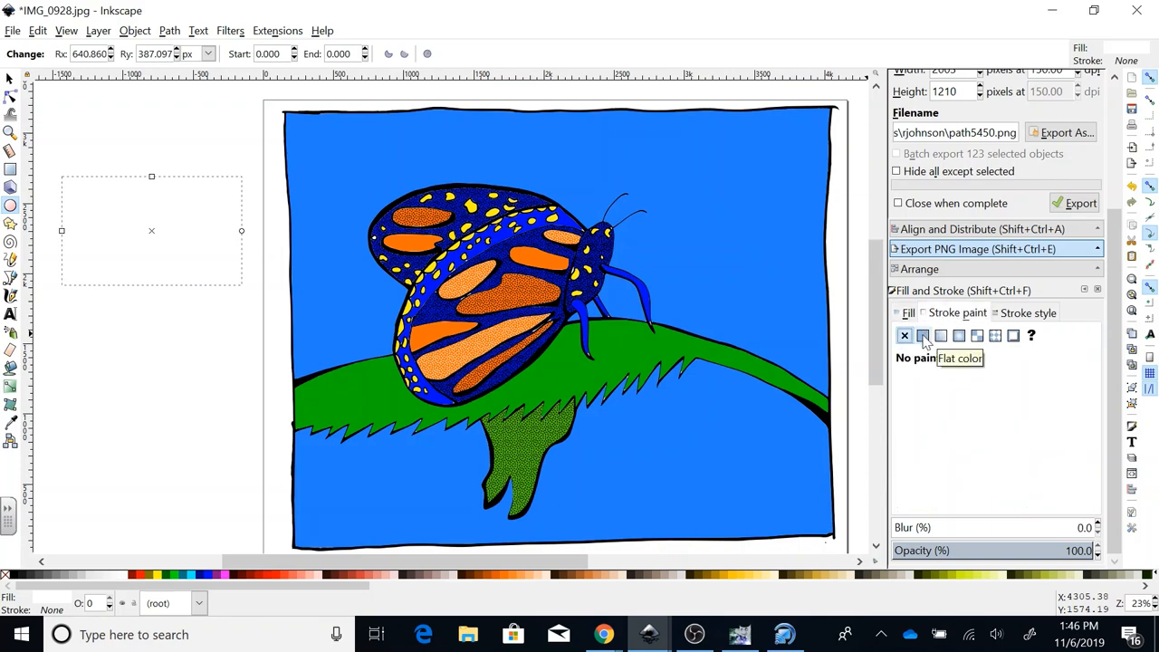
{"action": "left_click", "coordinate": [922, 335]}
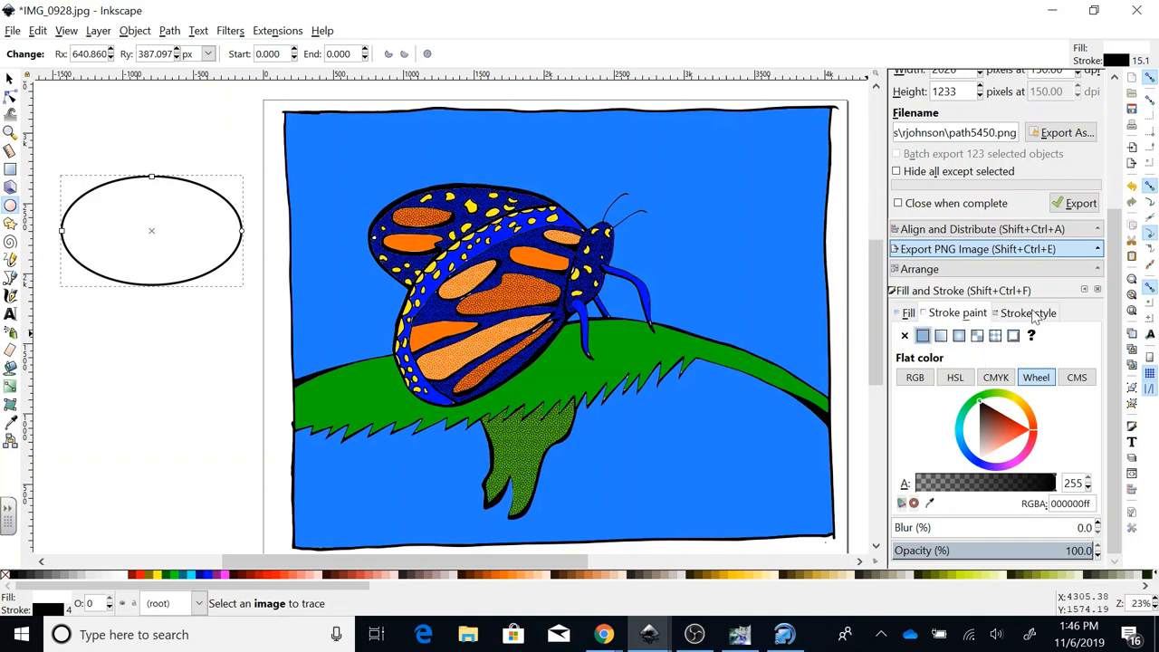
{"action": "left_click", "coordinate": [1029, 311]}
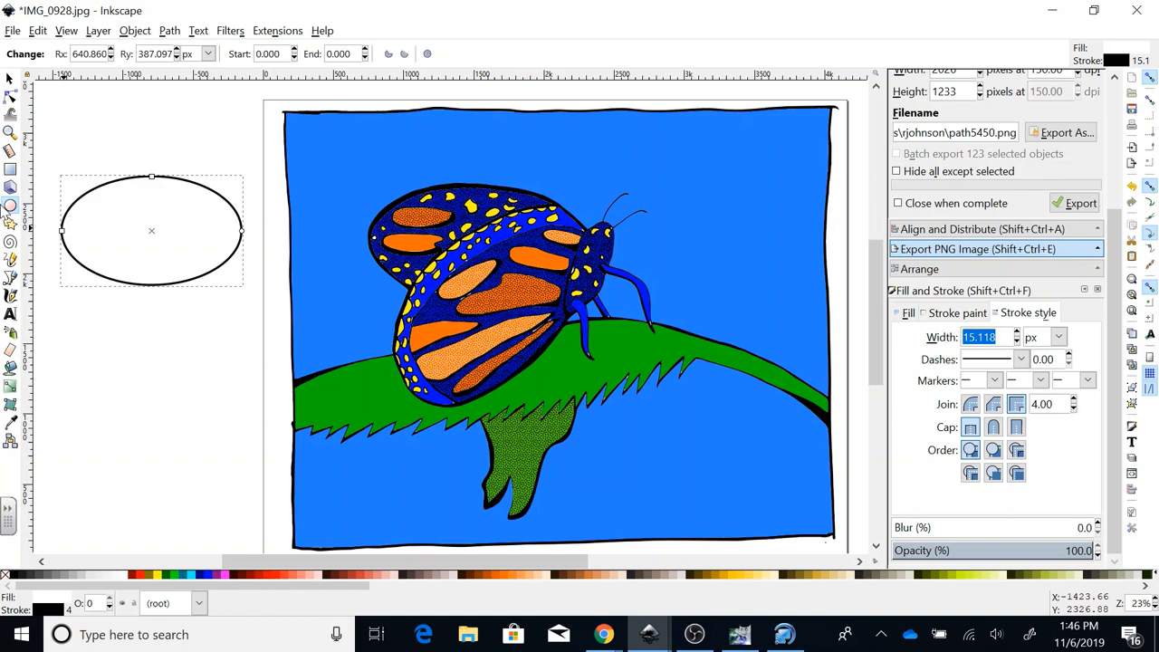
{"action": "mouse_move", "coordinate": [168, 199]}
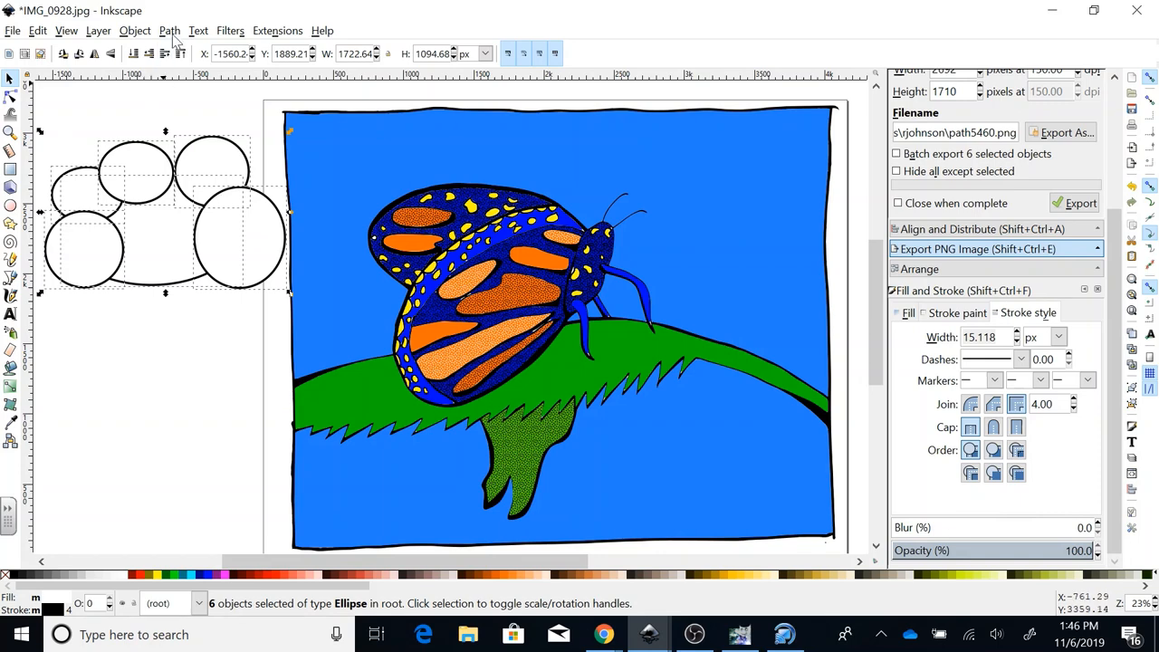
Add another ellipse to the cloud bubble and convert the shapes with Path > Object to Path.
{"action": "left_click", "coordinate": [171, 29]}
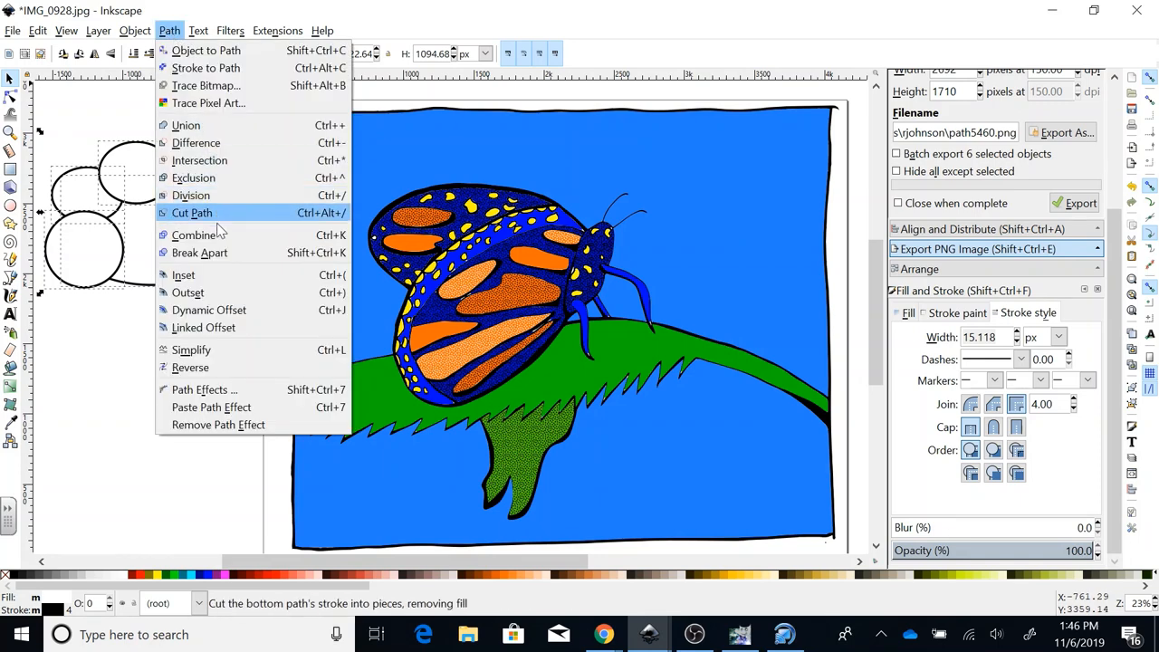
{"action": "mouse_move", "coordinate": [208, 102]}
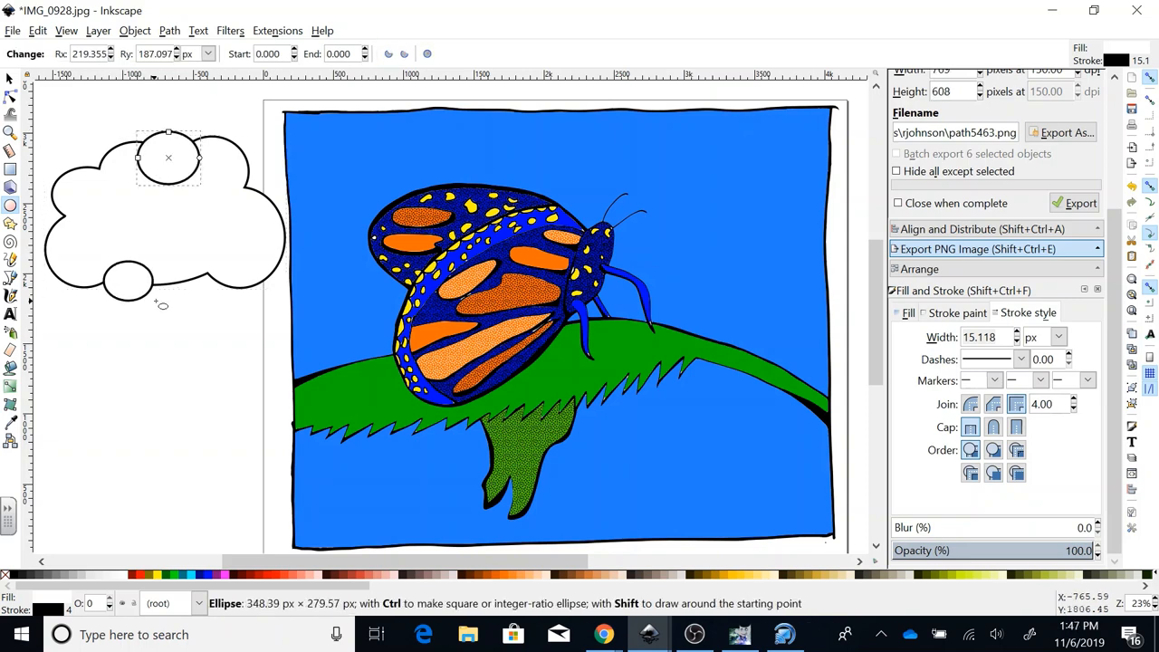
{"action": "left_click_drag", "start_coordinate": [161, 304], "coordinate": [232, 322]}
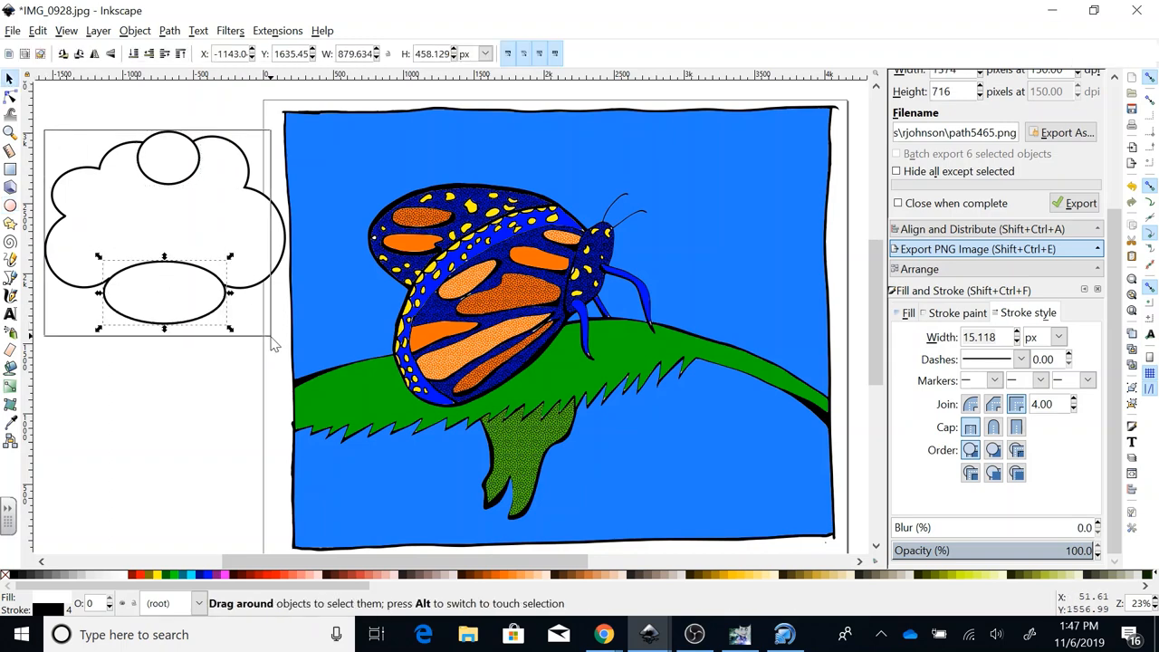
{"action": "left_click", "coordinate": [168, 29]}
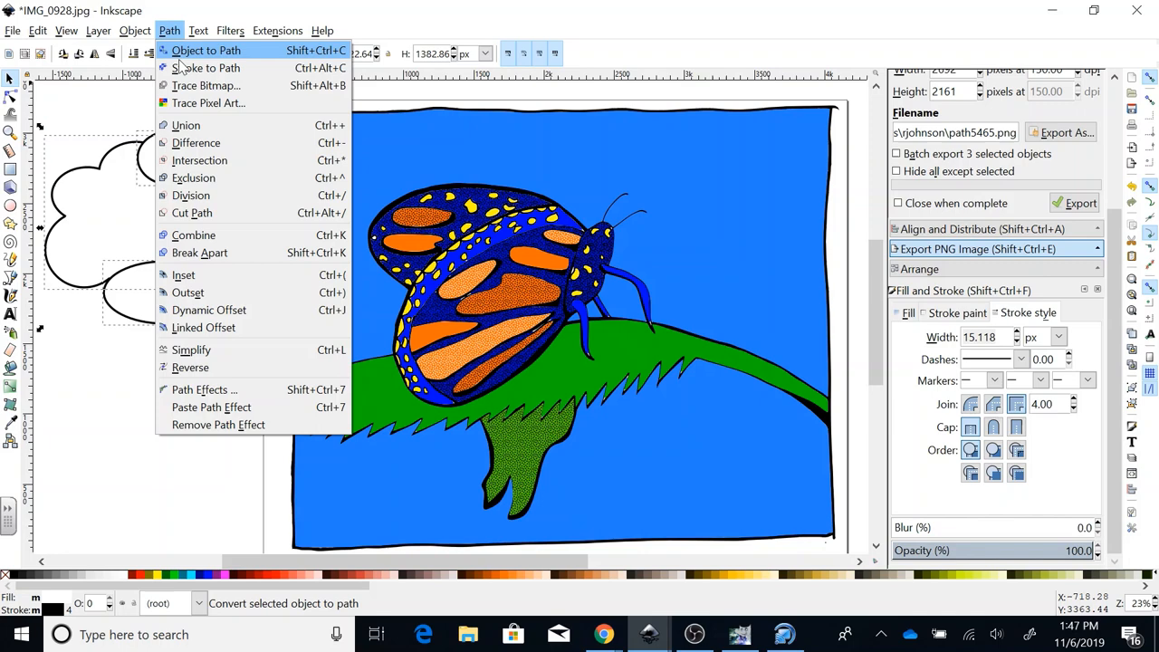
{"action": "left_click", "coordinate": [184, 125]}
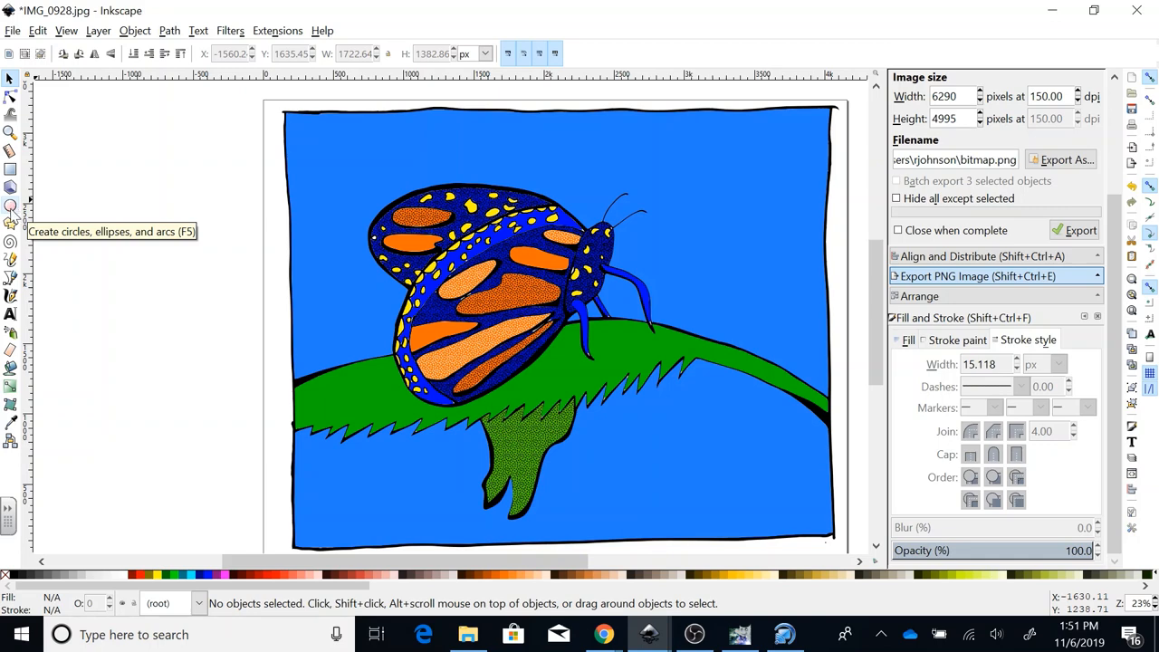
Draw an ellipse and a triangular tail at its edge, then unite them into one bubble outline.
{"action": "left_click", "coordinate": [11, 221]}
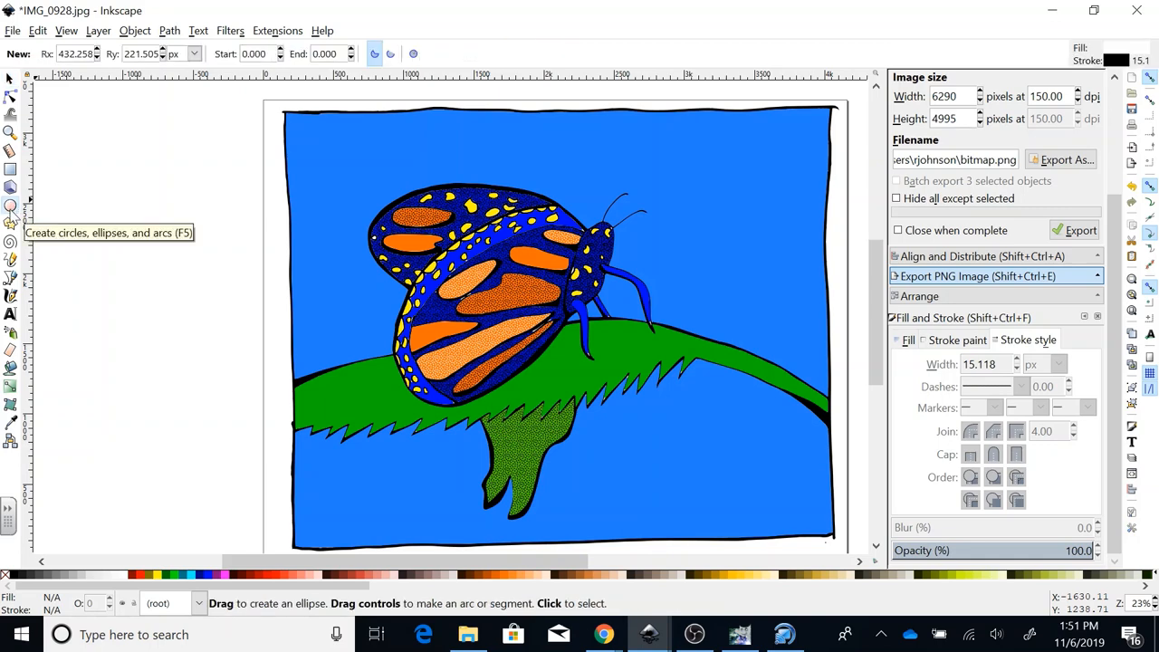
{"action": "left_click_drag", "start_coordinate": [63, 148], "coordinate": [136, 221]}
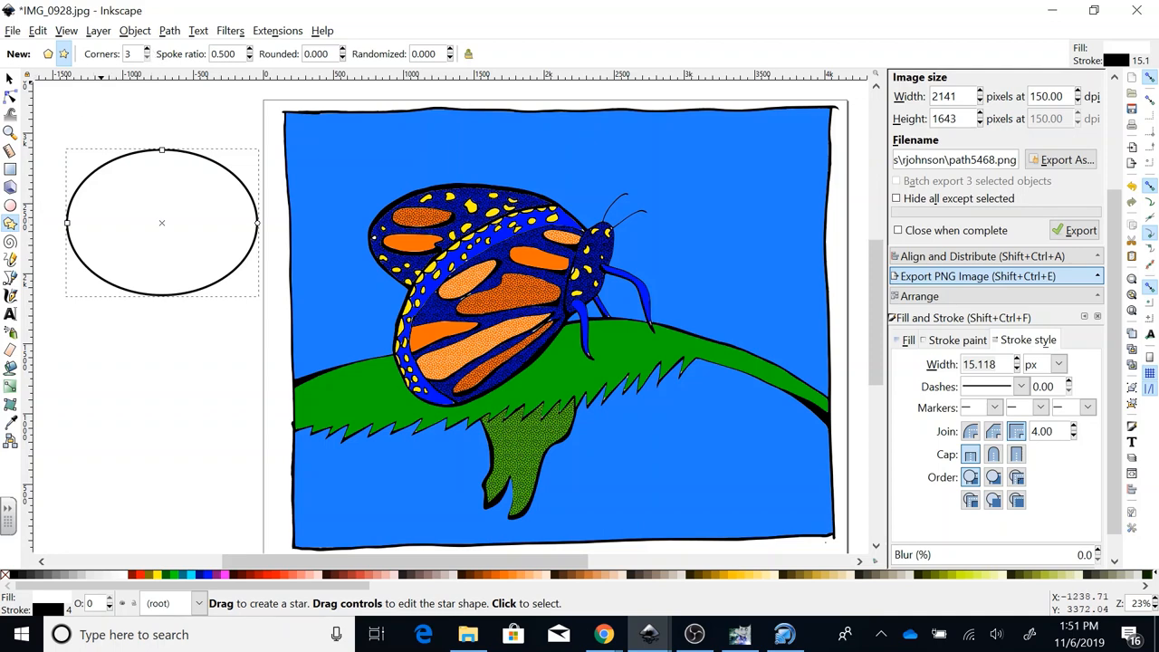
{"action": "mouse_move", "coordinate": [174, 283]}
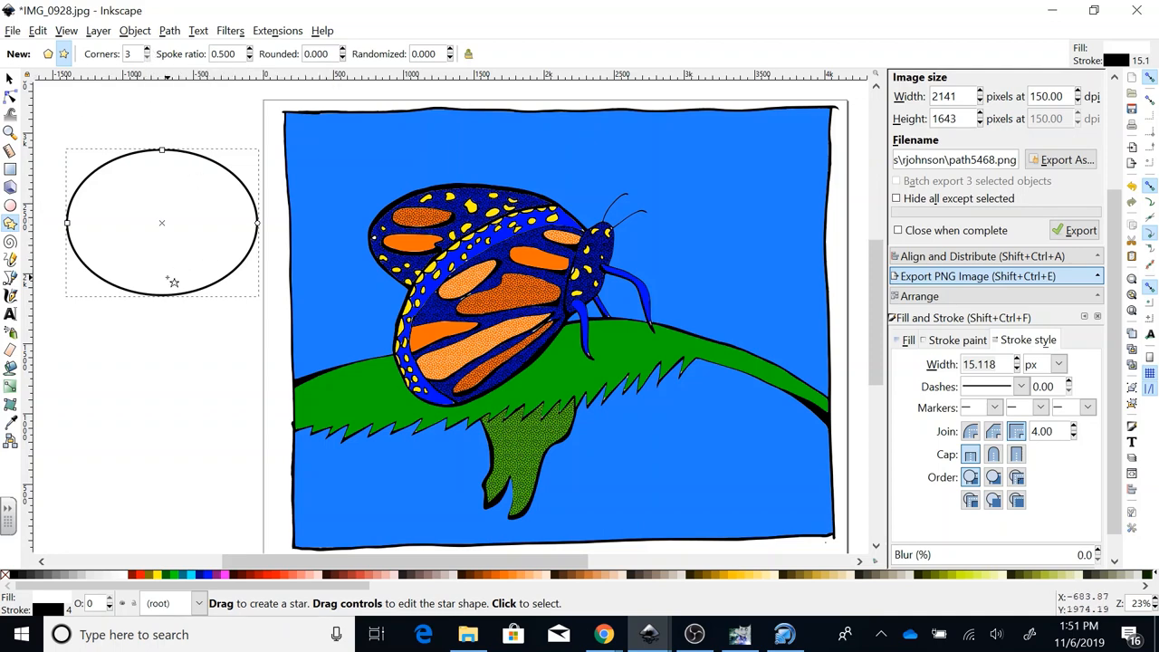
{"action": "left_click_drag", "start_coordinate": [162, 223], "coordinate": [203, 304]}
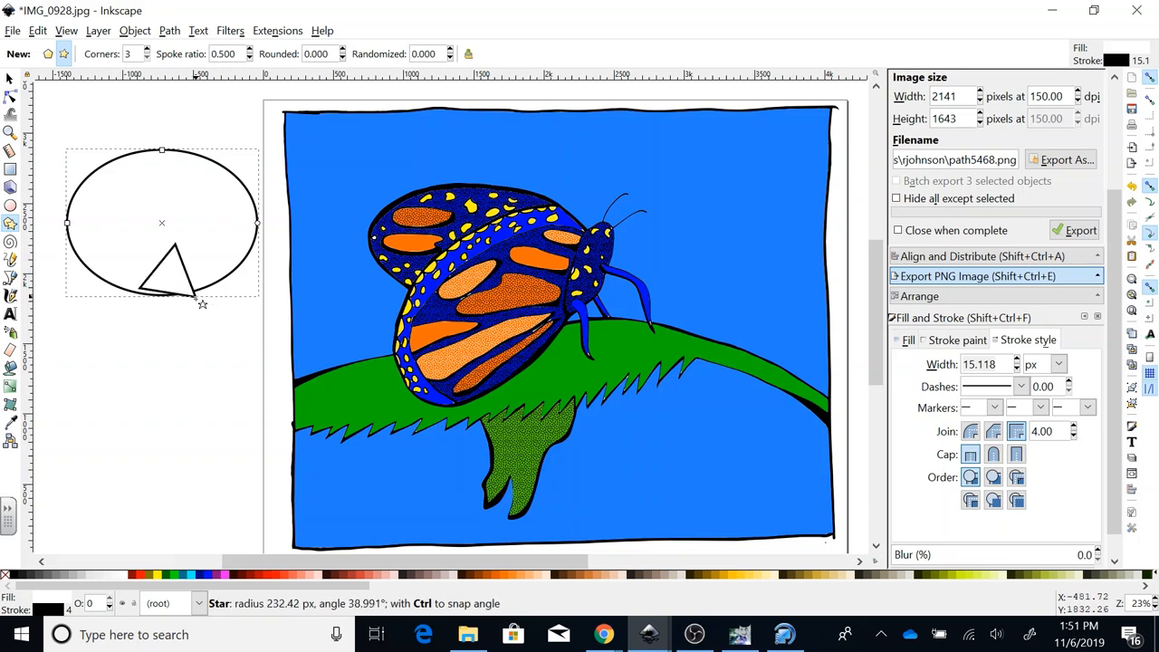
{"action": "left_click_drag", "start_coordinate": [203, 304], "coordinate": [185, 335]}
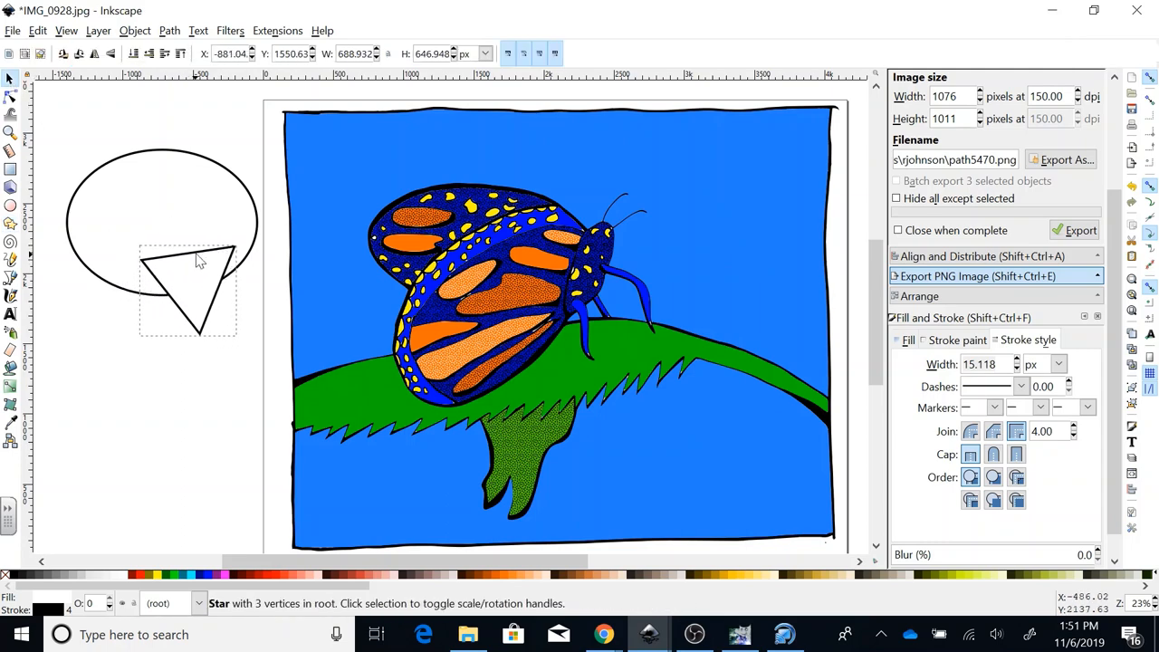
{"action": "left_click_drag", "start_coordinate": [190, 290], "coordinate": [213, 257]}
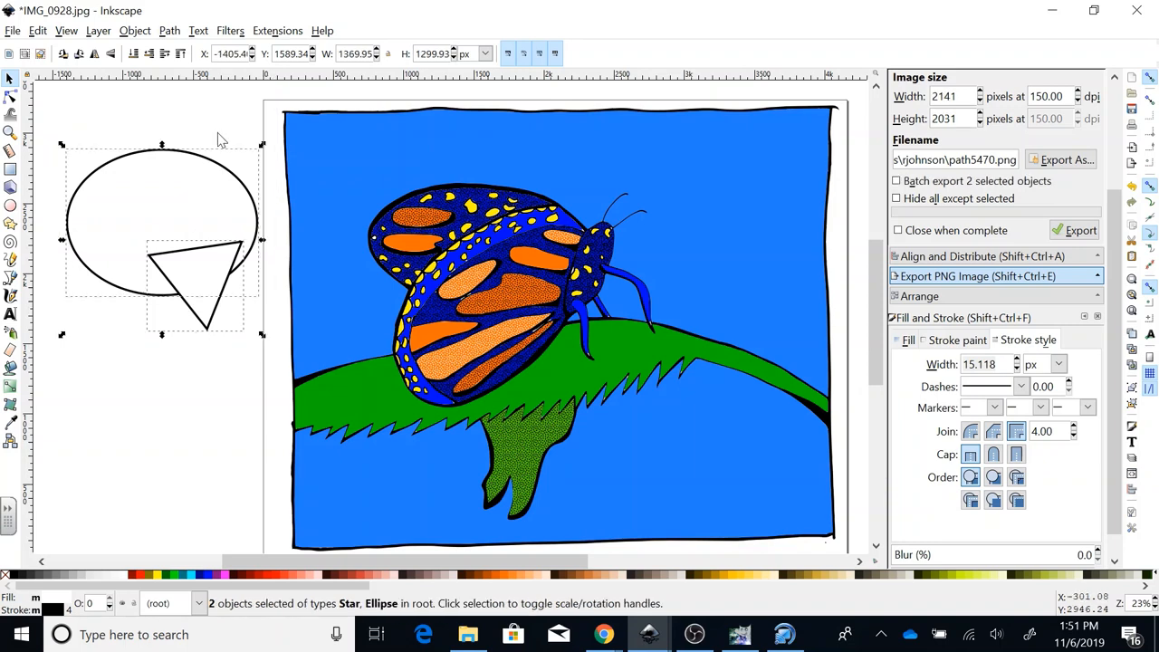
{"action": "left_click", "coordinate": [168, 29]}
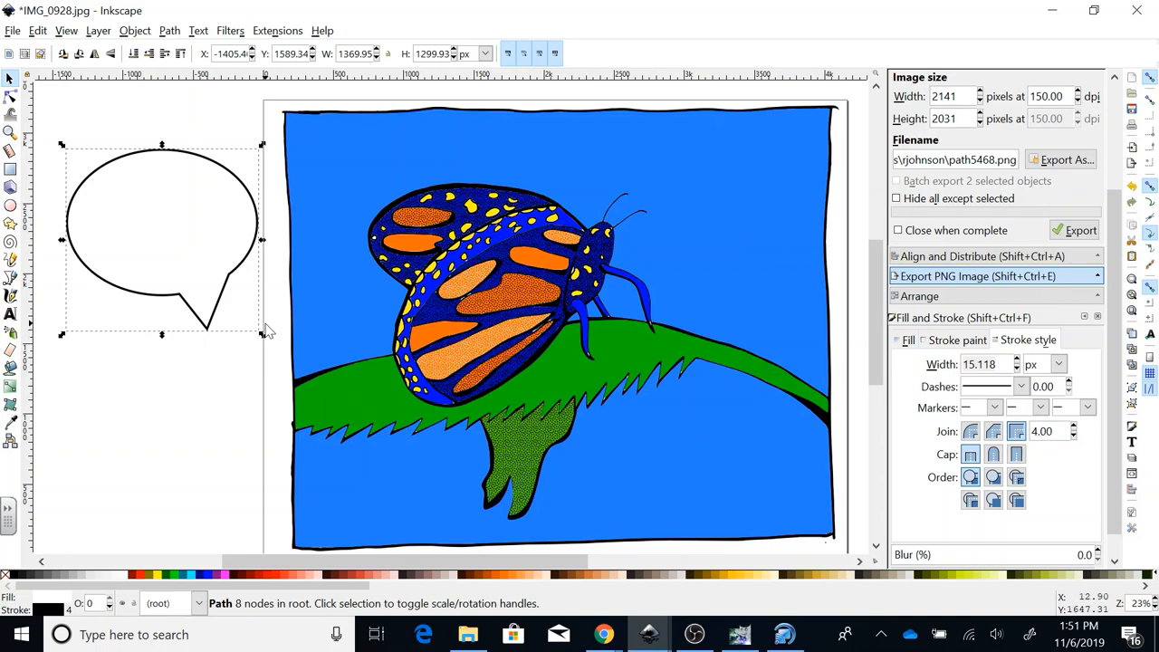
{"action": "mouse_move", "coordinate": [213, 337]}
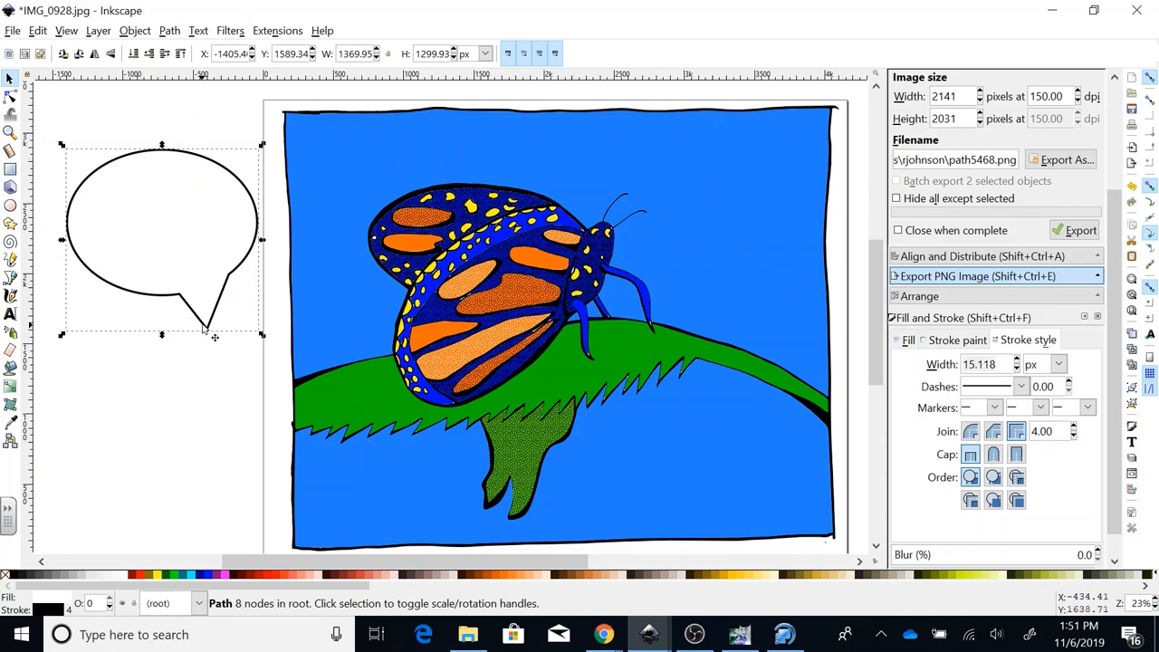
Reshape the bubble's tail tip with the Node tool so it points downward.
{"action": "left_click", "coordinate": [11, 102]}
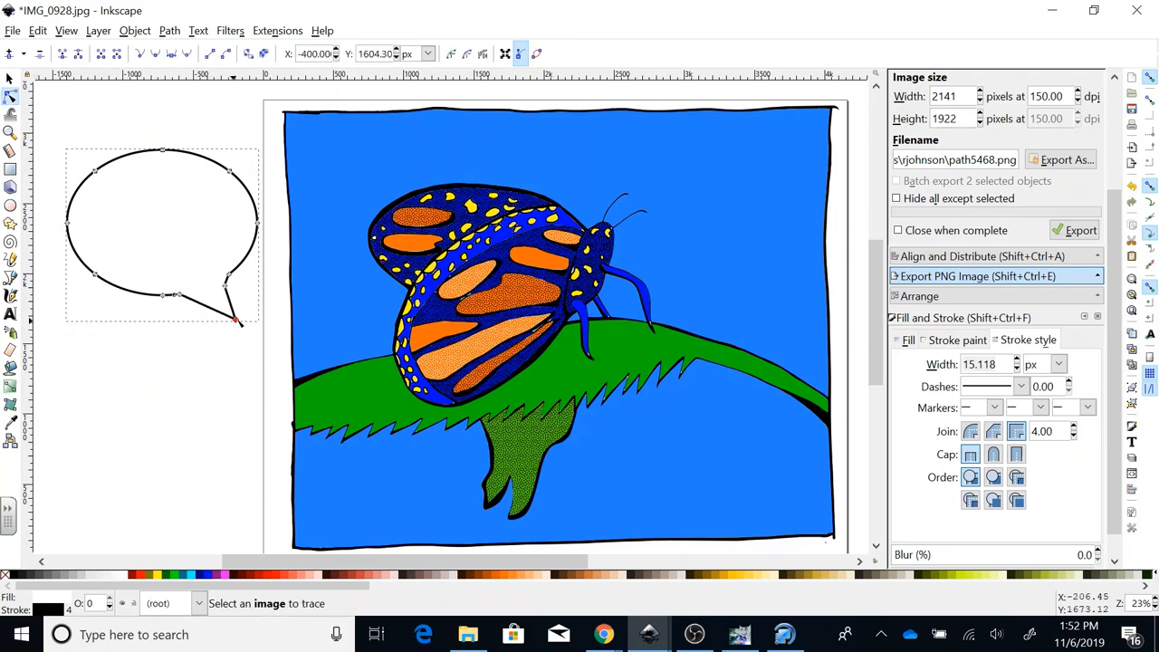
{"action": "left_click_drag", "start_coordinate": [236, 323], "coordinate": [293, 328]}
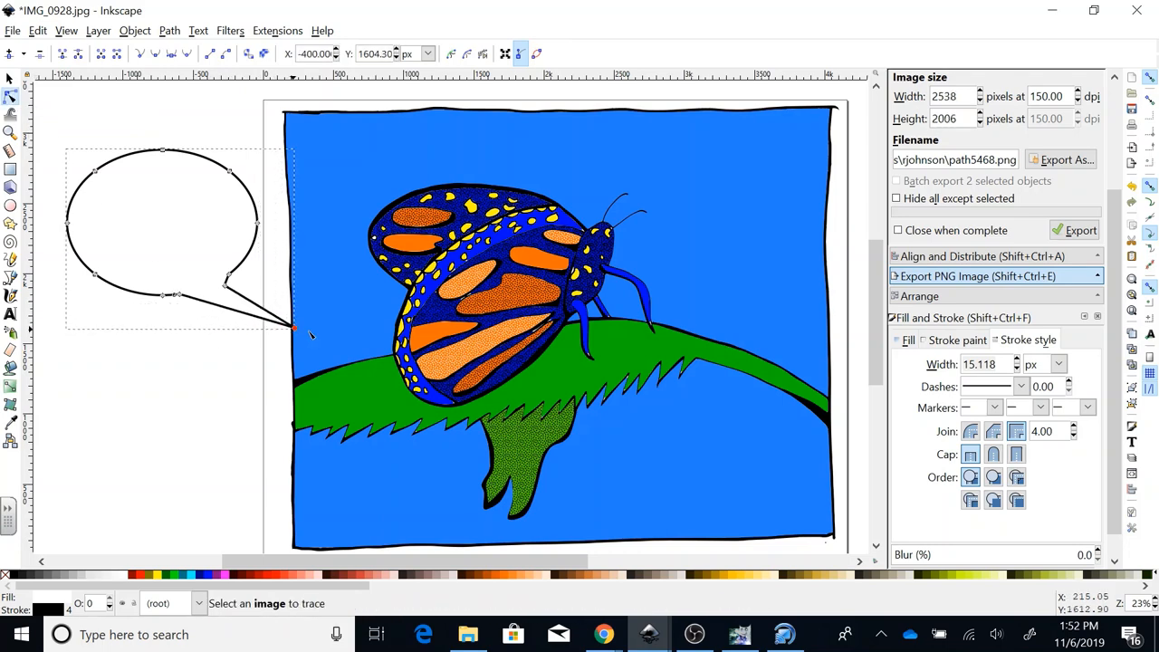
{"action": "left_click_drag", "start_coordinate": [293, 326], "coordinate": [130, 379]}
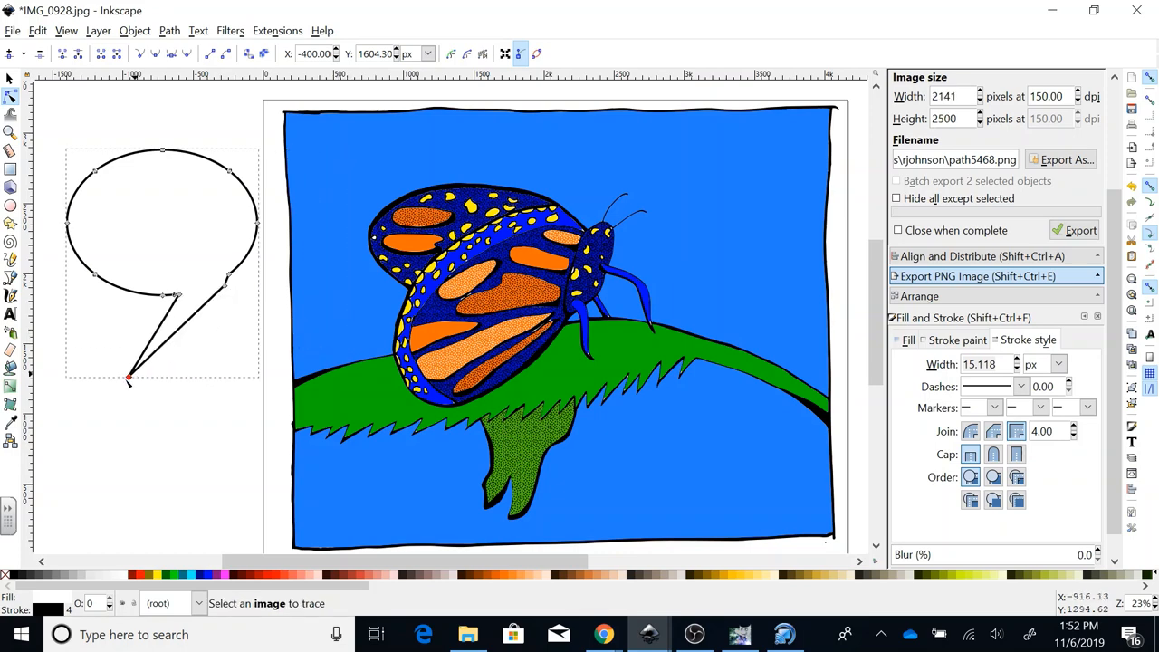
{"action": "left_click_drag", "start_coordinate": [131, 380], "coordinate": [257, 341]}
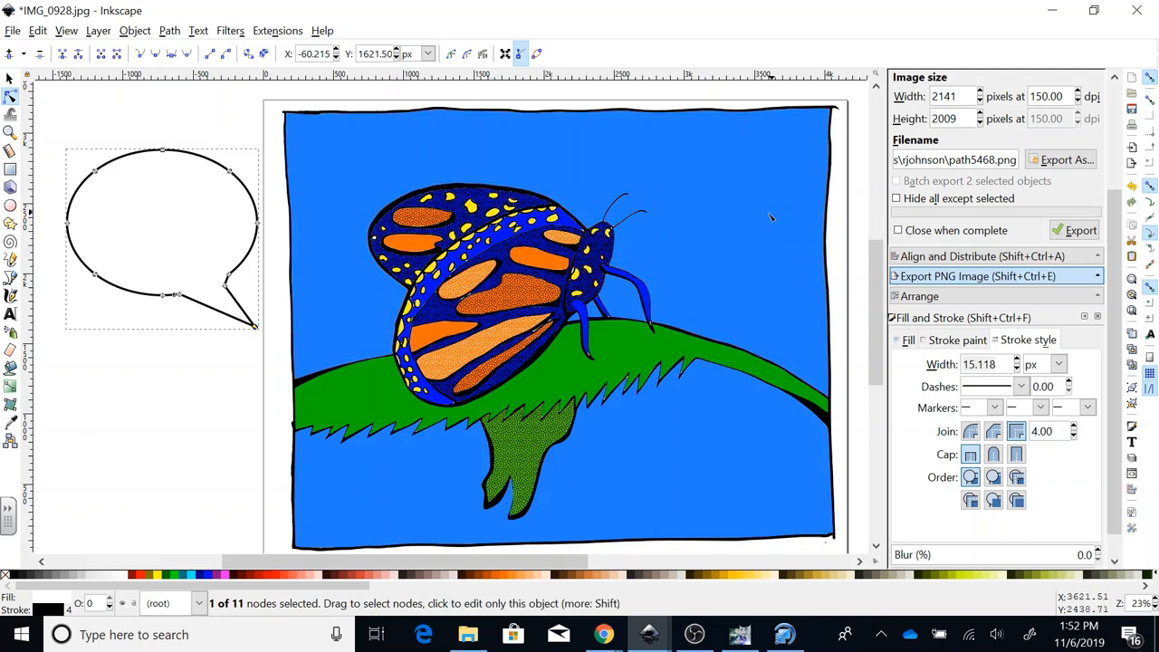
{"action": "mouse_move", "coordinate": [40, 81]}
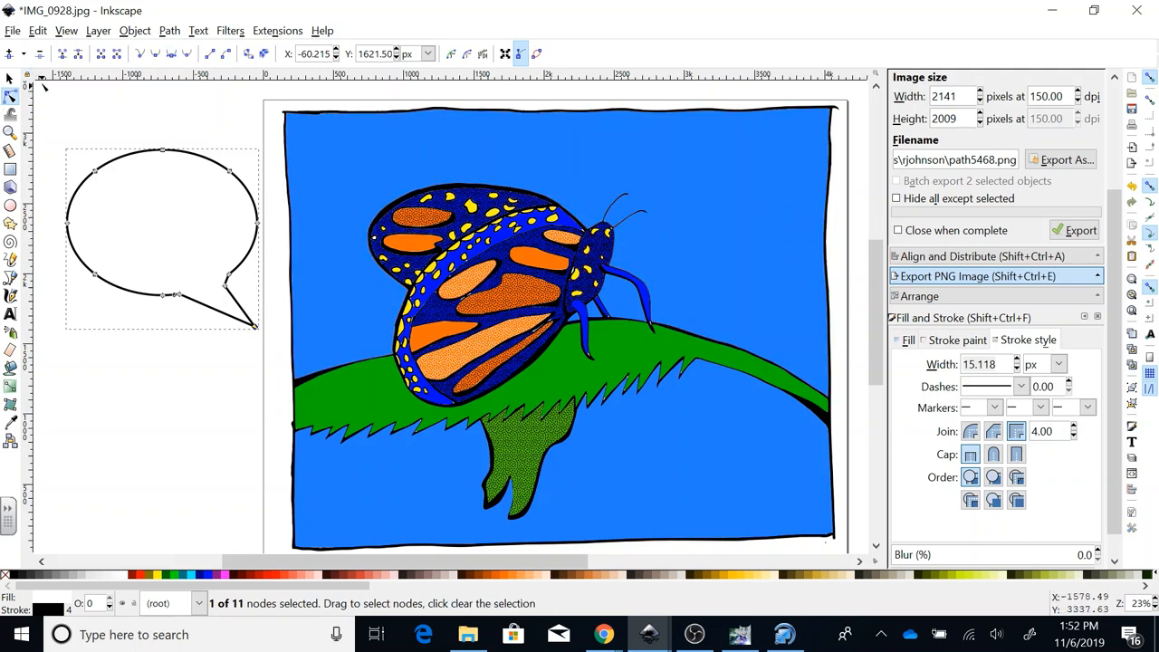
Select the whole bubble, fill it white and place it top right of the page.
{"action": "left_click", "coordinate": [10, 80]}
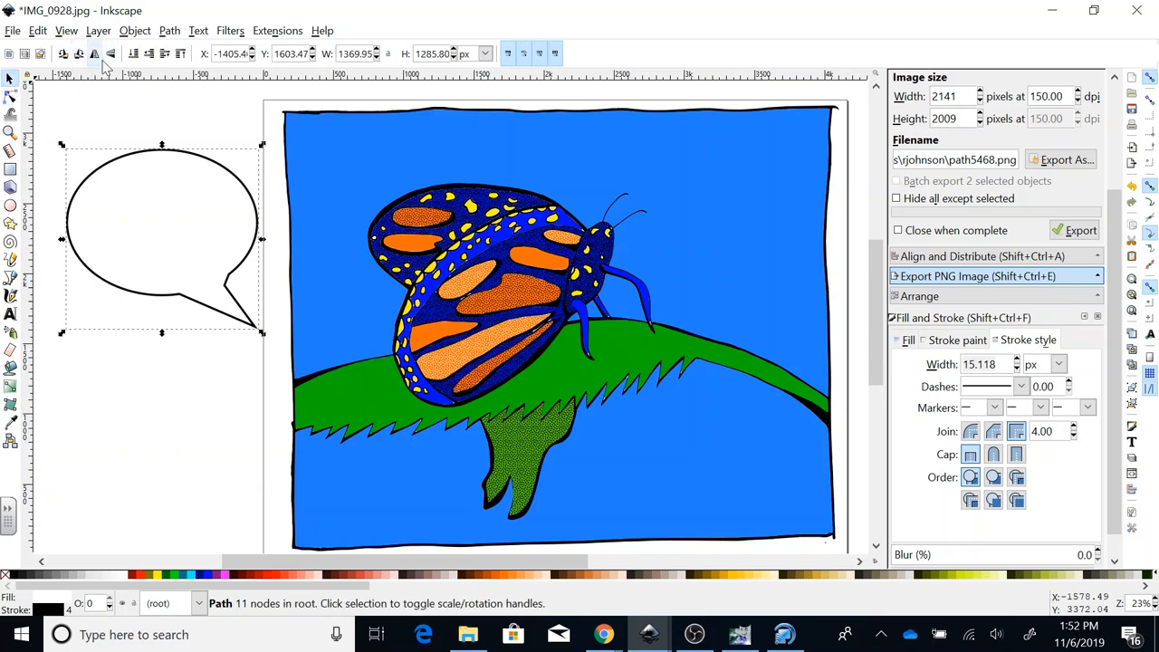
{"action": "left_click", "coordinate": [94, 55]}
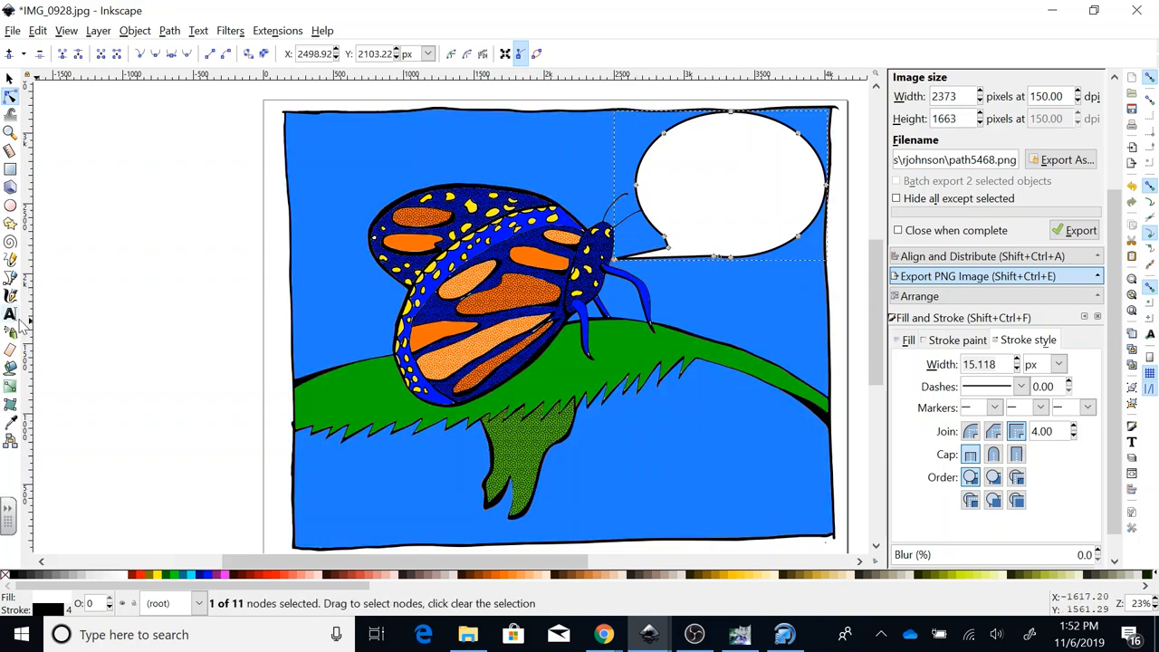
{"action": "left_click", "coordinate": [10, 315]}
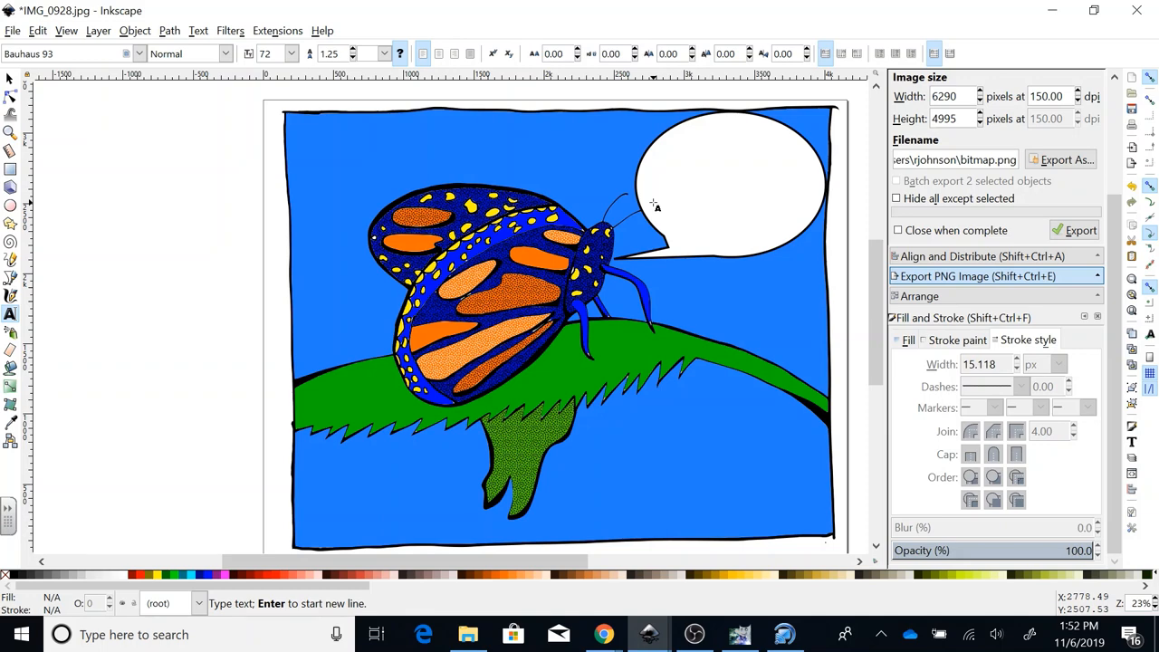
{"action": "mouse_move", "coordinate": [669, 174]}
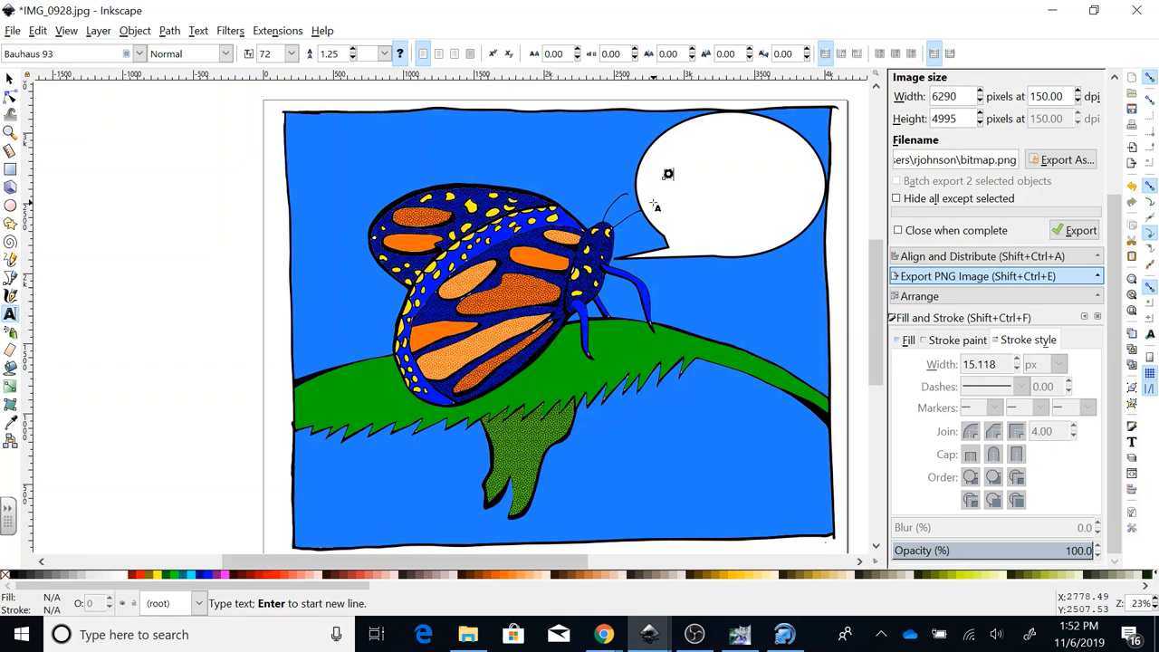
Write the caption 'OH HOW I LOVE SPRING !!' inside the speech bubble.
{"action": "type", "text": "OH HO"}
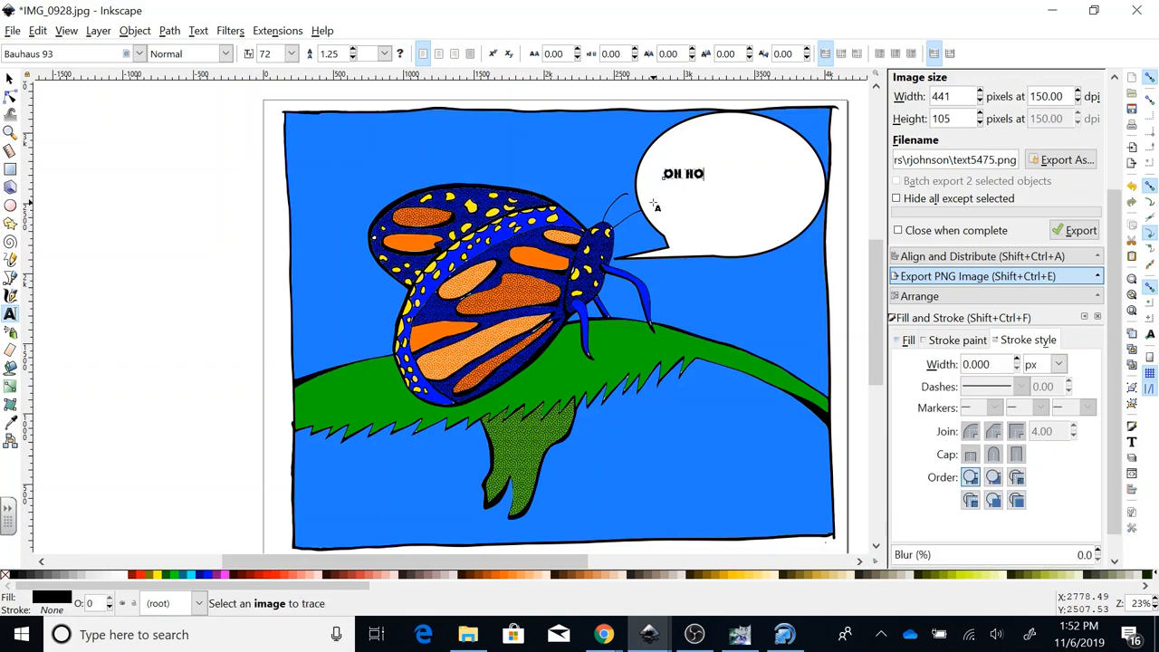
{"action": "type", "text": "W"}
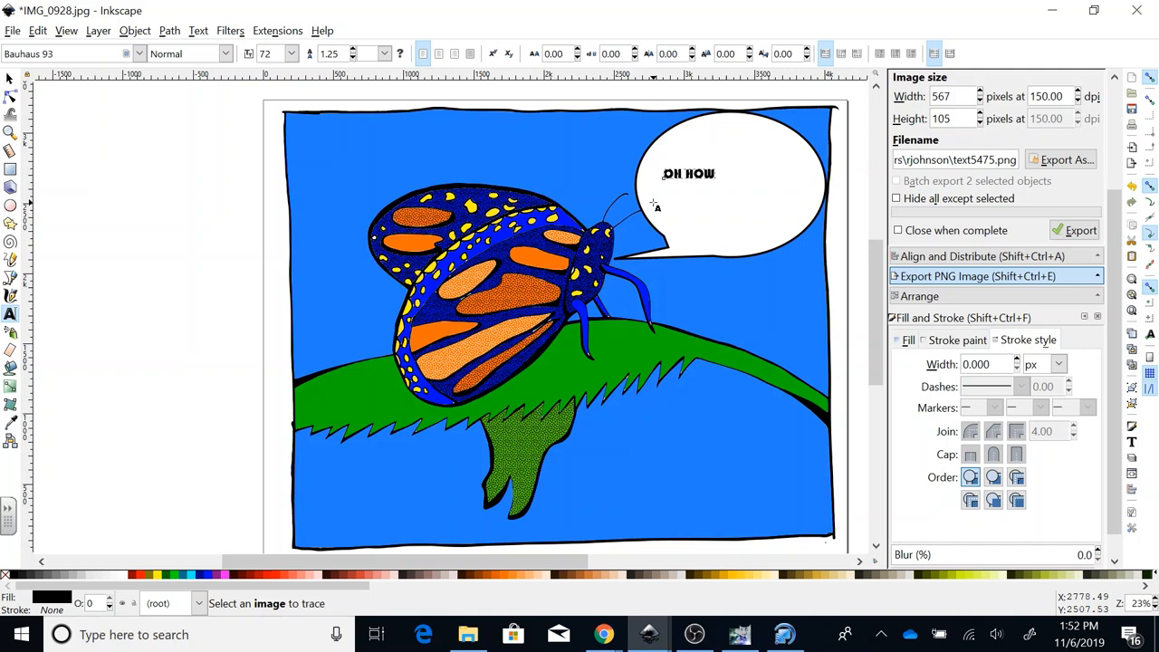
{"action": "type", "text": "I LOVE"}
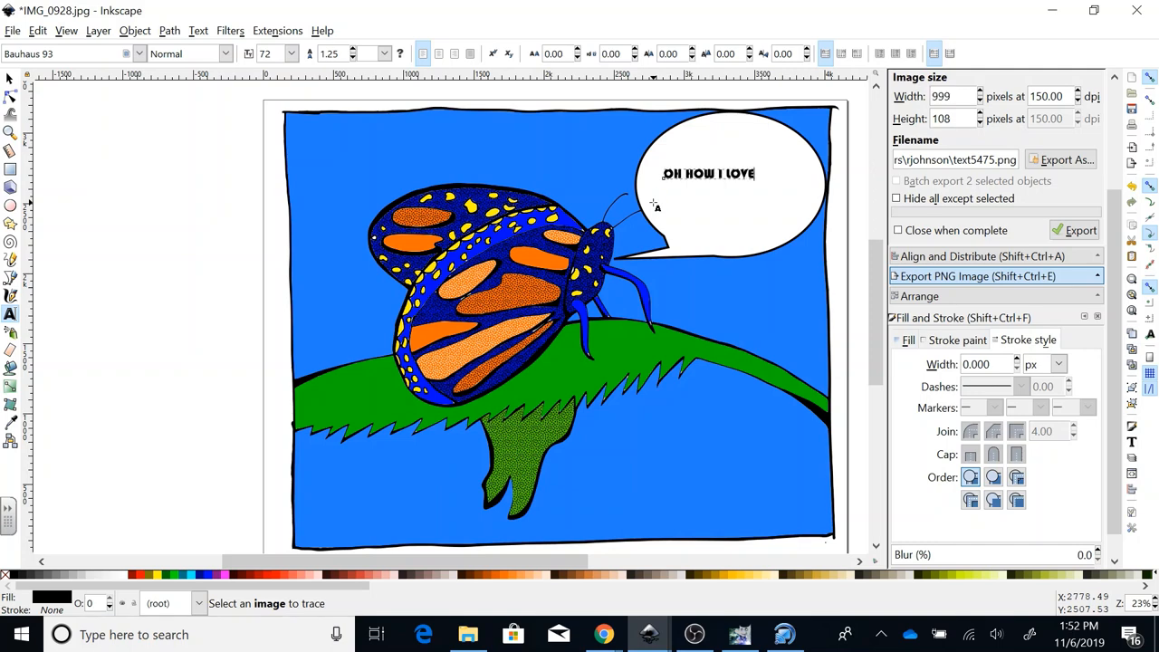
{"action": "type", "text": "SPRI"}
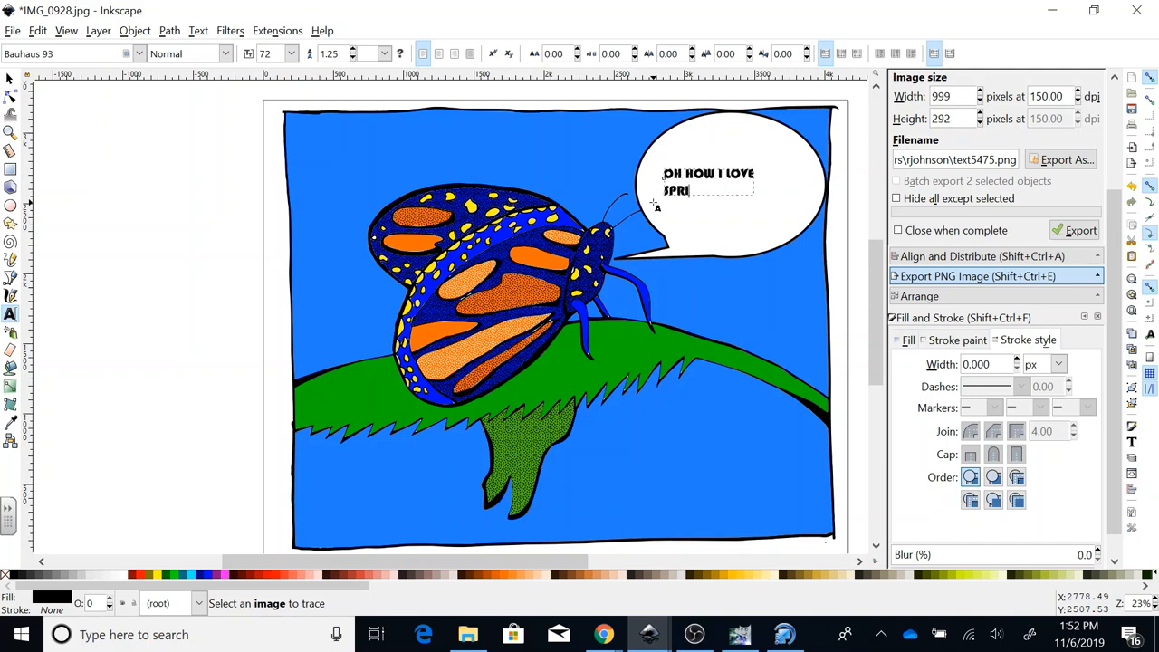
{"action": "type", "text": "NG"}
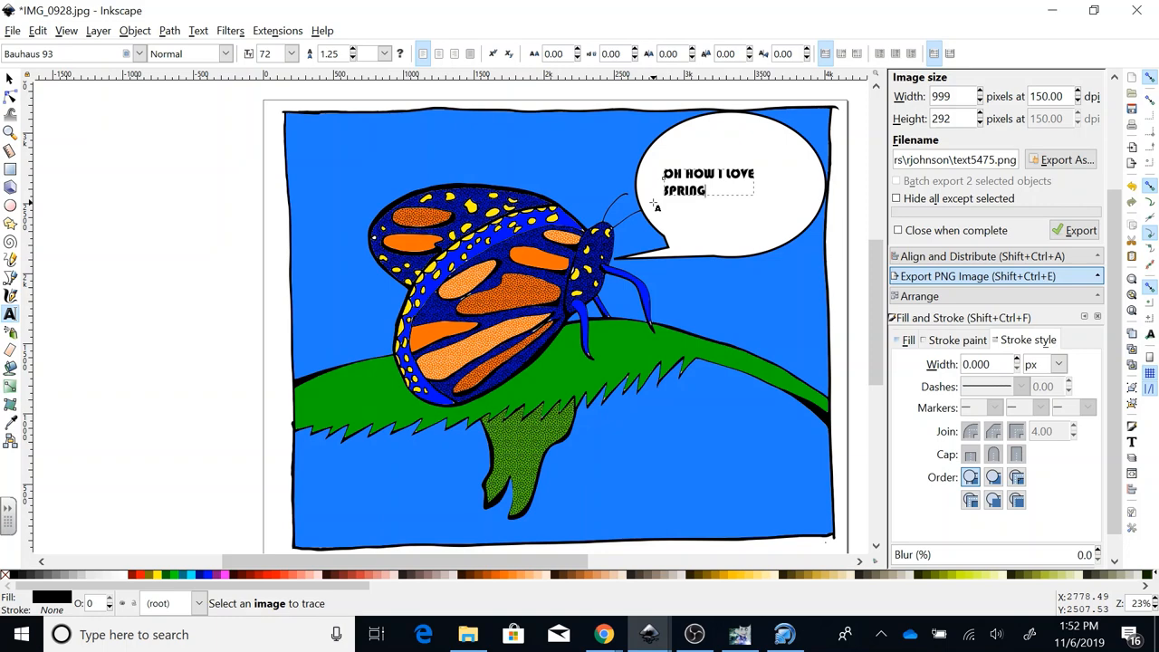
{"action": "type", "text": "!!"}
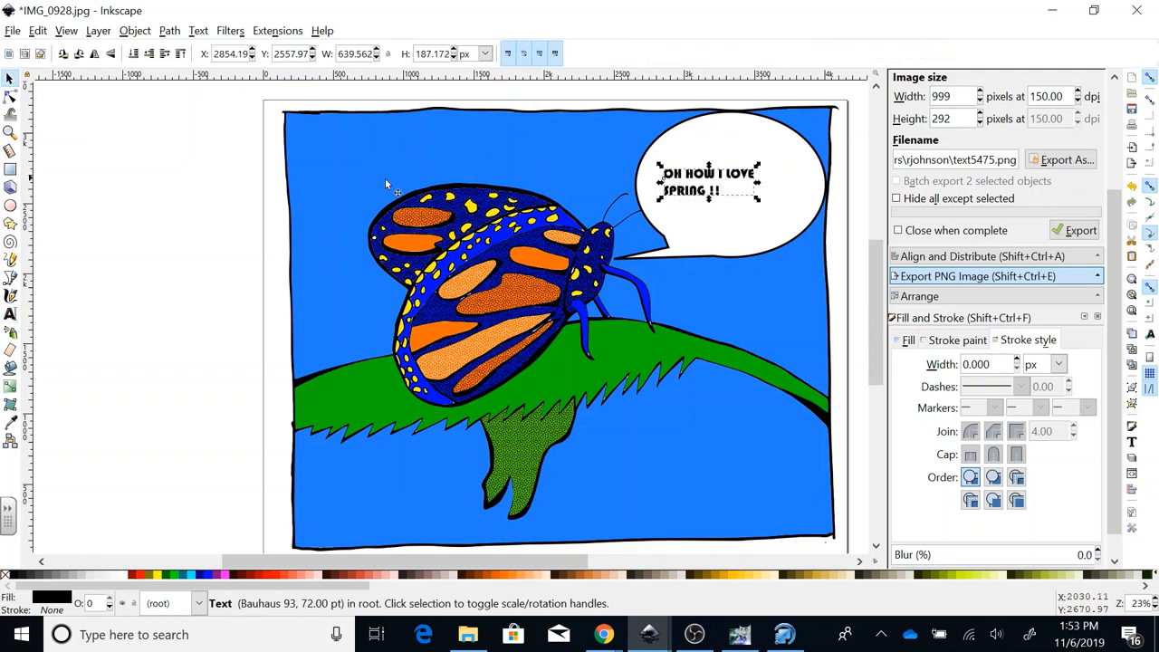
Enlarge the caption's font size and centre the text within the white bubble.
{"action": "left_click", "coordinate": [11, 315]}
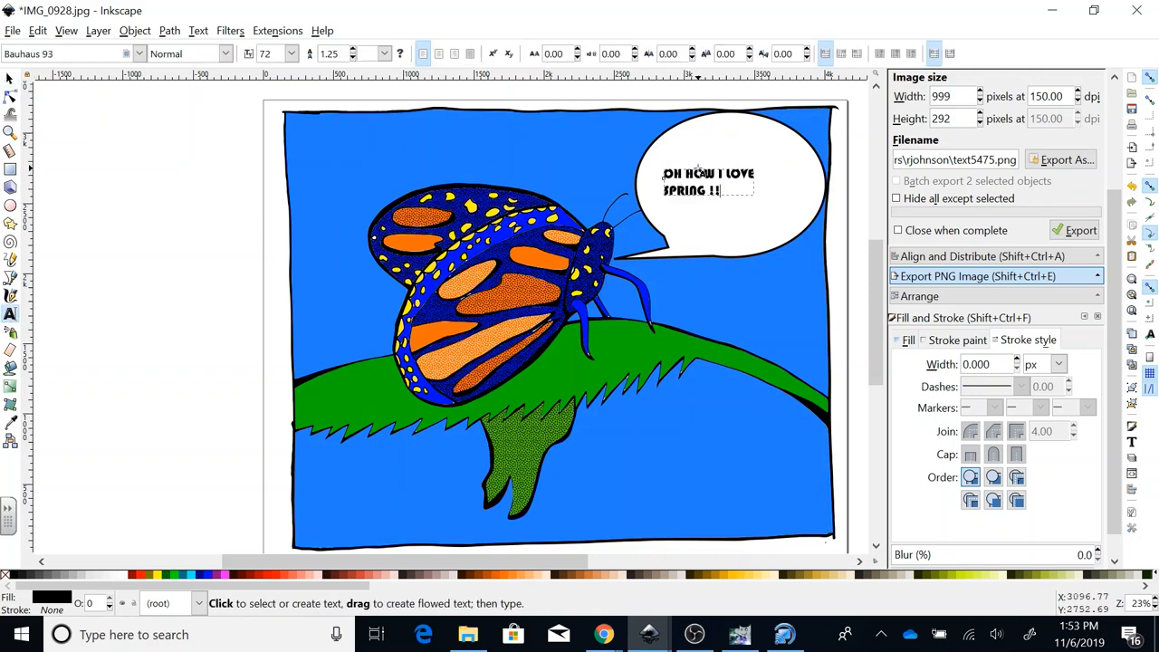
{"action": "left_click", "coordinate": [708, 181]}
{"action": "type", "text": "120"}
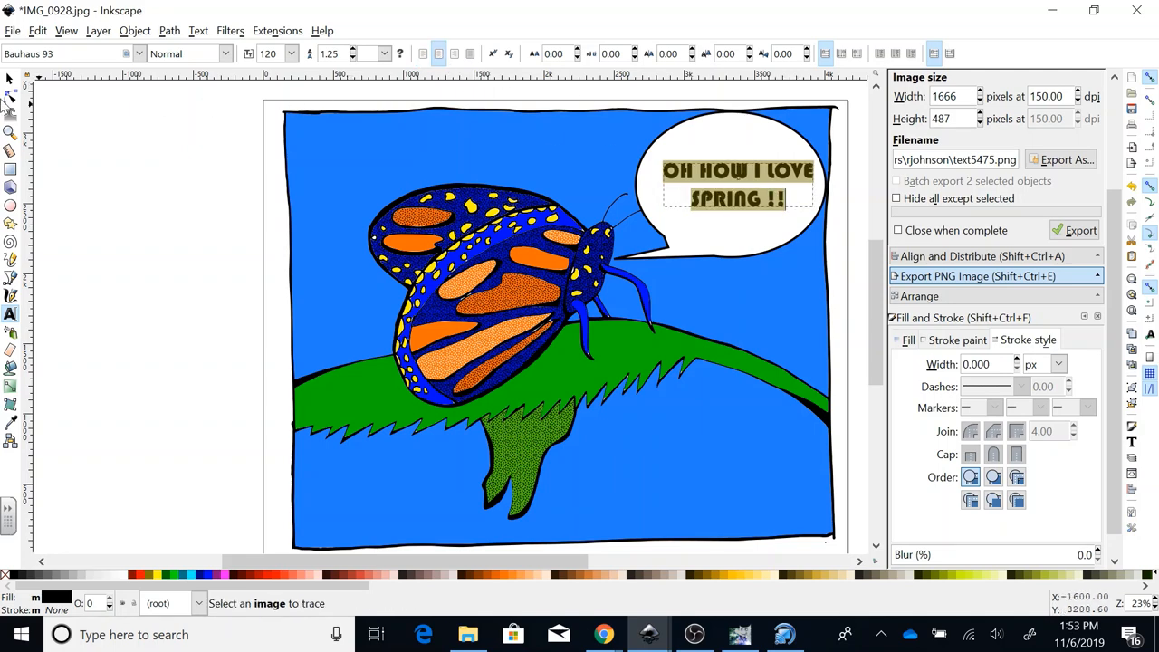
{"action": "left_click", "coordinate": [737, 184]}
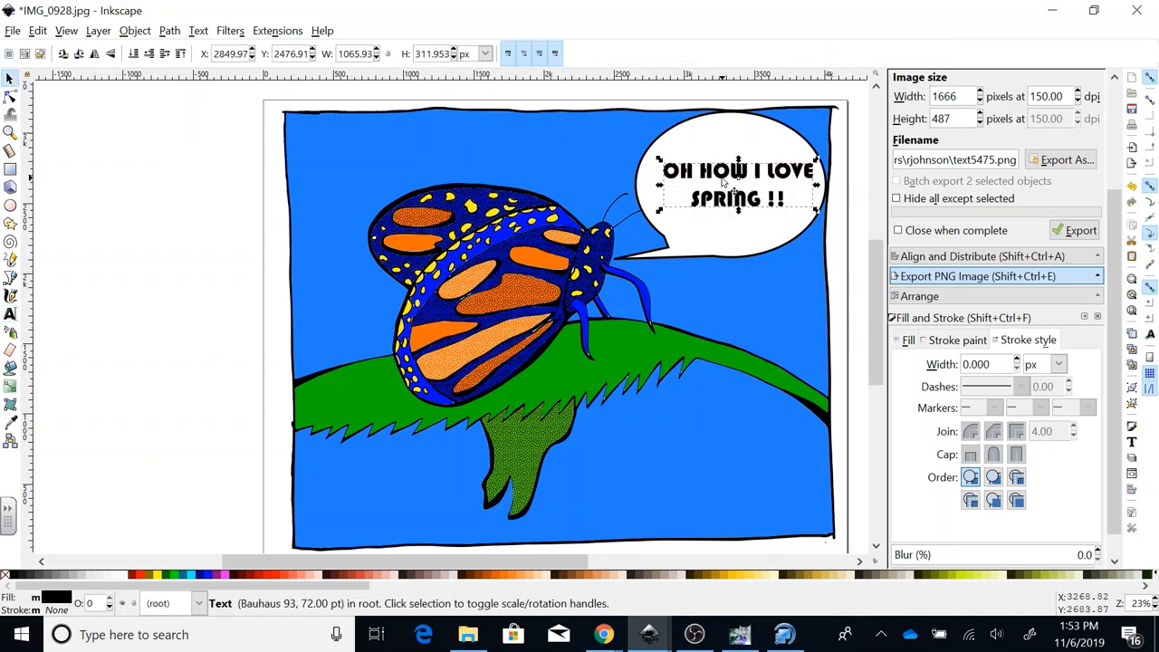
{"action": "left_click", "coordinate": [734, 181]}
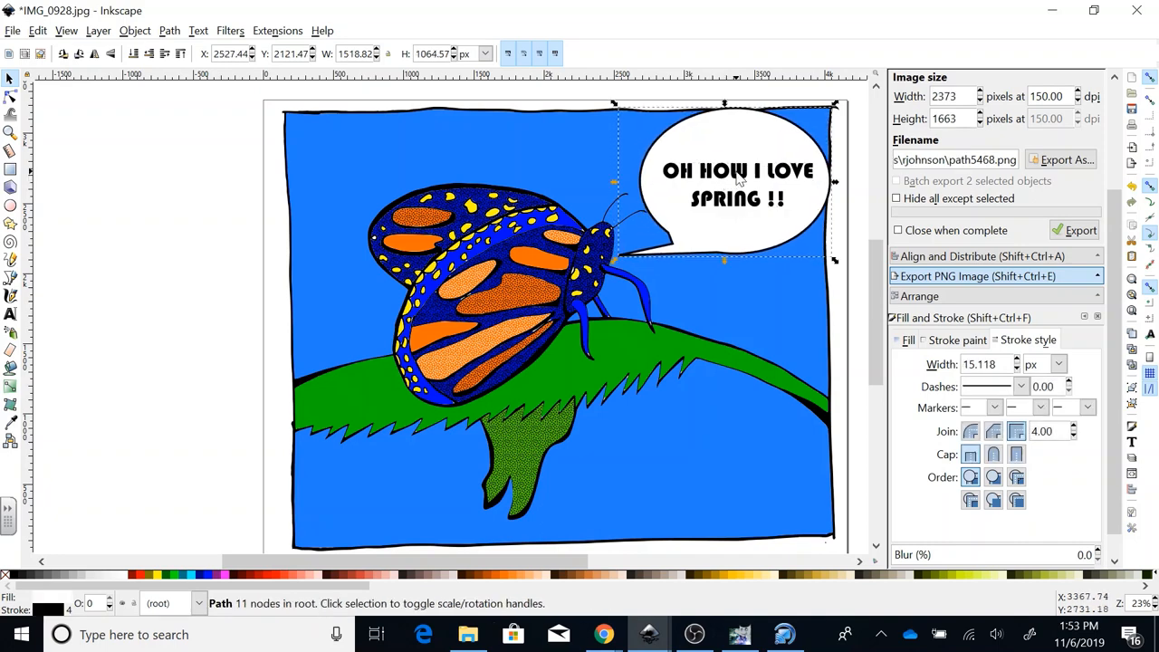
{"action": "left_click", "coordinate": [735, 185]}
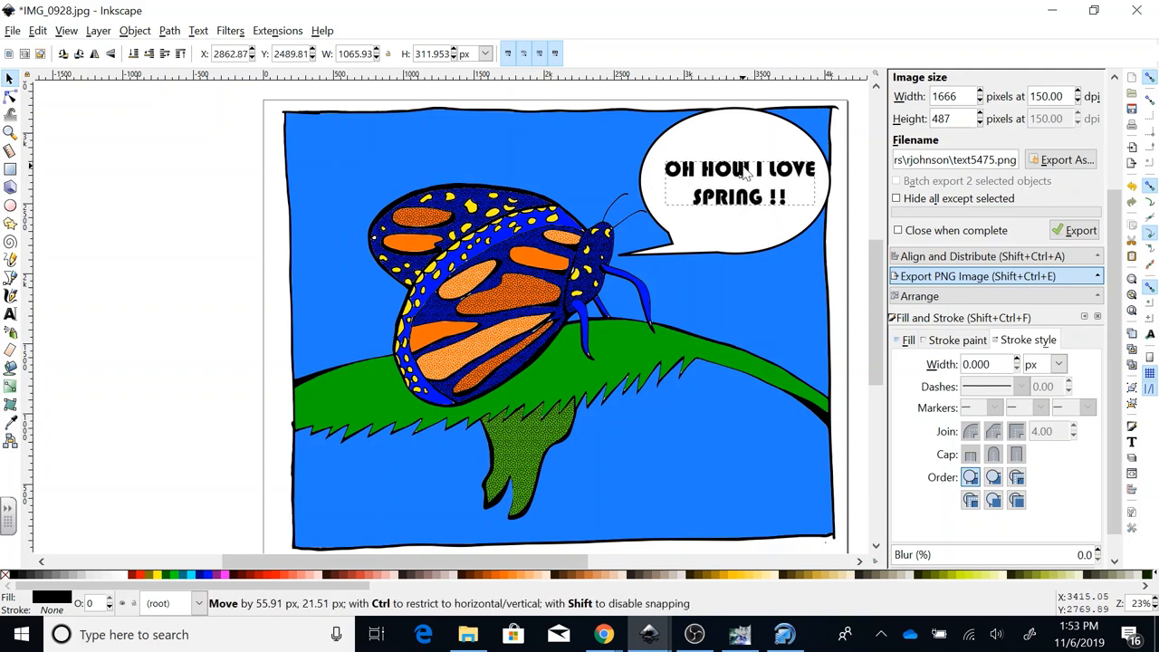
{"action": "left_click", "coordinate": [739, 181]}
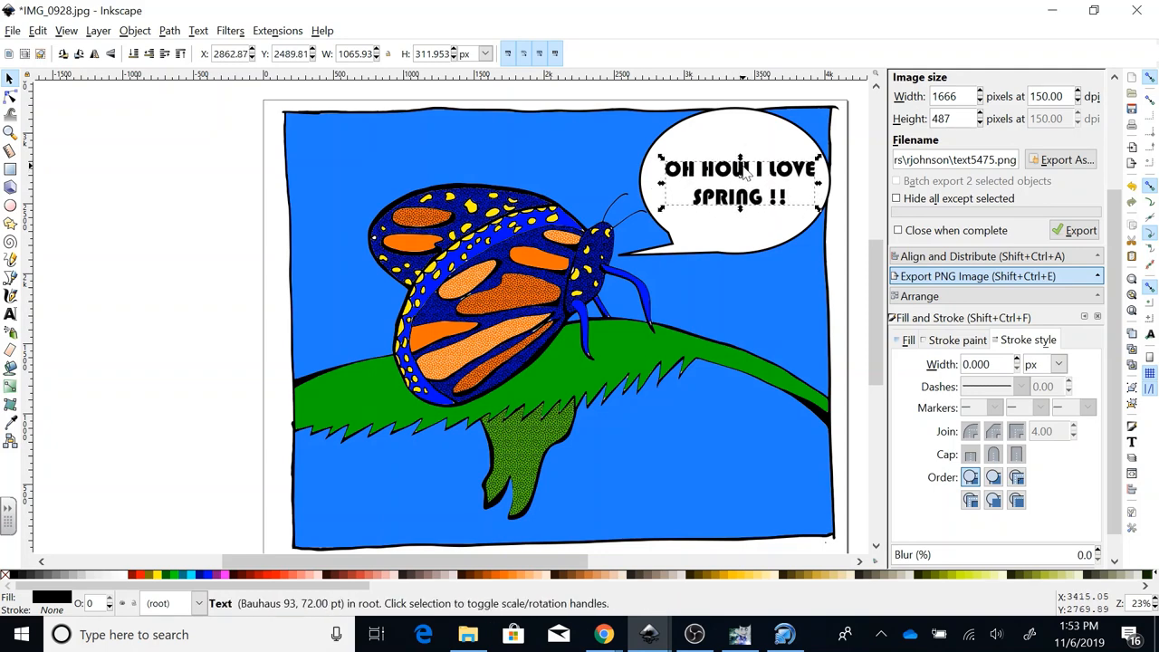
{"action": "left_click", "coordinate": [214, 257]}
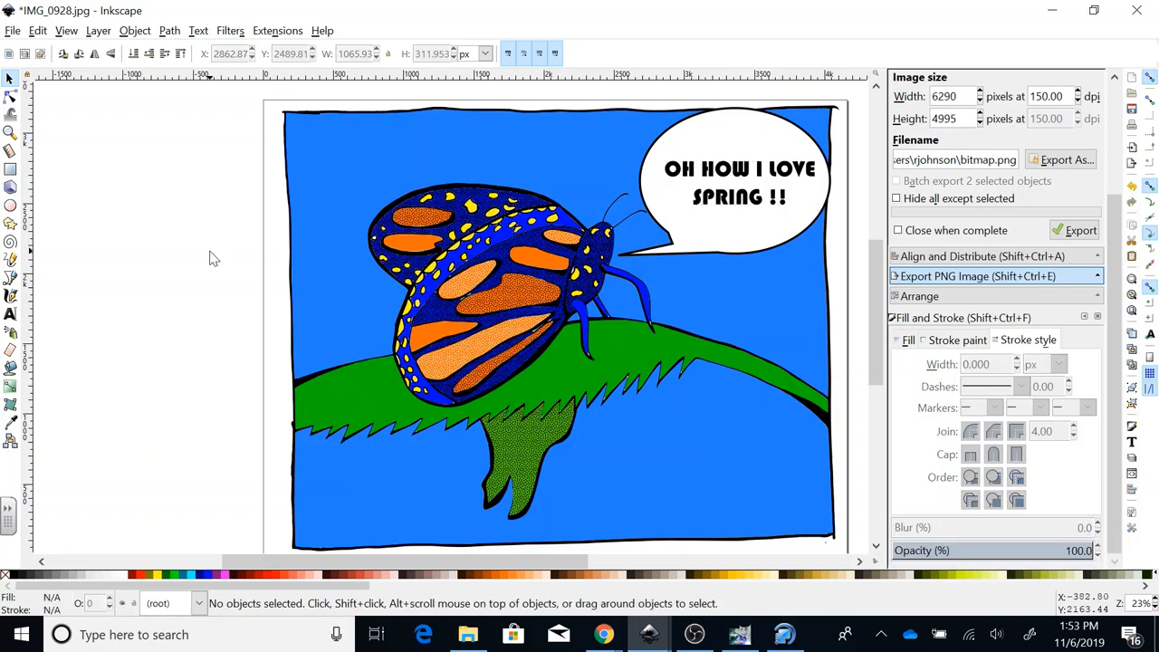
{"action": "mouse_move", "coordinate": [250, 344]}
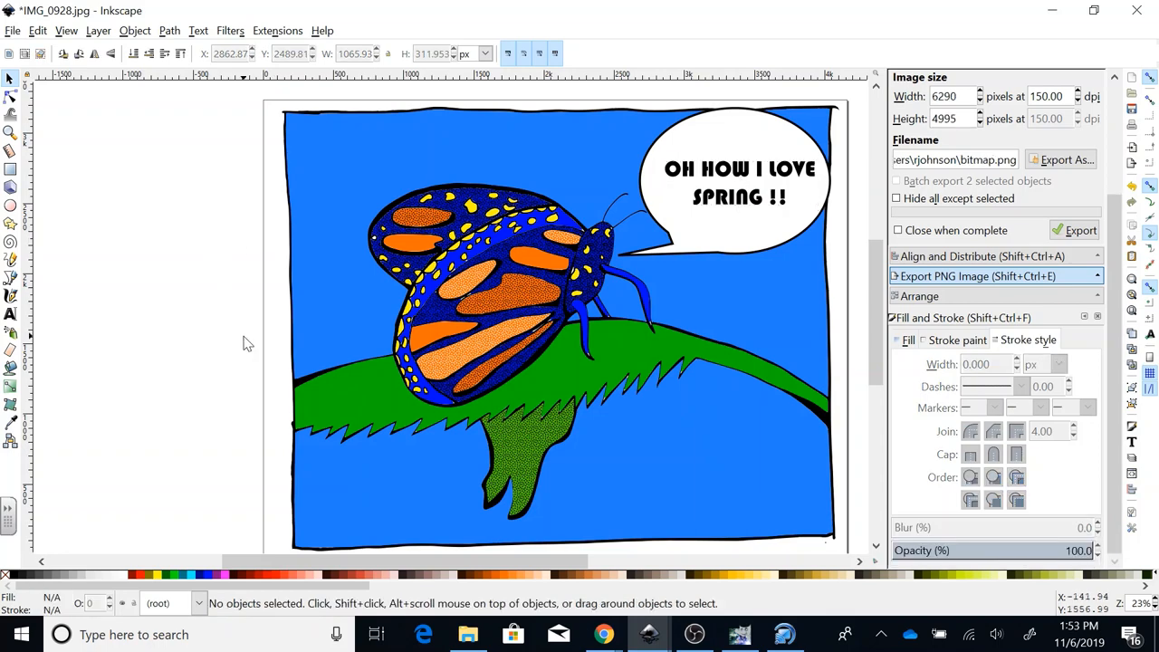
{"action": "mouse_move", "coordinate": [11, 82]}
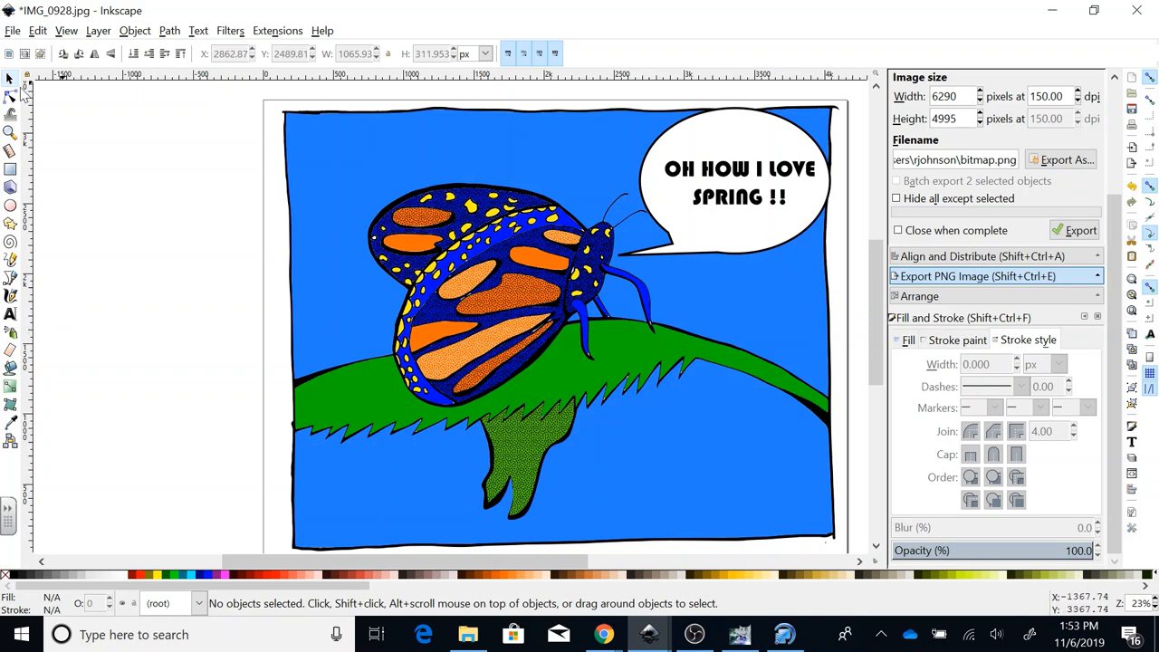
Bring up the Export PNG Image dialog from the File menu.
{"action": "left_click", "coordinate": [12, 29]}
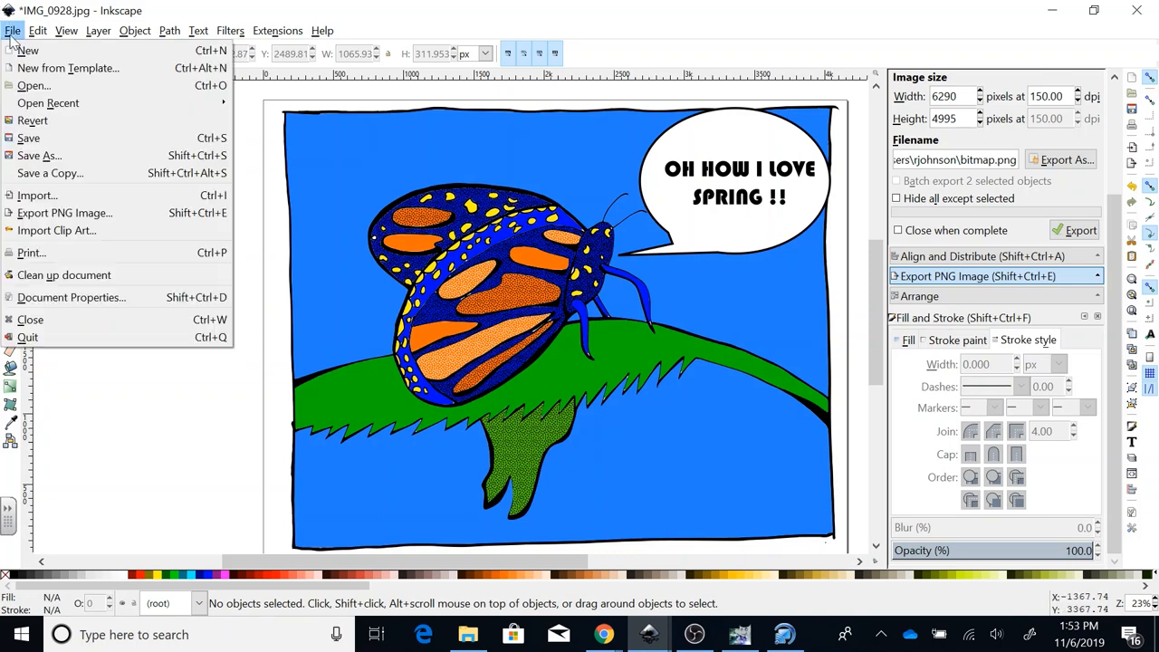
{"action": "mouse_move", "coordinate": [66, 211]}
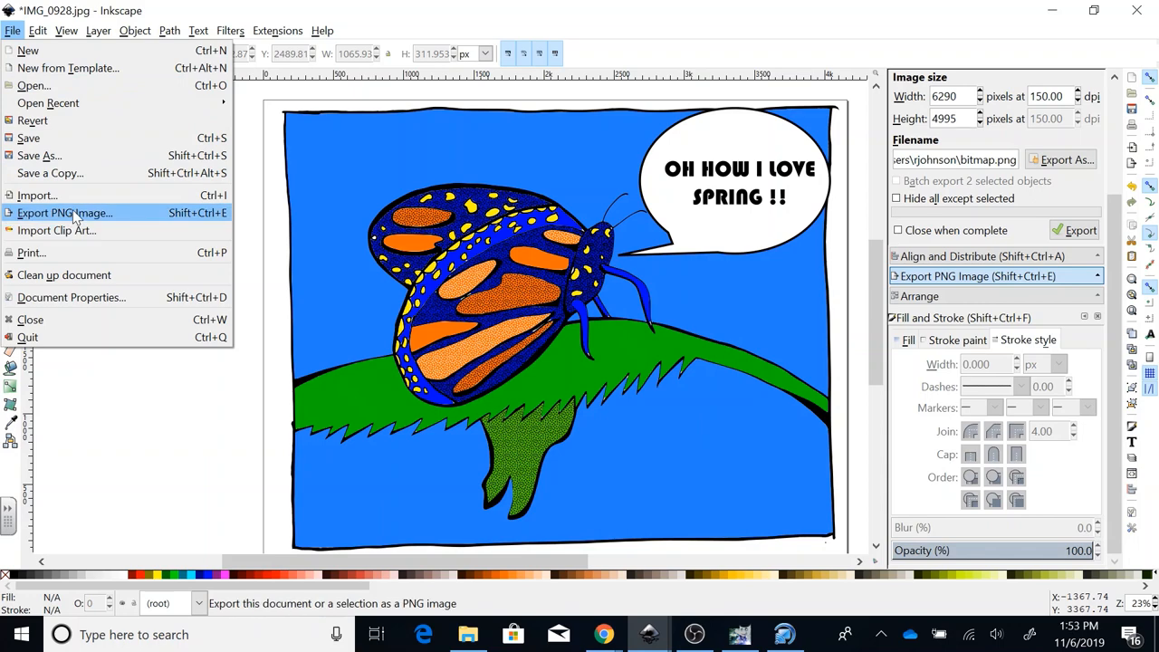
{"action": "left_click", "coordinate": [65, 211]}
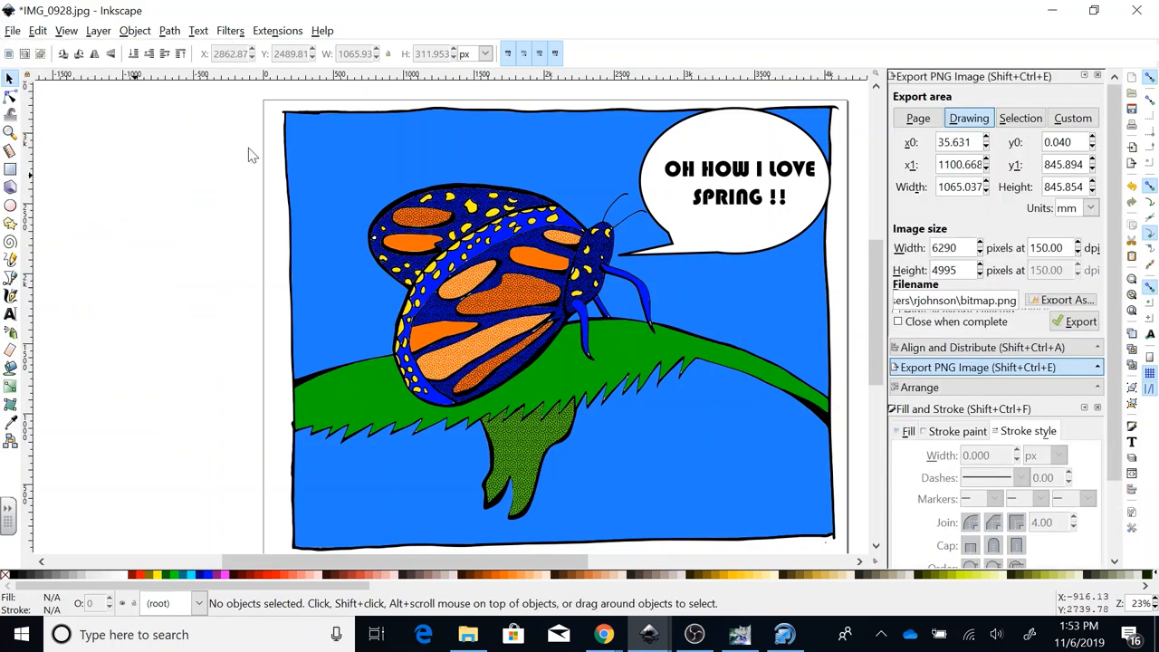
{"action": "mouse_move", "coordinate": [1011, 221]}
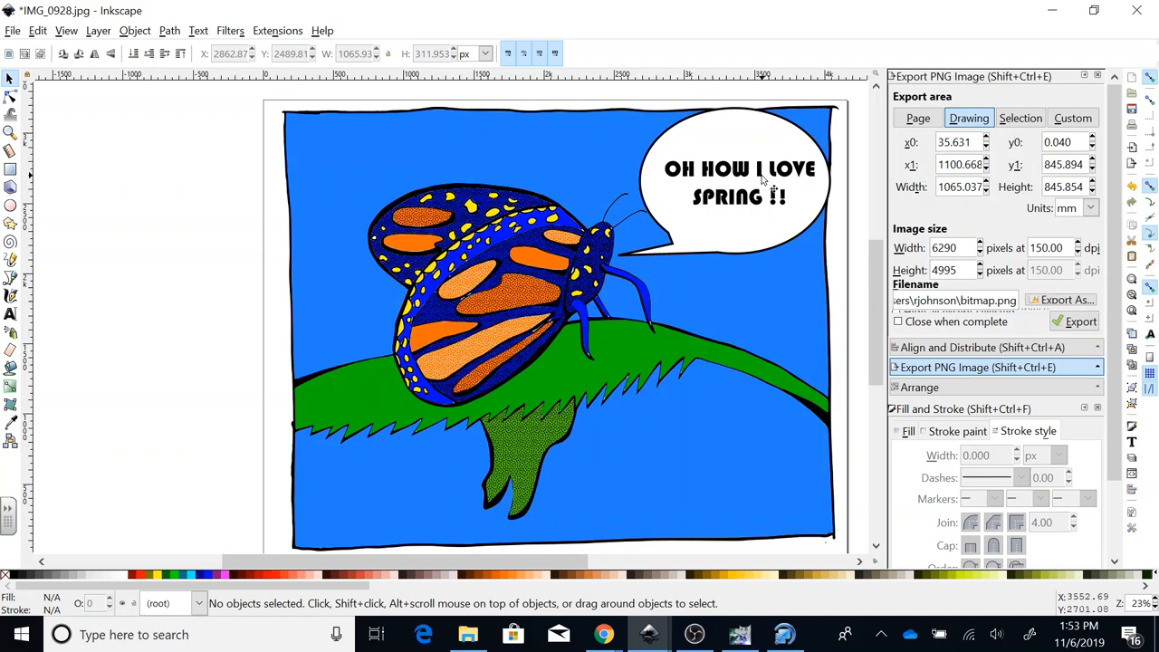
Select all objects, then single out the stray empty ellipse left of the page.
{"action": "key", "text": "ctrl+a"}
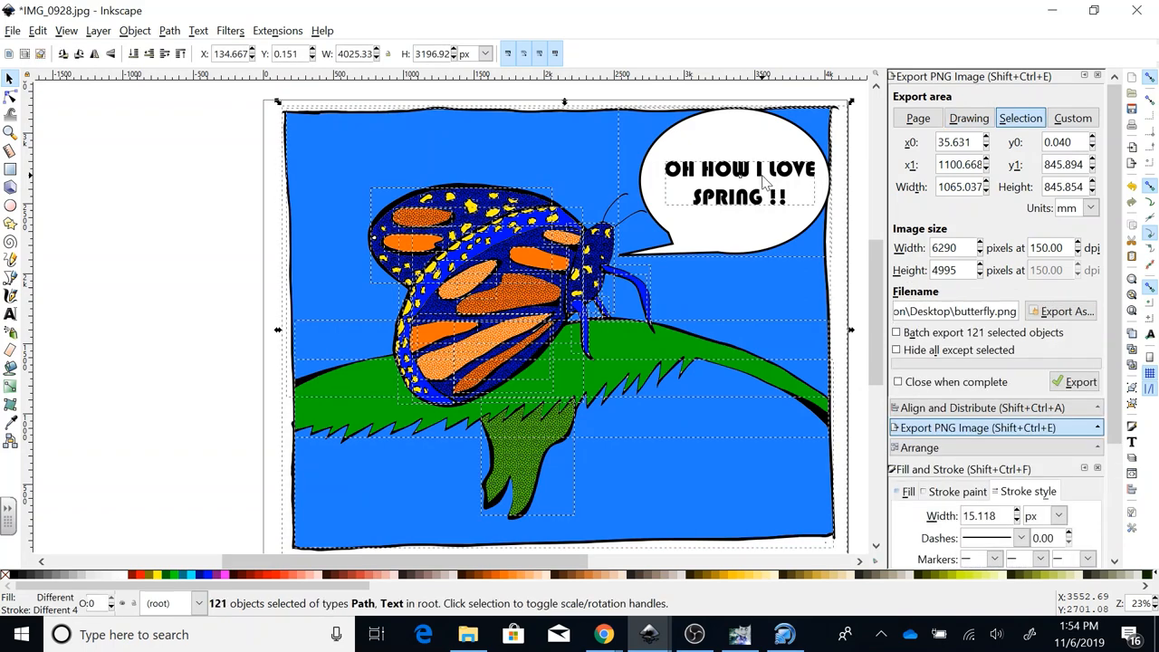
{"action": "mouse_move", "coordinate": [576, 290]}
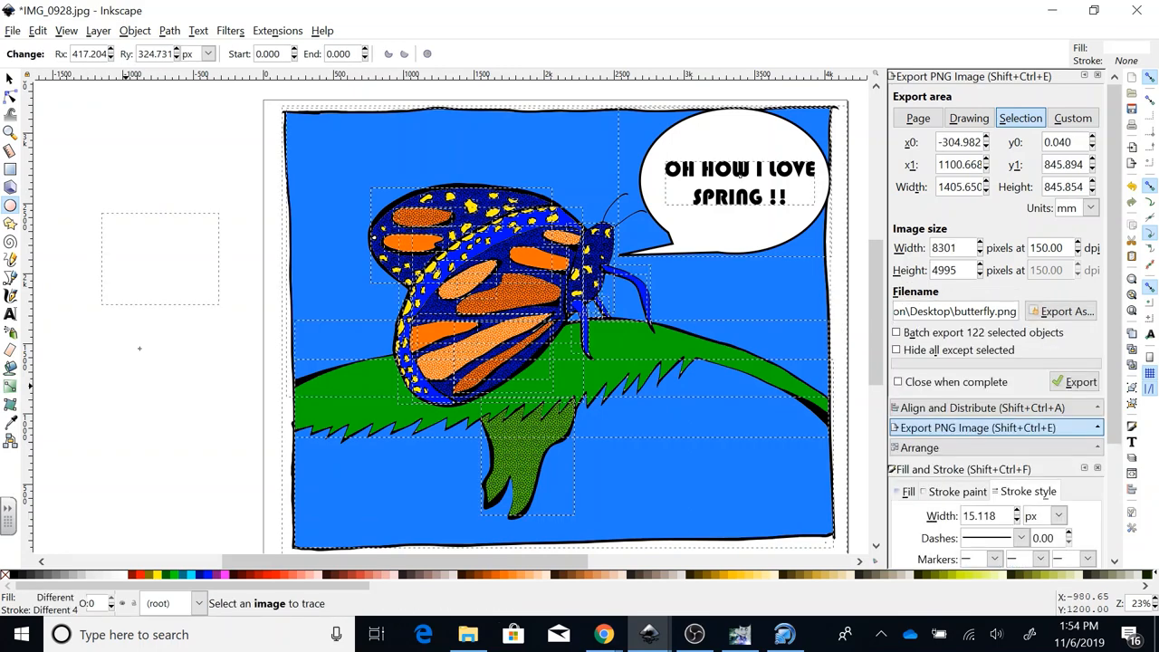
{"action": "mouse_move", "coordinate": [85, 284]}
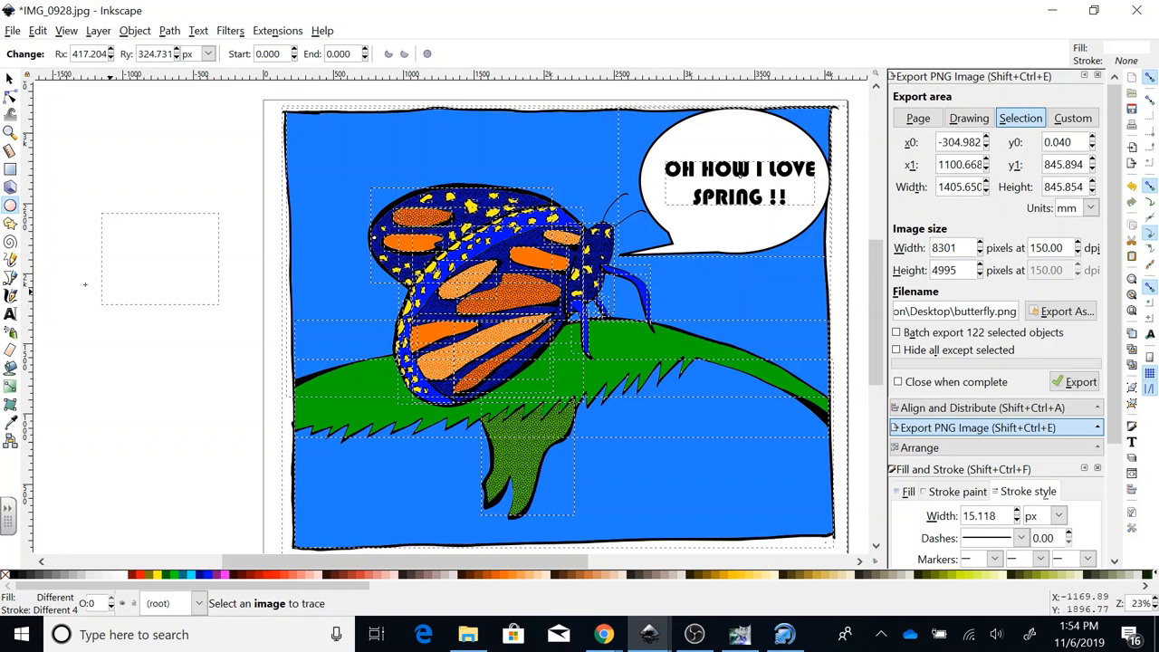
{"action": "mouse_move", "coordinate": [25, 128]}
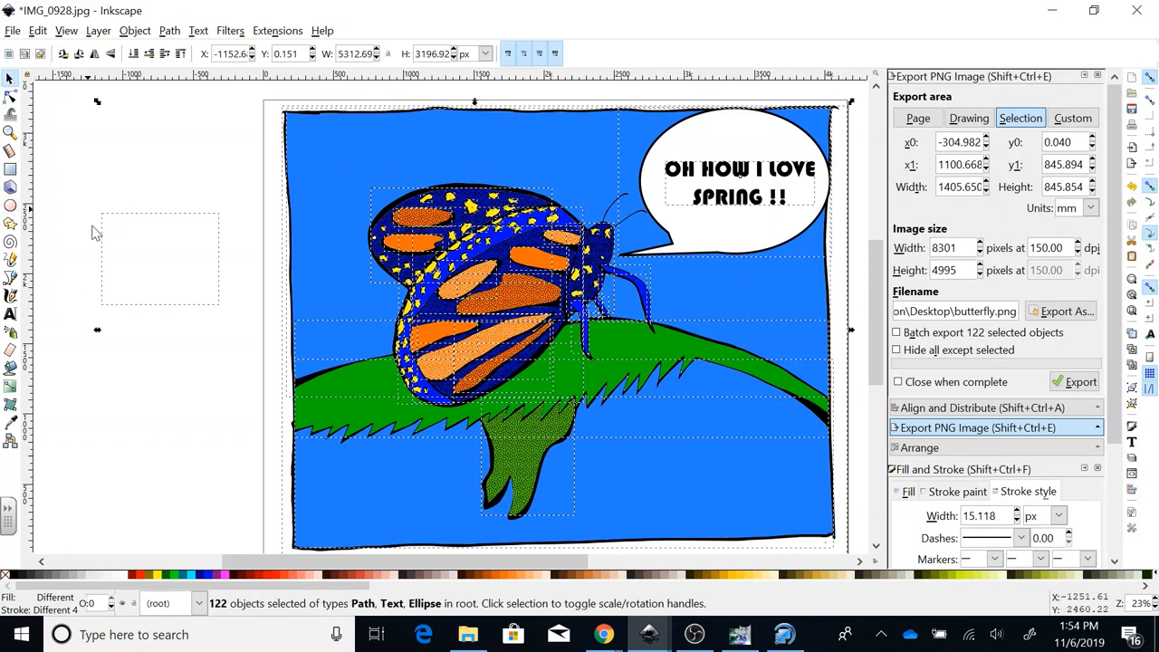
{"action": "left_click", "coordinate": [967, 118]}
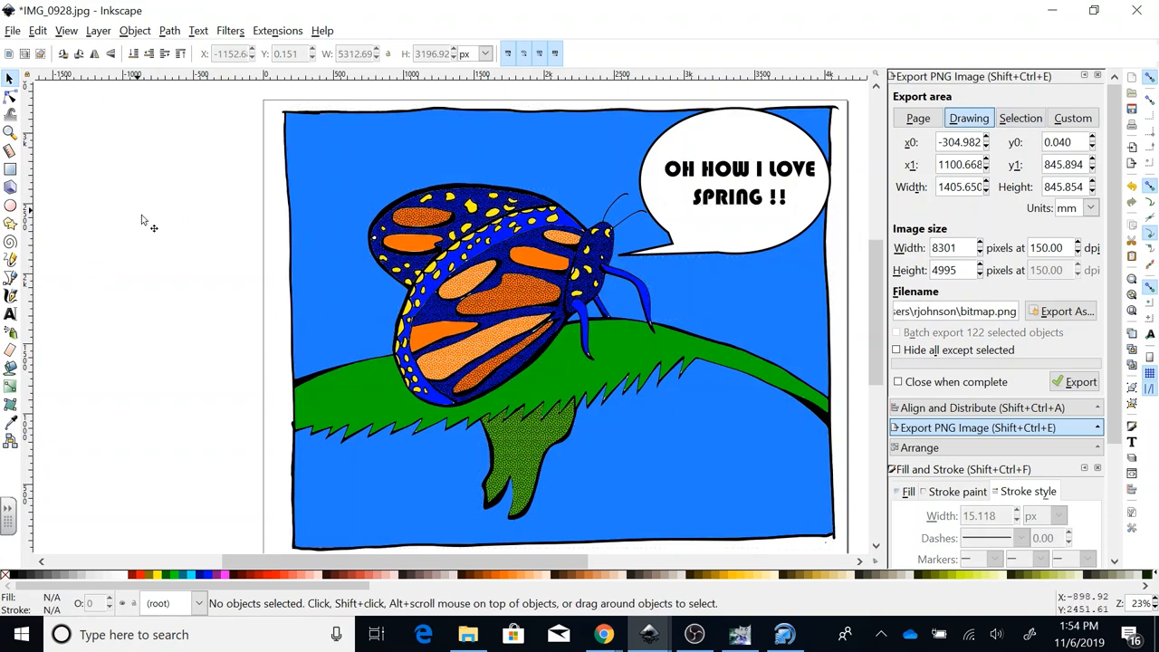
{"action": "left_click", "coordinate": [159, 257]}
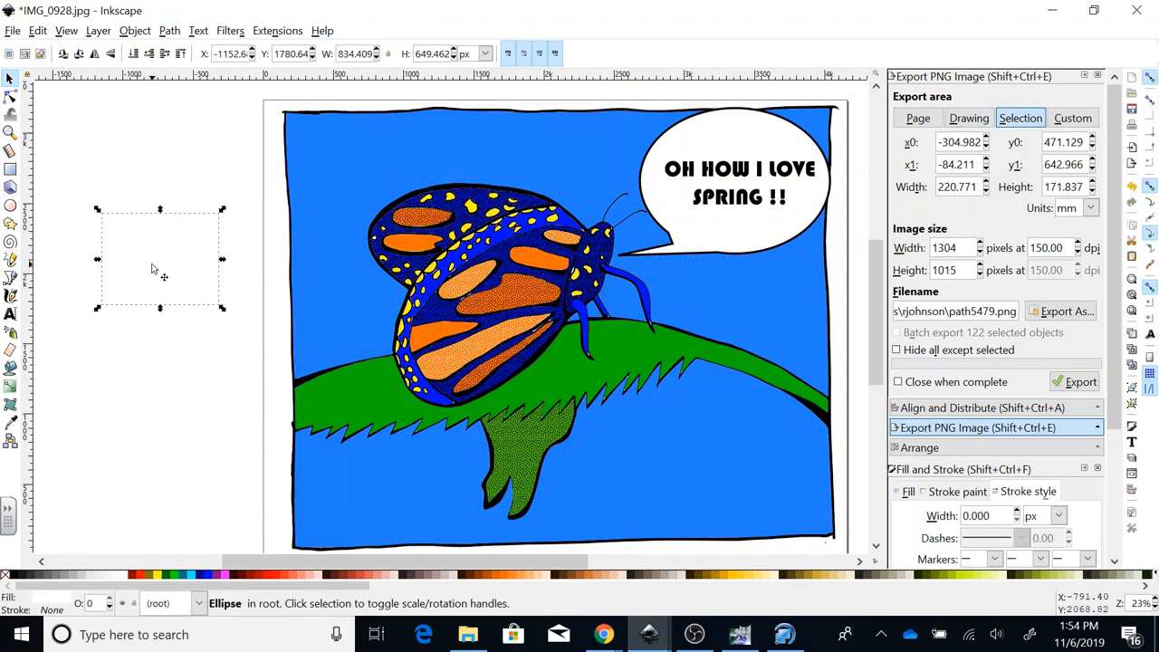
{"action": "left_click", "coordinate": [967, 118]}
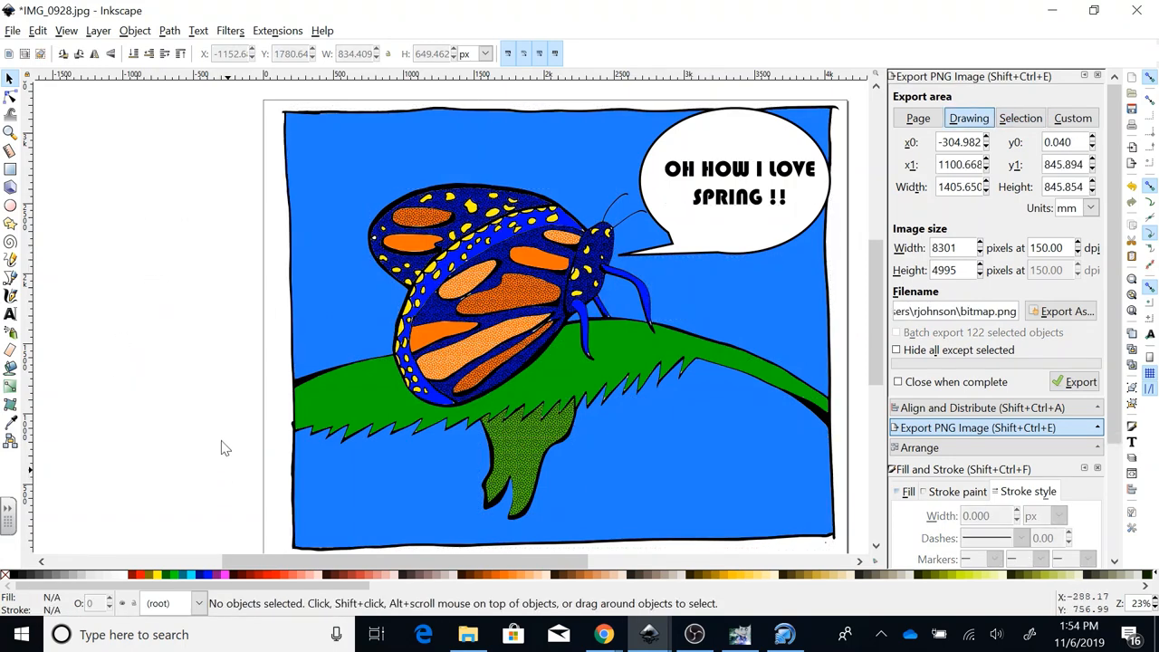
{"action": "mouse_move", "coordinate": [199, 413]}
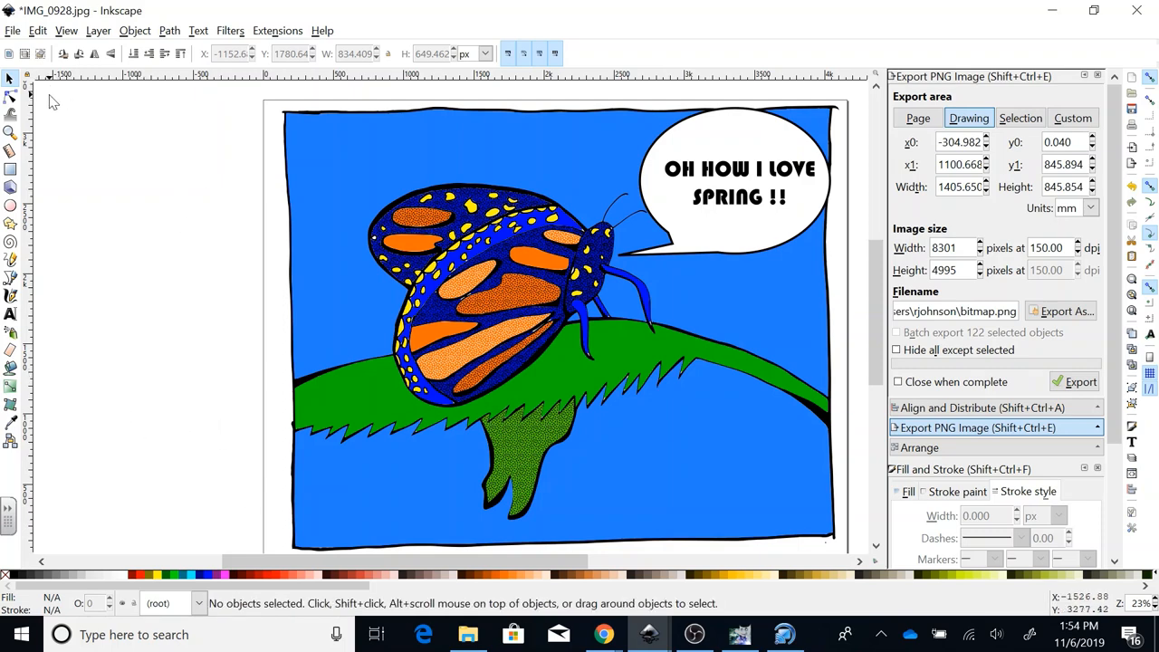
Remove the stray ellipse and select the whole comic as the export selection.
{"action": "left_click_drag", "start_coordinate": [55, 99], "coordinate": [294, 558]}
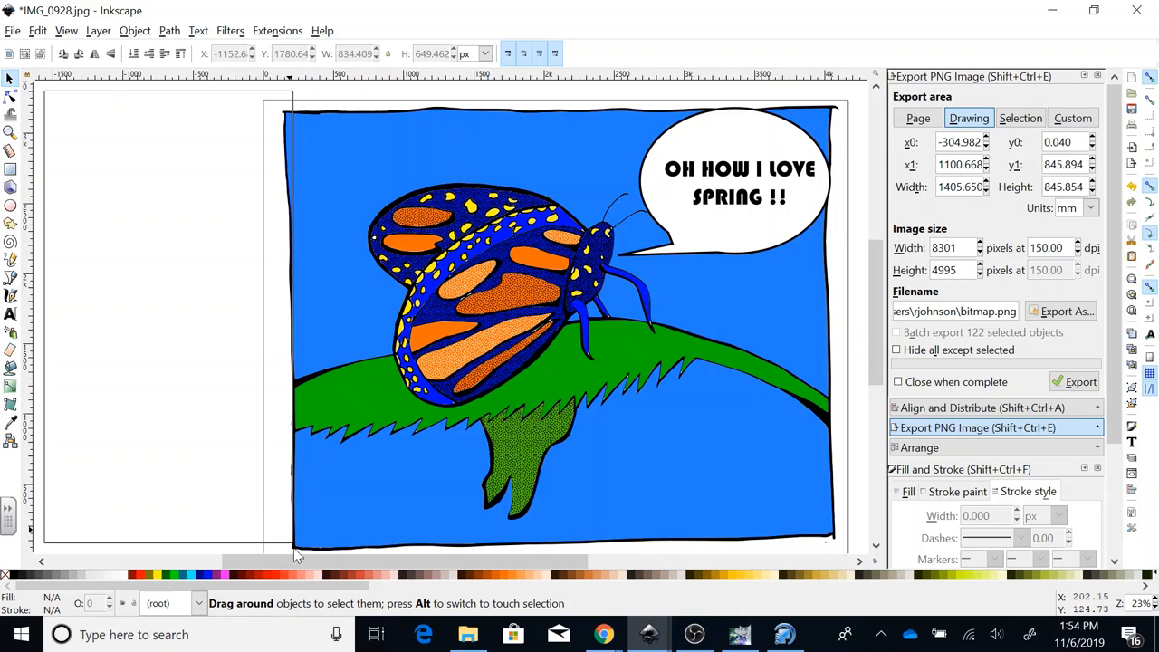
{"action": "left_click", "coordinate": [159, 259]}
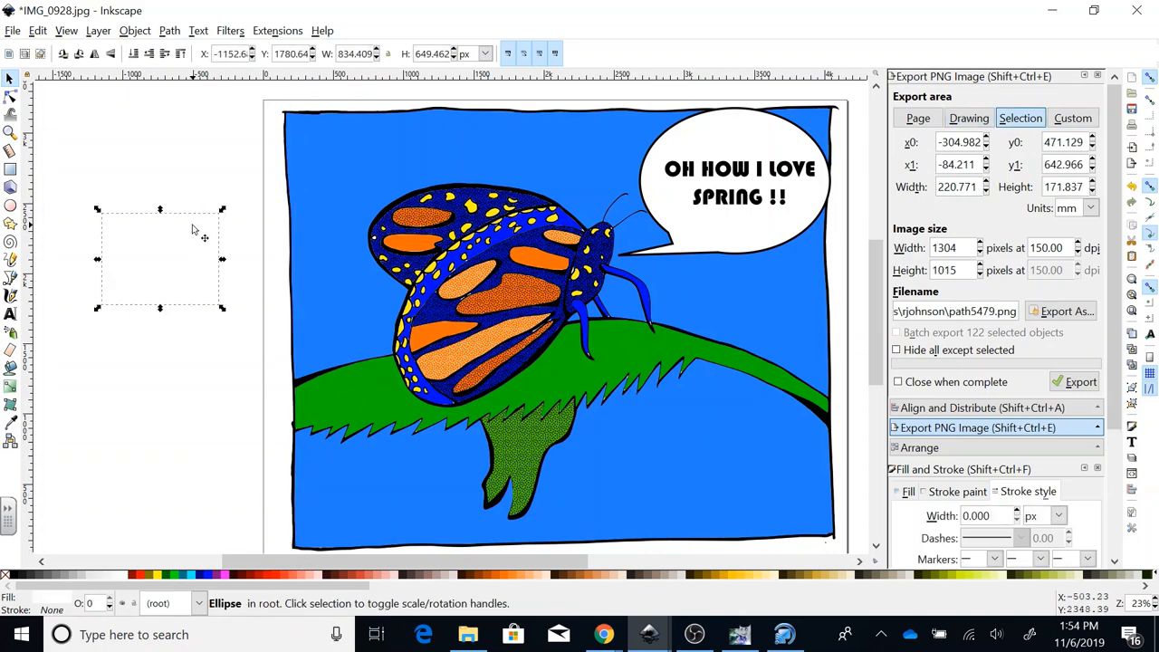
{"action": "left_click", "coordinate": [967, 117]}
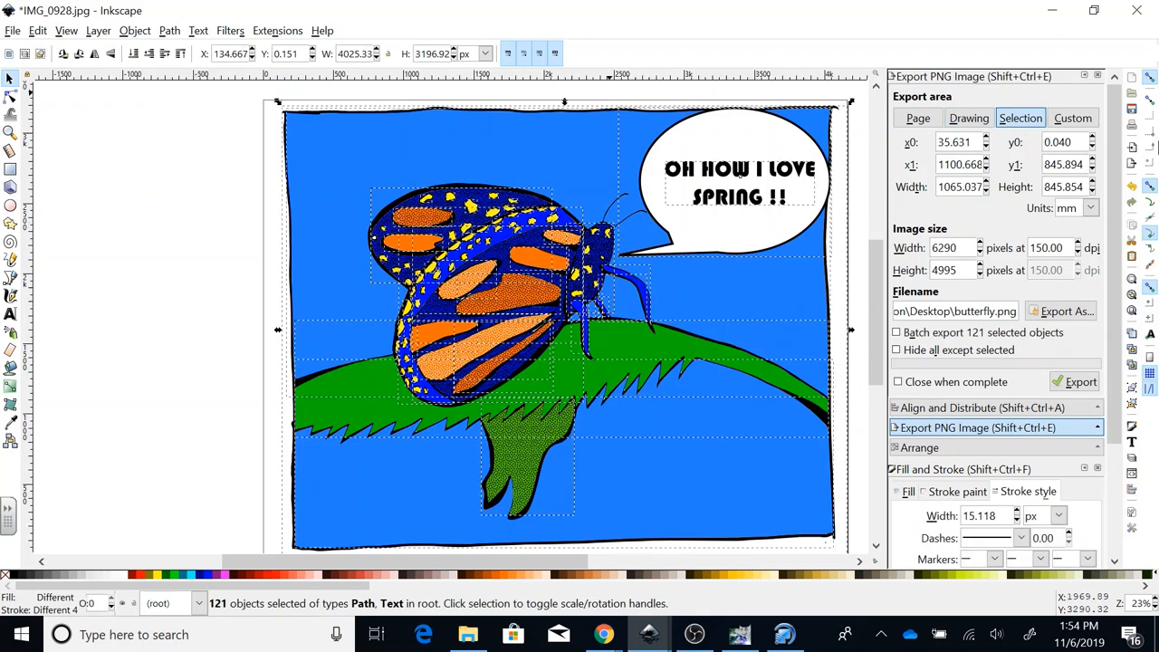
{"action": "mouse_move", "coordinate": [1018, 104]}
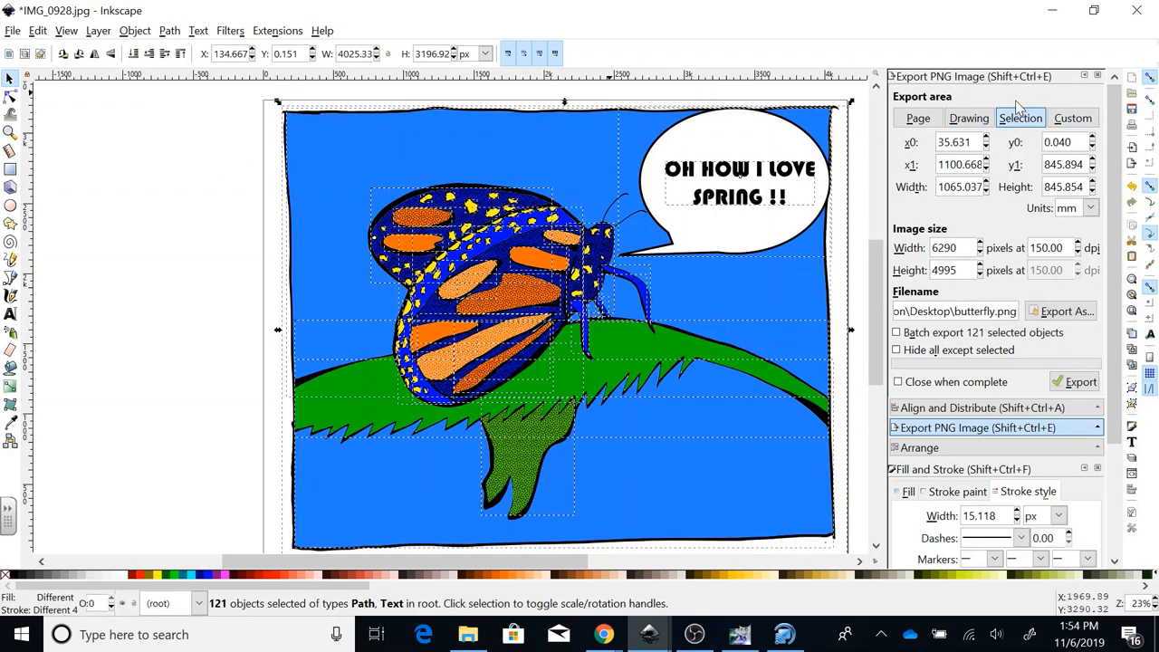
{"action": "mouse_move", "coordinate": [1036, 145]}
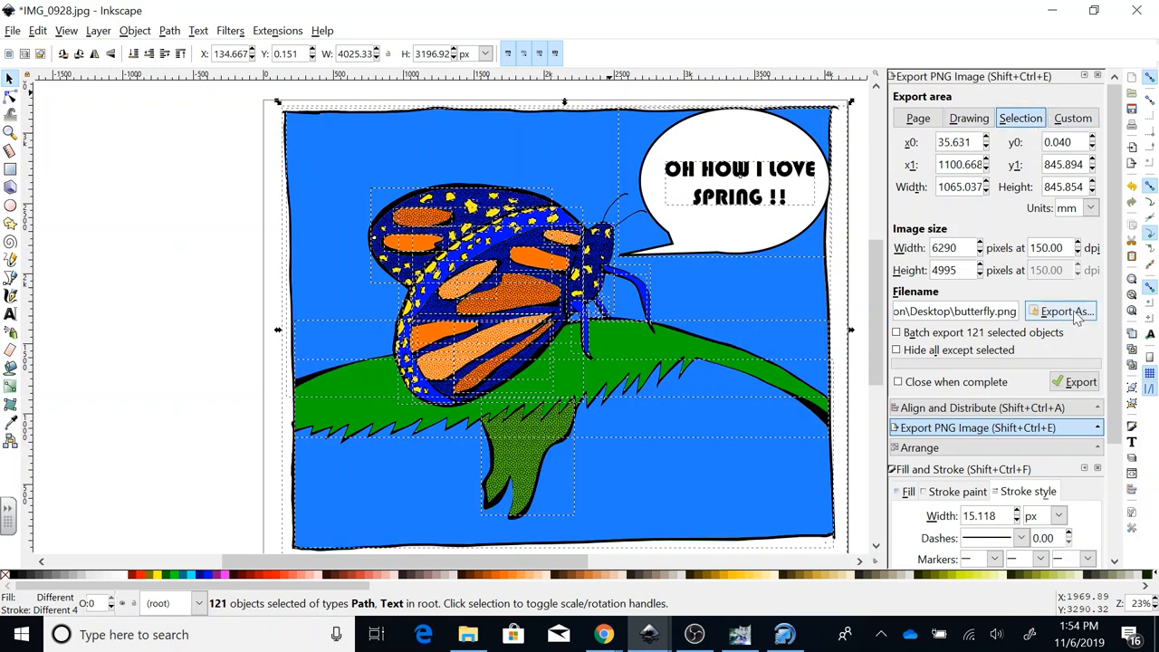
Set the butterfly.png destination to My Drive > art club on Google Drive File Stream.
{"action": "left_click", "coordinate": [1060, 311]}
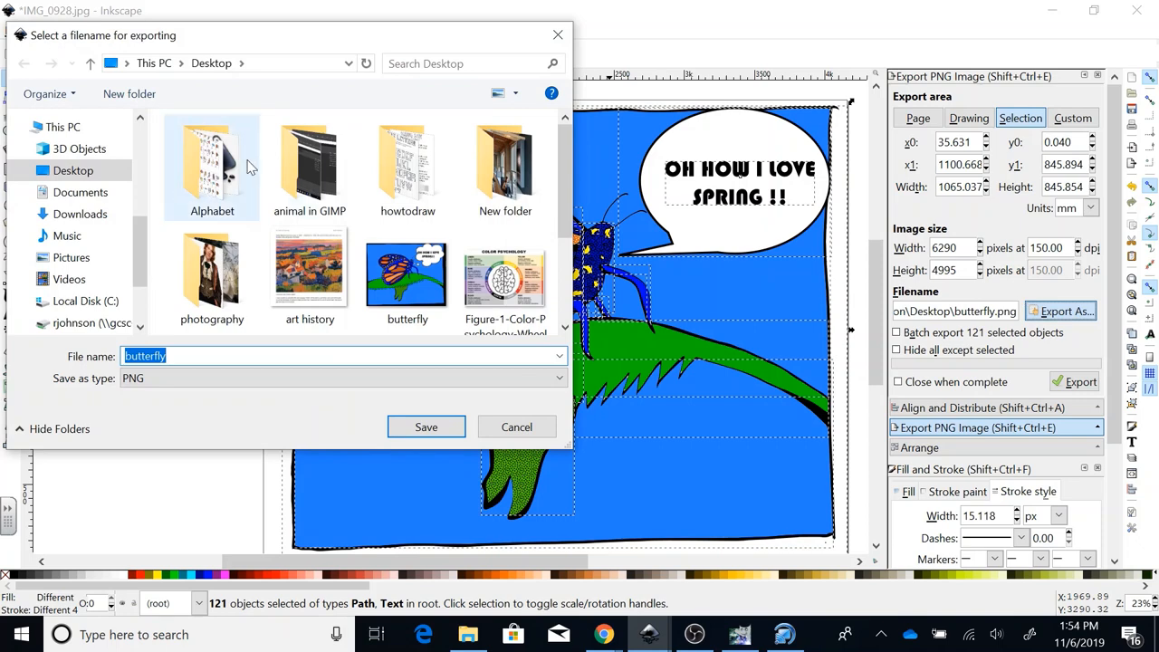
{"action": "mouse_move", "coordinate": [105, 211]}
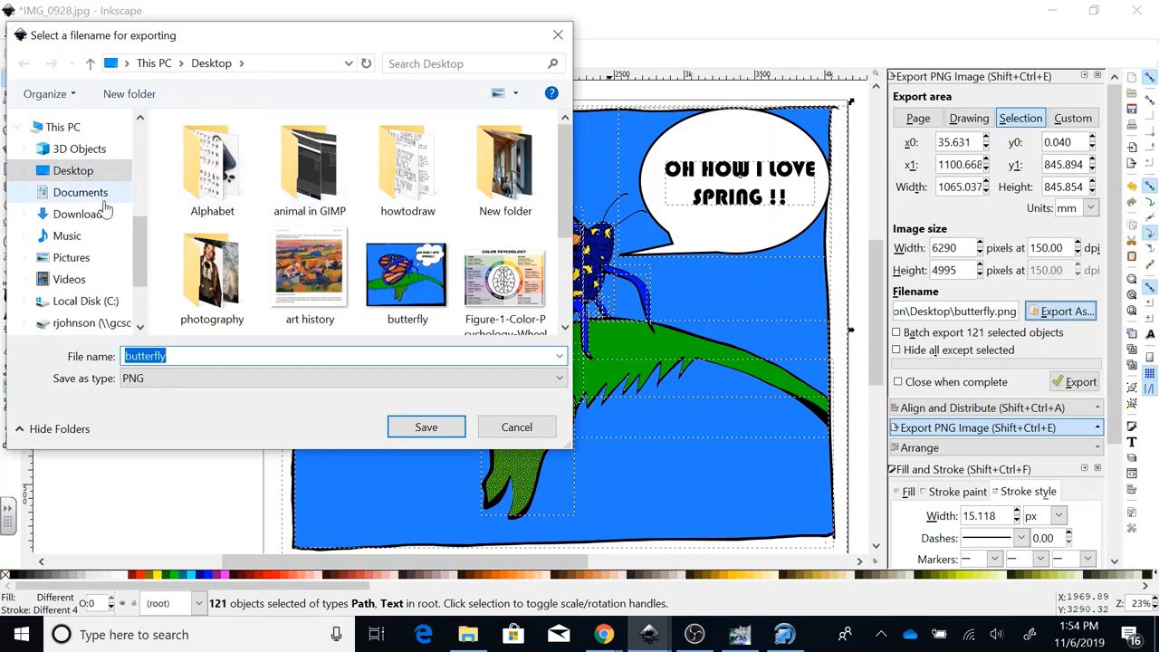
{"action": "mouse_move", "coordinate": [79, 213]}
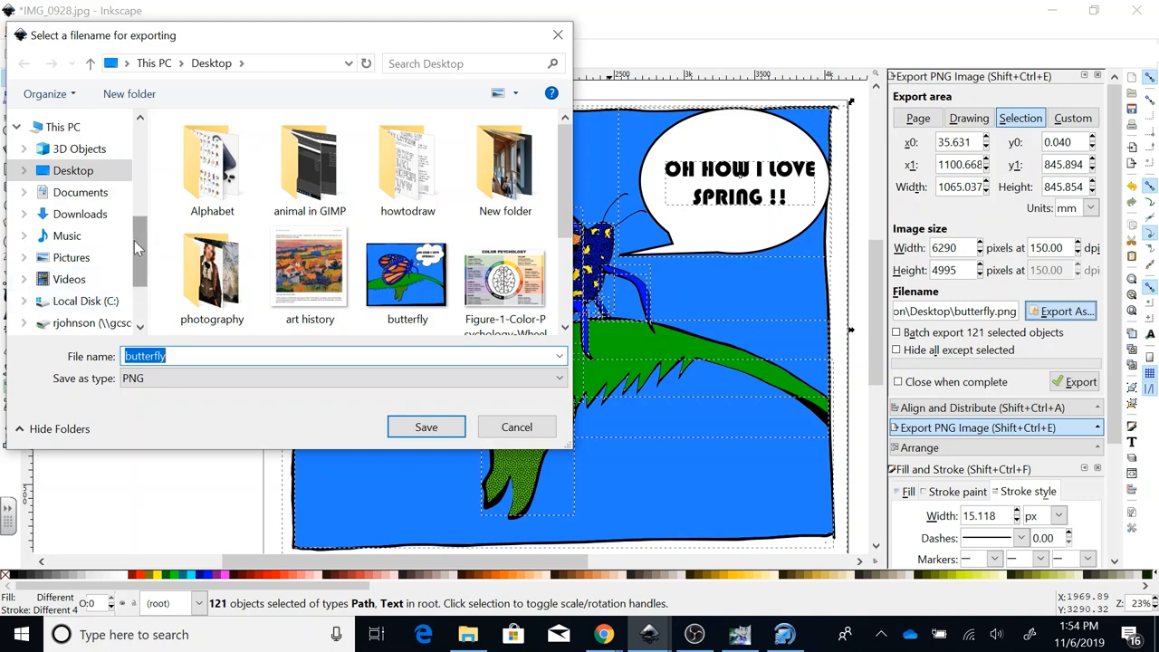
{"action": "scroll", "scroll_direction": "down", "scroll_amount": 3}
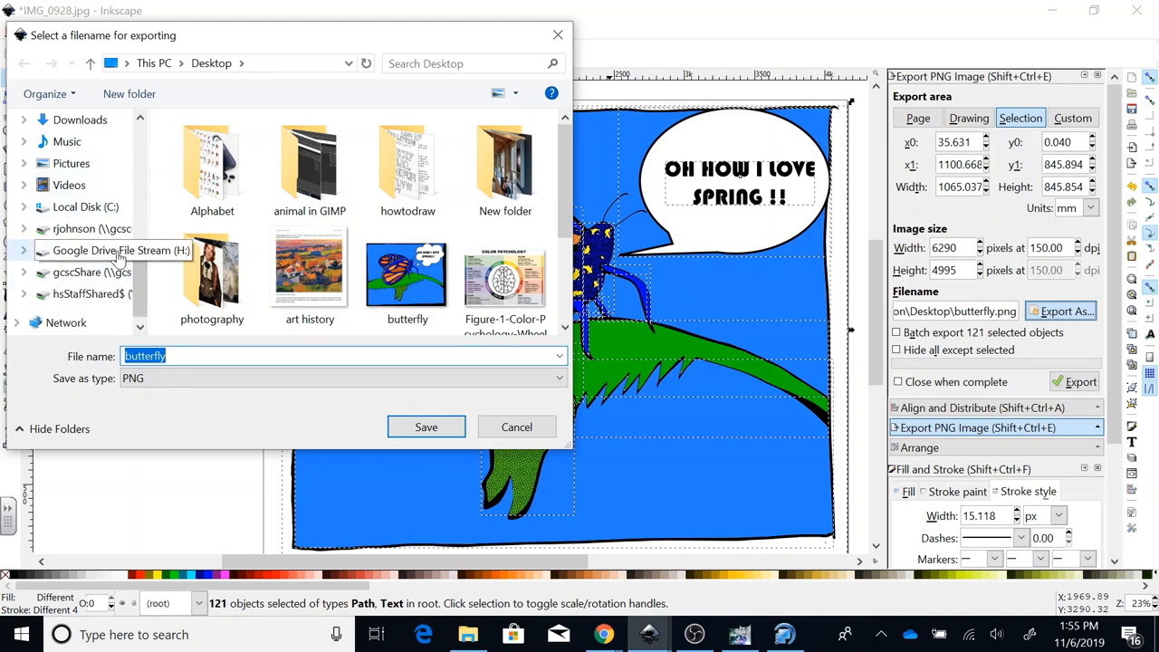
{"action": "left_click", "coordinate": [83, 250]}
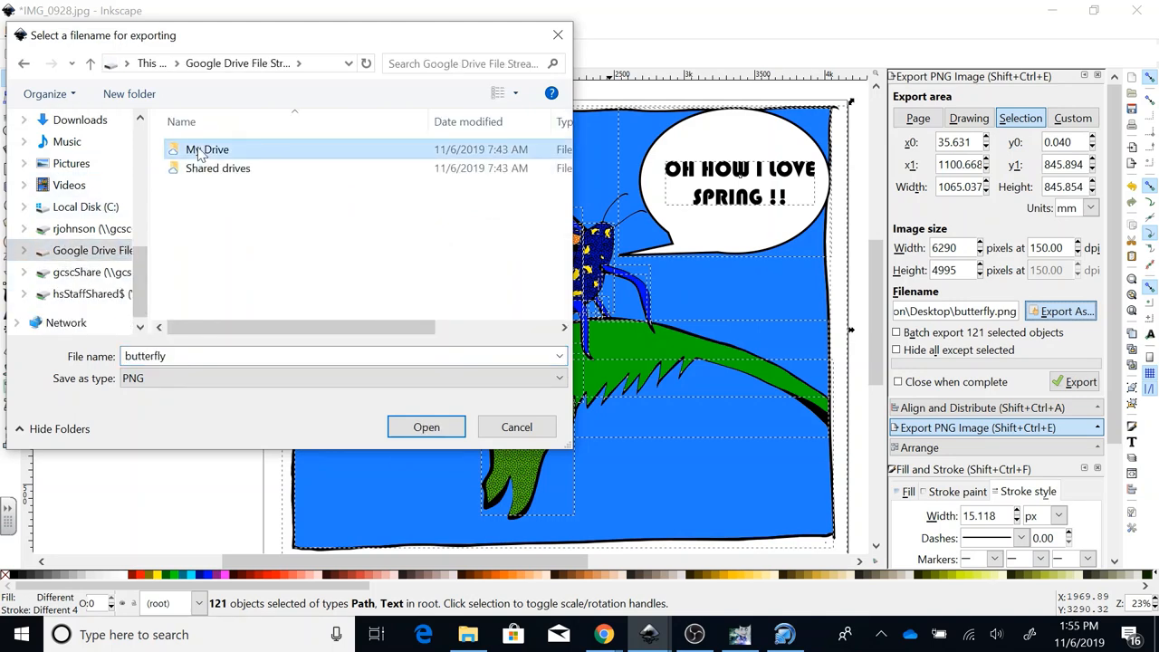
{"action": "double_click", "coordinate": [207, 148]}
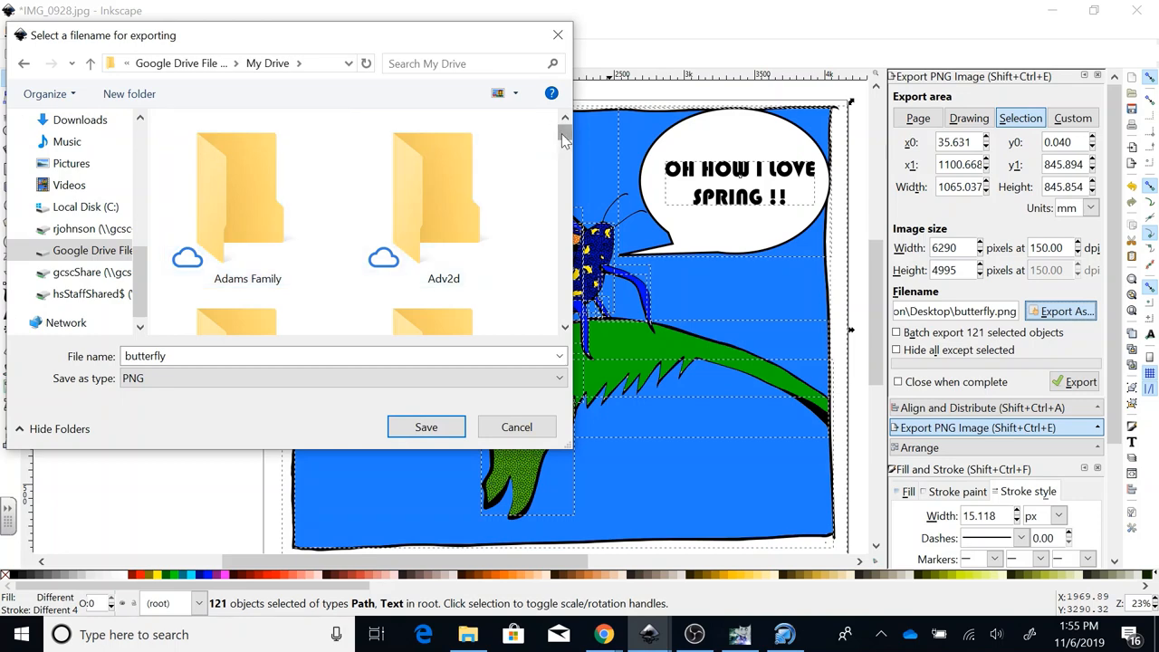
{"action": "scroll", "scroll_direction": "down", "scroll_amount": 3}
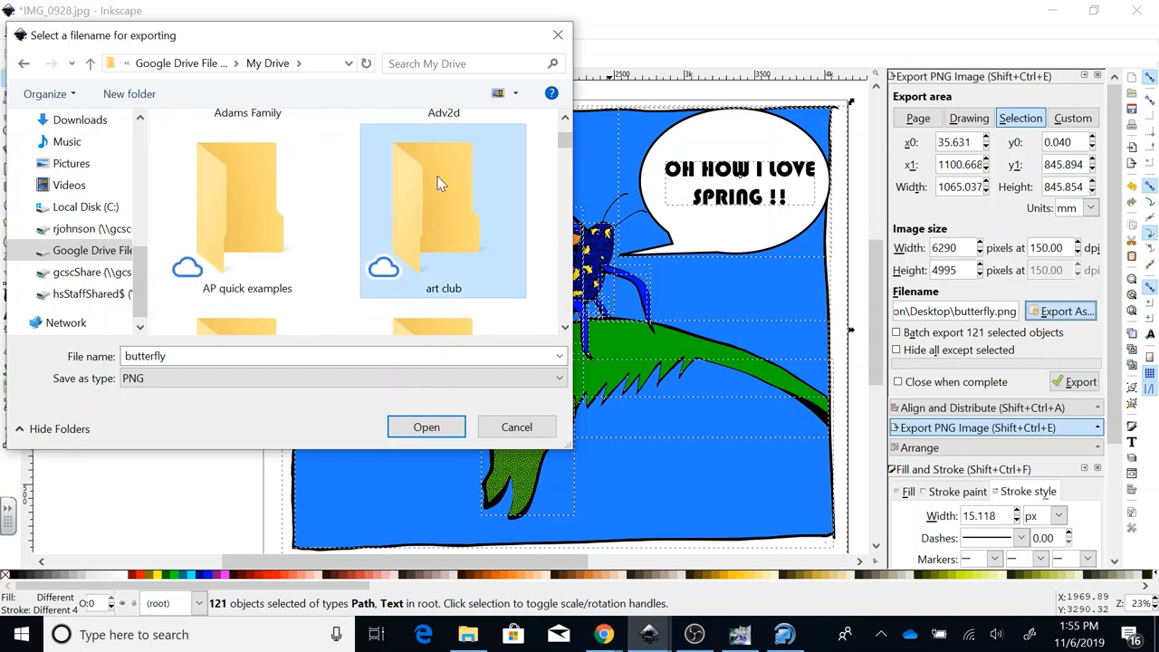
{"action": "double_click", "coordinate": [444, 211]}
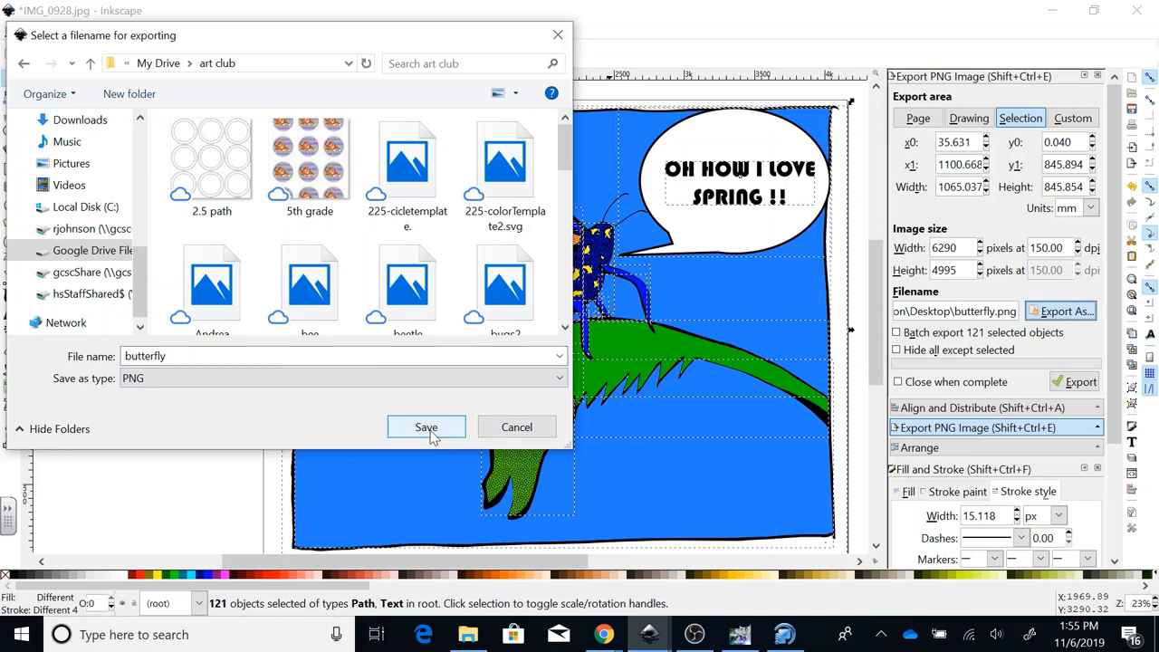
{"action": "left_click", "coordinate": [426, 427]}
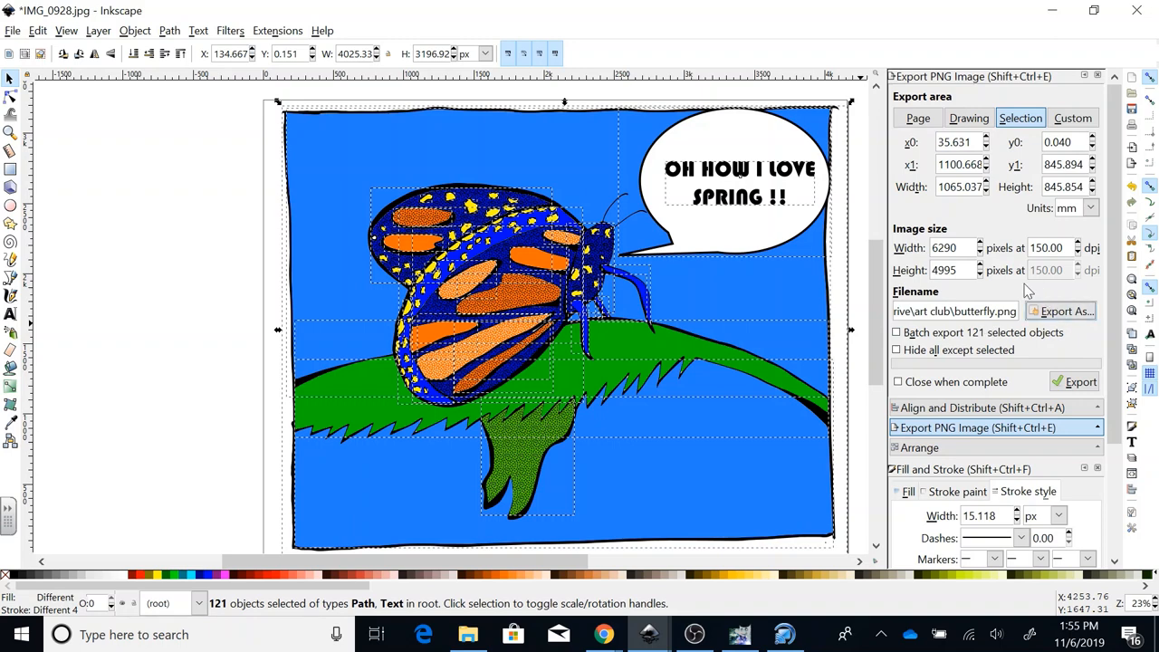
{"action": "mouse_move", "coordinate": [1085, 406]}
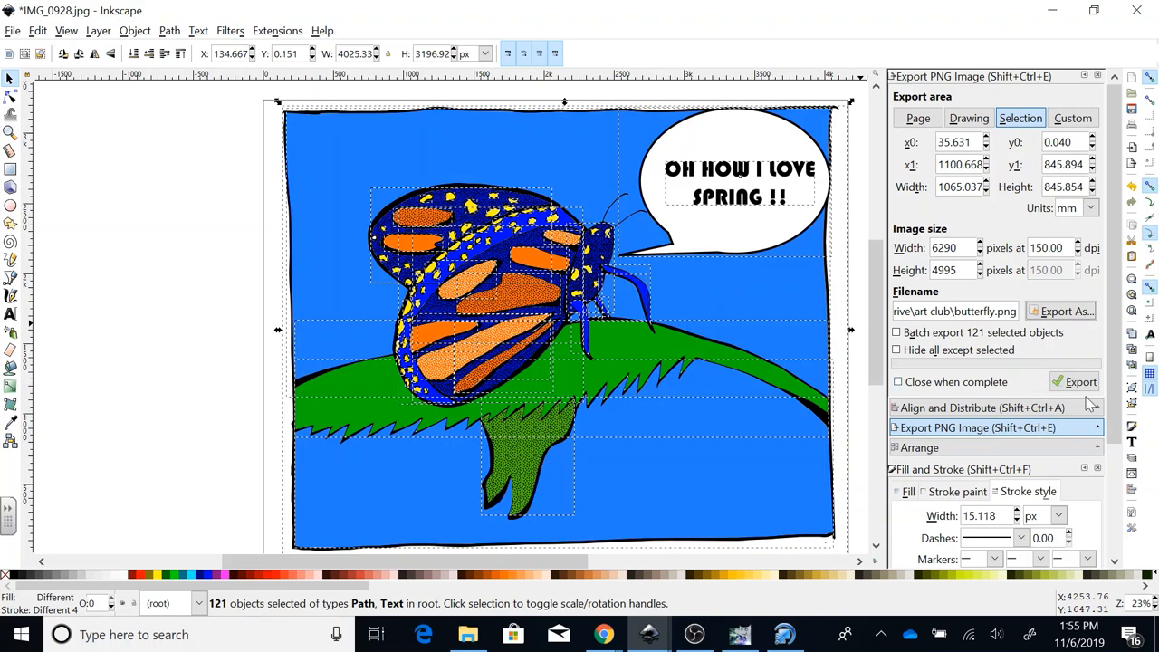
Export the comic as butterfly.png (6290 × 4995 px) into the art club folder.
{"action": "left_click", "coordinate": [1080, 380]}
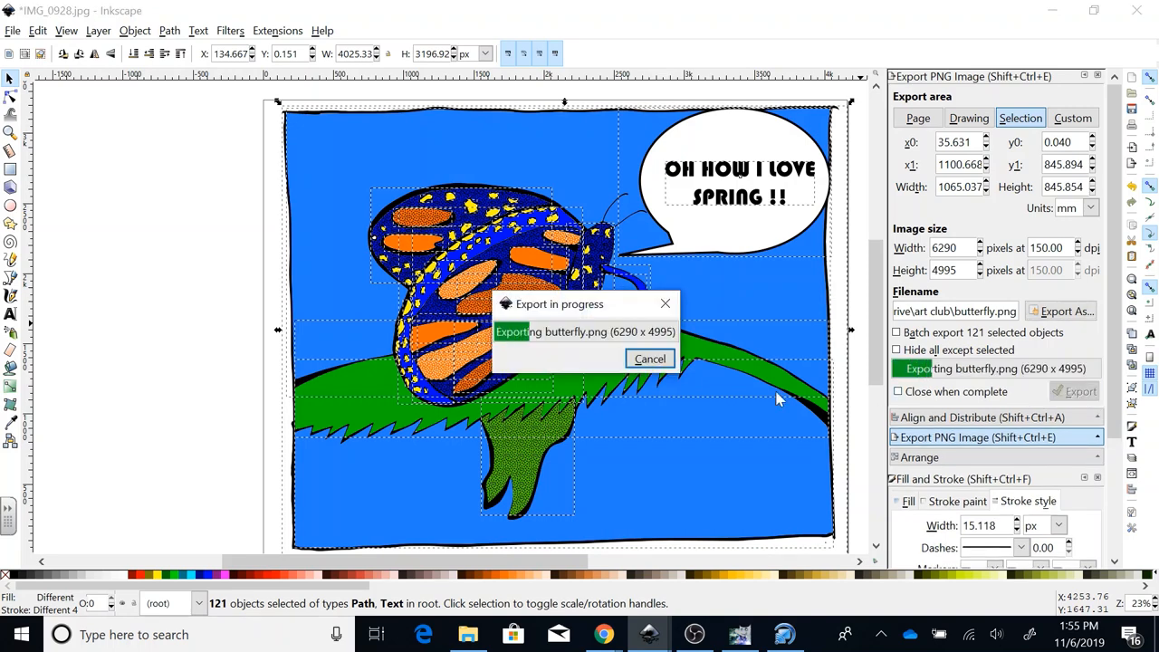
{"action": "mouse_move", "coordinate": [797, 620]}
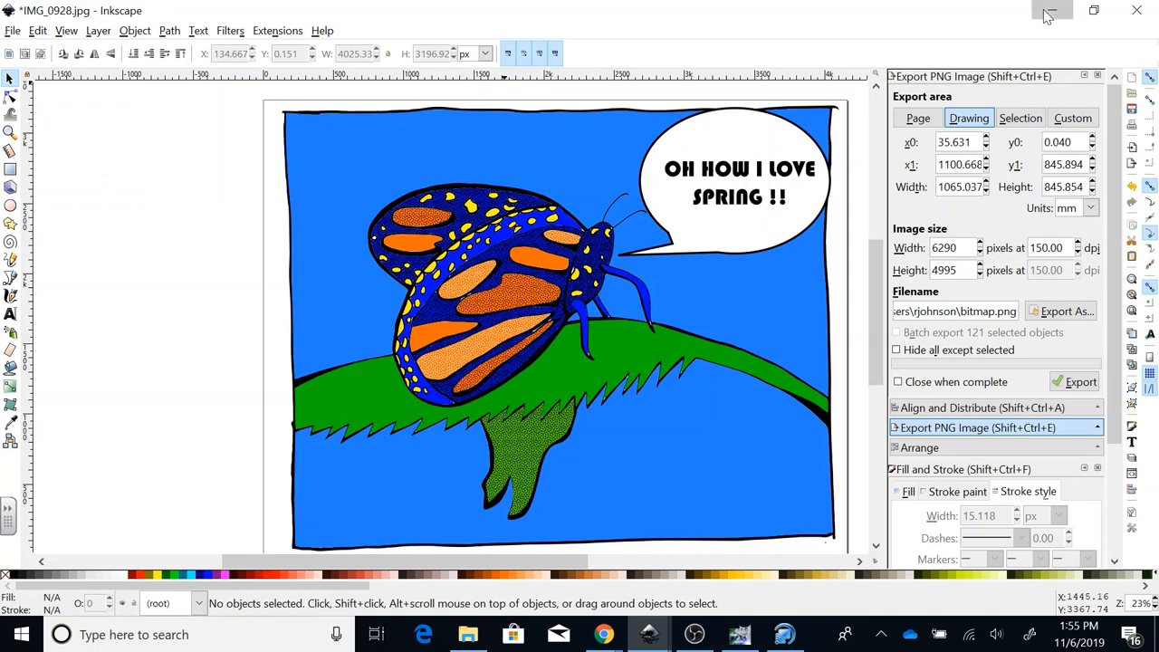
Leave Inkscape and browse Google Drive File Stream > My Drive into the art club folder.
{"action": "left_click", "coordinate": [1050, 11]}
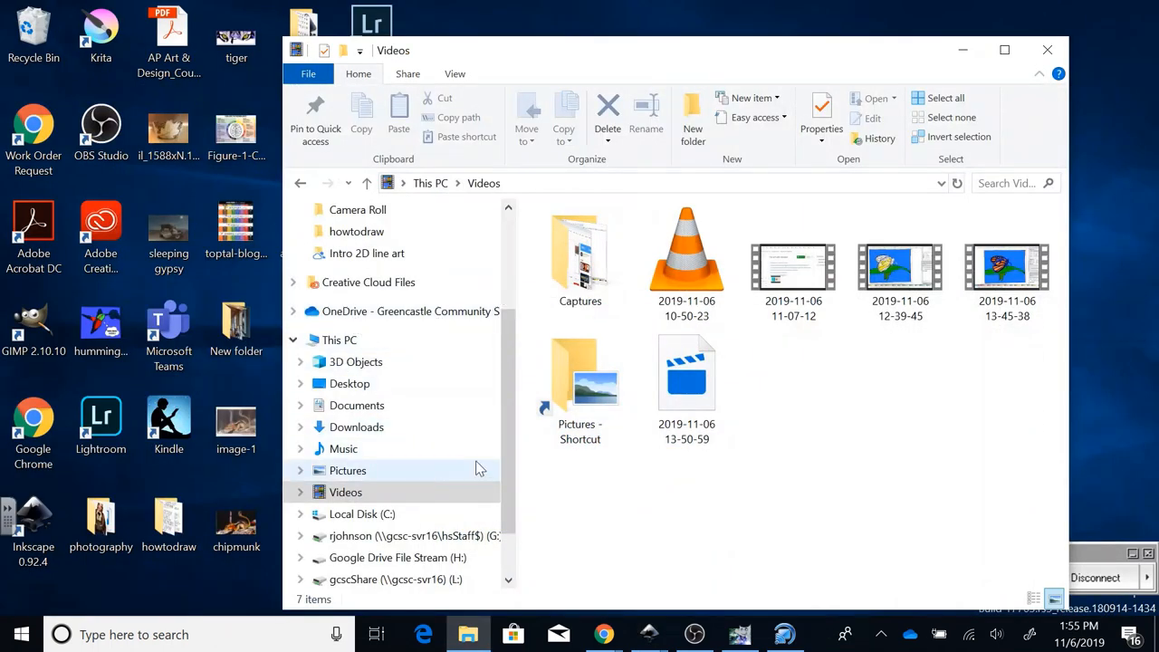
{"action": "mouse_move", "coordinate": [405, 558]}
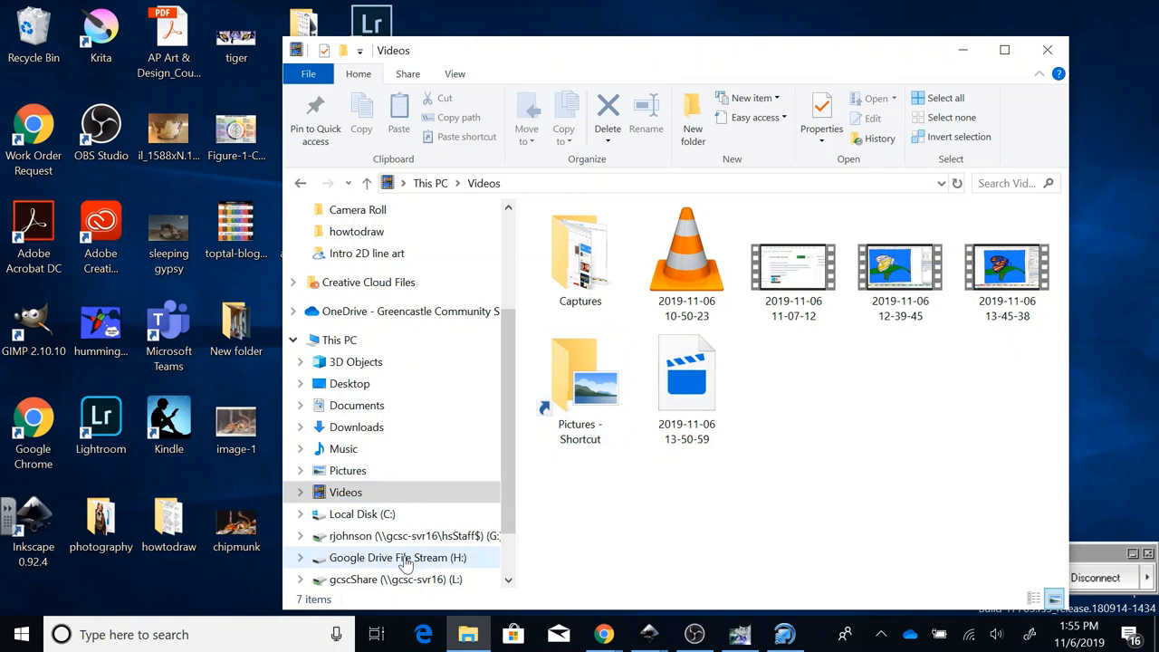
{"action": "left_click", "coordinate": [398, 558]}
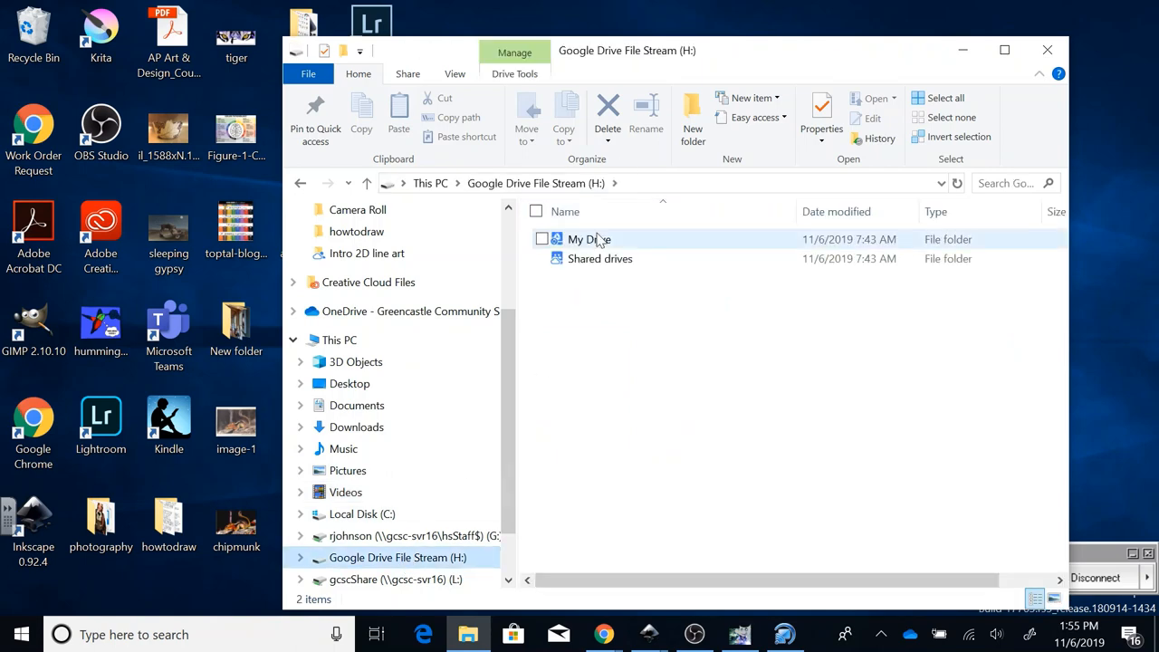
{"action": "double_click", "coordinate": [589, 239]}
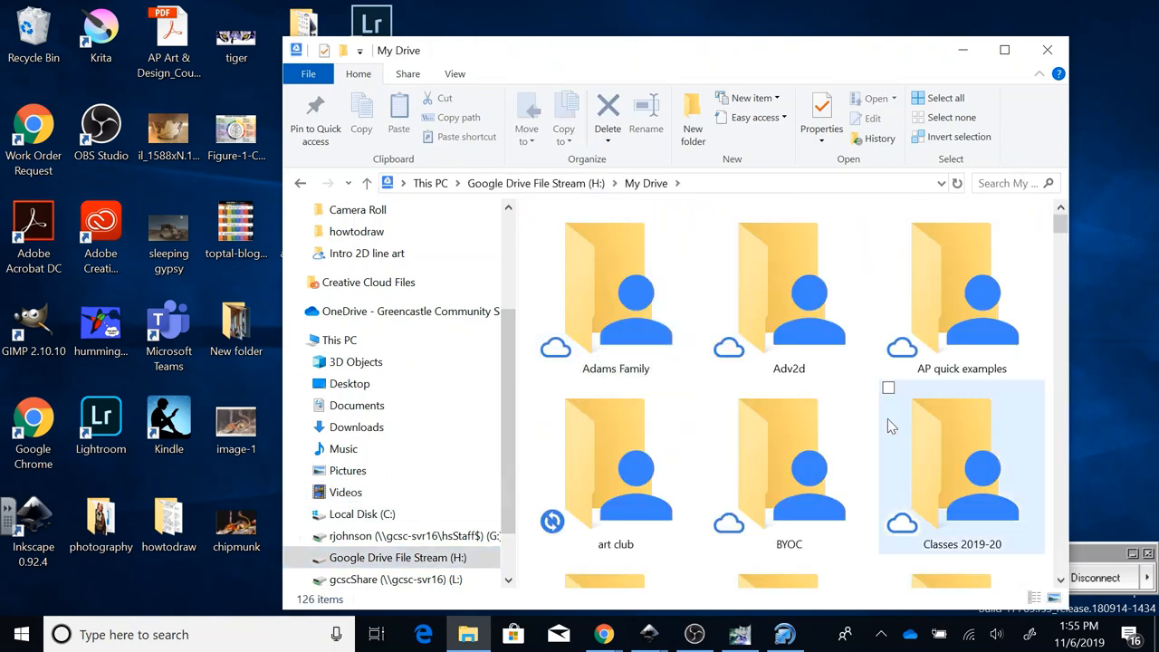
{"action": "scroll", "scroll_direction": "down", "scroll_amount": 3}
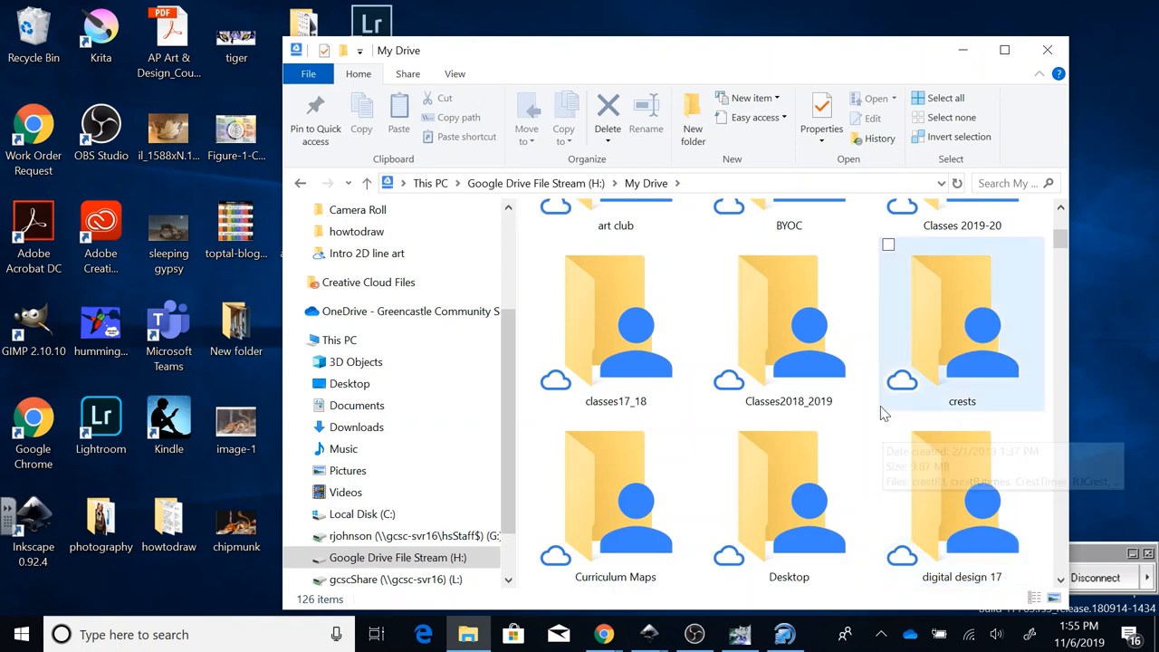
{"action": "scroll", "scroll_direction": "up", "scroll_amount": 3}
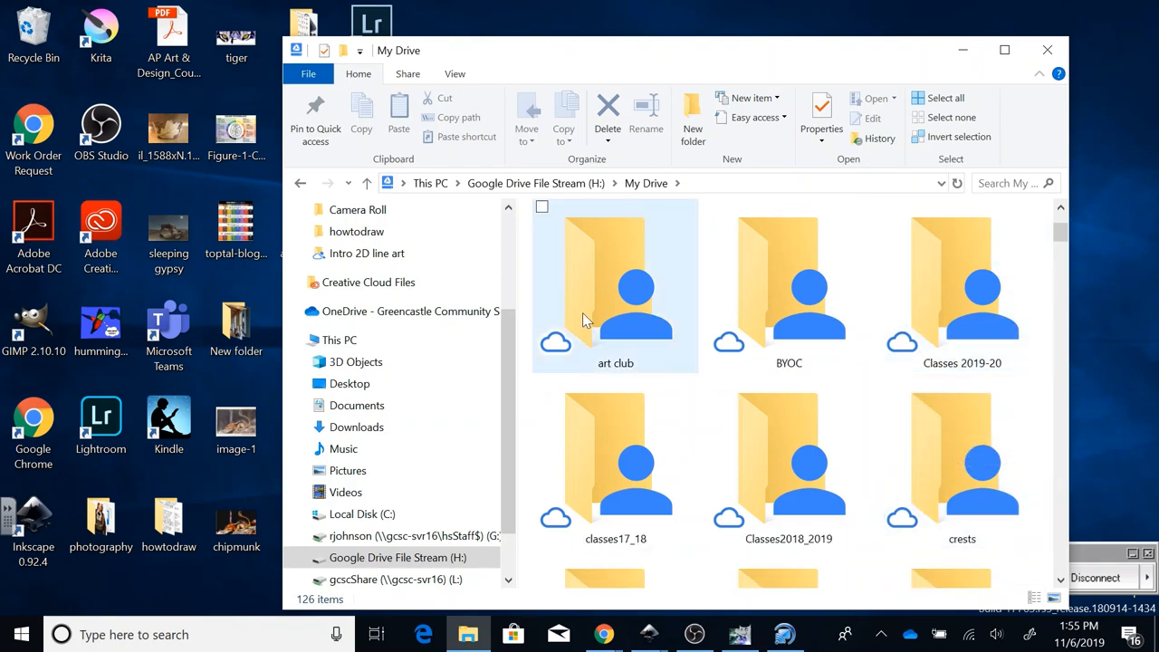
{"action": "double_click", "coordinate": [616, 281]}
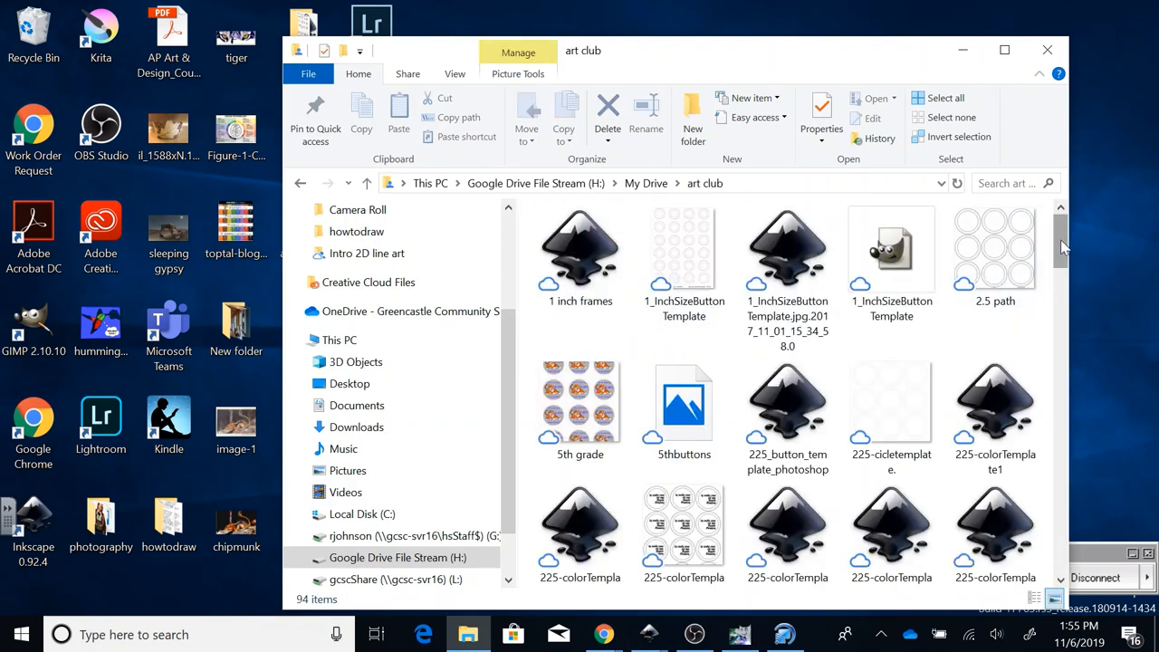
Locate butterfly.png and check its details: 6290 × 4995 PNG, 2.53 MB.
{"action": "scroll", "scroll_direction": "down", "scroll_amount": 3}
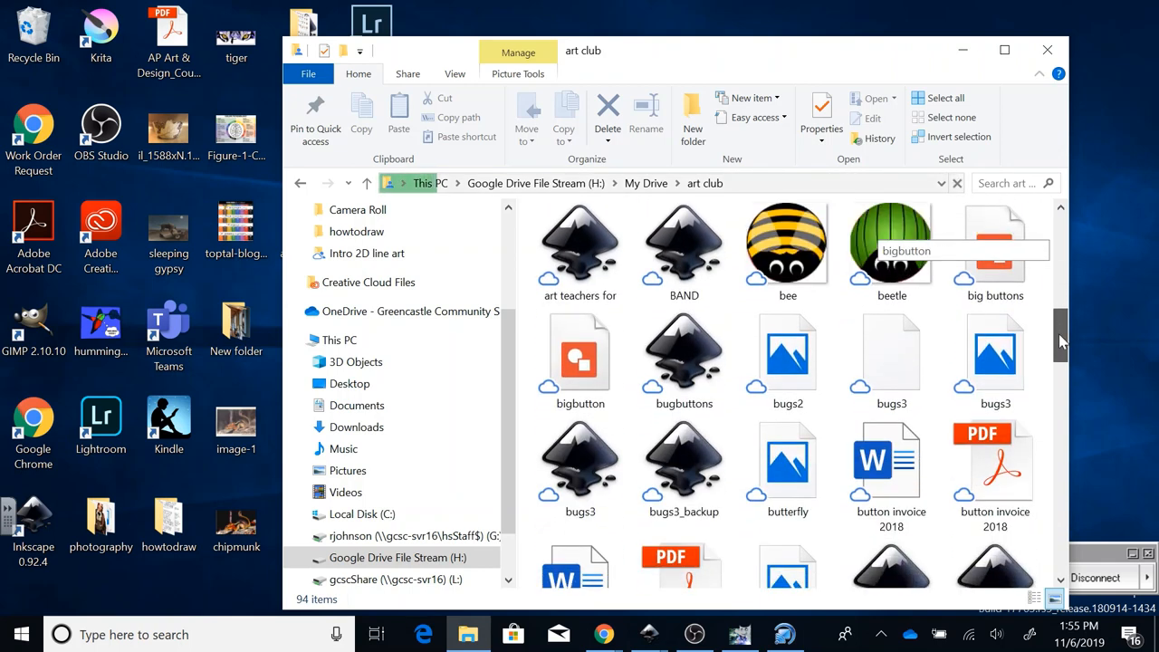
{"action": "scroll", "scroll_direction": "down", "scroll_amount": 3}
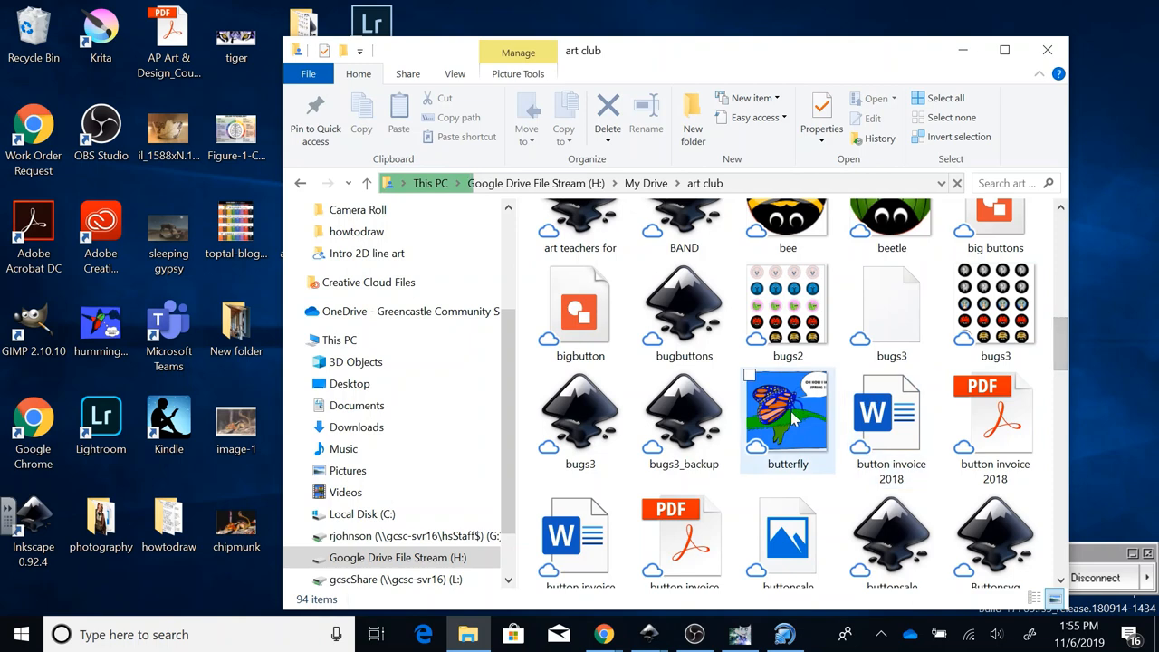
{"action": "left_click", "coordinate": [786, 416]}
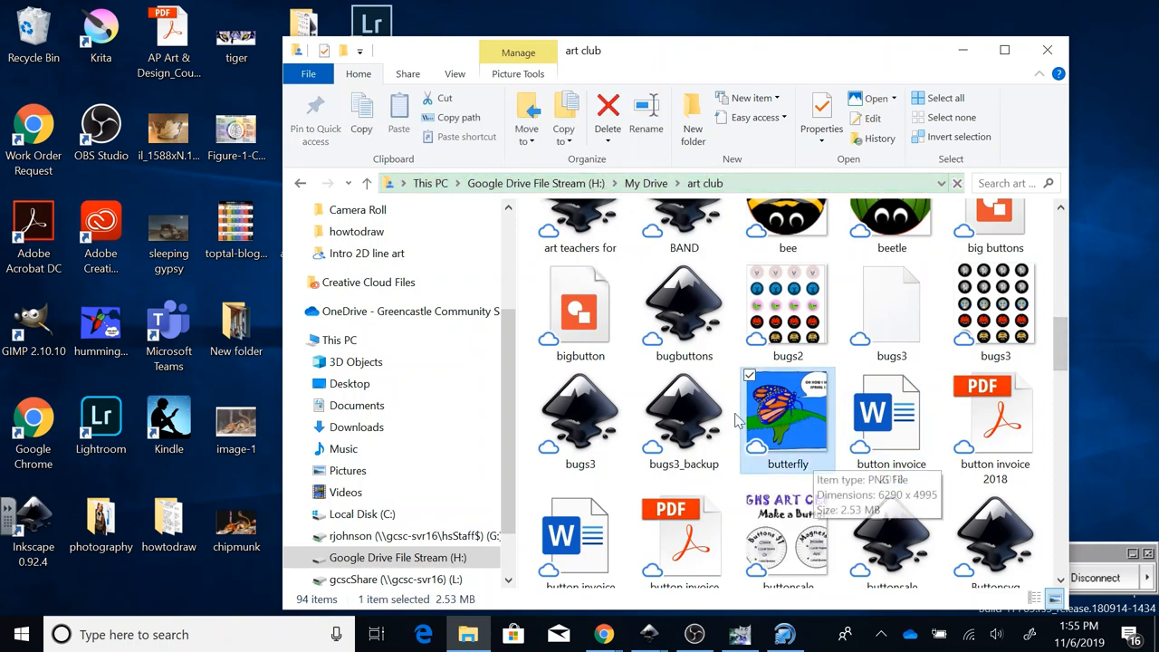
{"action": "mouse_move", "coordinate": [765, 473]}
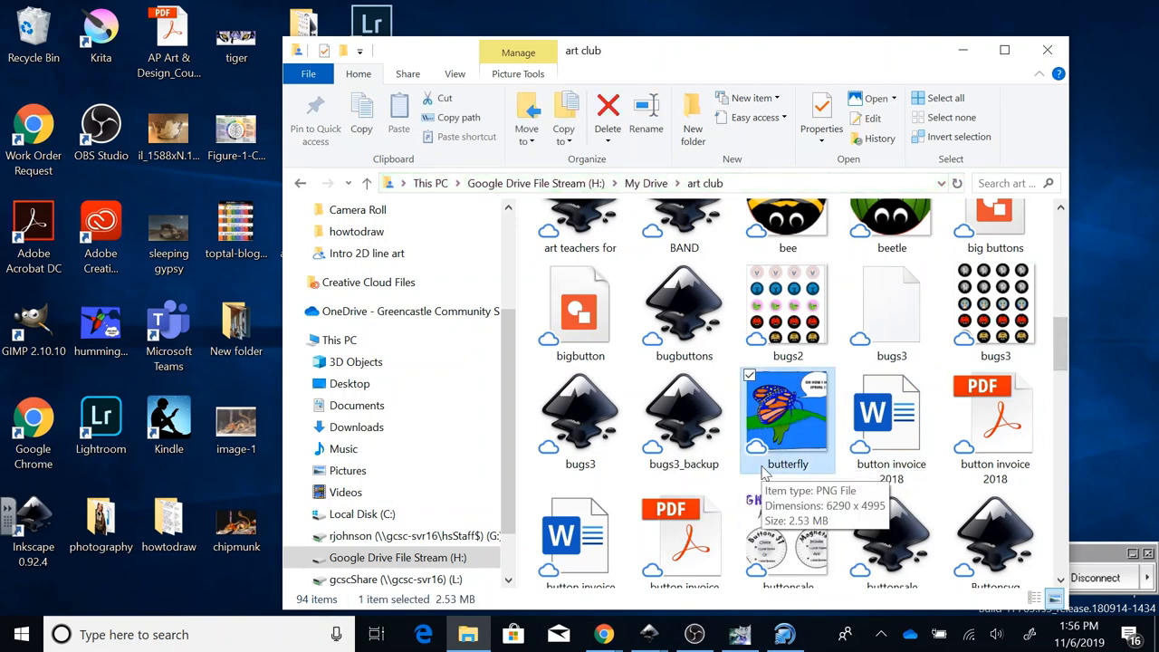